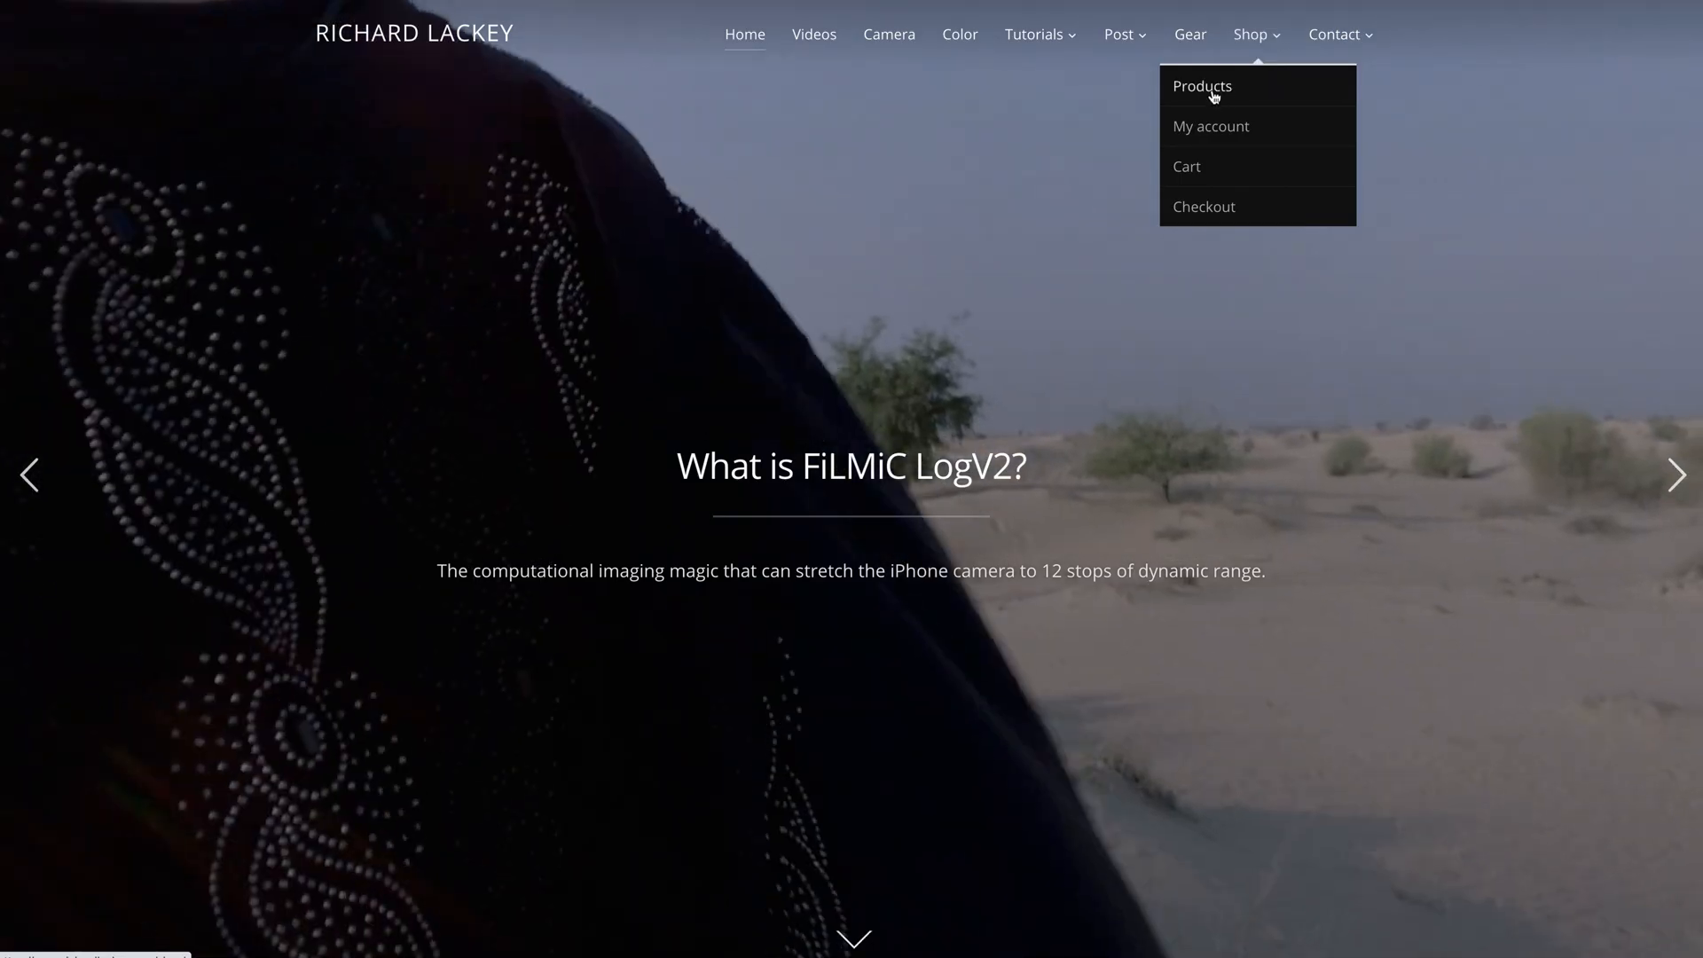
Step: Browse the shop's Products and add the free FiLMiC Pro LOGv2 LUT to the cart
left_click(1202, 86)
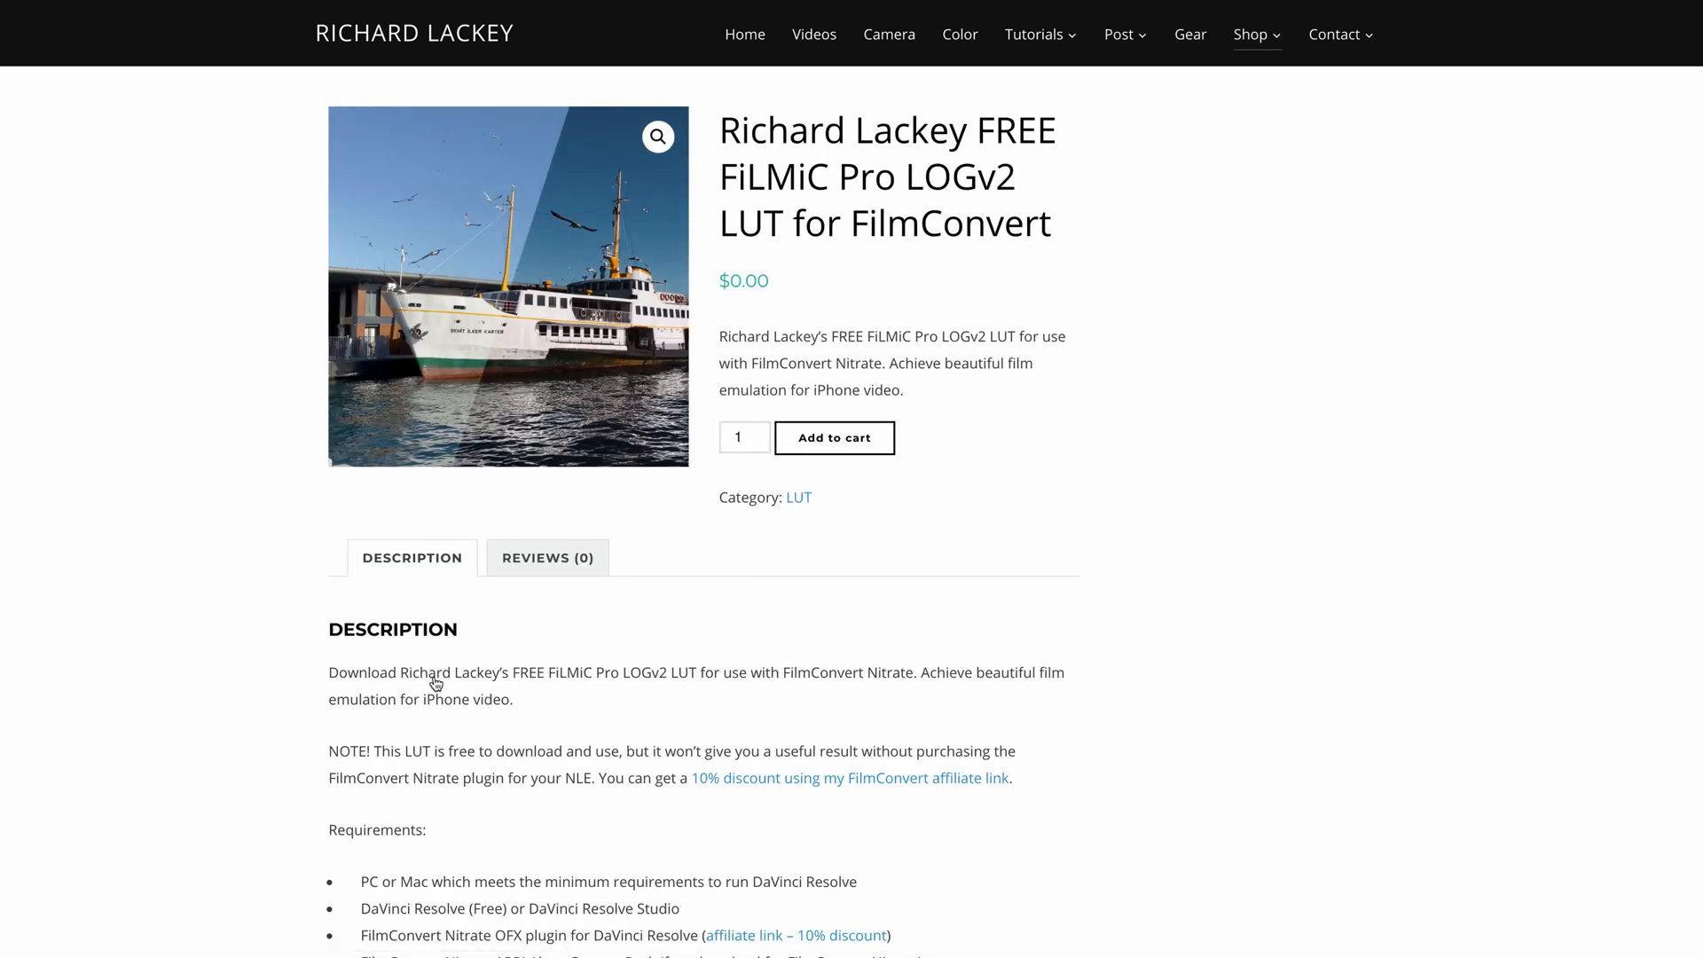
scroll("down", 3)
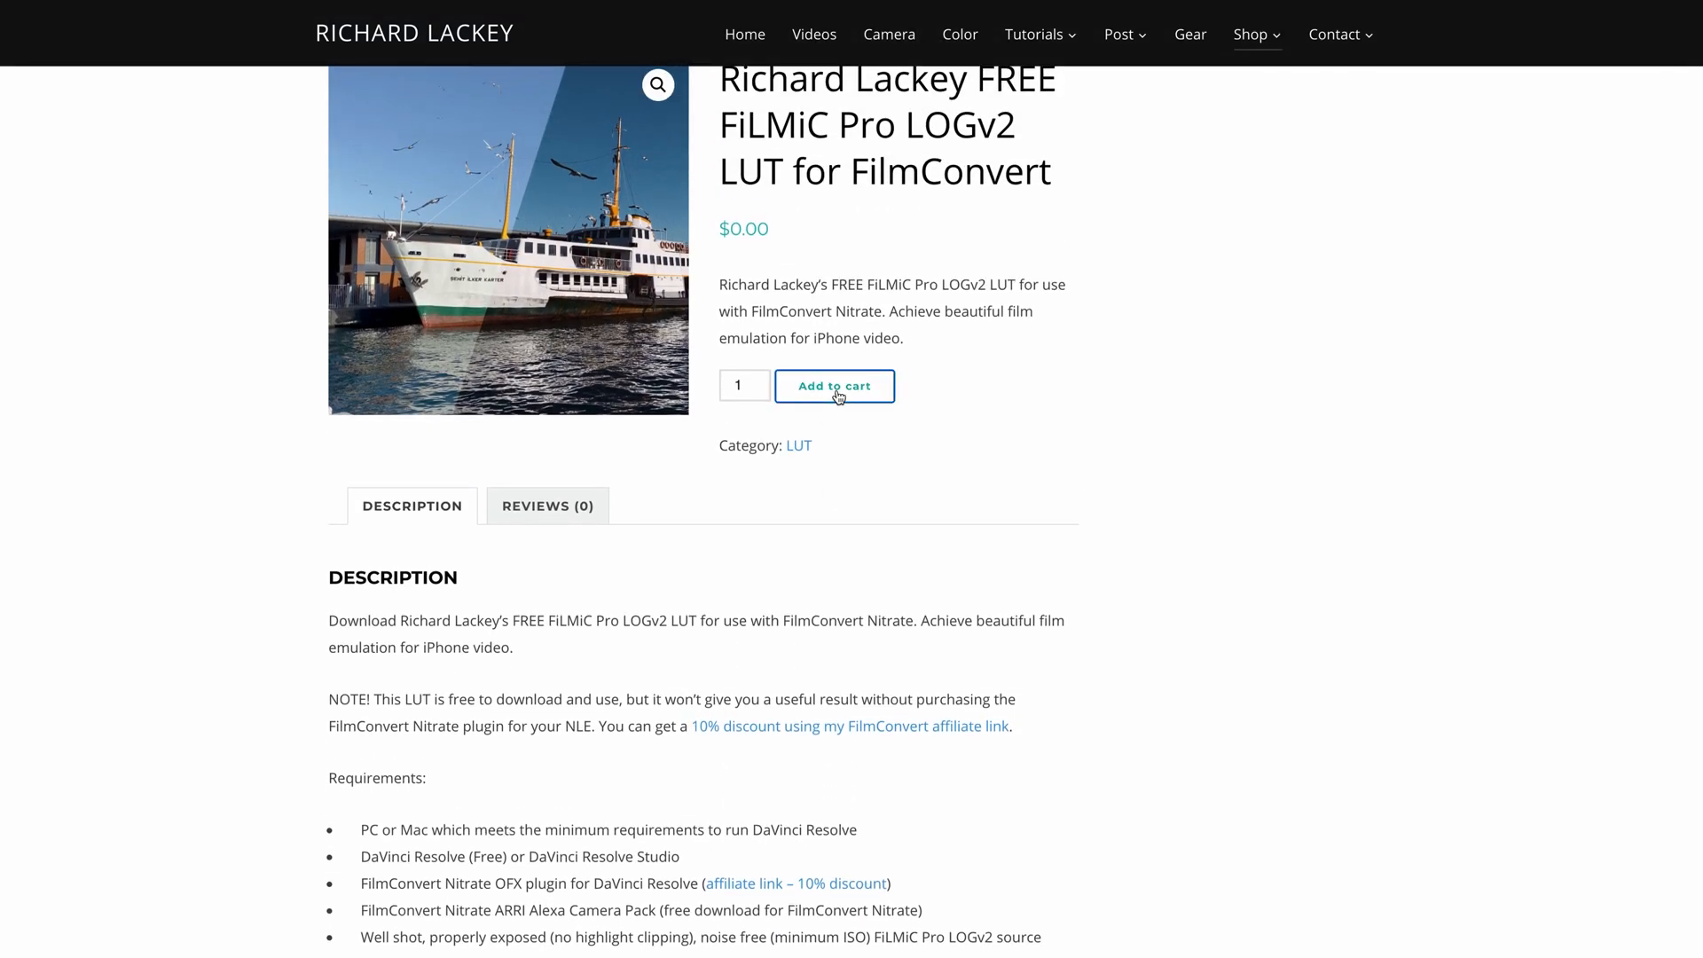
left_click(833, 386)
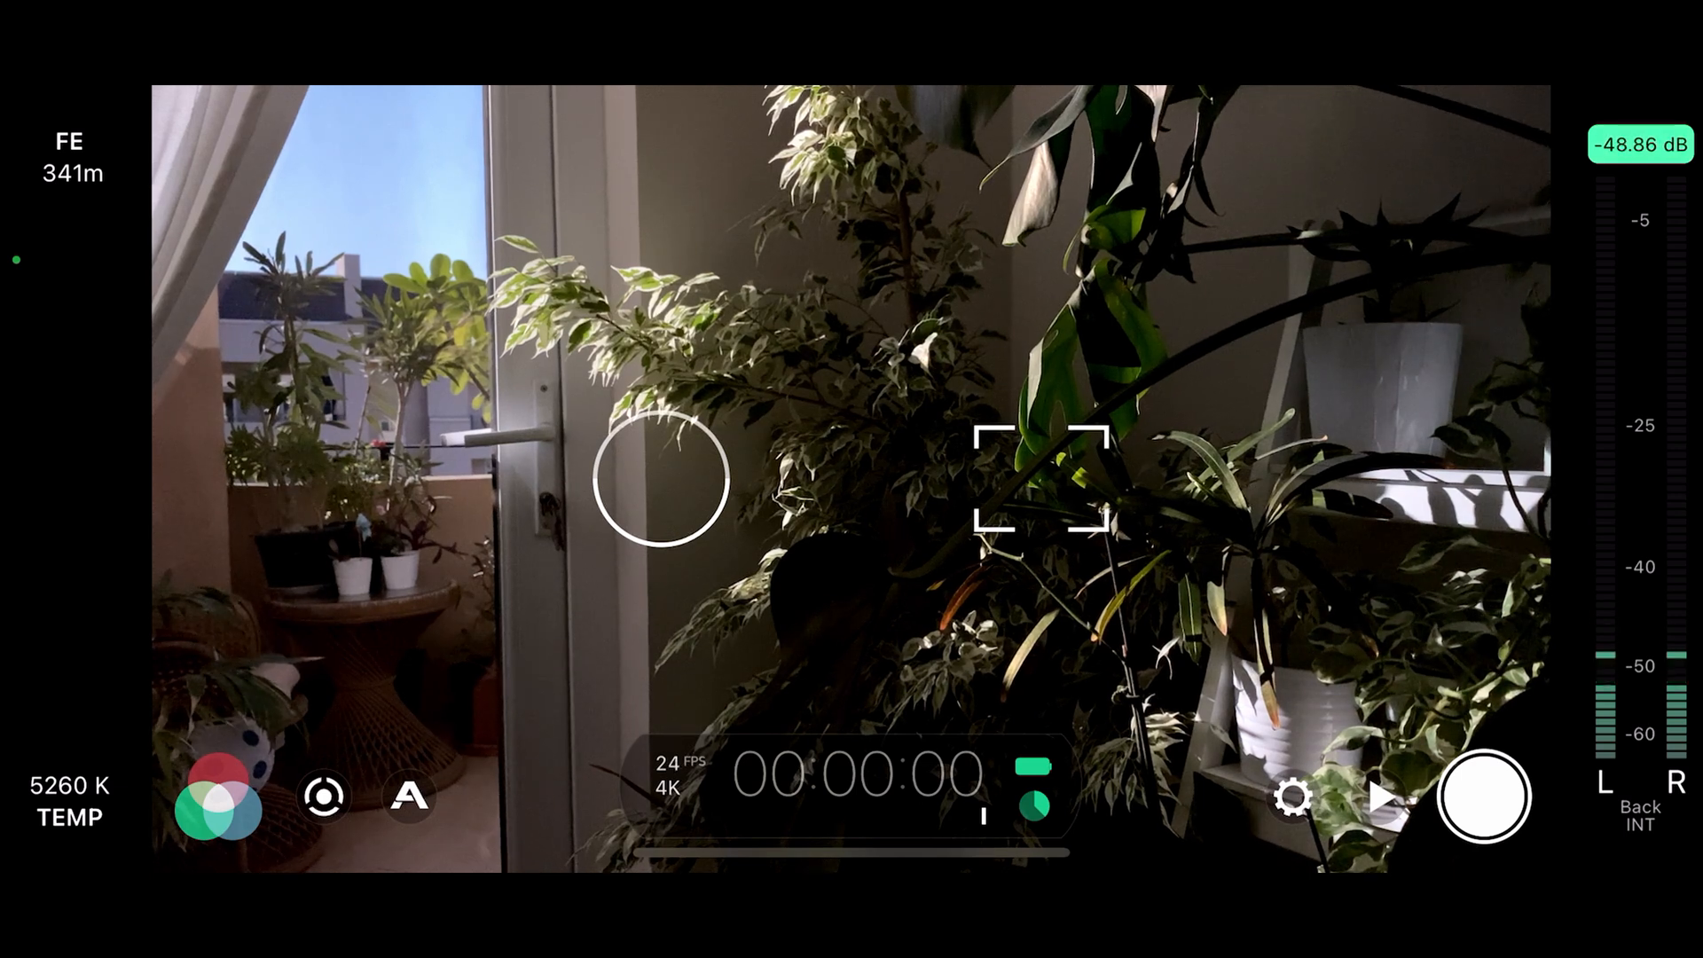
Step: Choose the Log V2 gamma curve from FiLMiC Pro's gamma panel
left_click(220, 798)
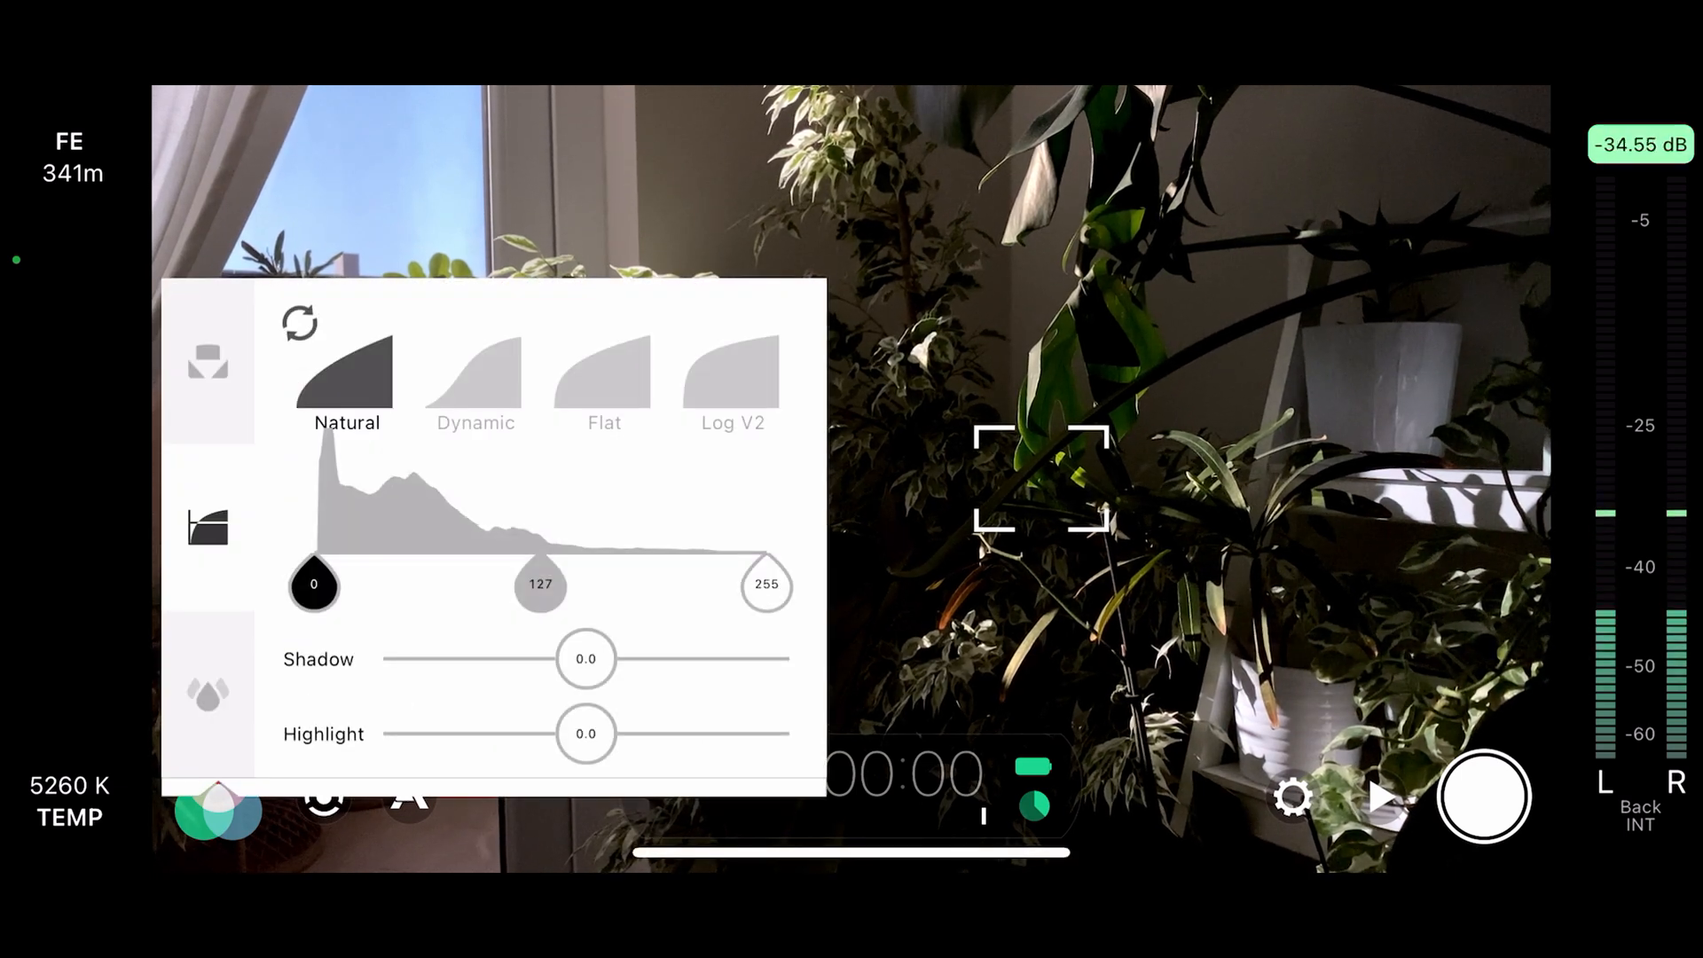
left_click(732, 374)
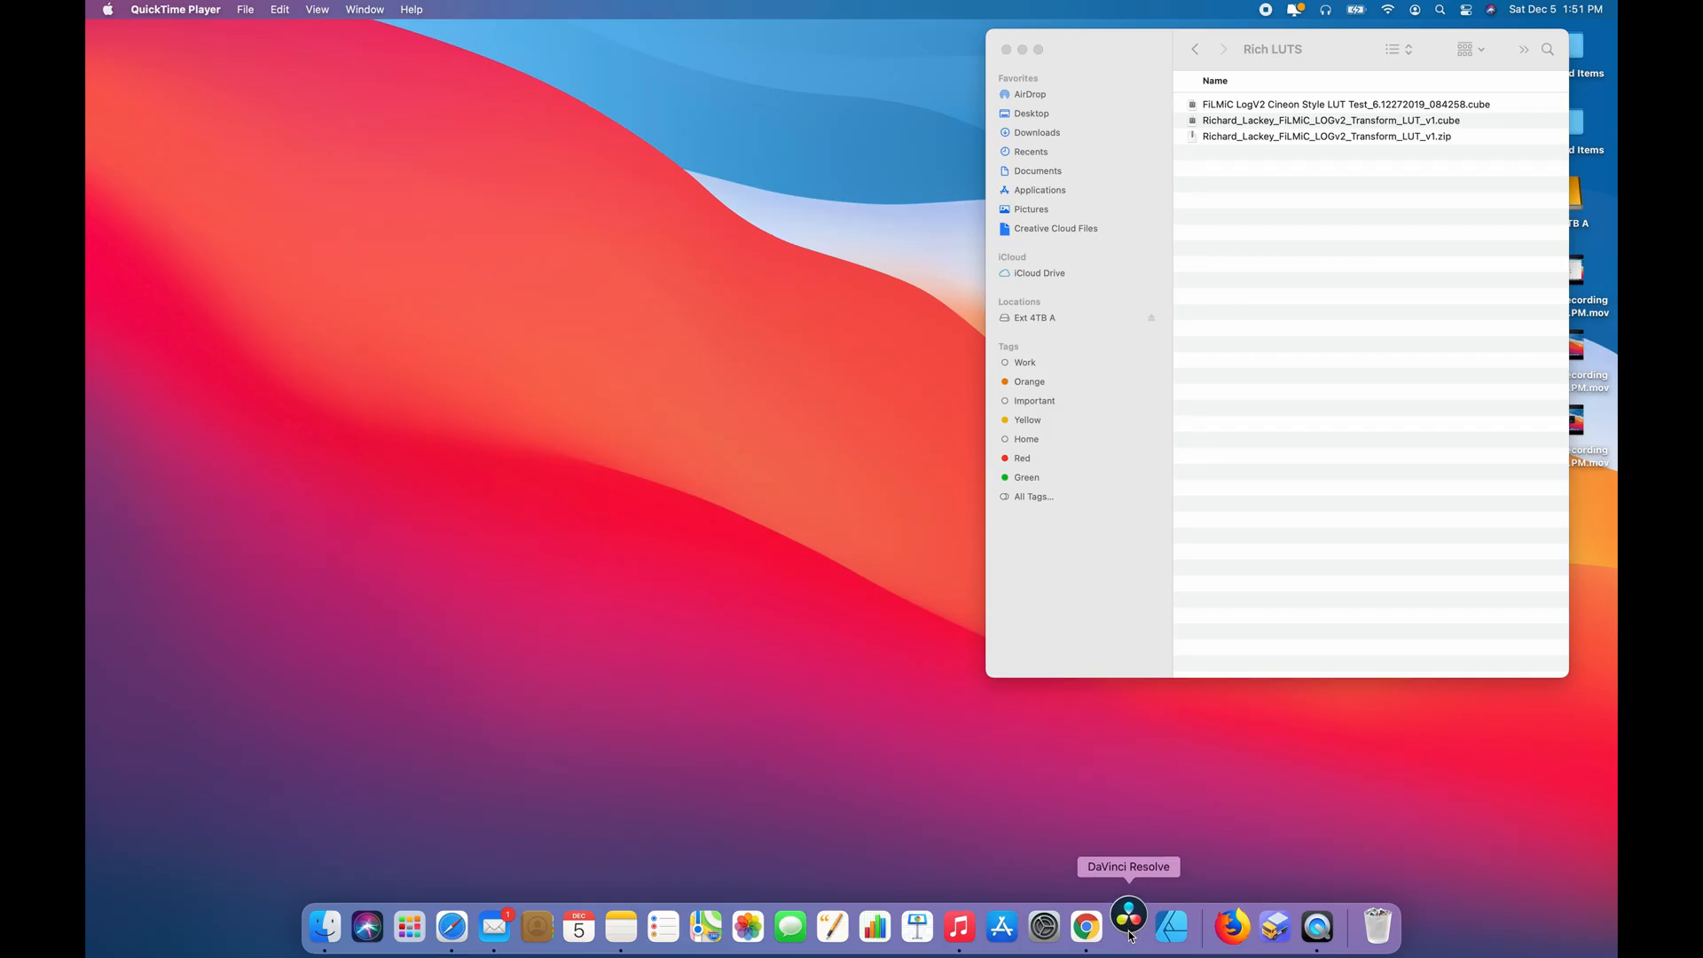
Step: Launch Resolve from the Dock and load the Richard Lackey FiLMiC Pro LOGv2 project
left_click(1128, 926)
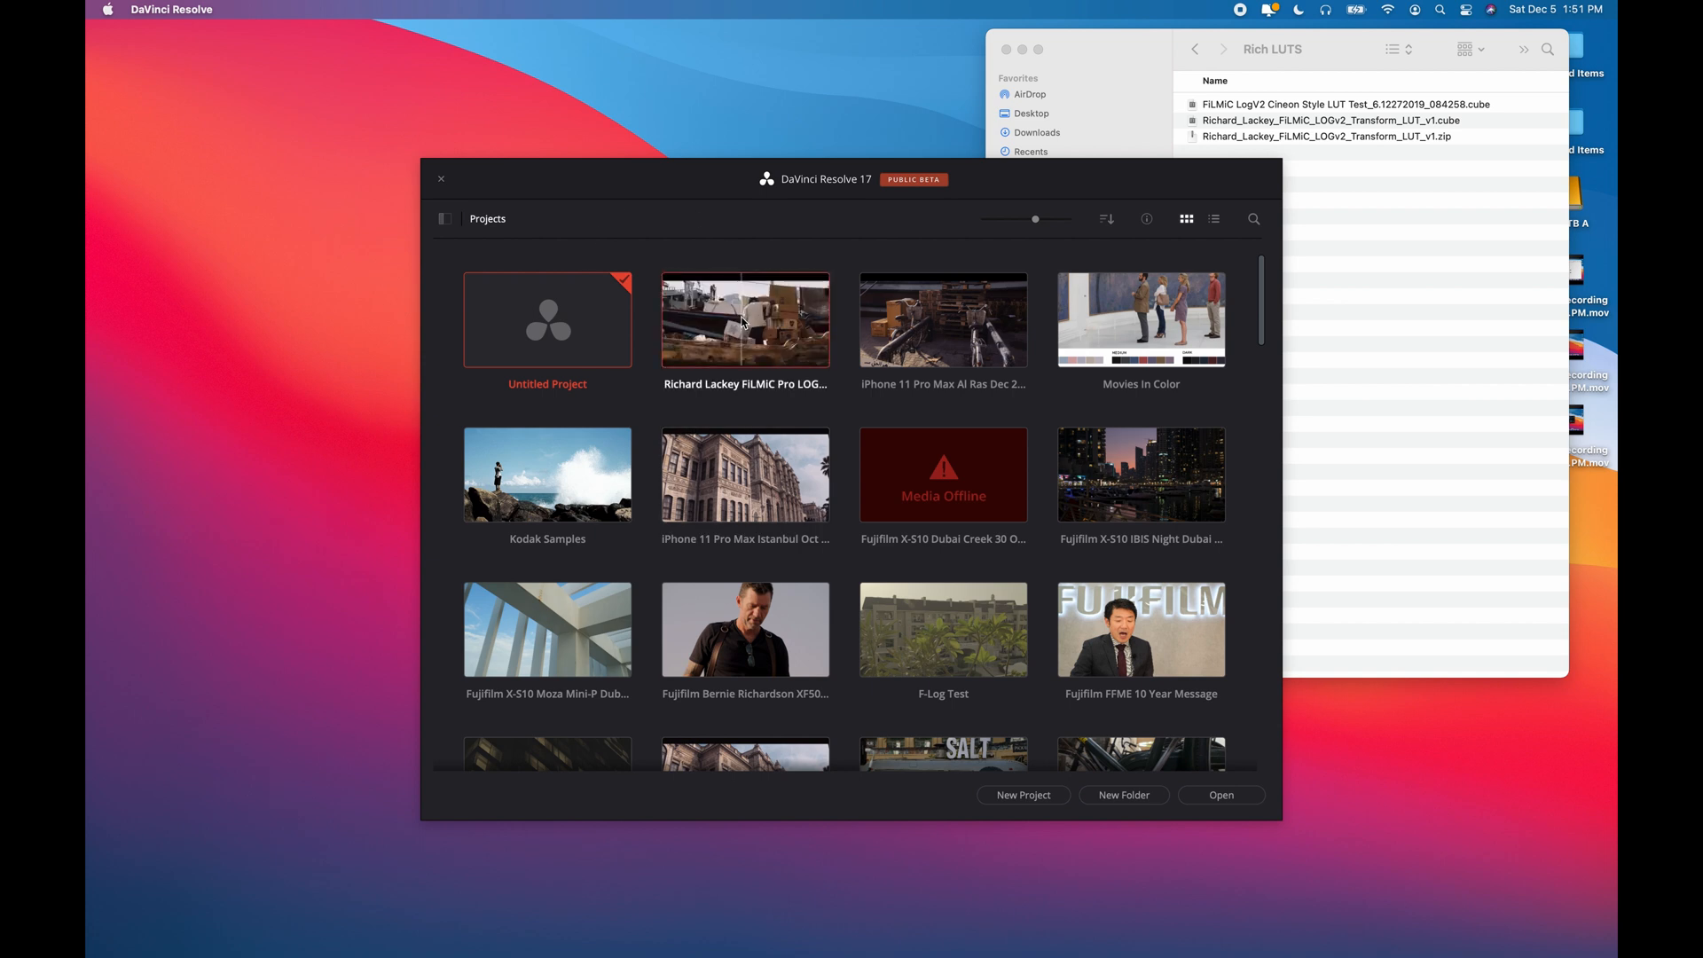
double_click(745, 319)
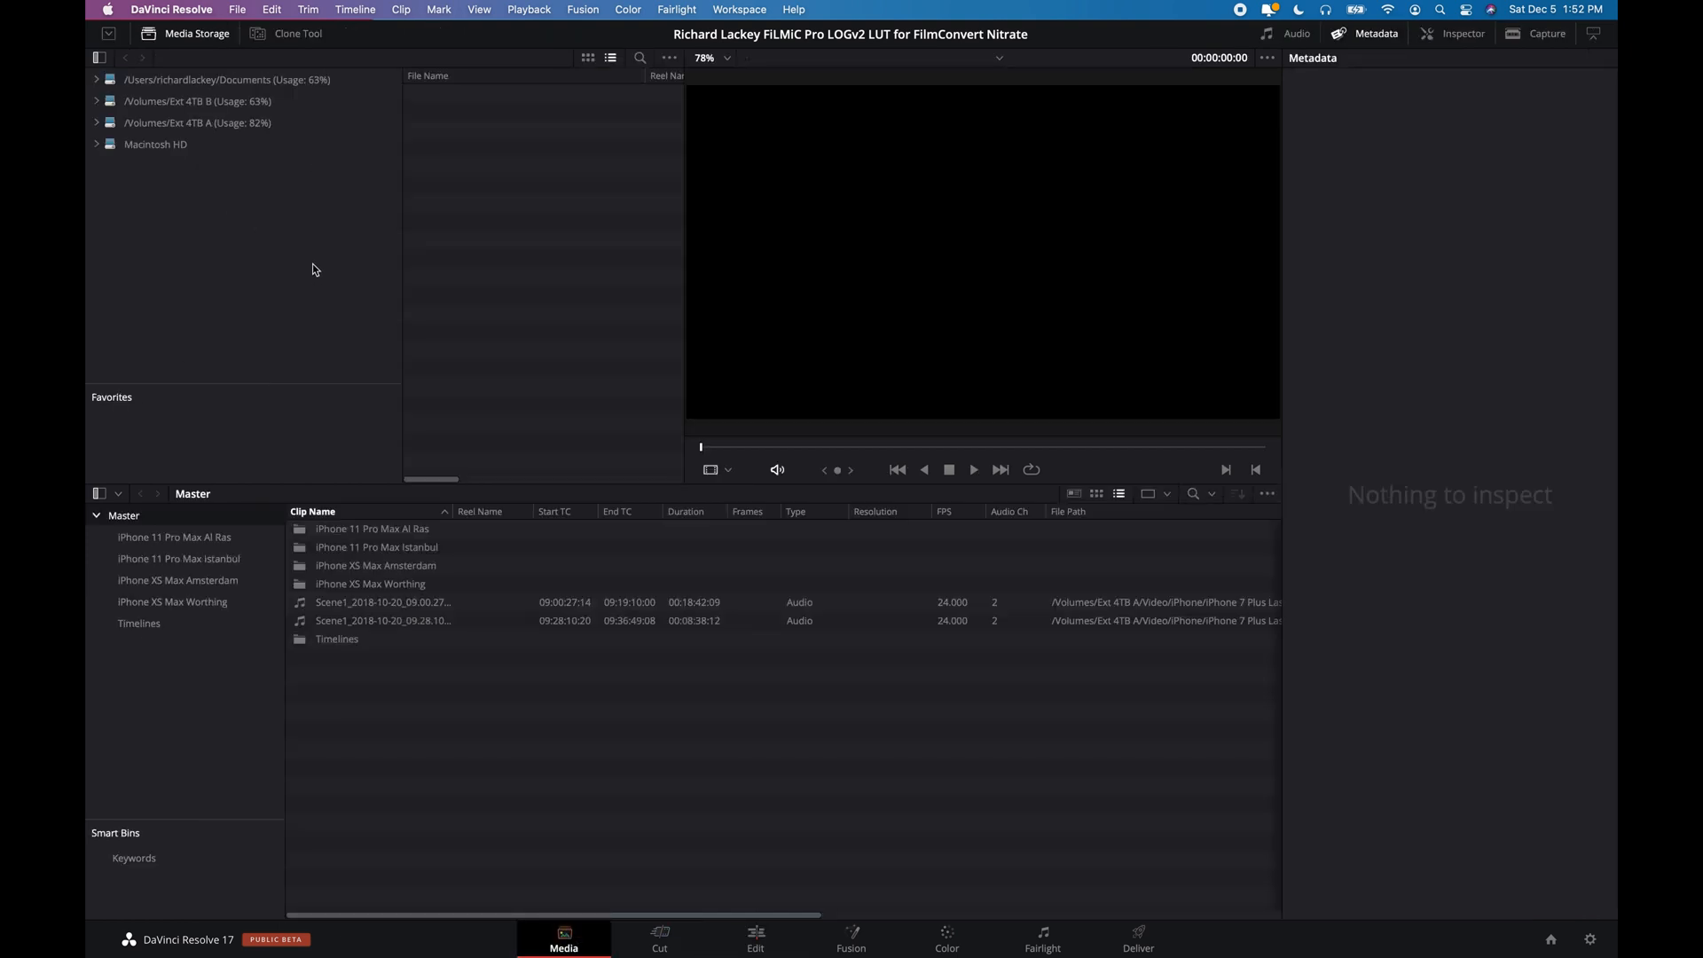
Step: Browse the Al Ras, Amsterdam and Istanbul iPhone bins in thumbnail view
left_click(174, 537)
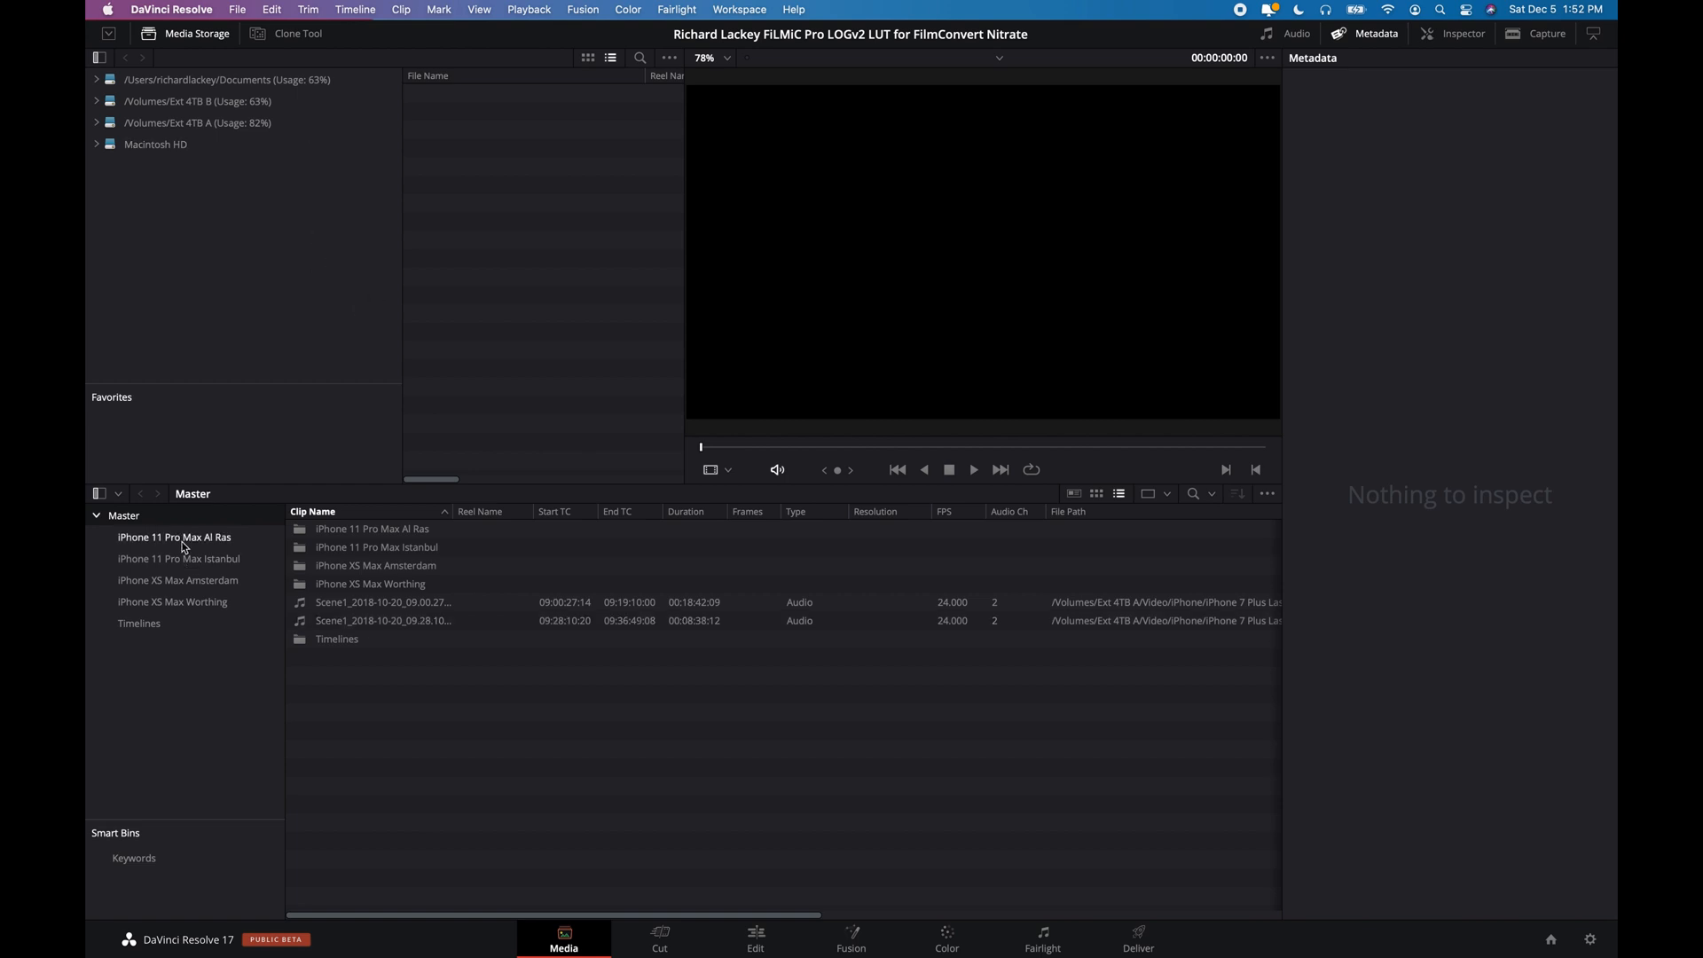
left_click(174, 537)
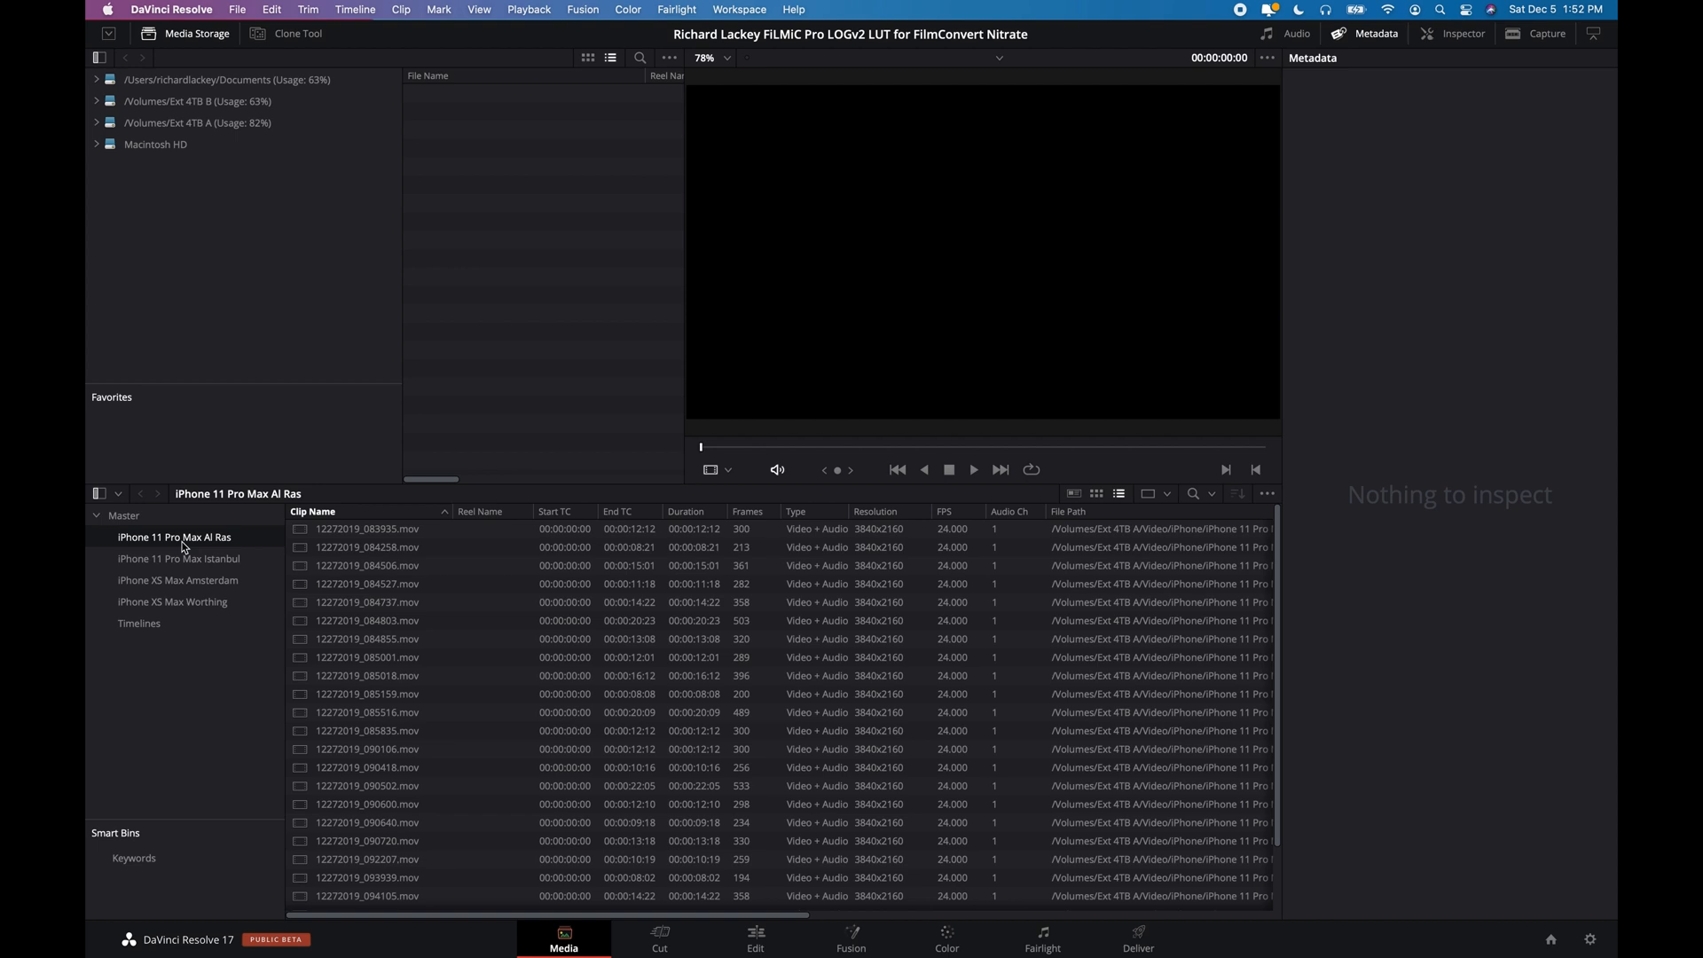
mouse_move(184, 564)
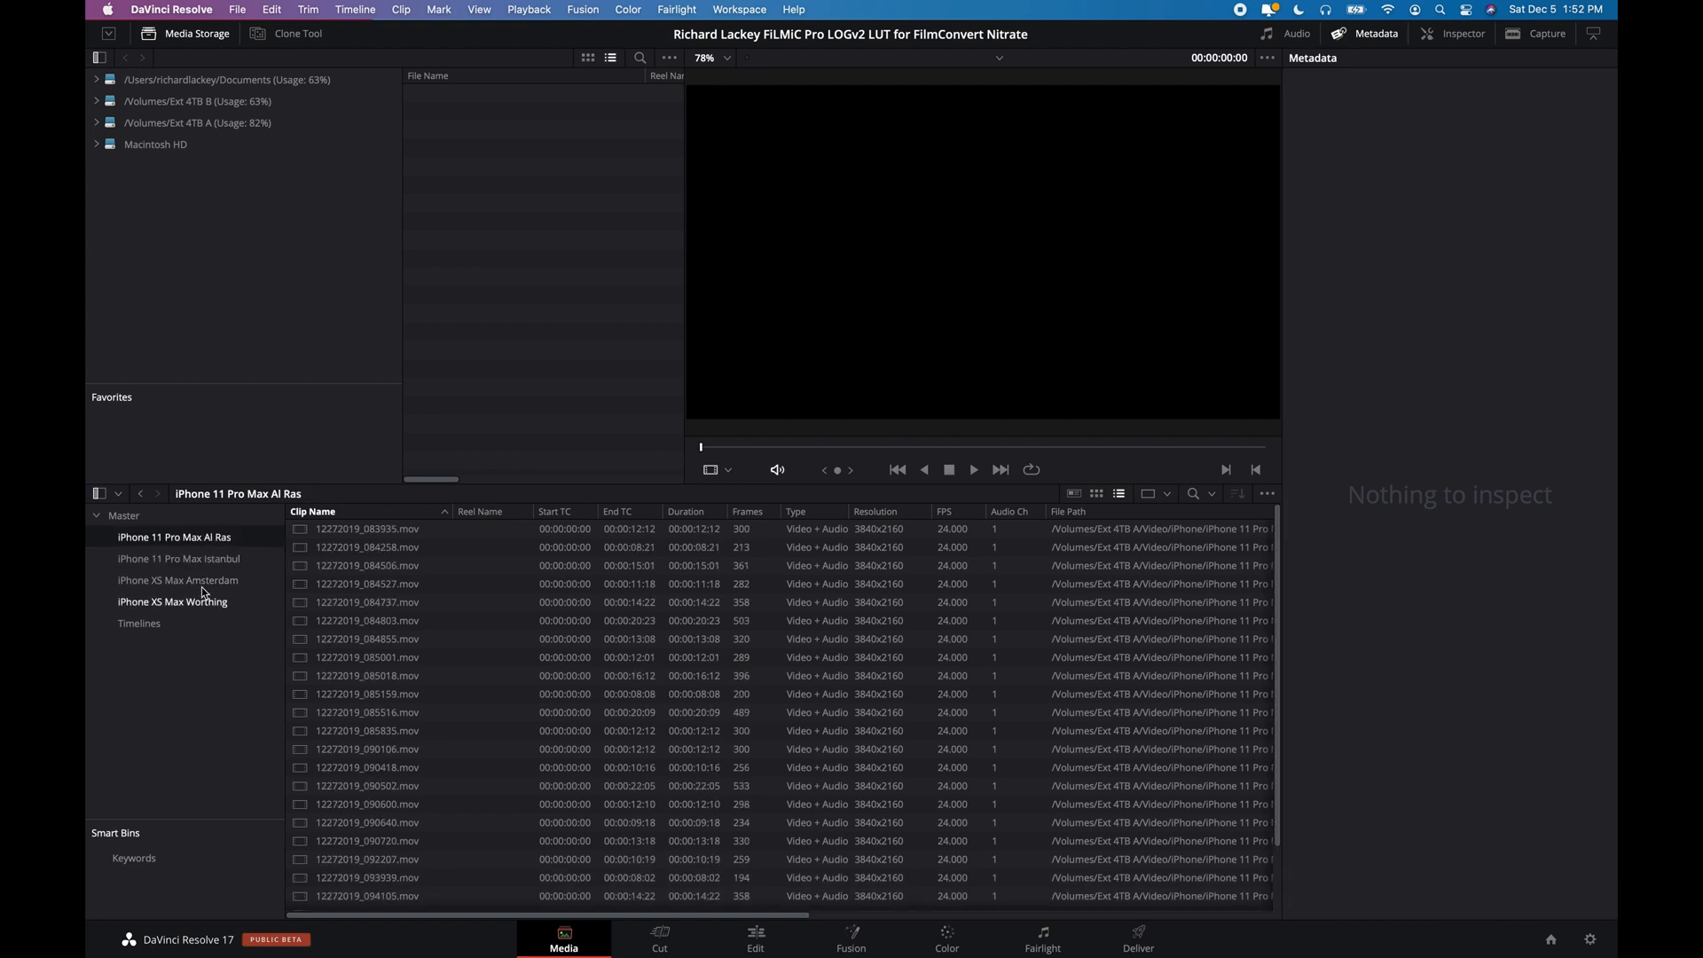
left_click(177, 580)
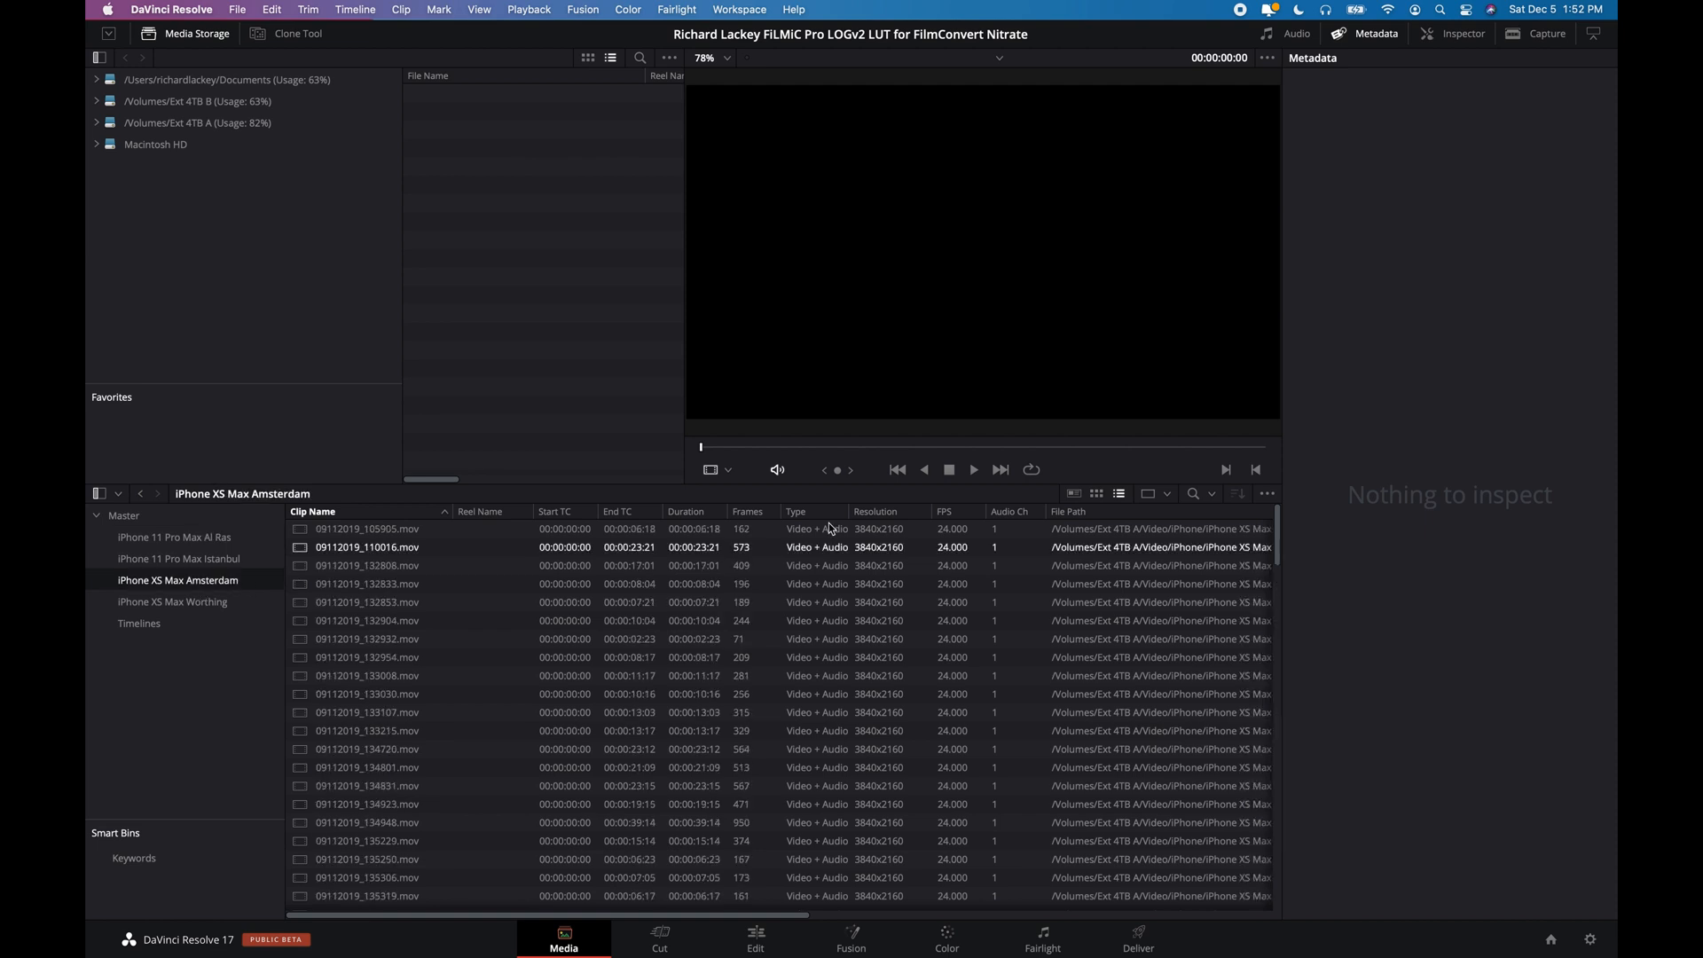
left_click(1096, 495)
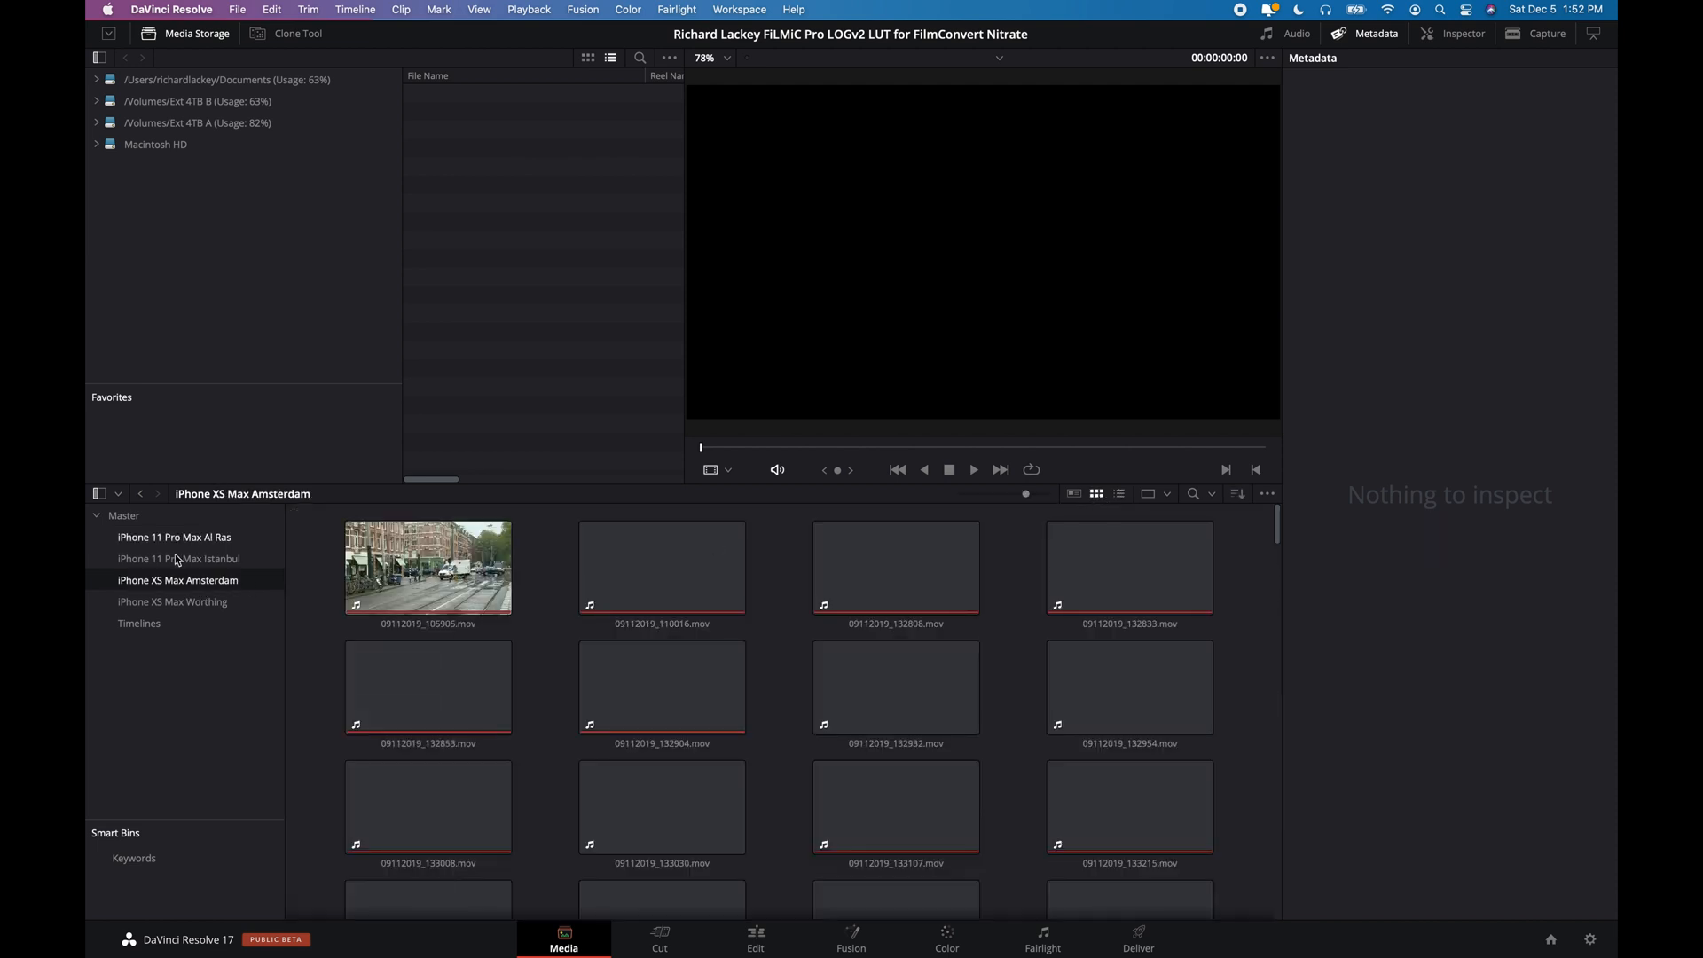
left_click(179, 558)
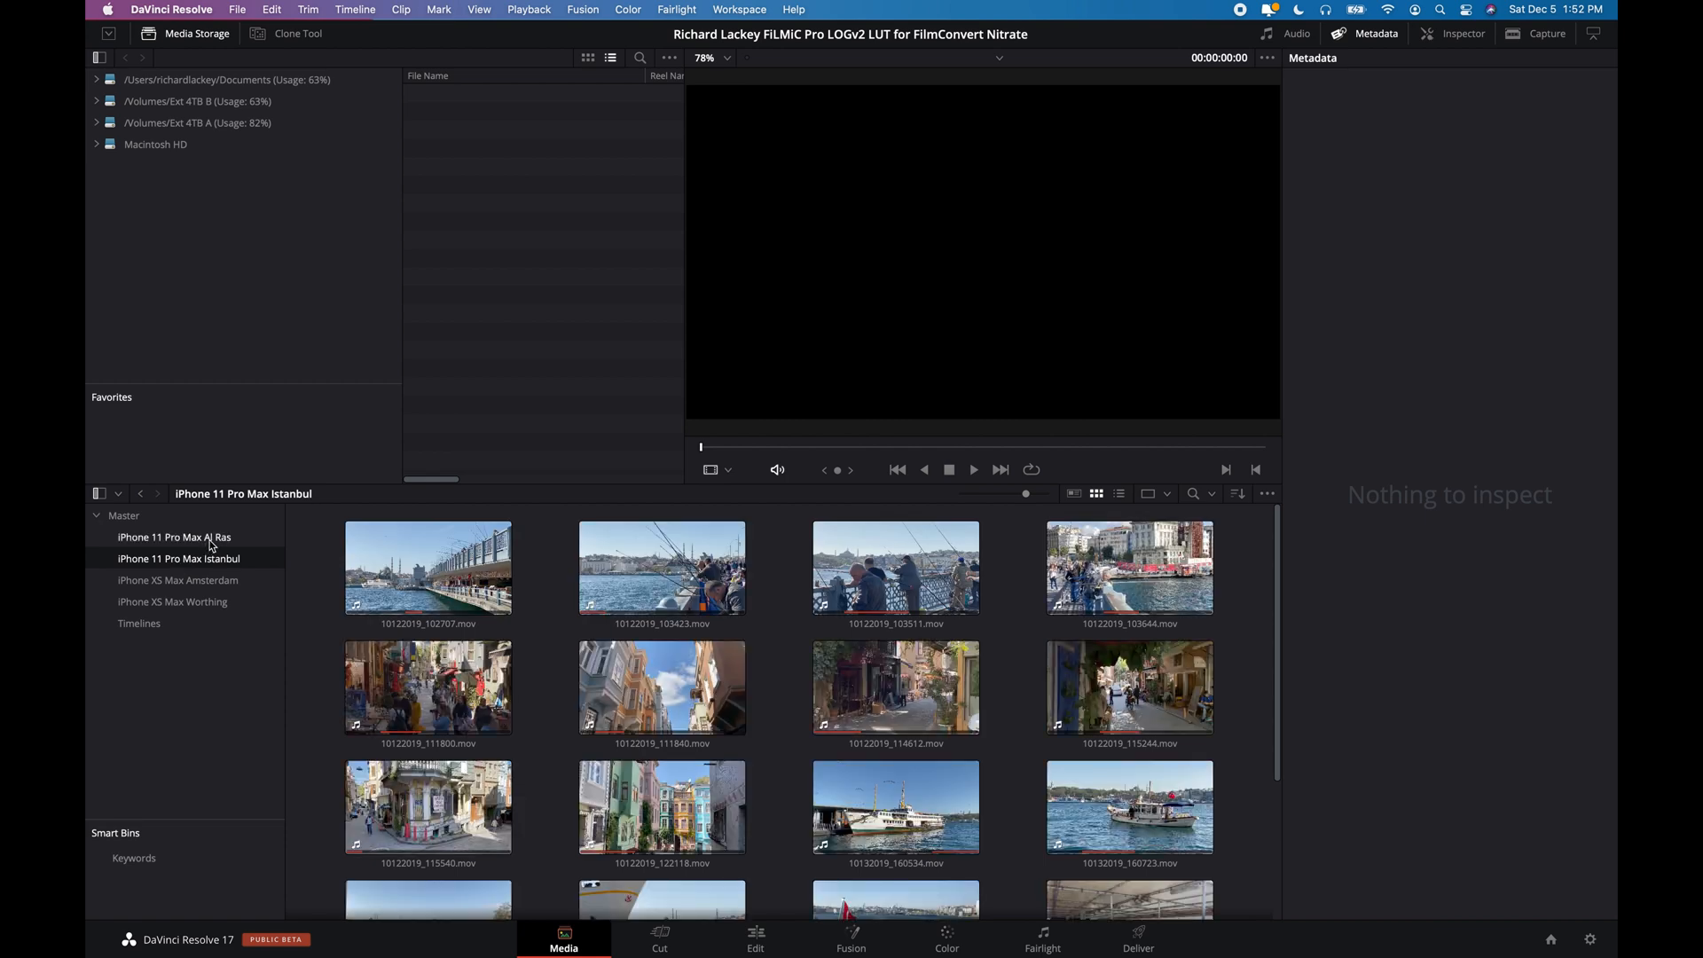
left_click(427, 566)
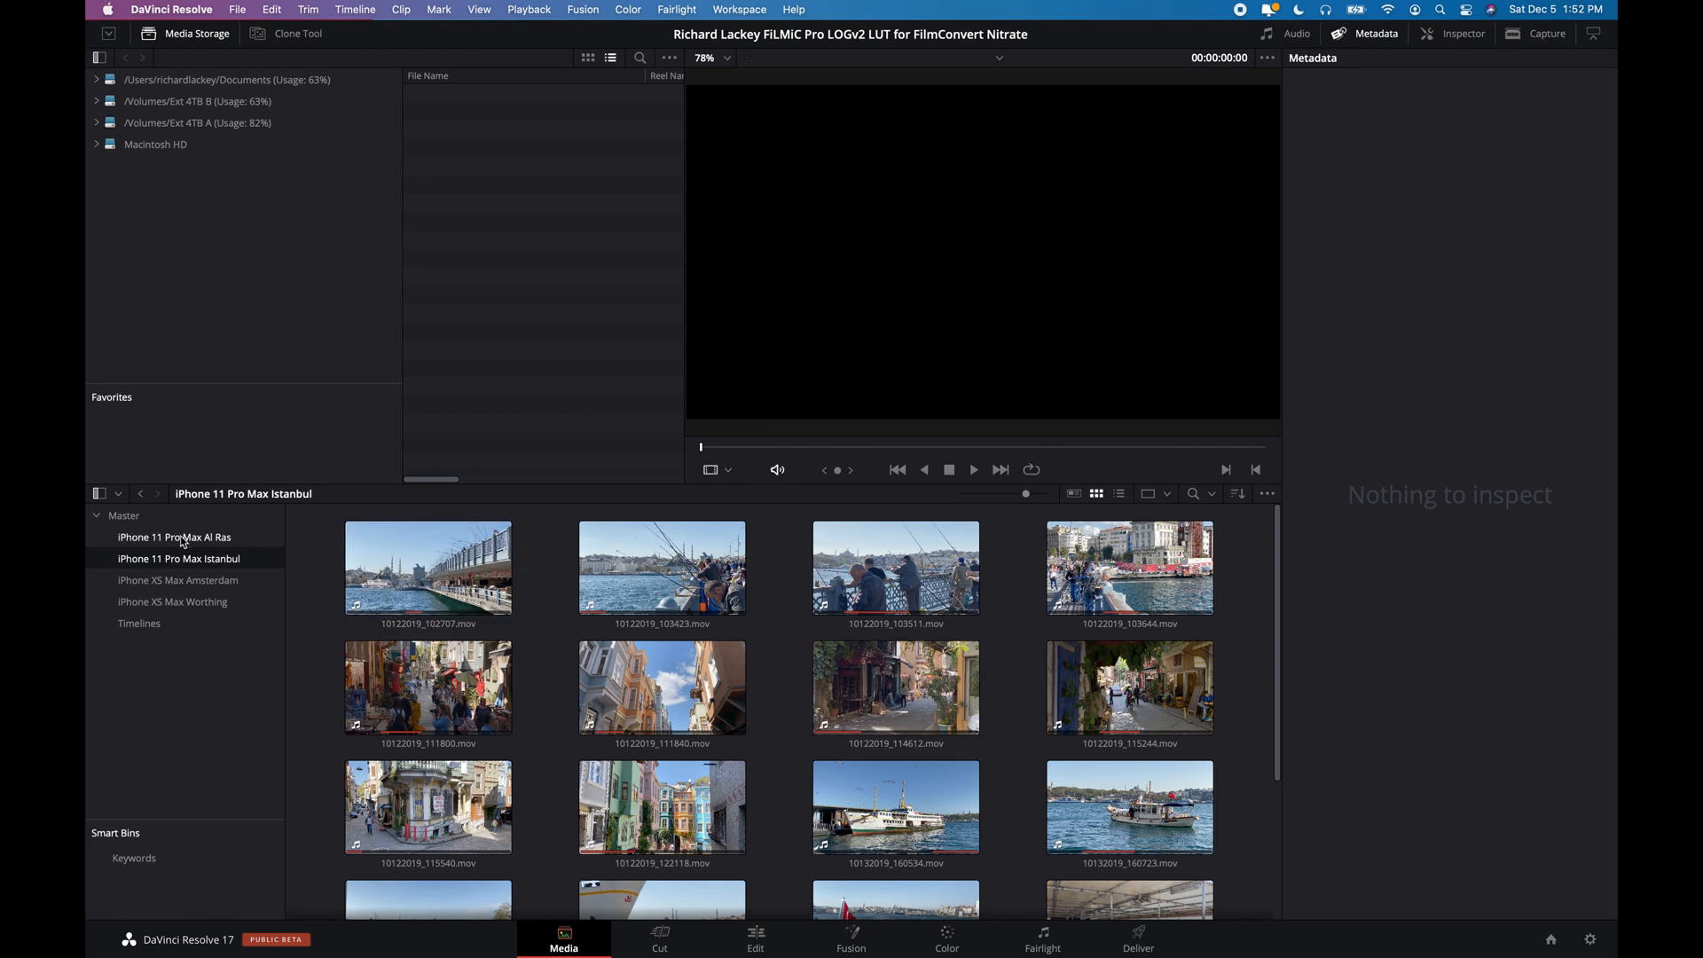
Step: Look through the Al Ras, Amsterdam and Worthing bins, picking the parked bicycles clip
left_click(174, 537)
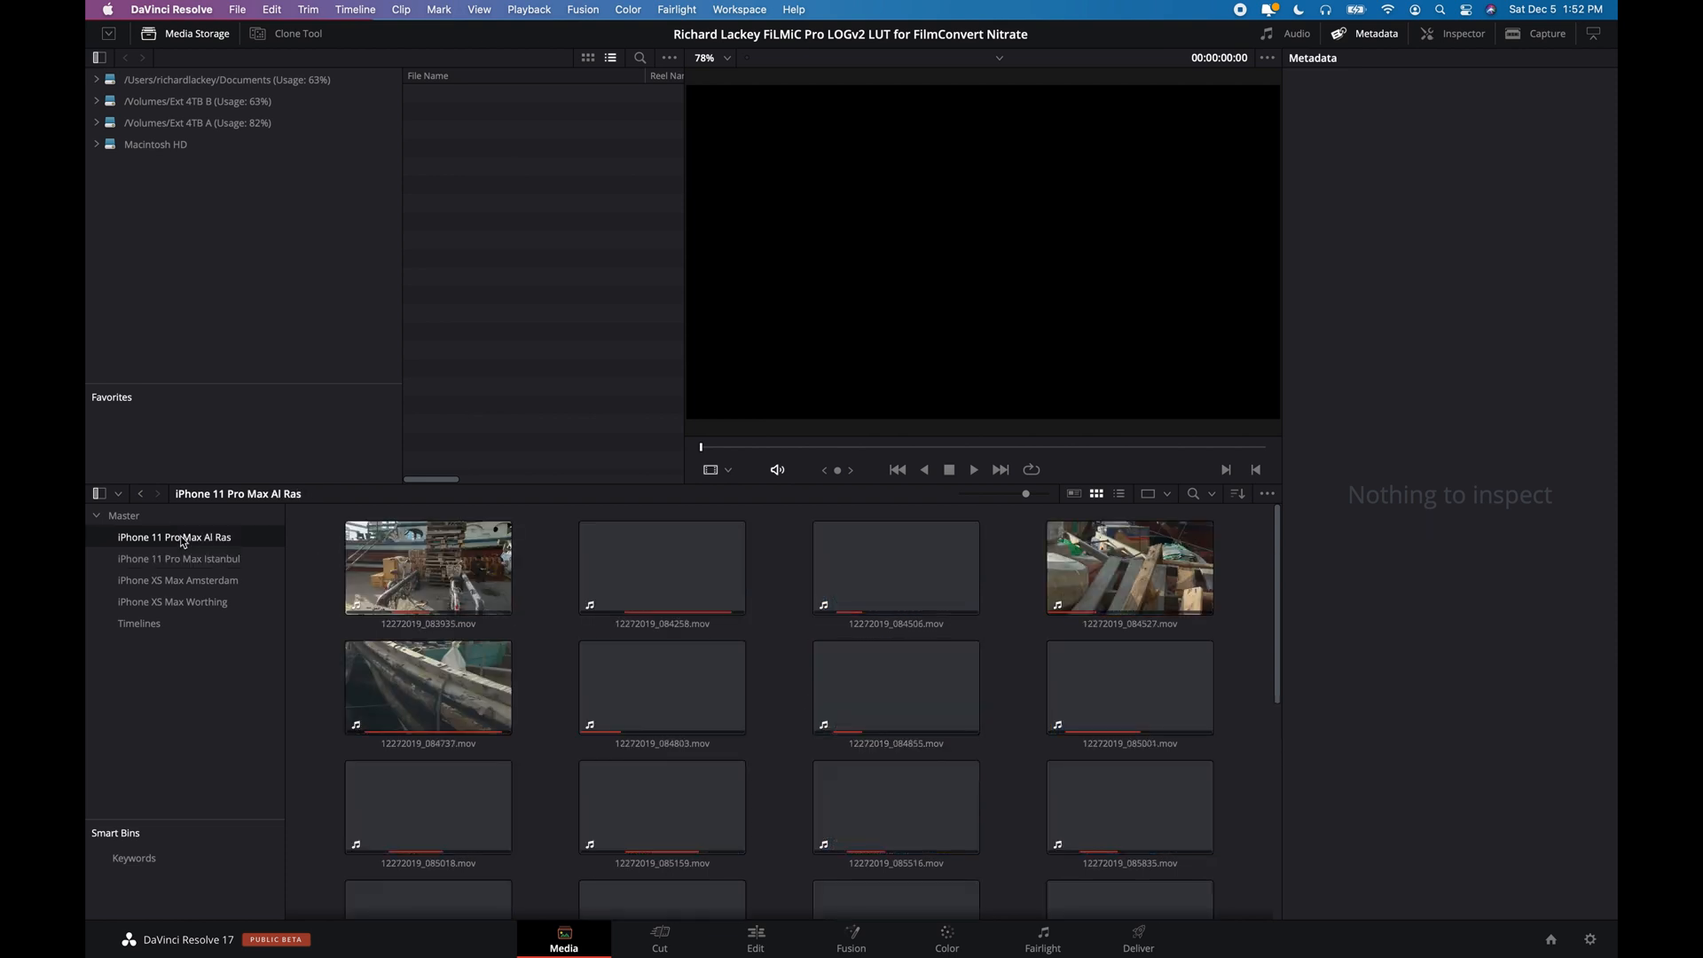
scroll("down", 3)
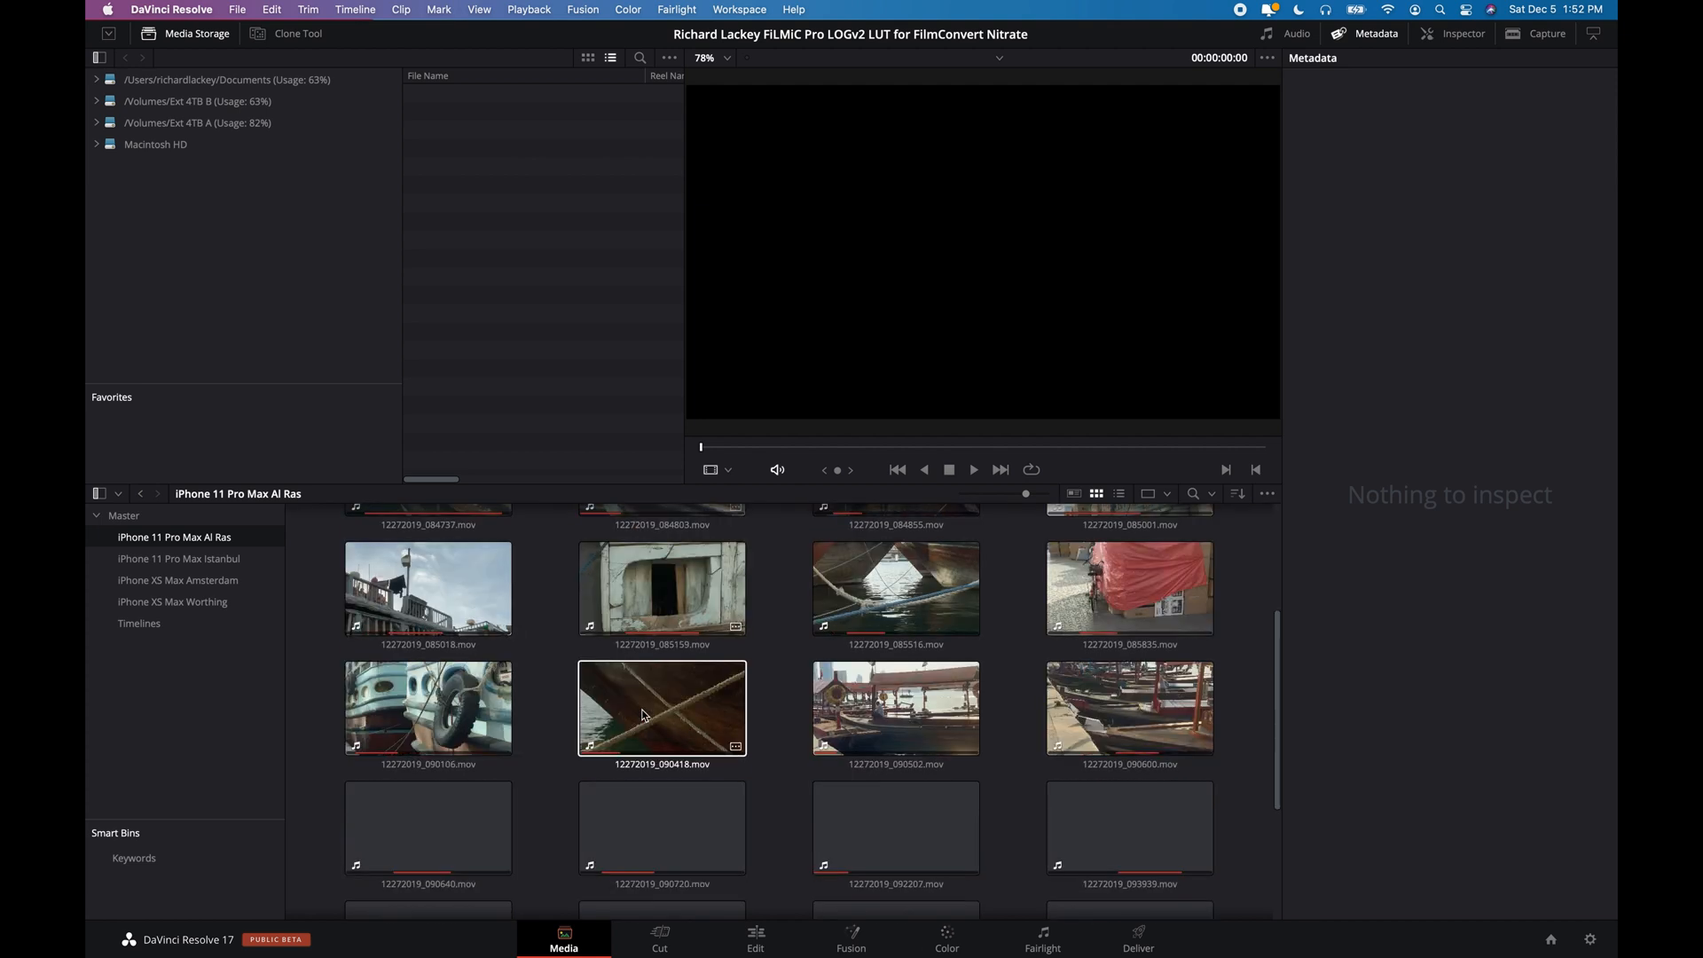
scroll("down", 3)
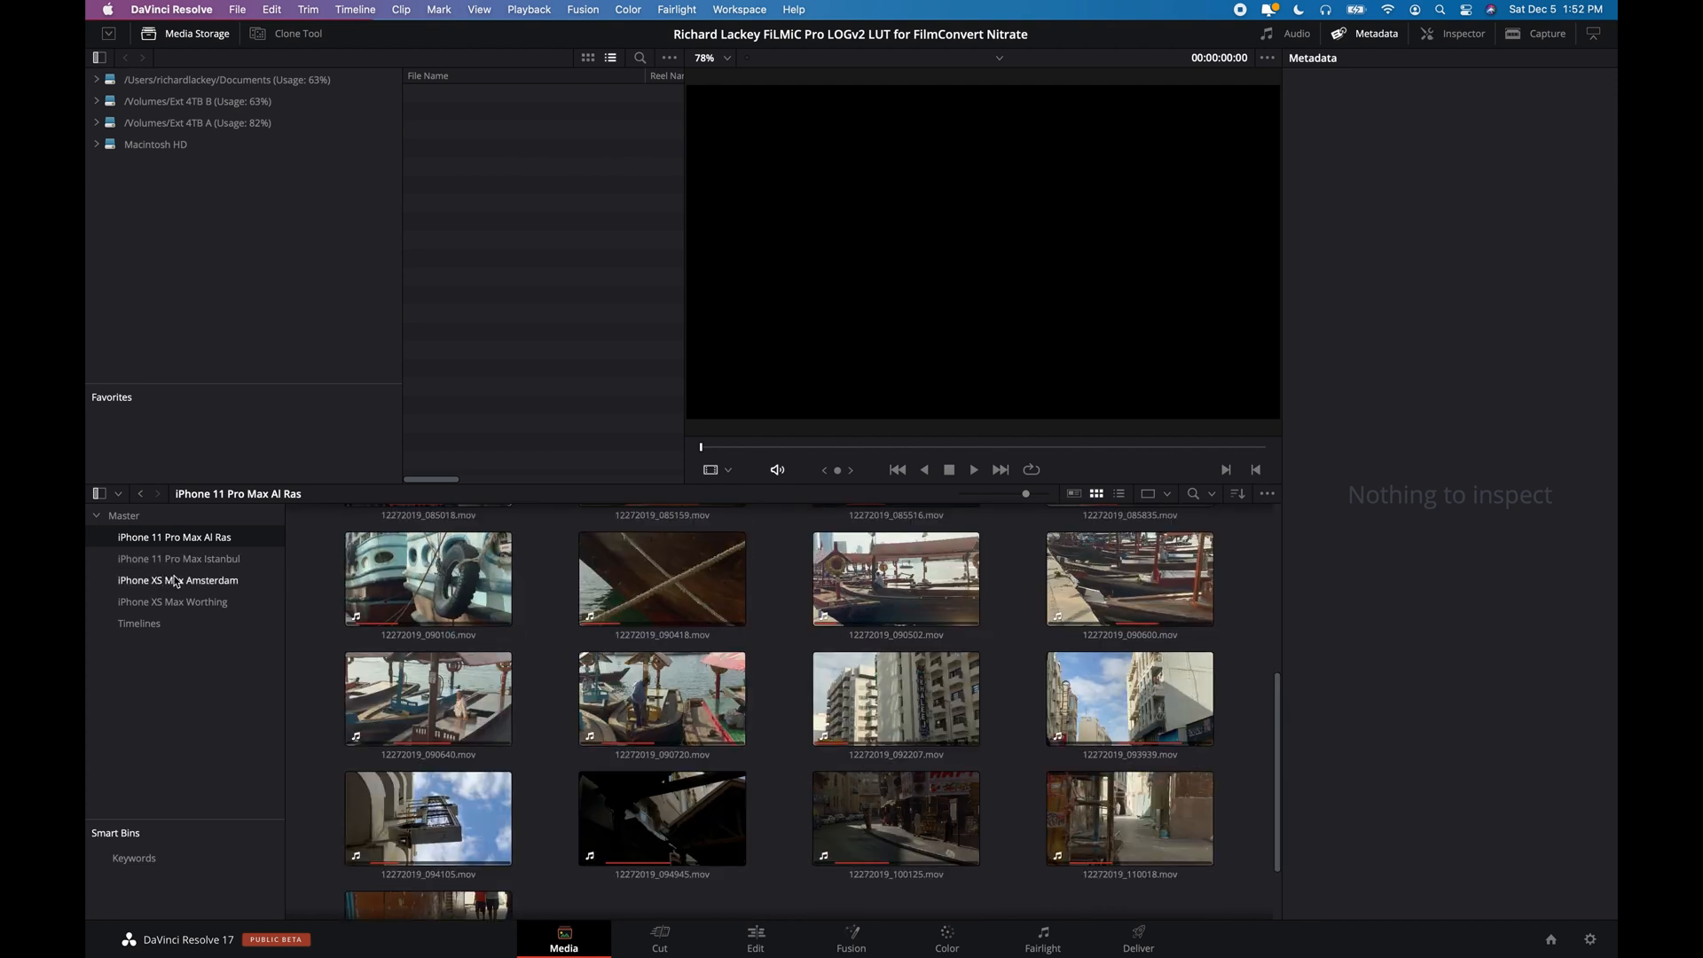
left_click(178, 580)
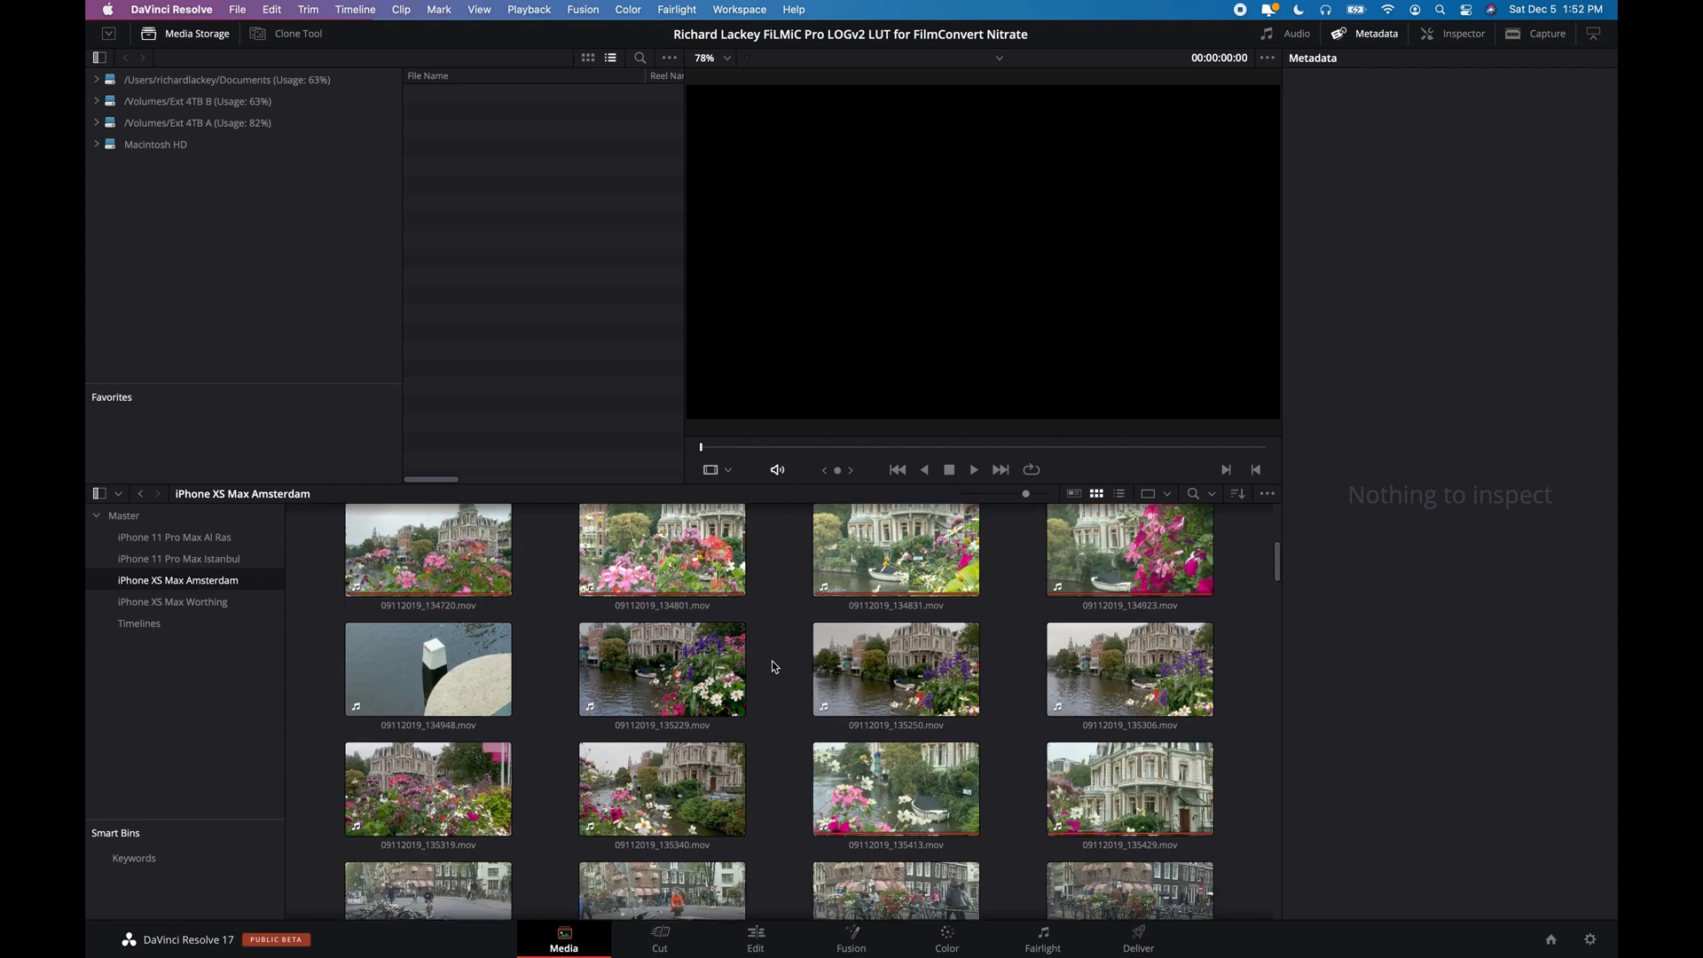
scroll("down", 3)
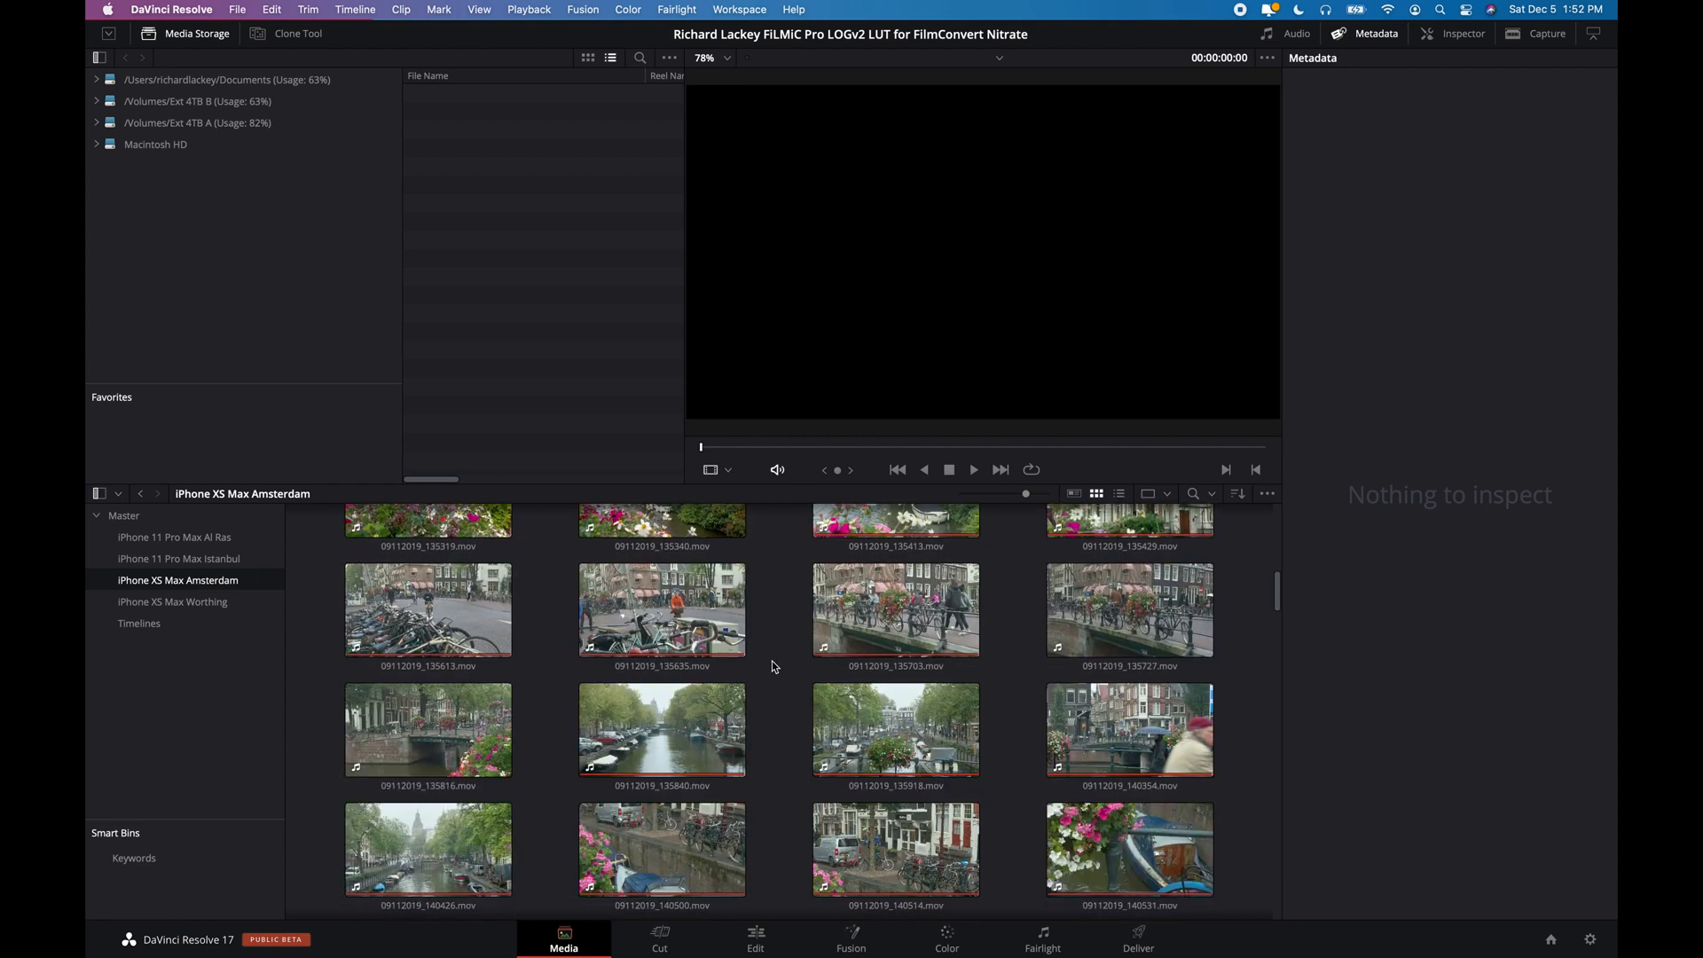
left_click(427, 610)
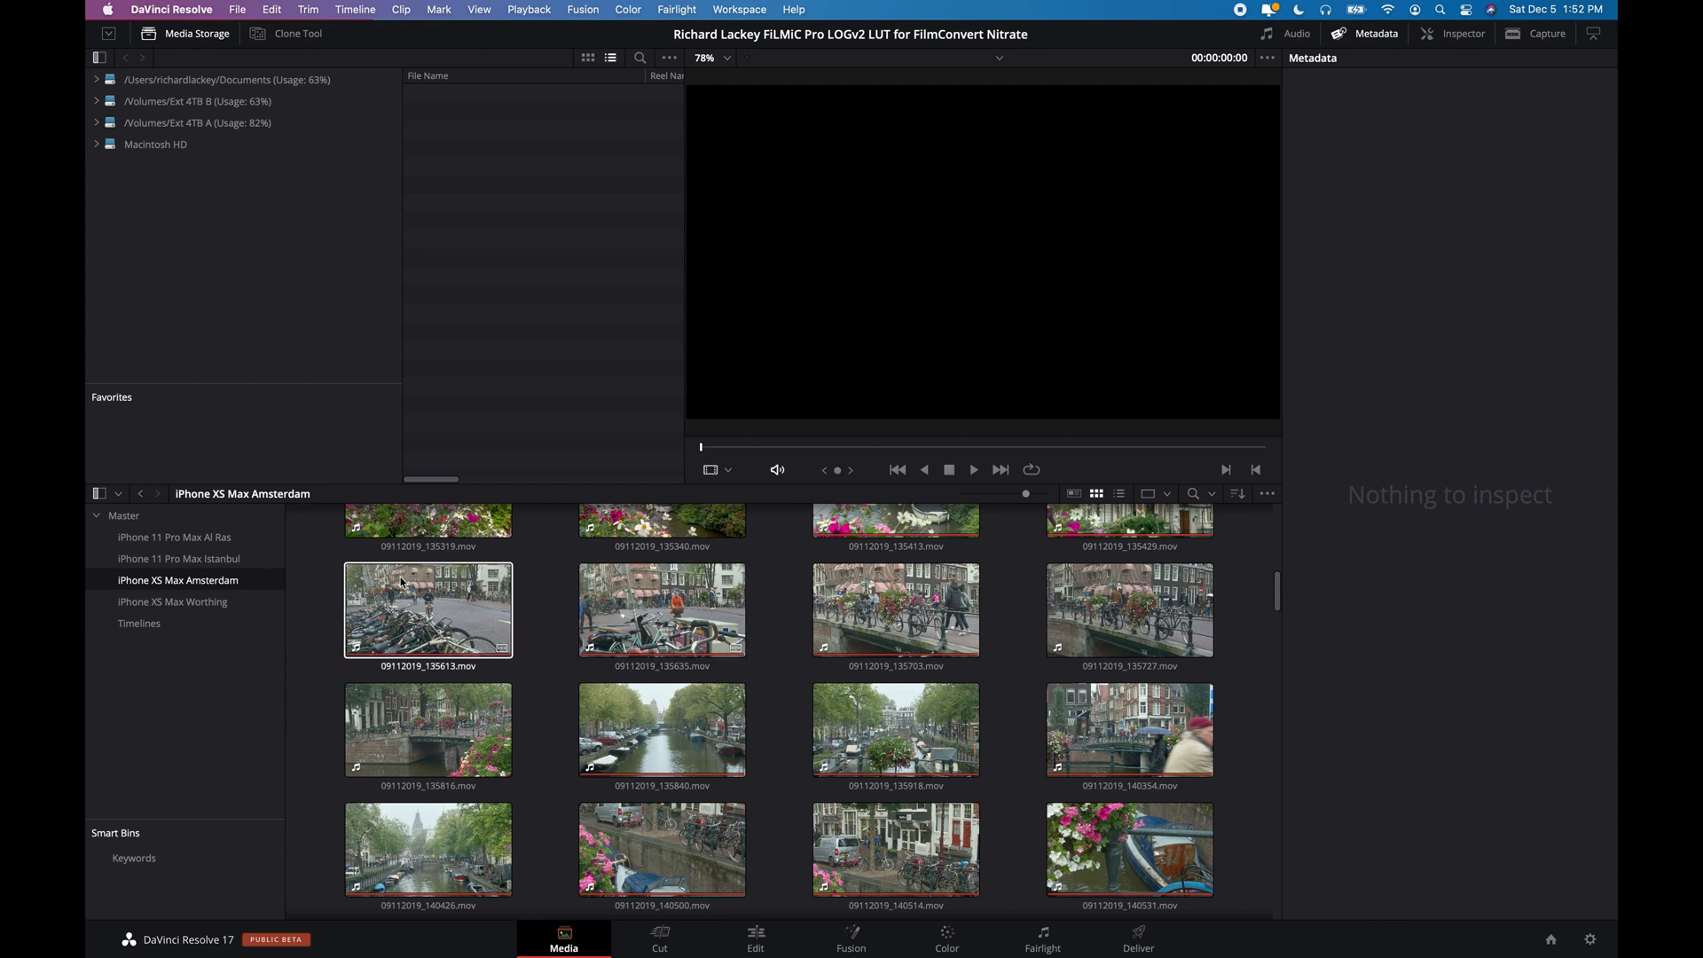
left_click(172, 602)
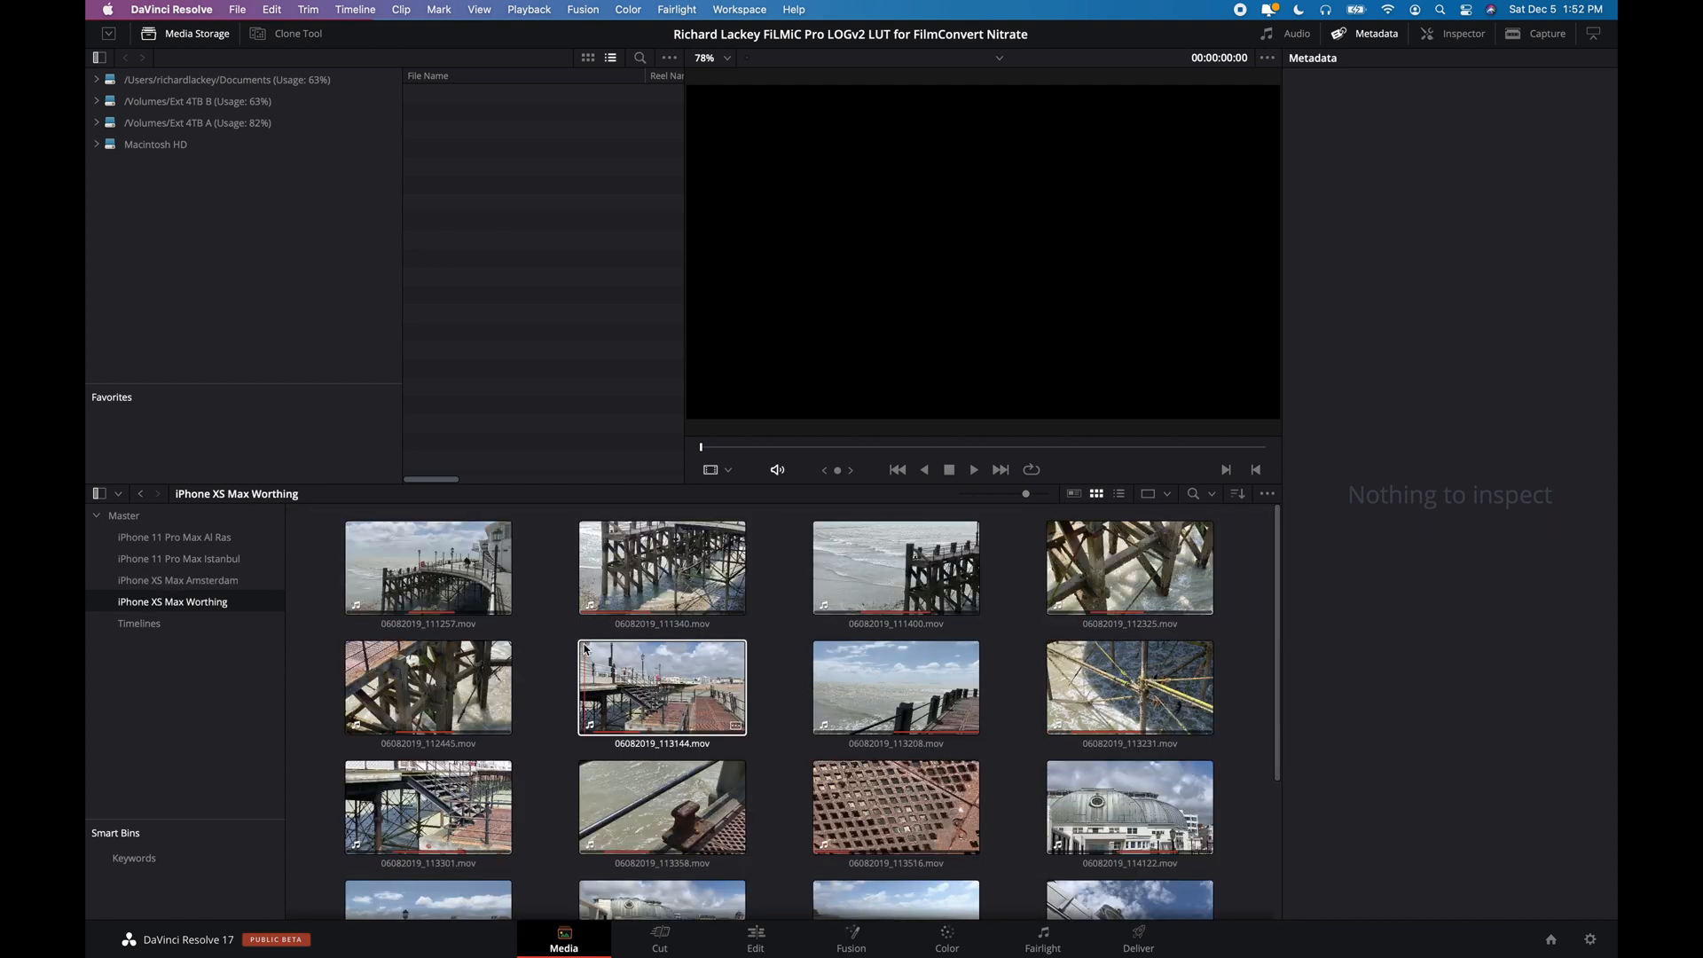
left_click(662, 807)
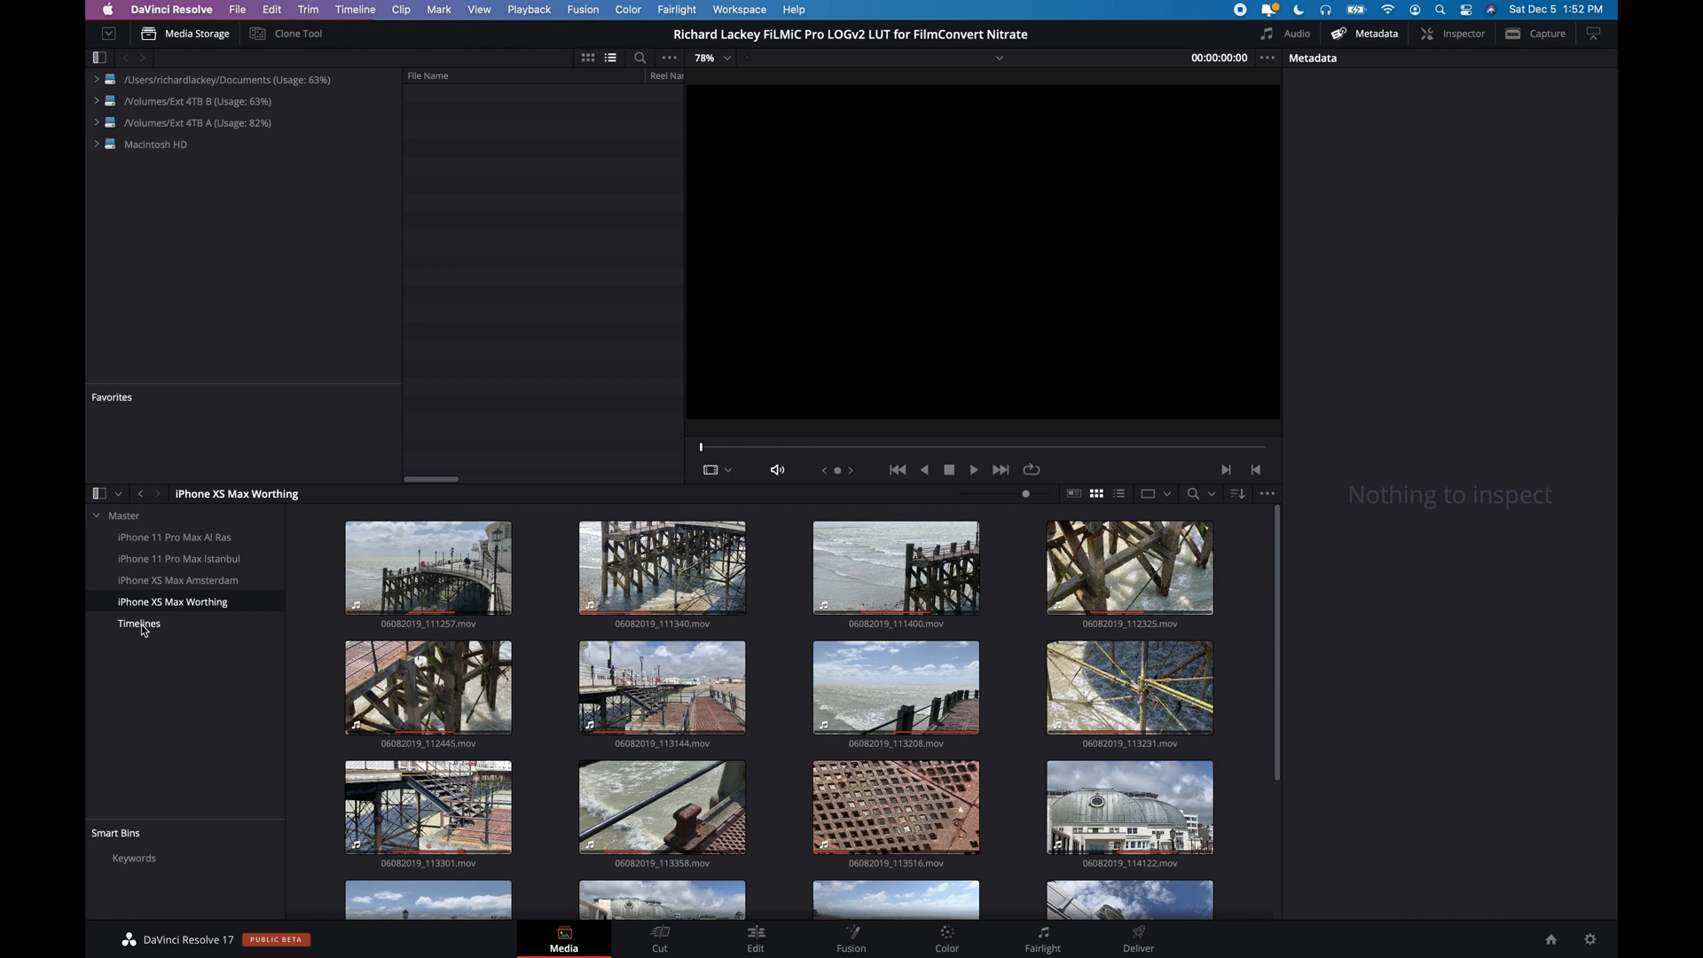
Step: Bring up the Timelines bin holding All Clips and All Clips Graded
left_click(139, 623)
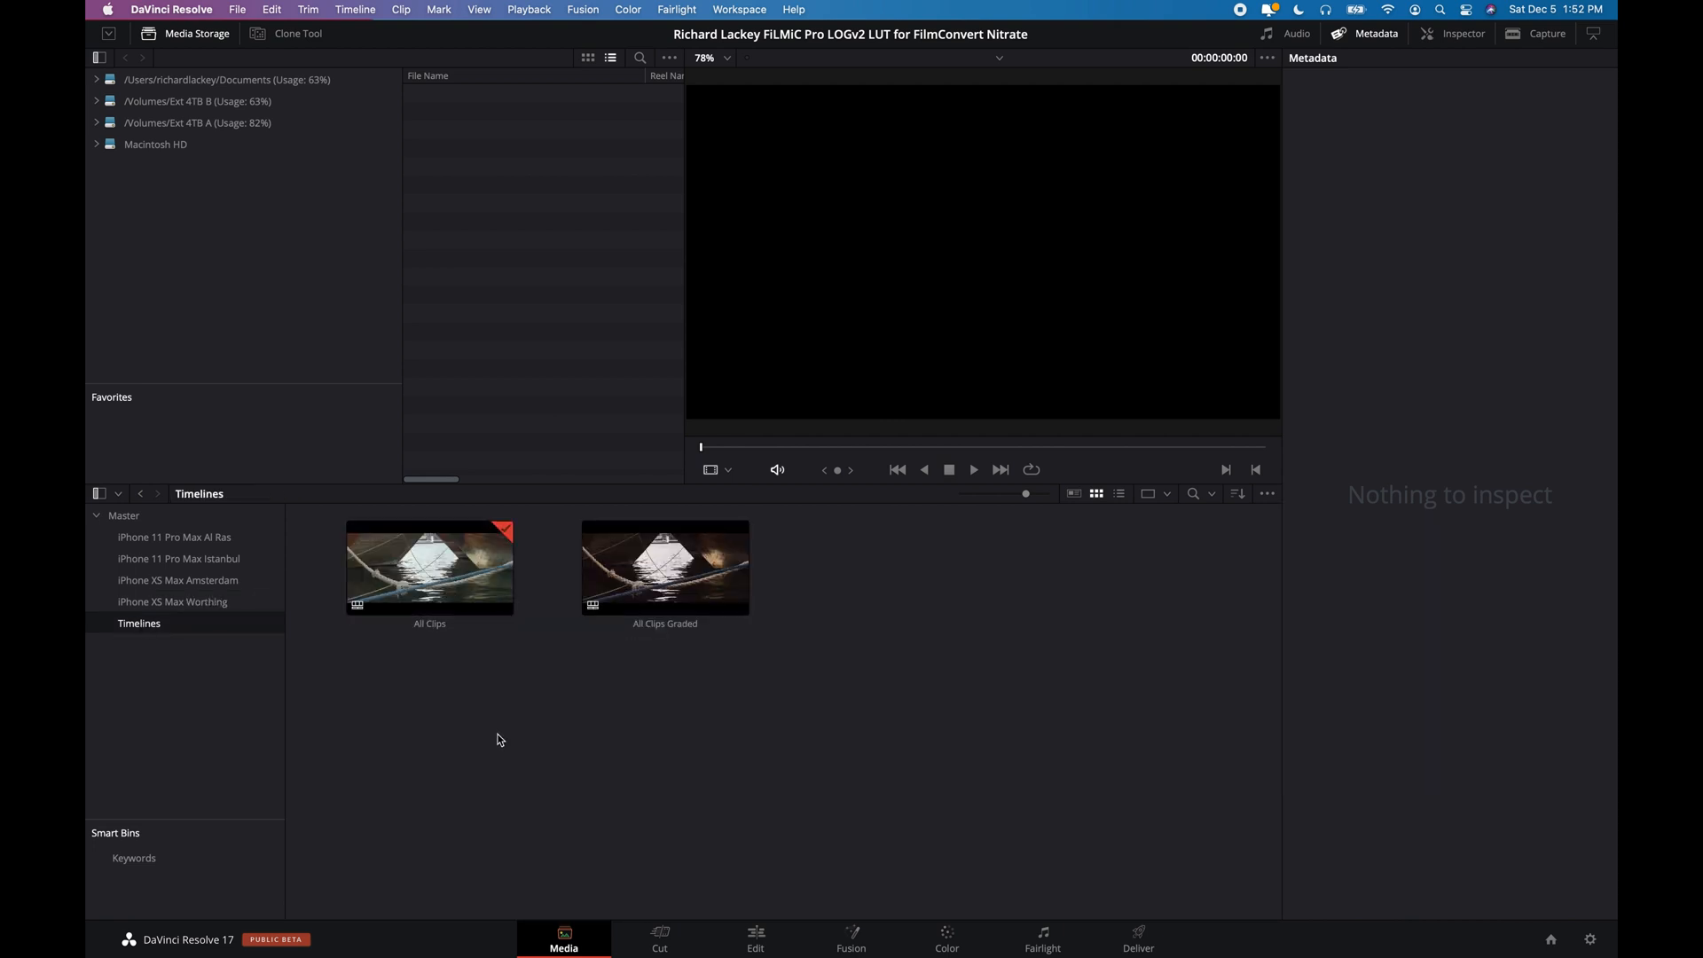
mouse_move(455, 700)
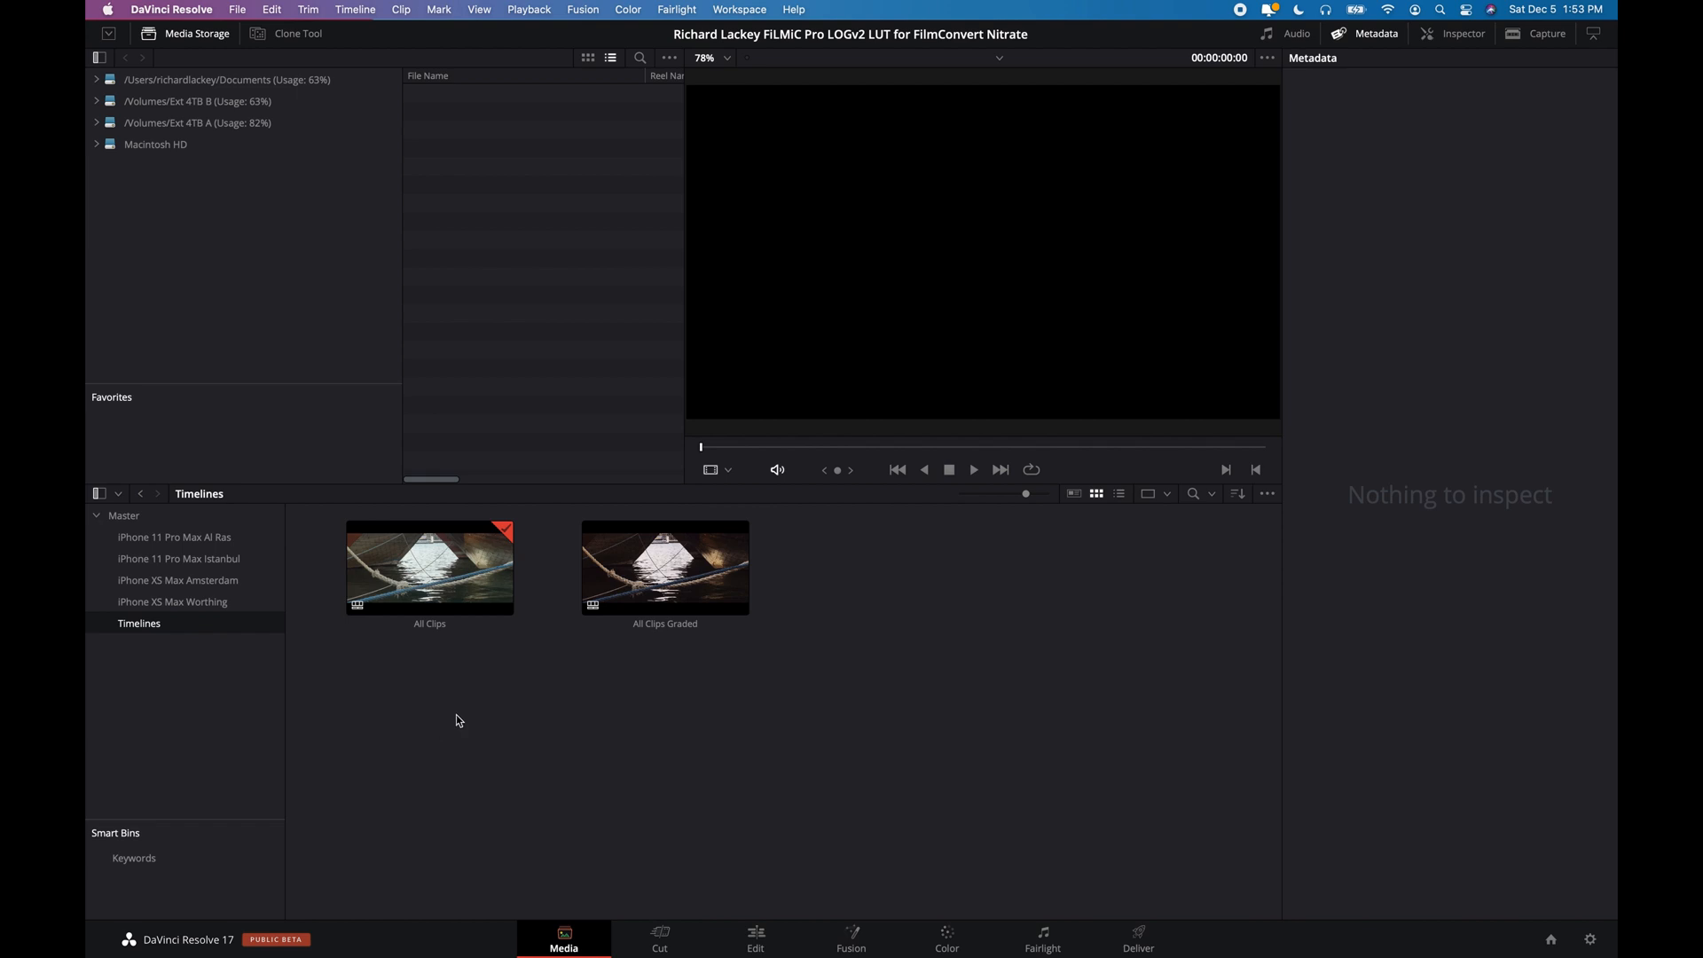
left_click(430, 566)
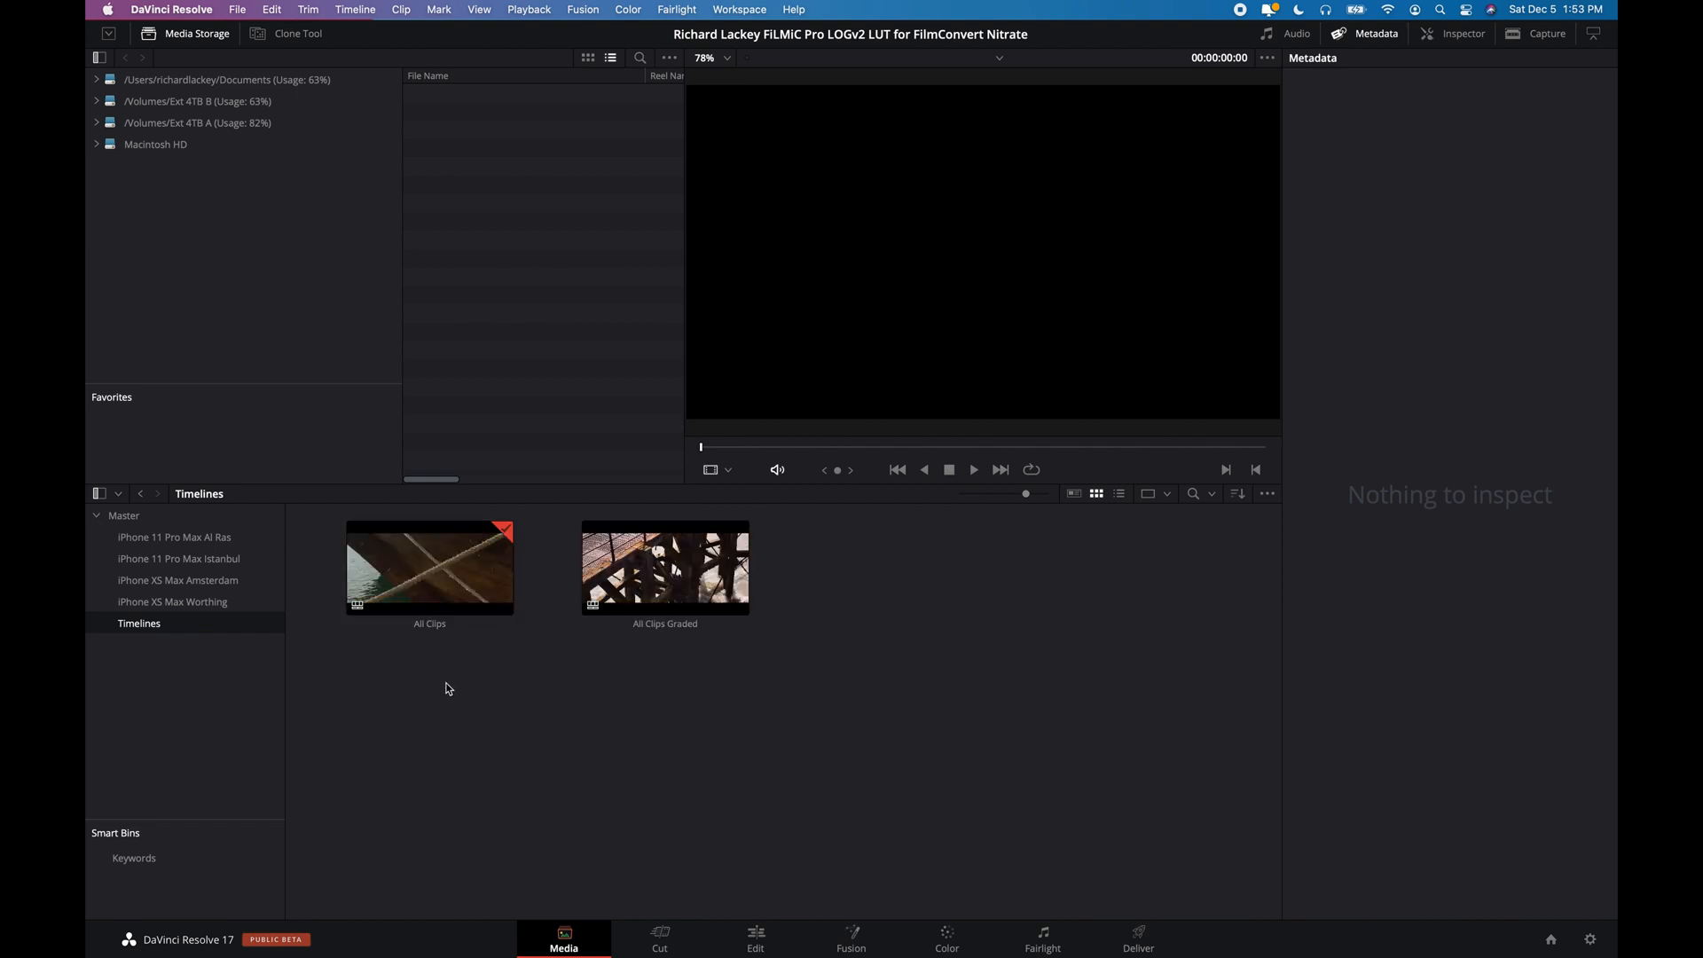
Step: Open the All Clips timeline and park the playhead at its first clip
left_click(429, 565)
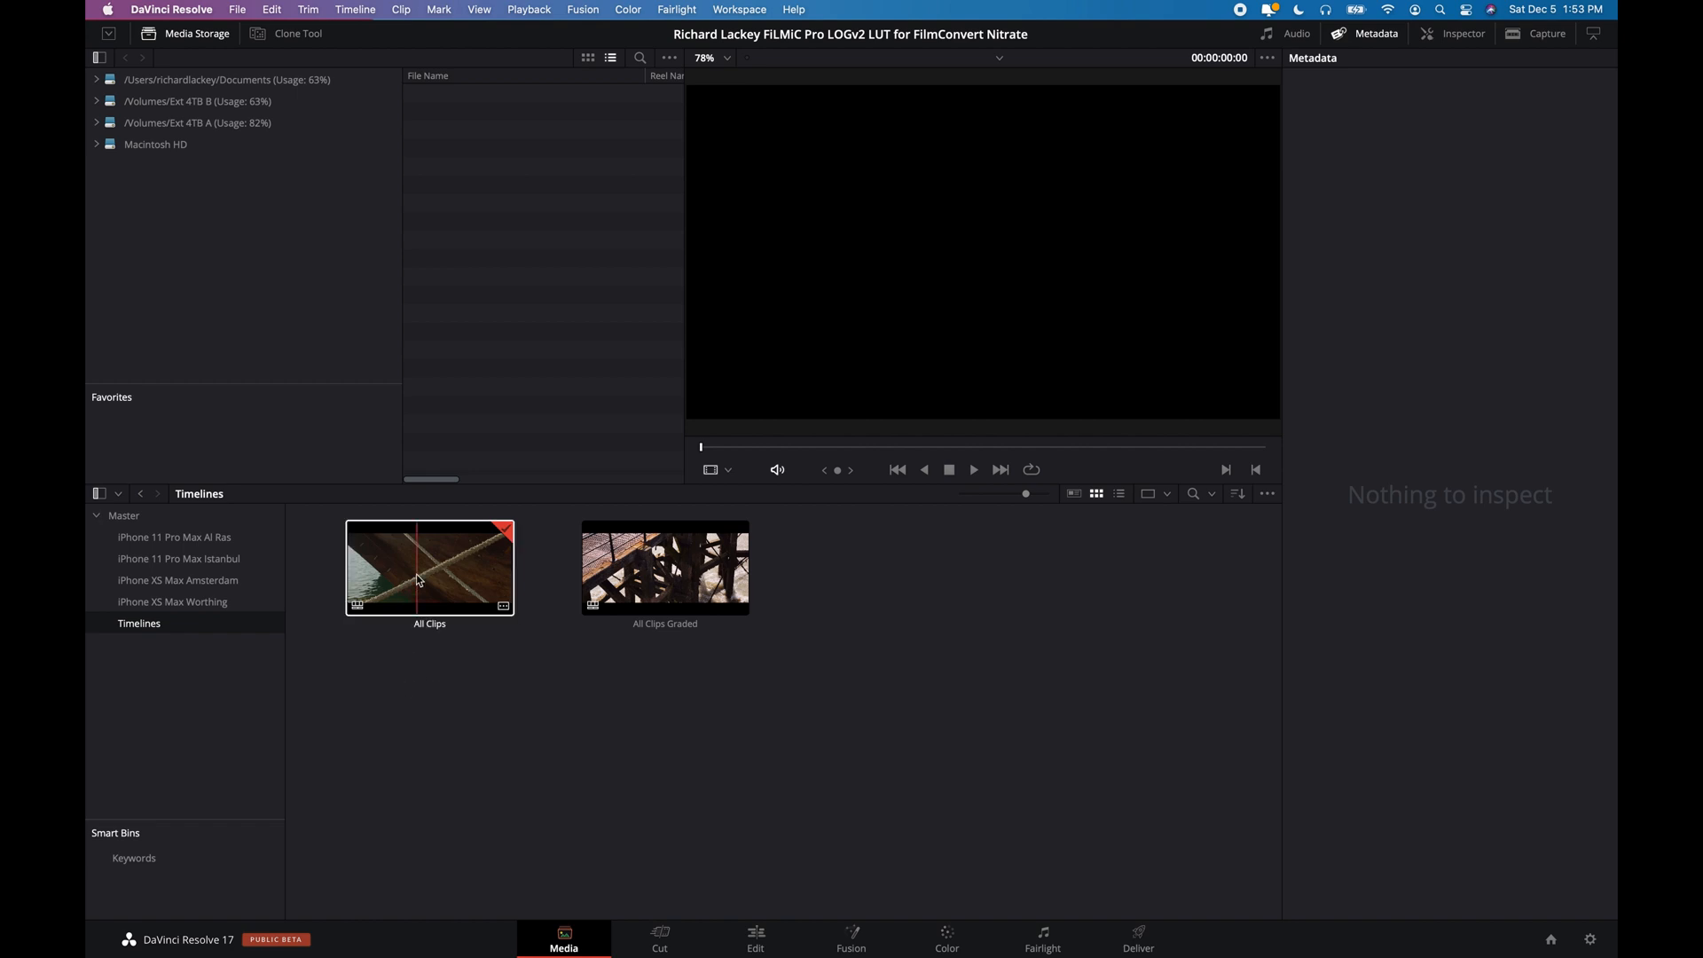
left_click(754, 938)
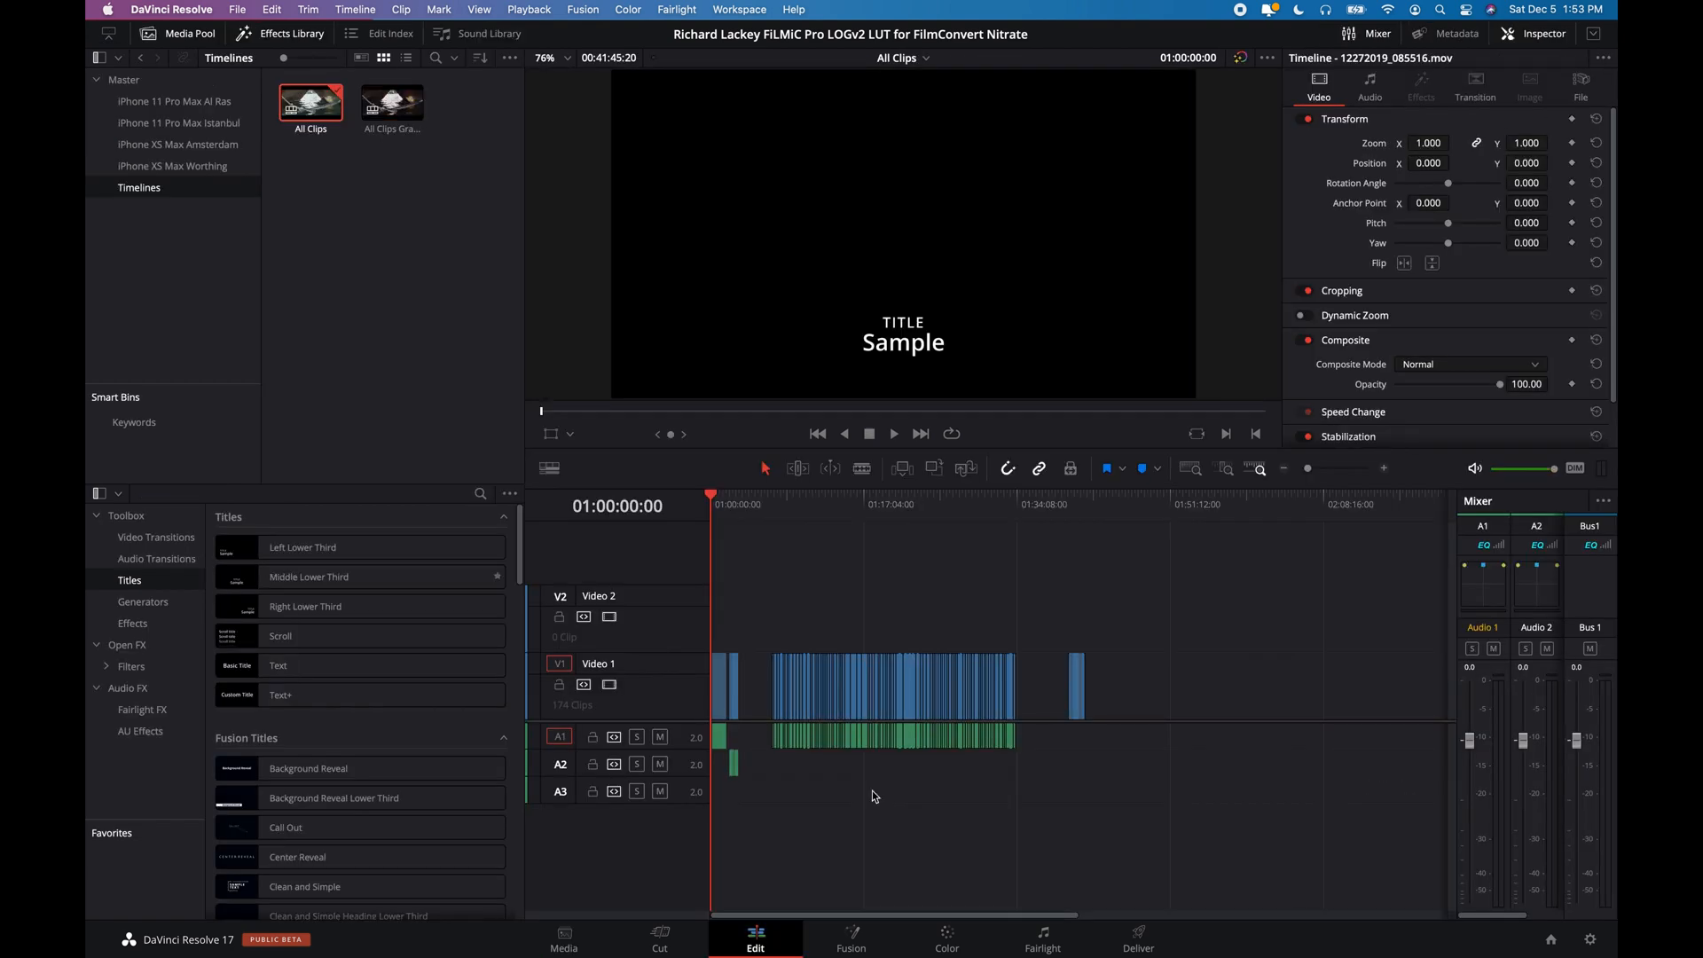
left_click(716, 505)
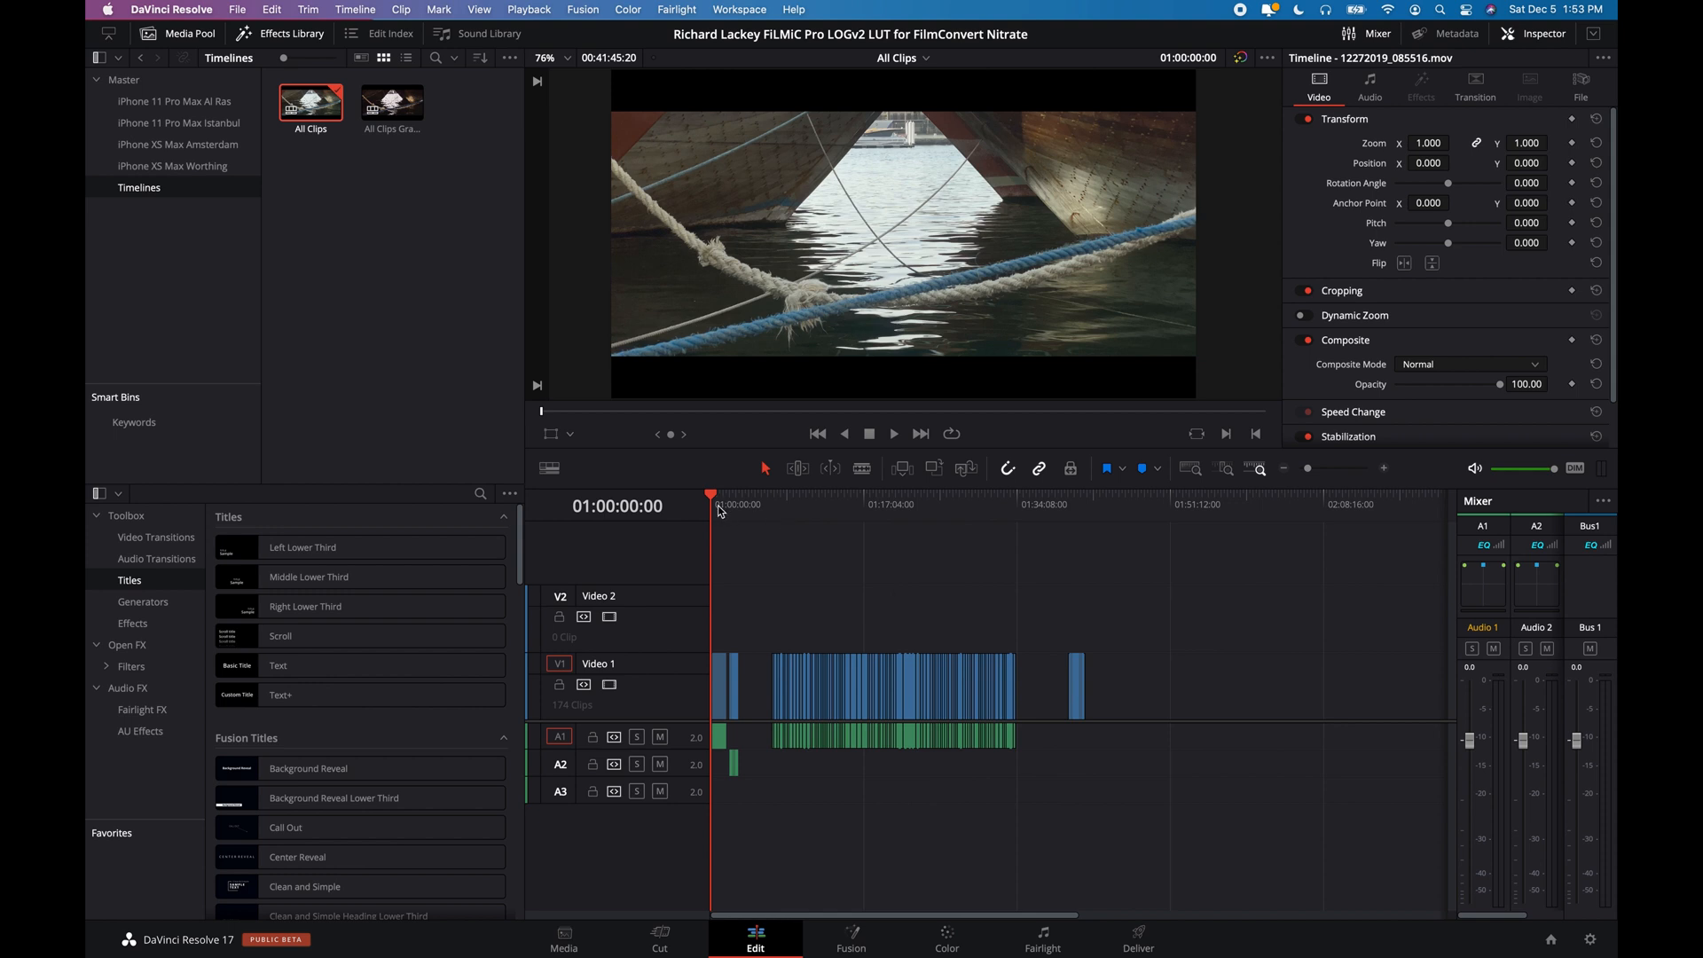
mouse_move(717, 513)
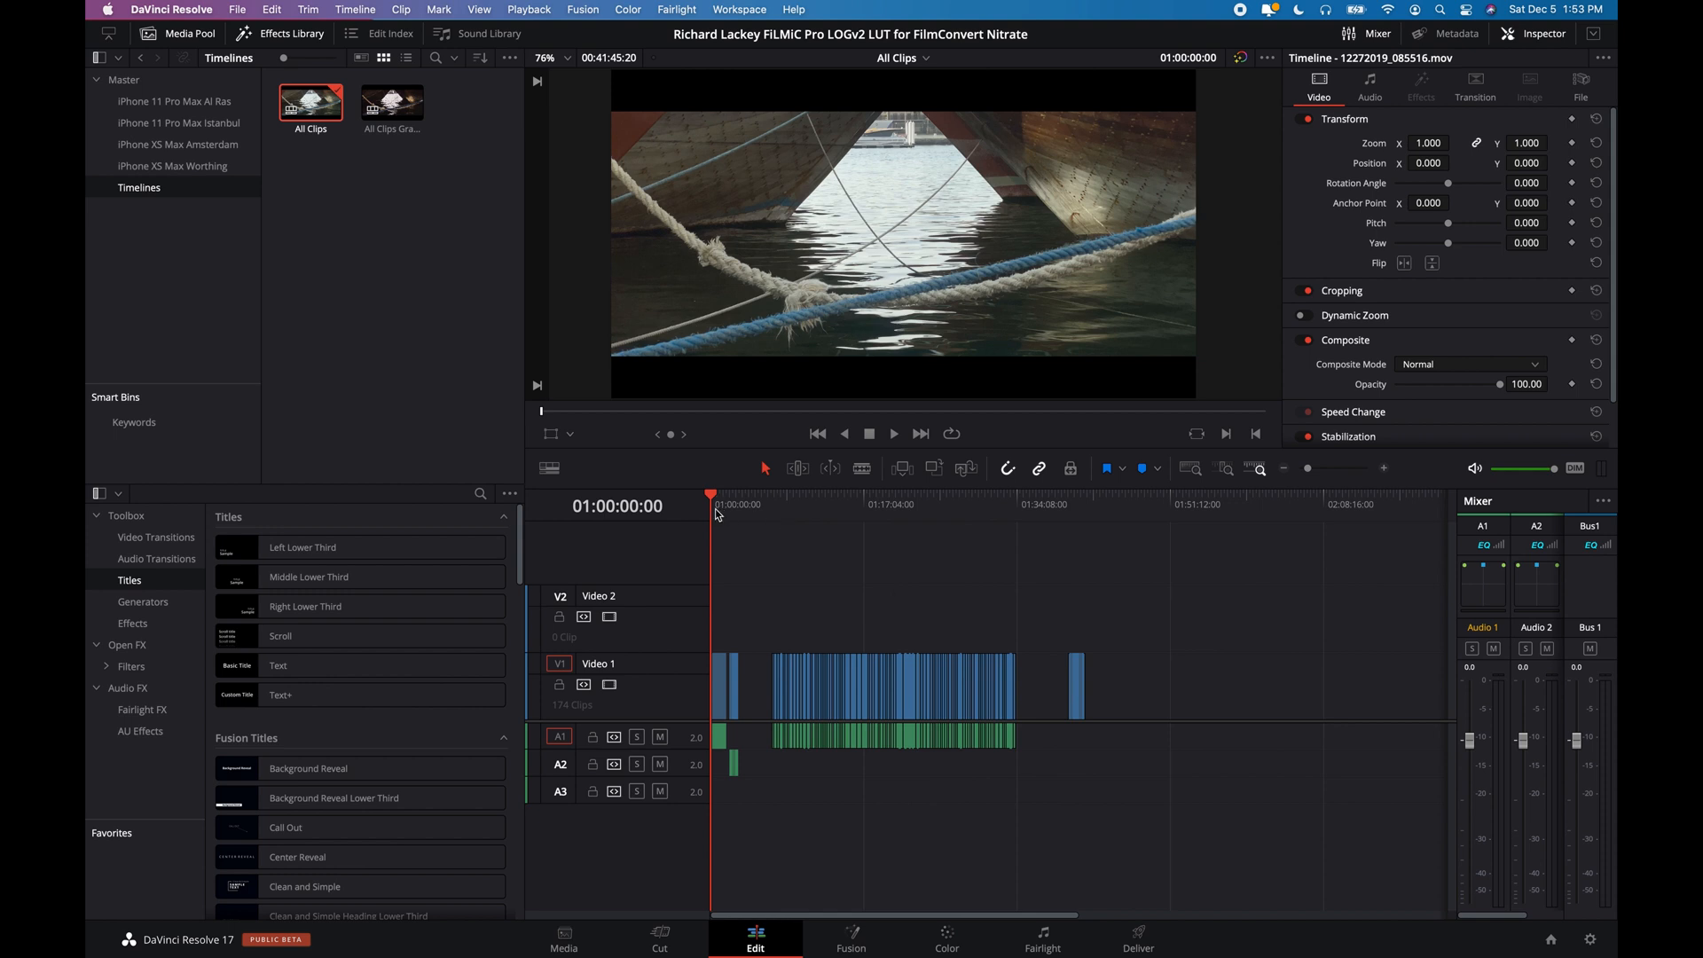
left_click(946, 937)
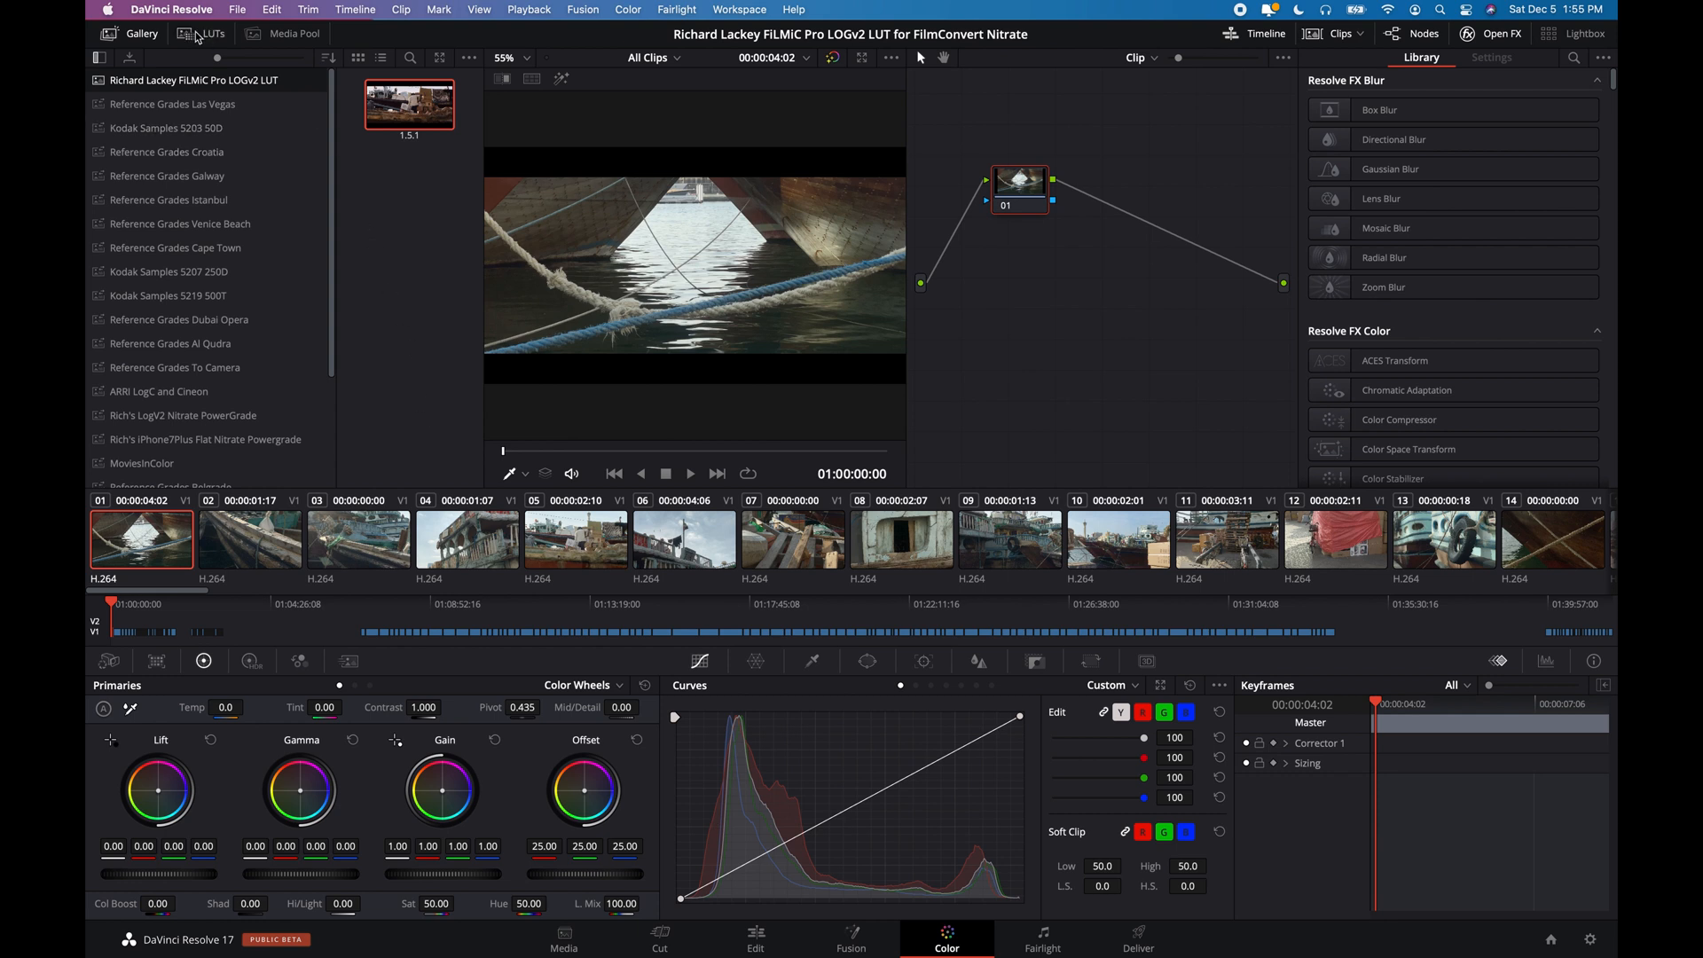
Step: Show the LUT library on the Color page and refresh its list of installed LUTs
left_click(213, 34)
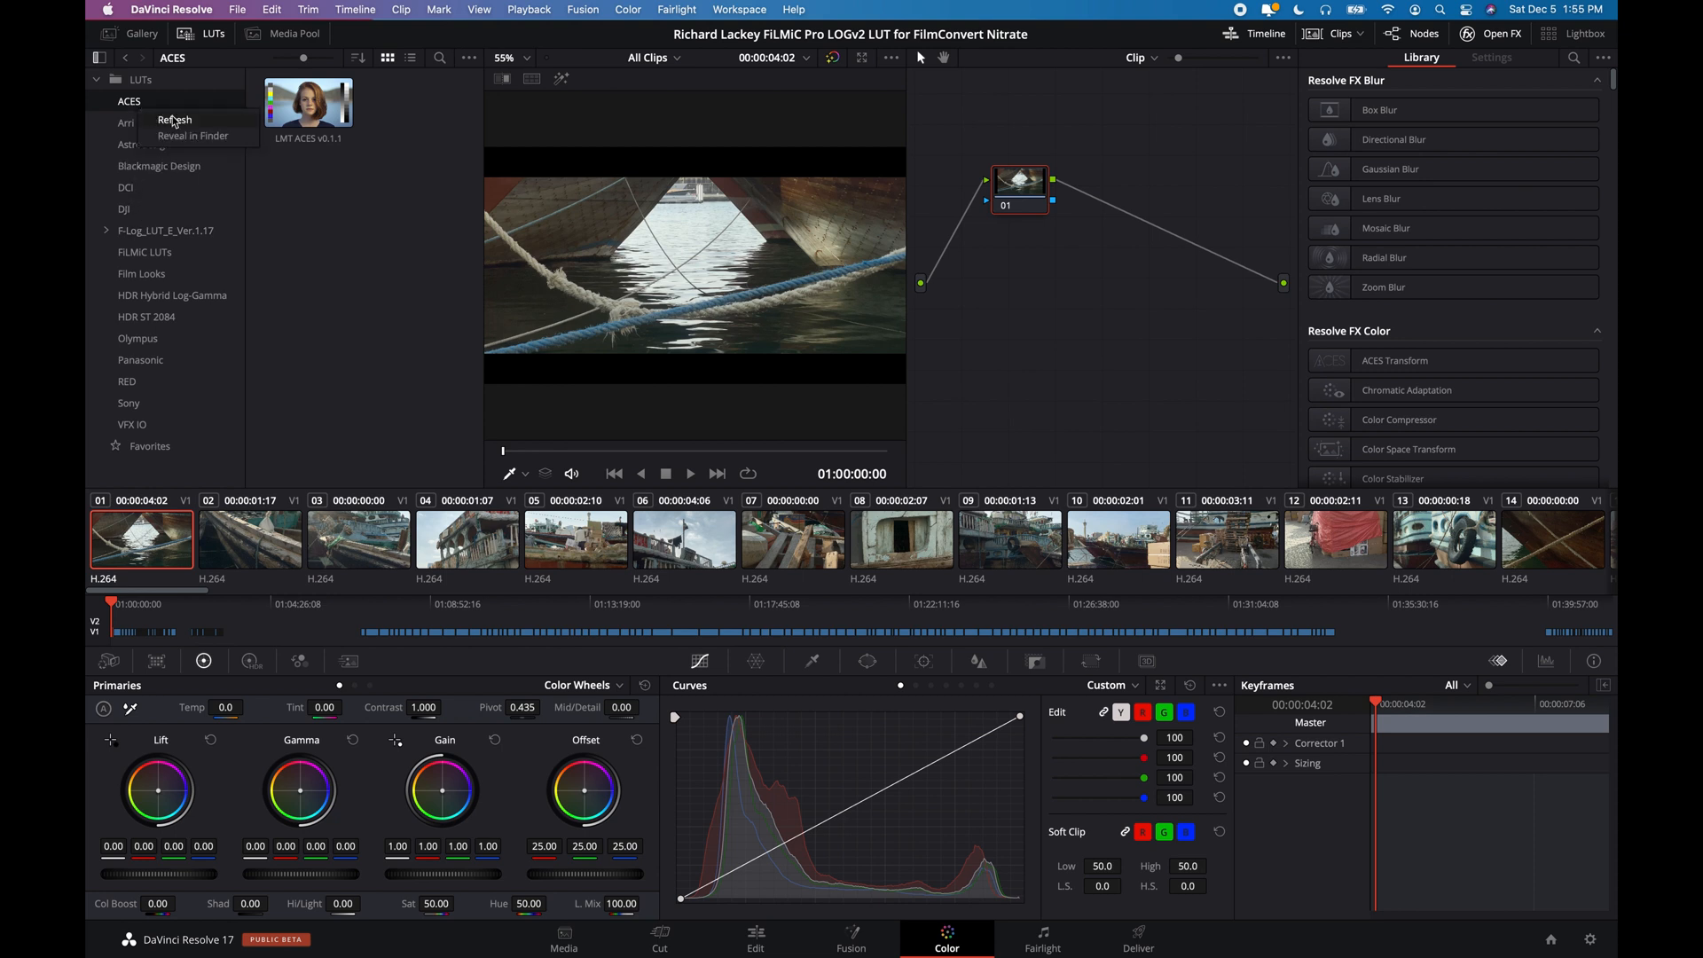
left_click(193, 135)
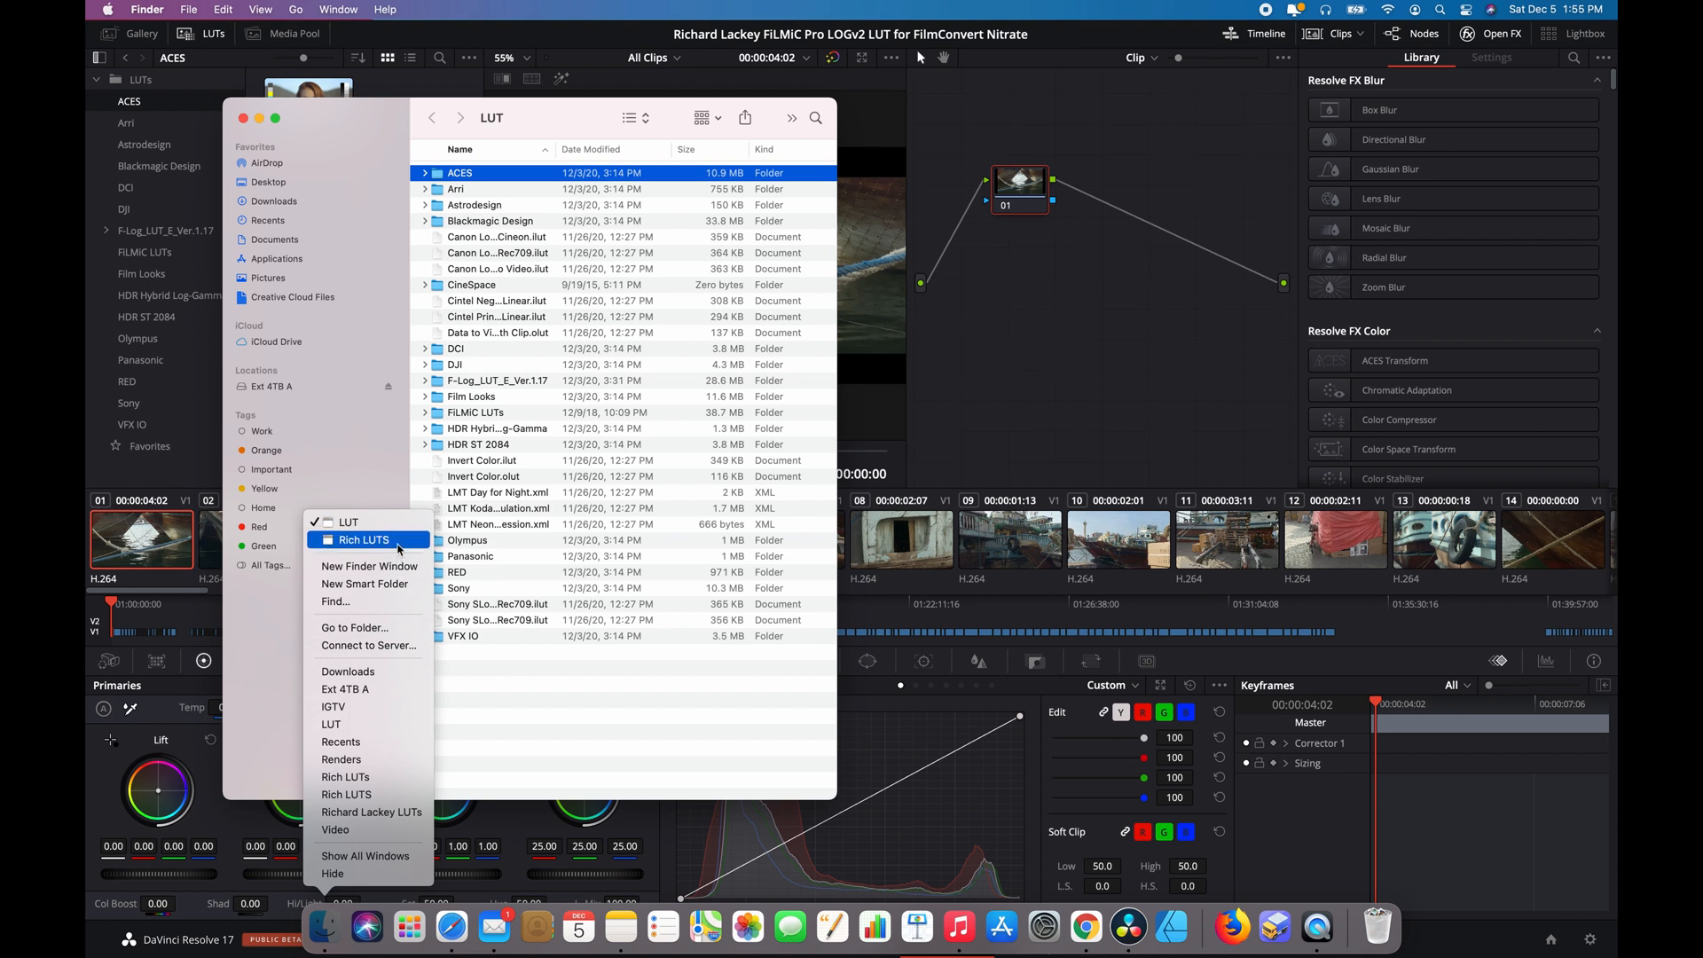
Step: Create a Rich LUTs folder in the LUT directory and select the LogV2 transform cube file
left_click(364, 540)
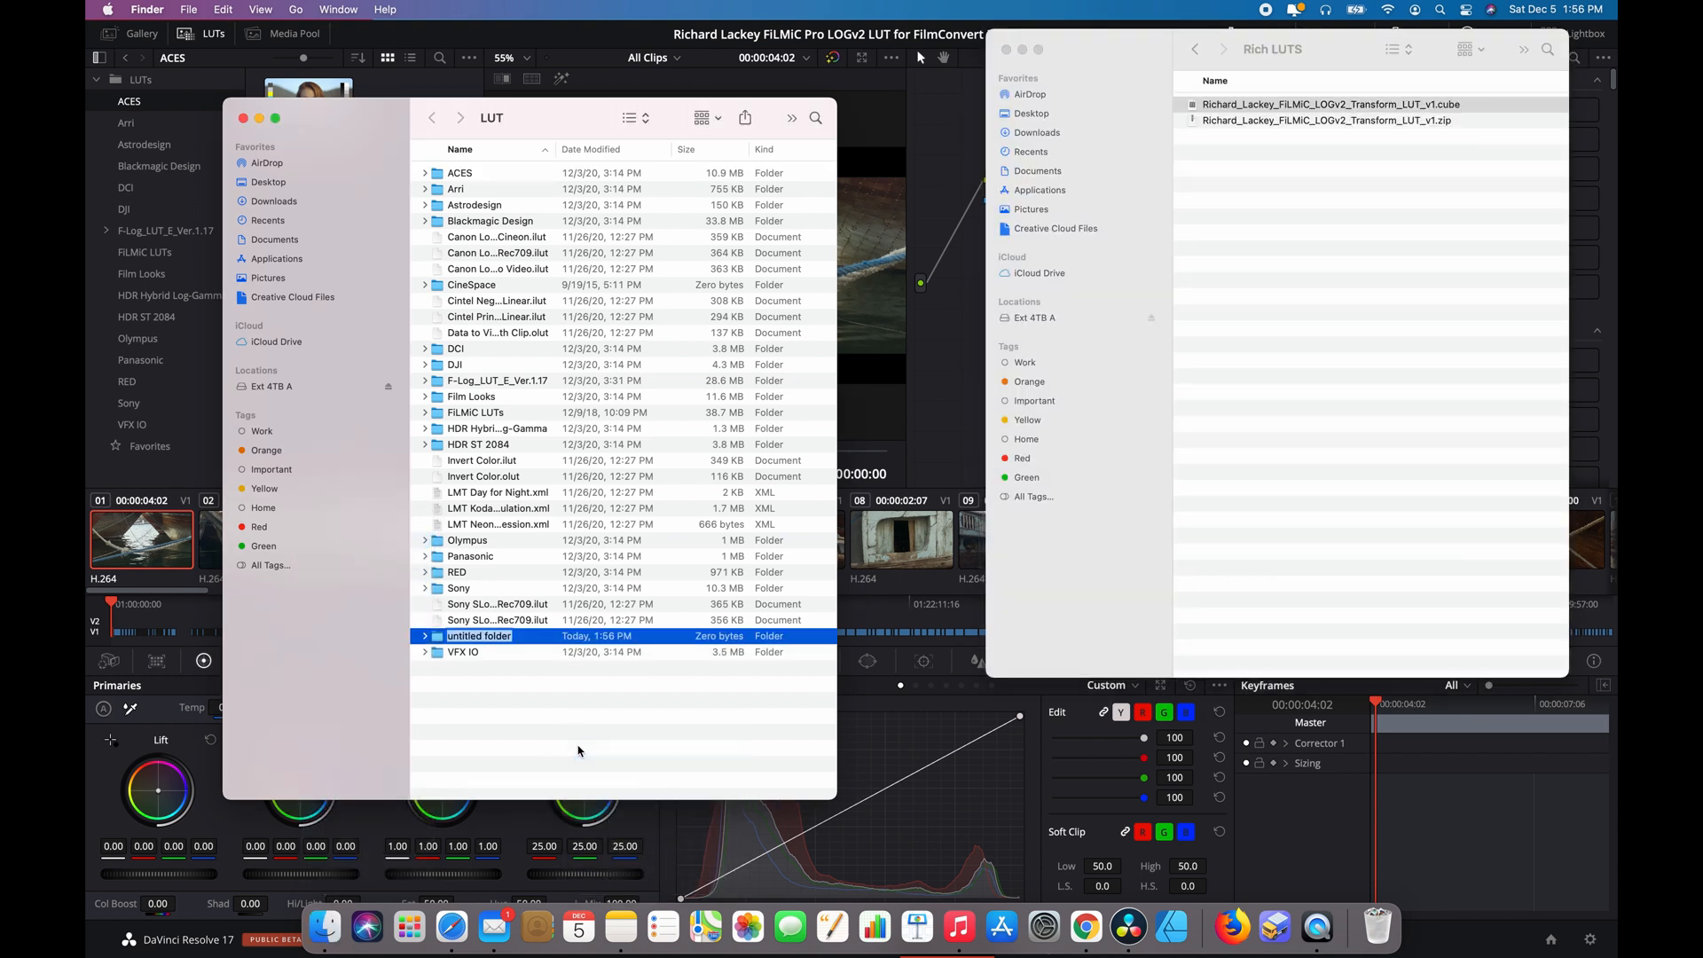
type("Rich LUTs")
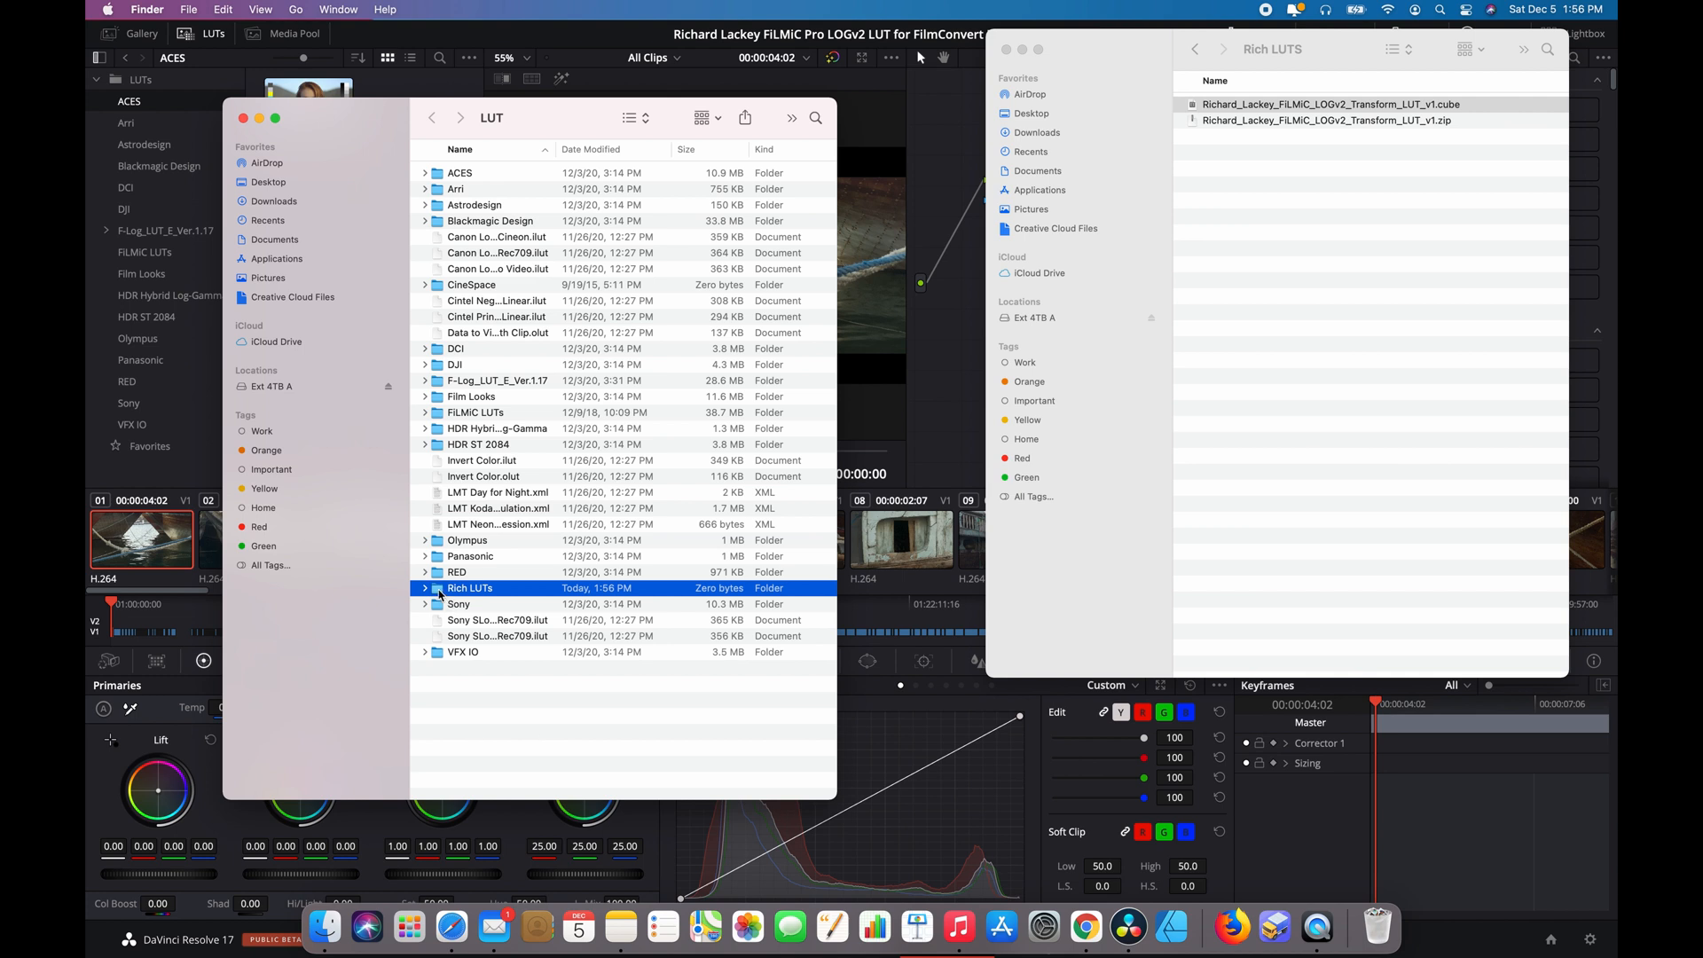
double_click(470, 587)
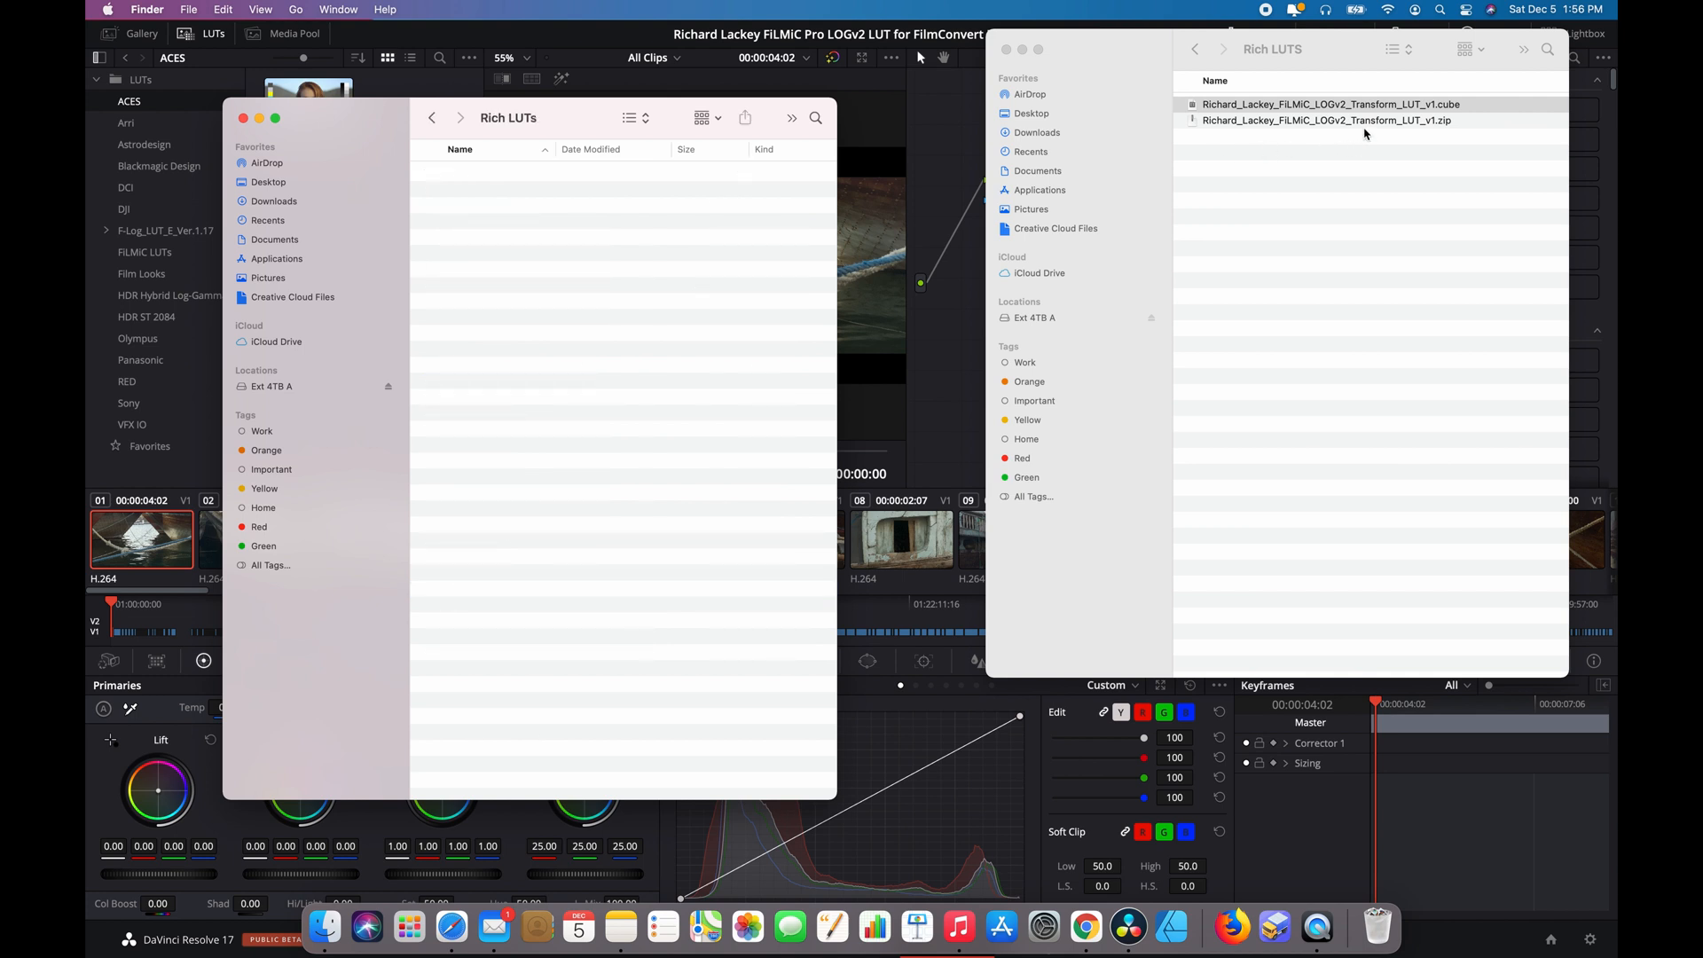
left_click(1329, 103)
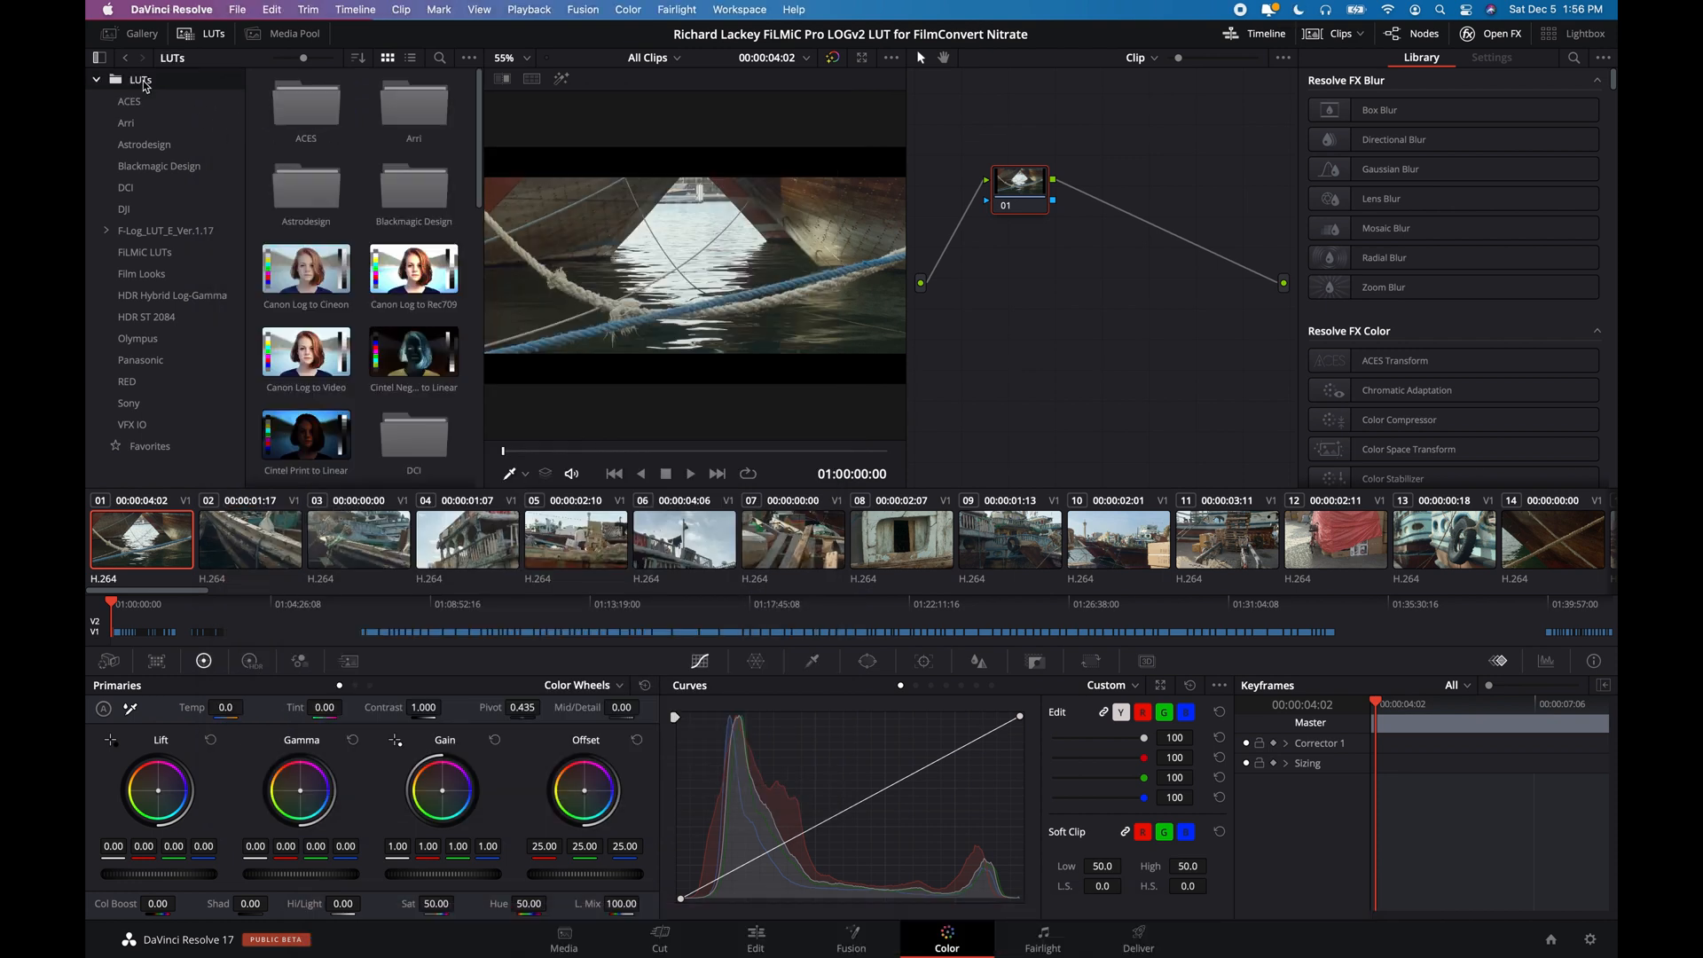
Step: Refresh the LUT library so the Rich LUTs folder with the LogV2 transform appears
right_click(139, 79)
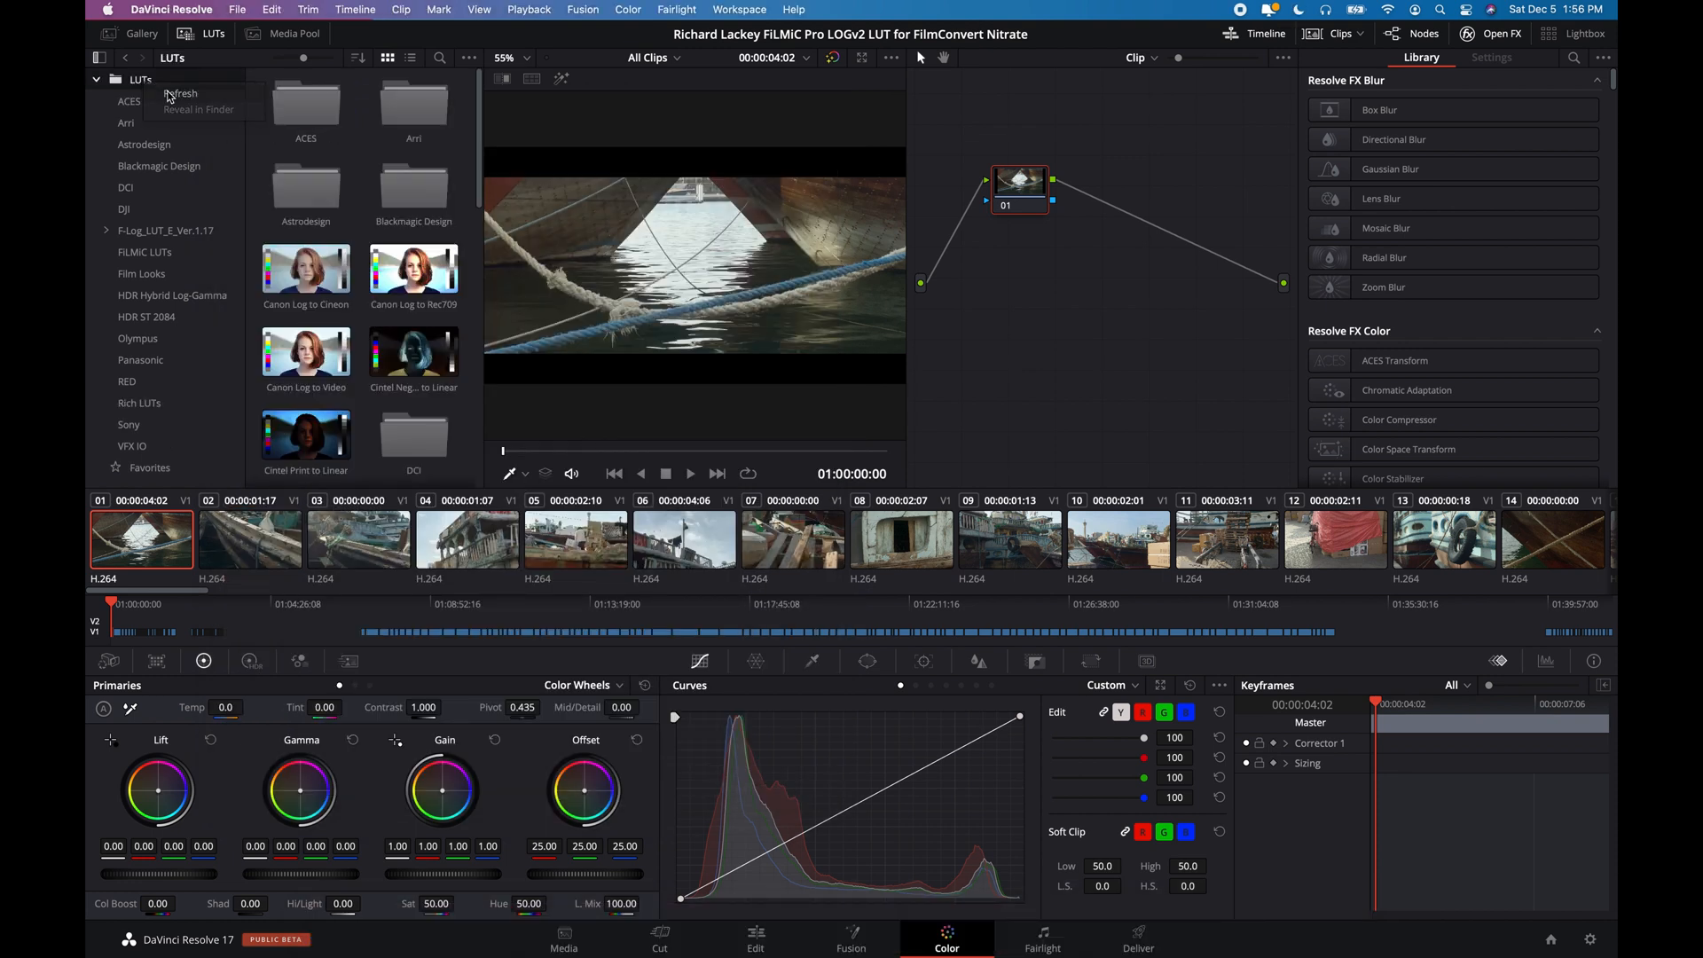
left_click(139, 403)
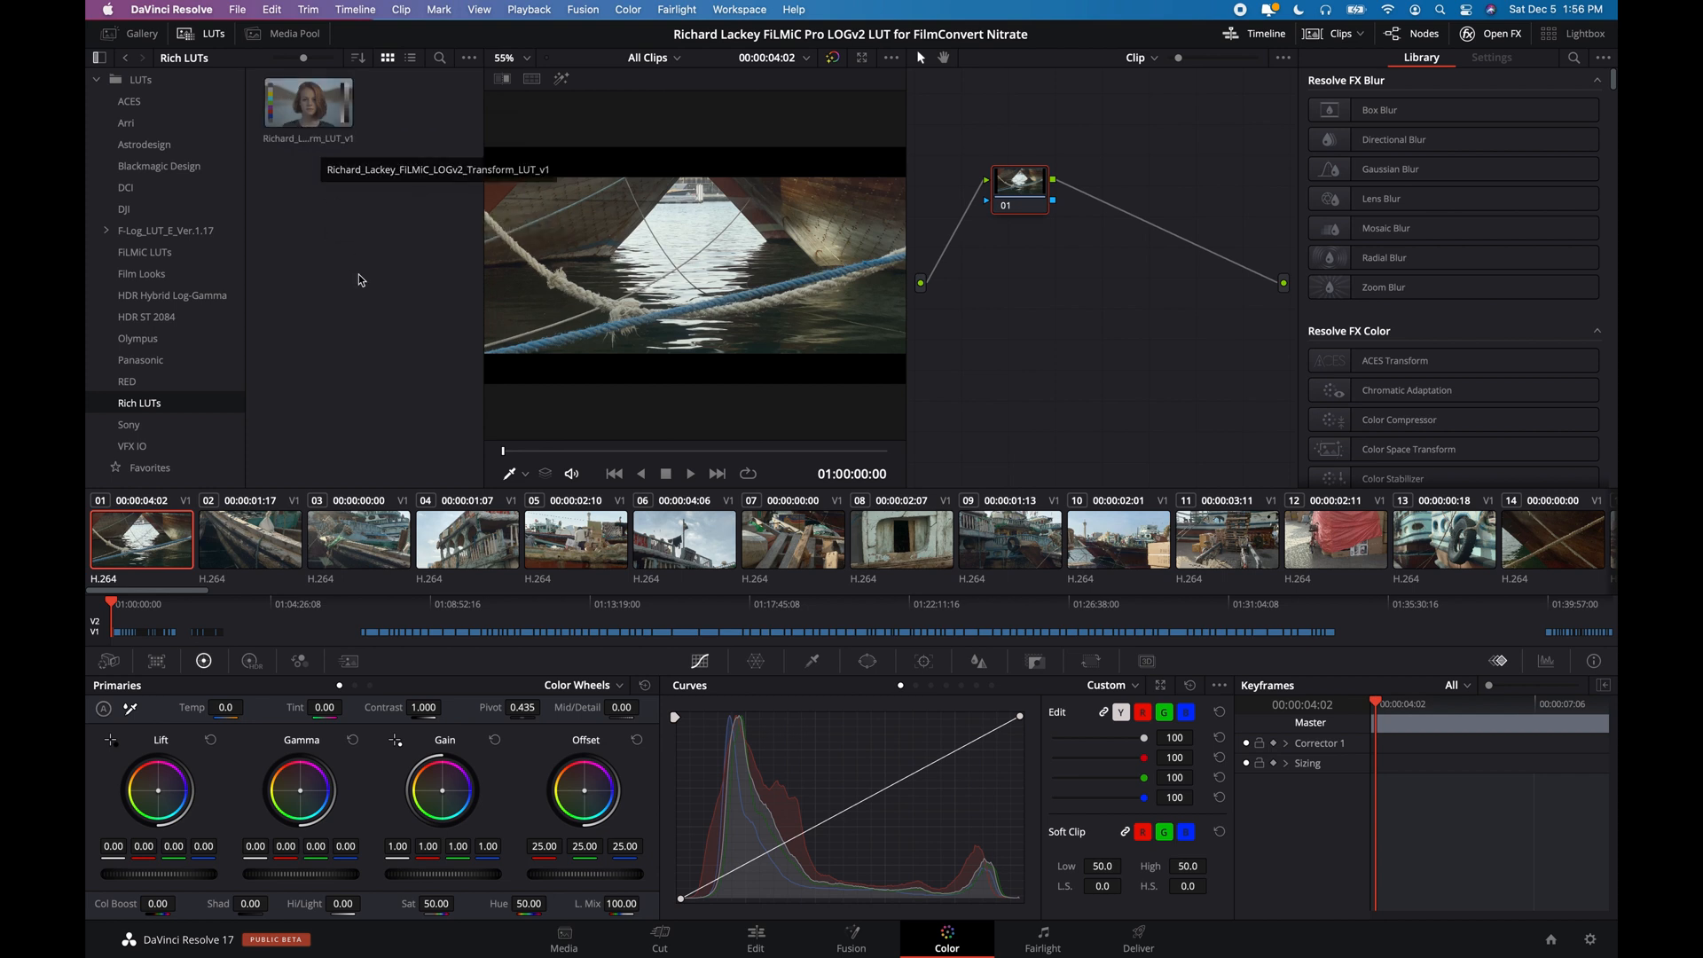
mouse_move(345, 241)
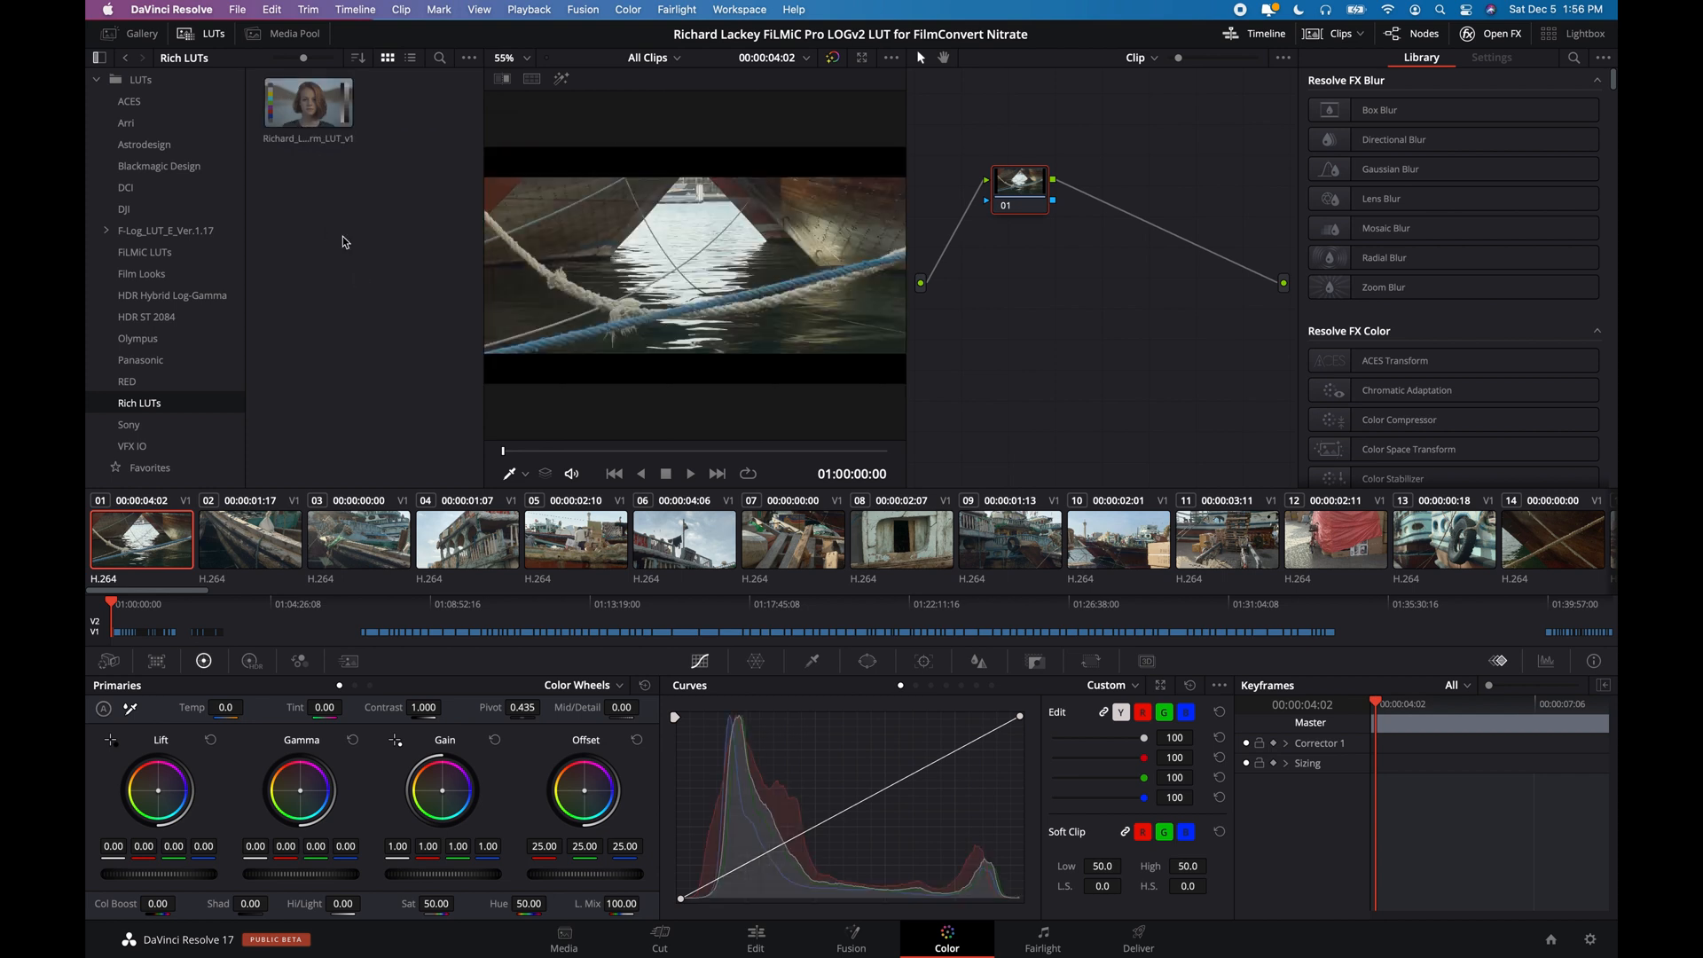
Step: Make clip 05, the boat boxes shot, current and move node 01 lower left
left_click(250, 537)
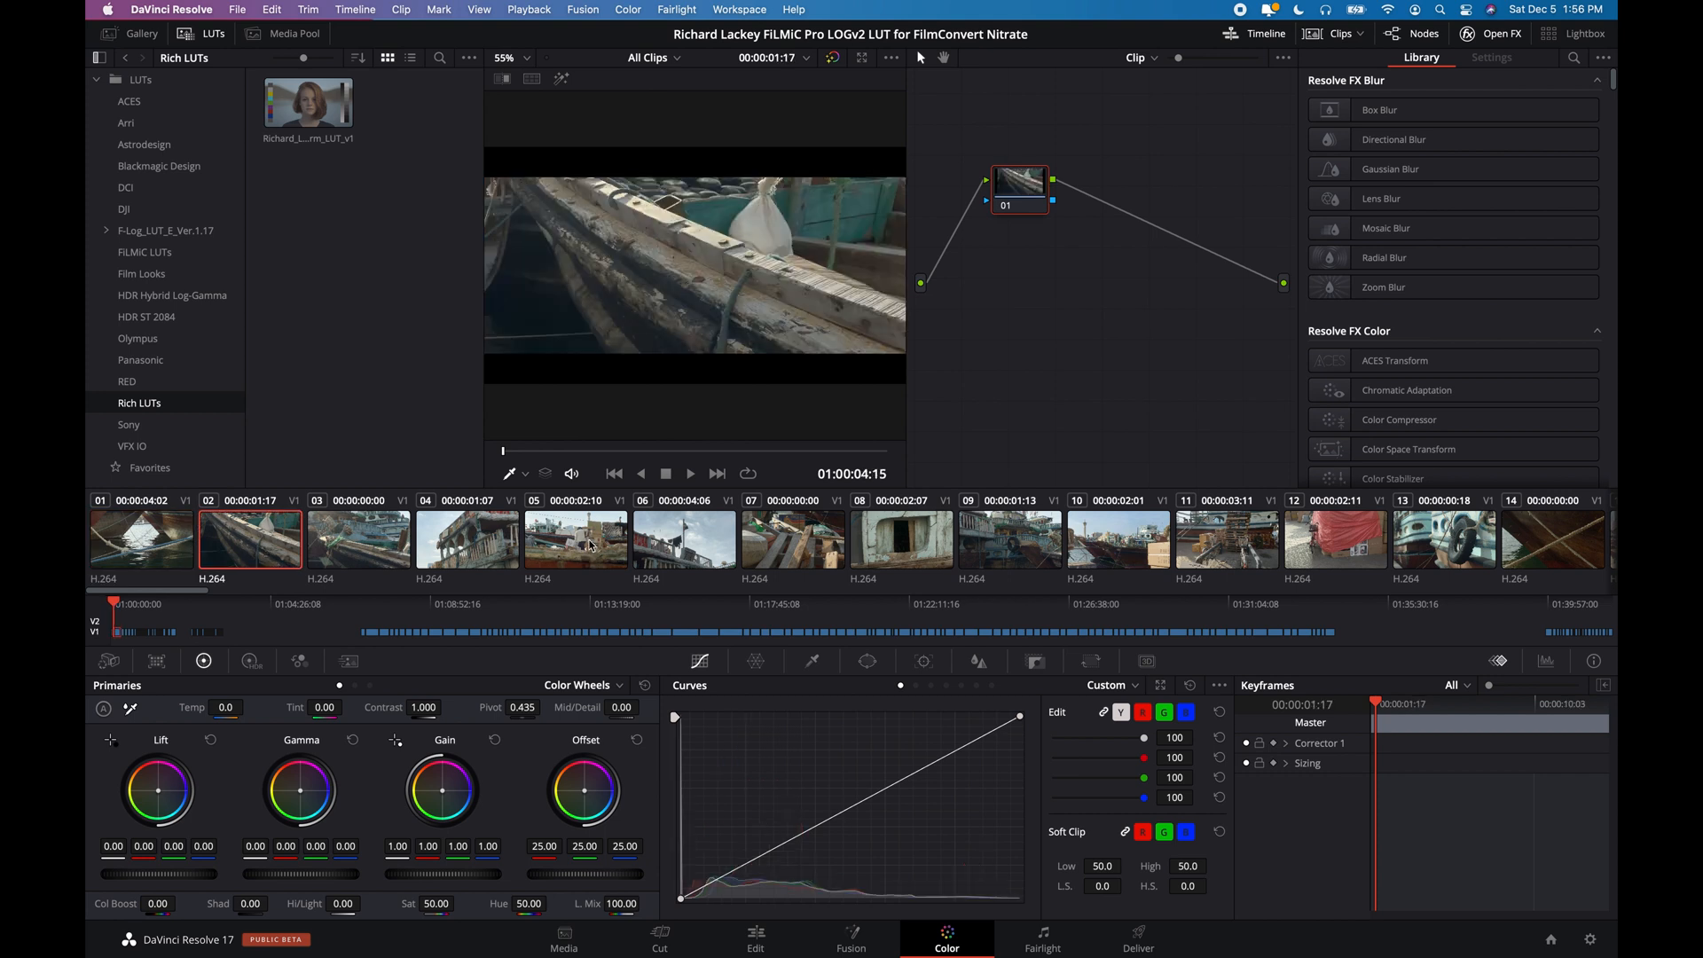
left_click(577, 537)
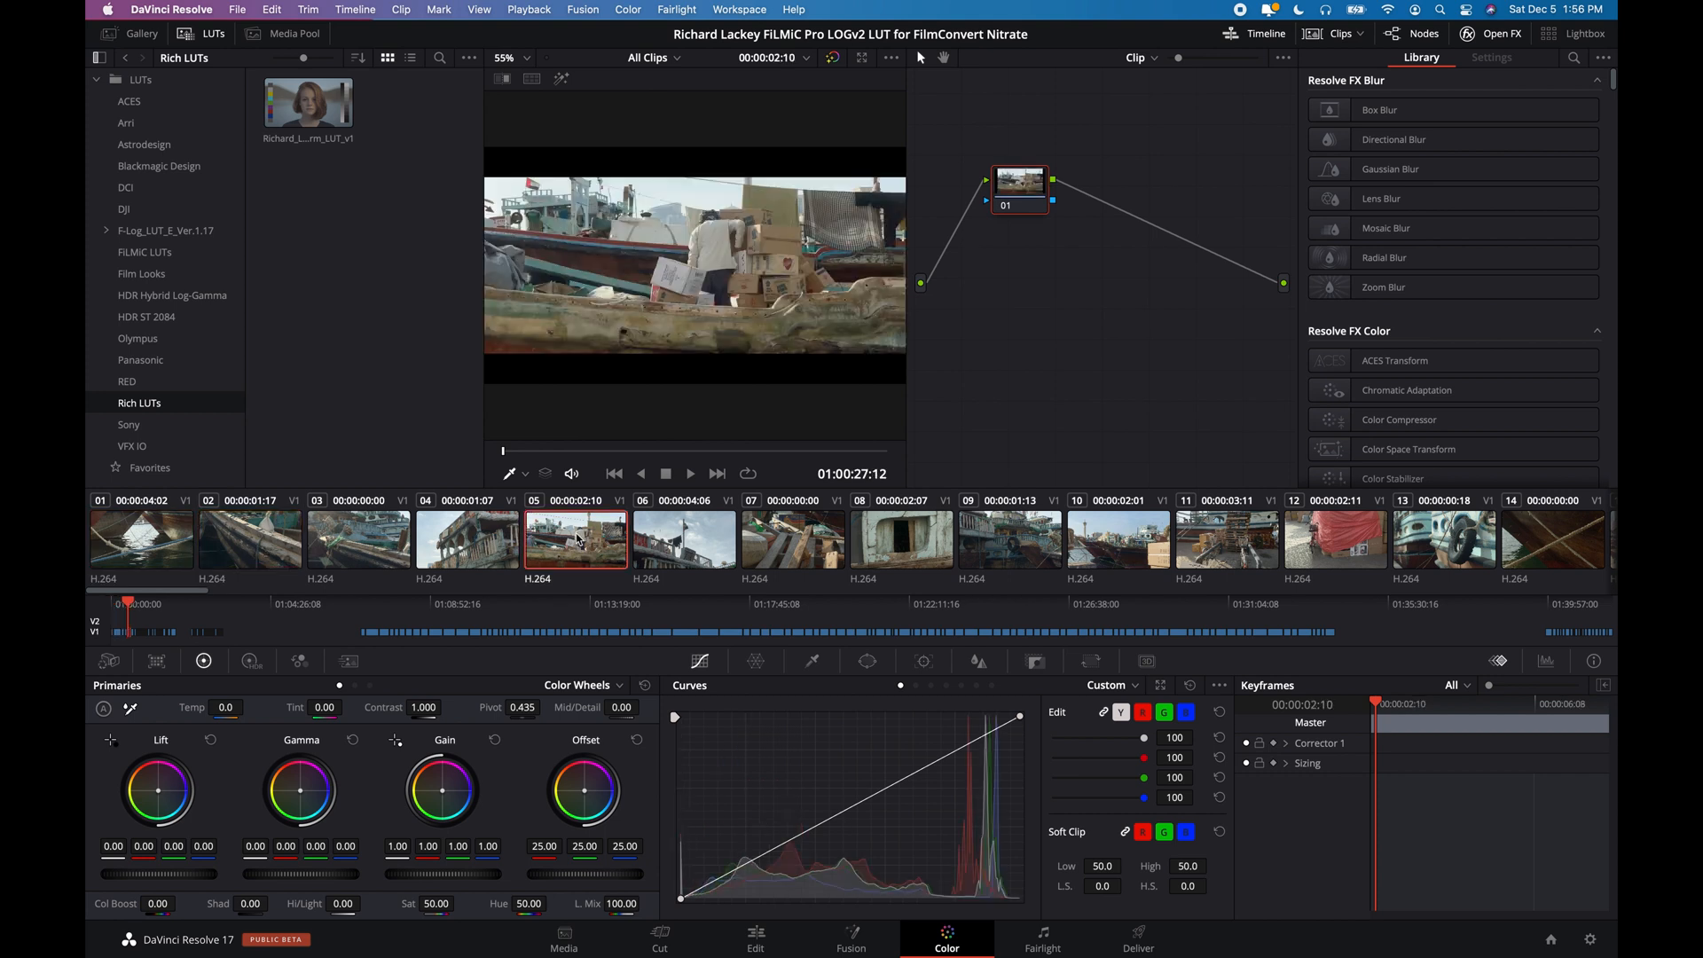
left_click_drag(1019, 188, 1005, 260)
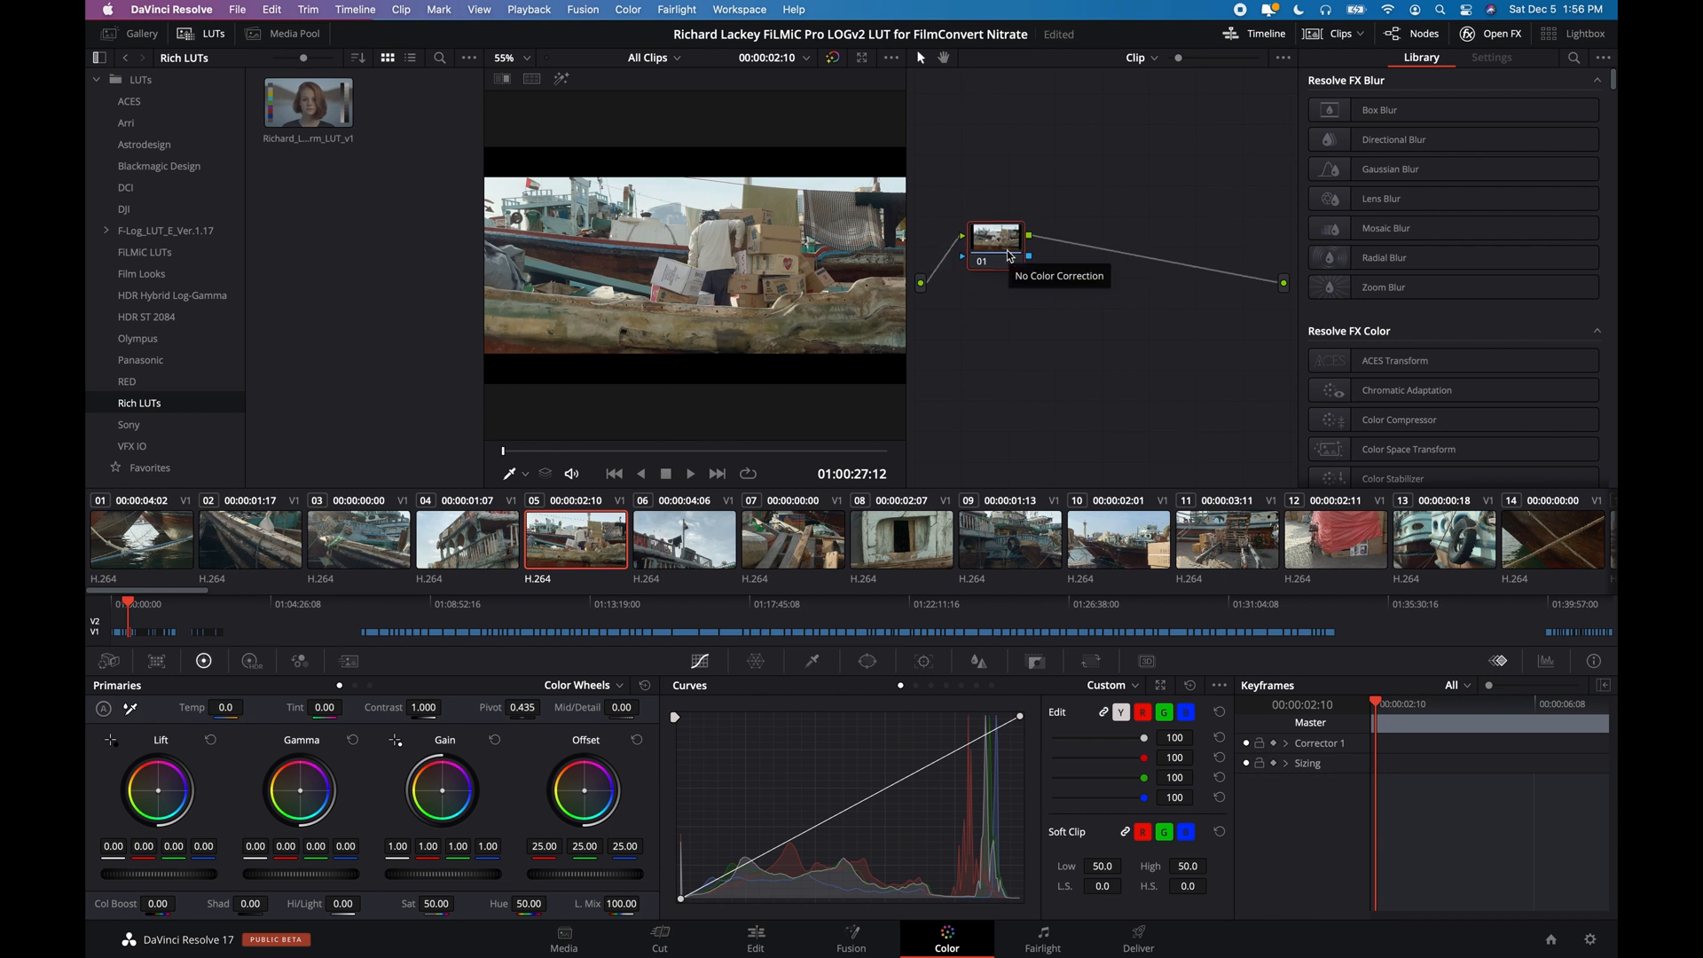
Step: Add serial node 02 with the Rich LogV2 transform LUT and label it Rich LUT
right_click(996, 233)
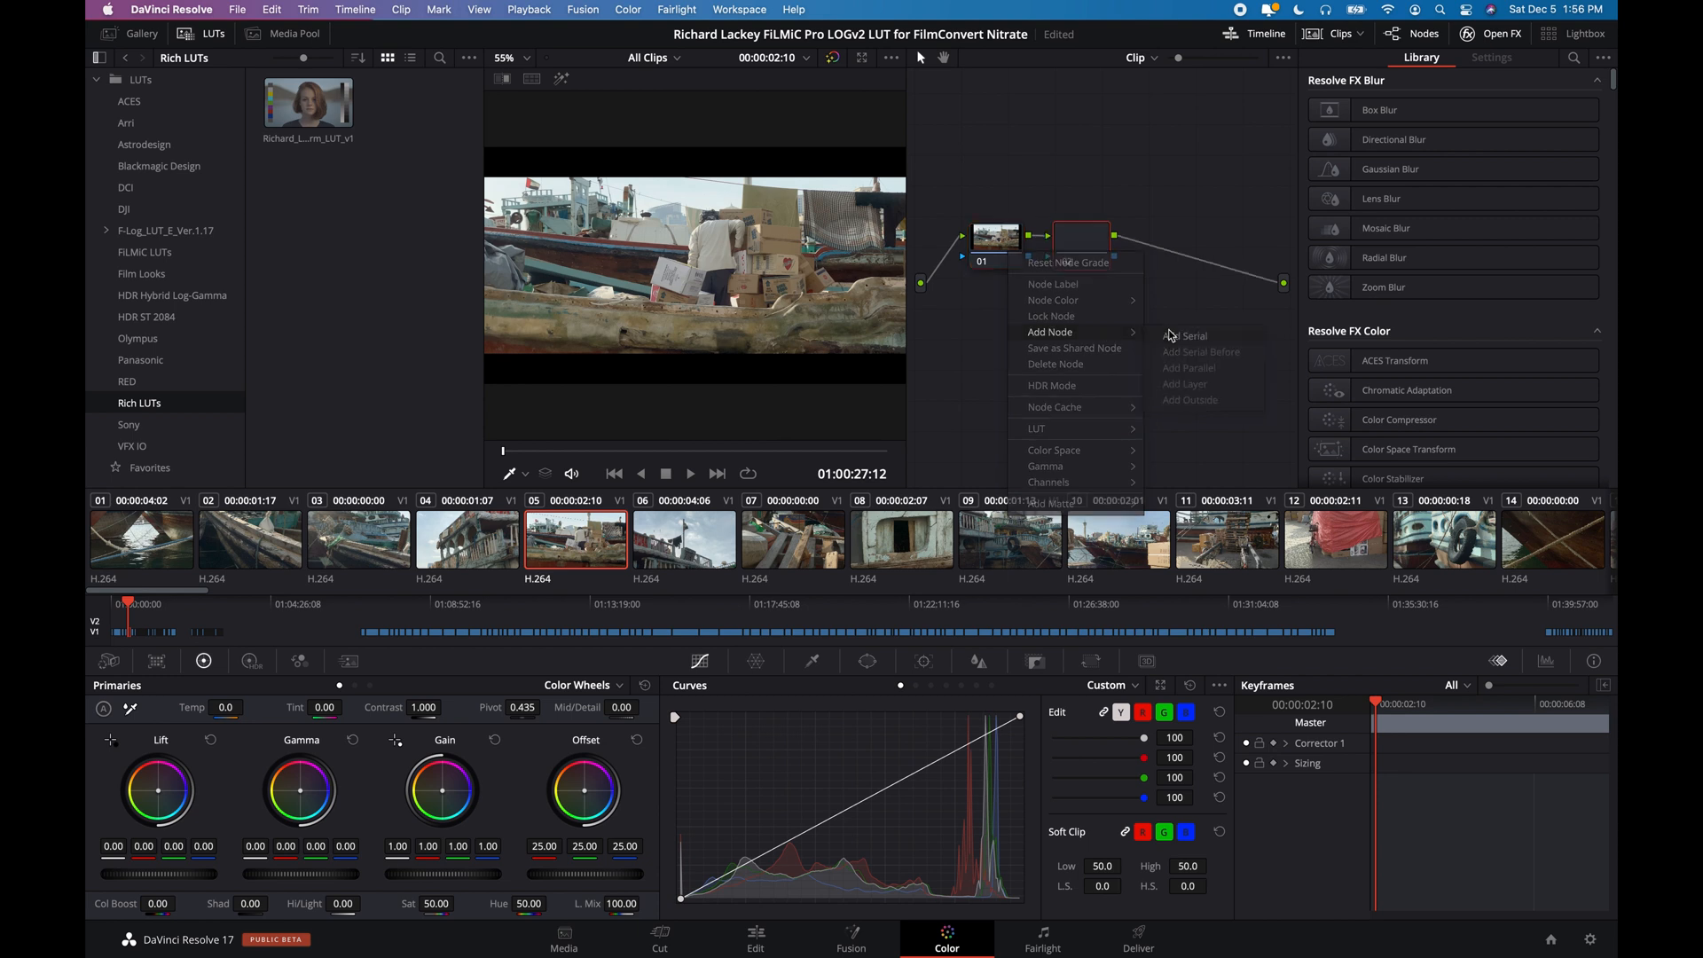
left_click(1184, 336)
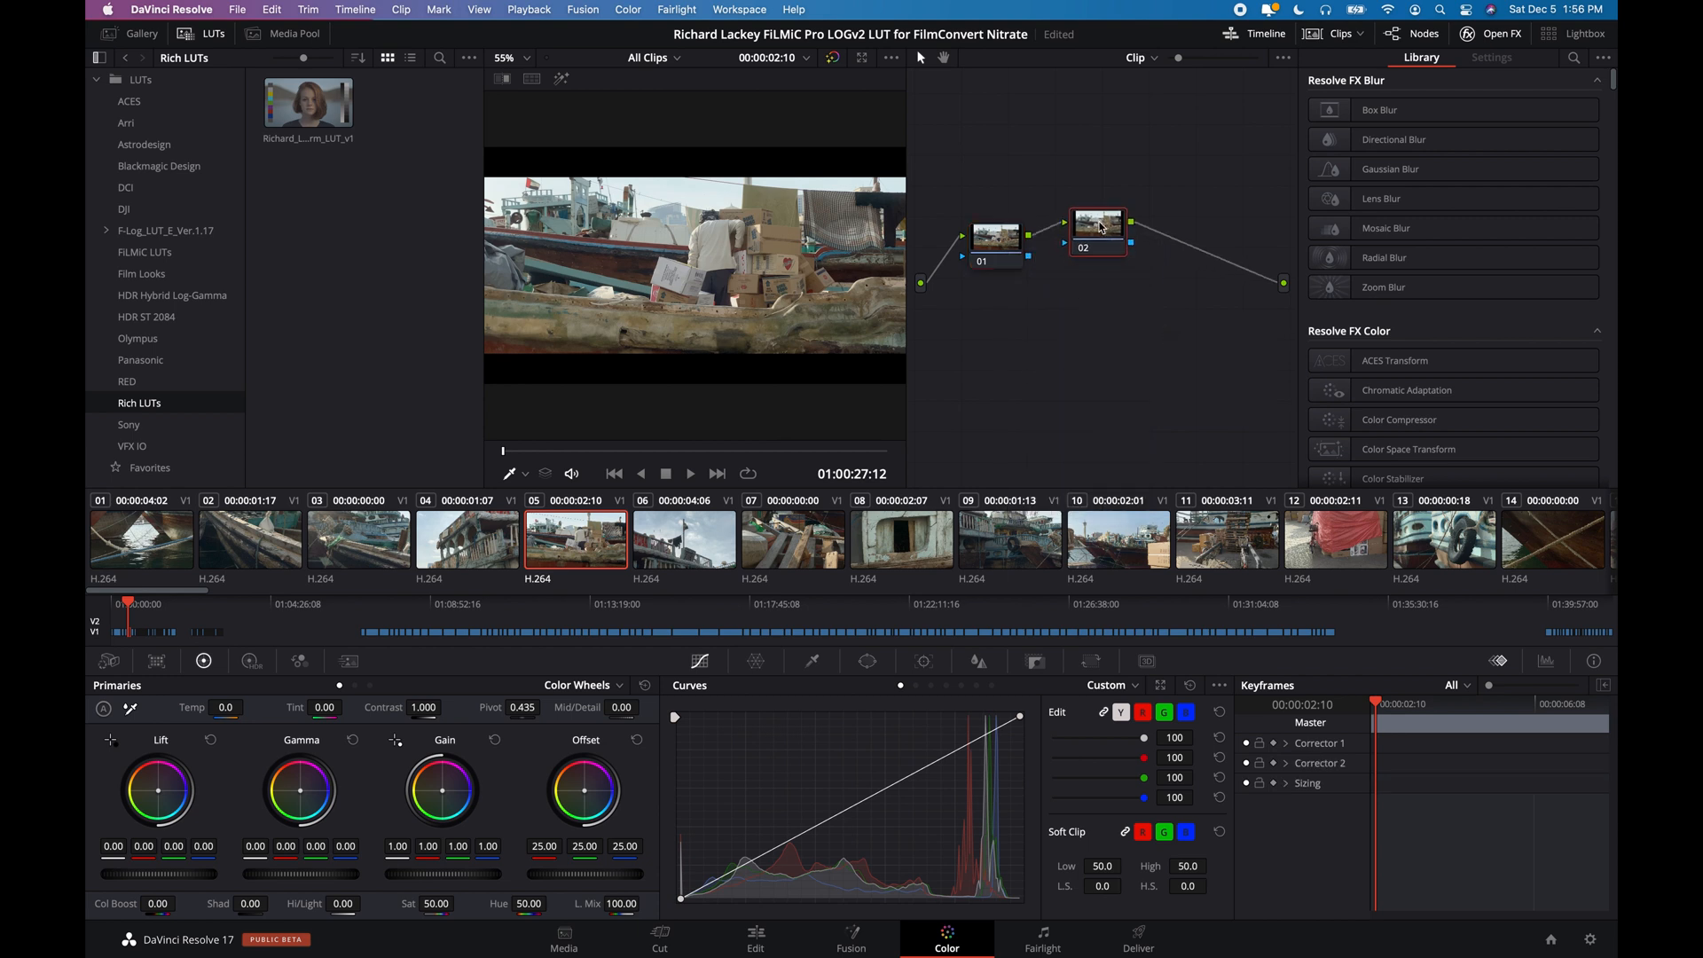
right_click(1098, 226)
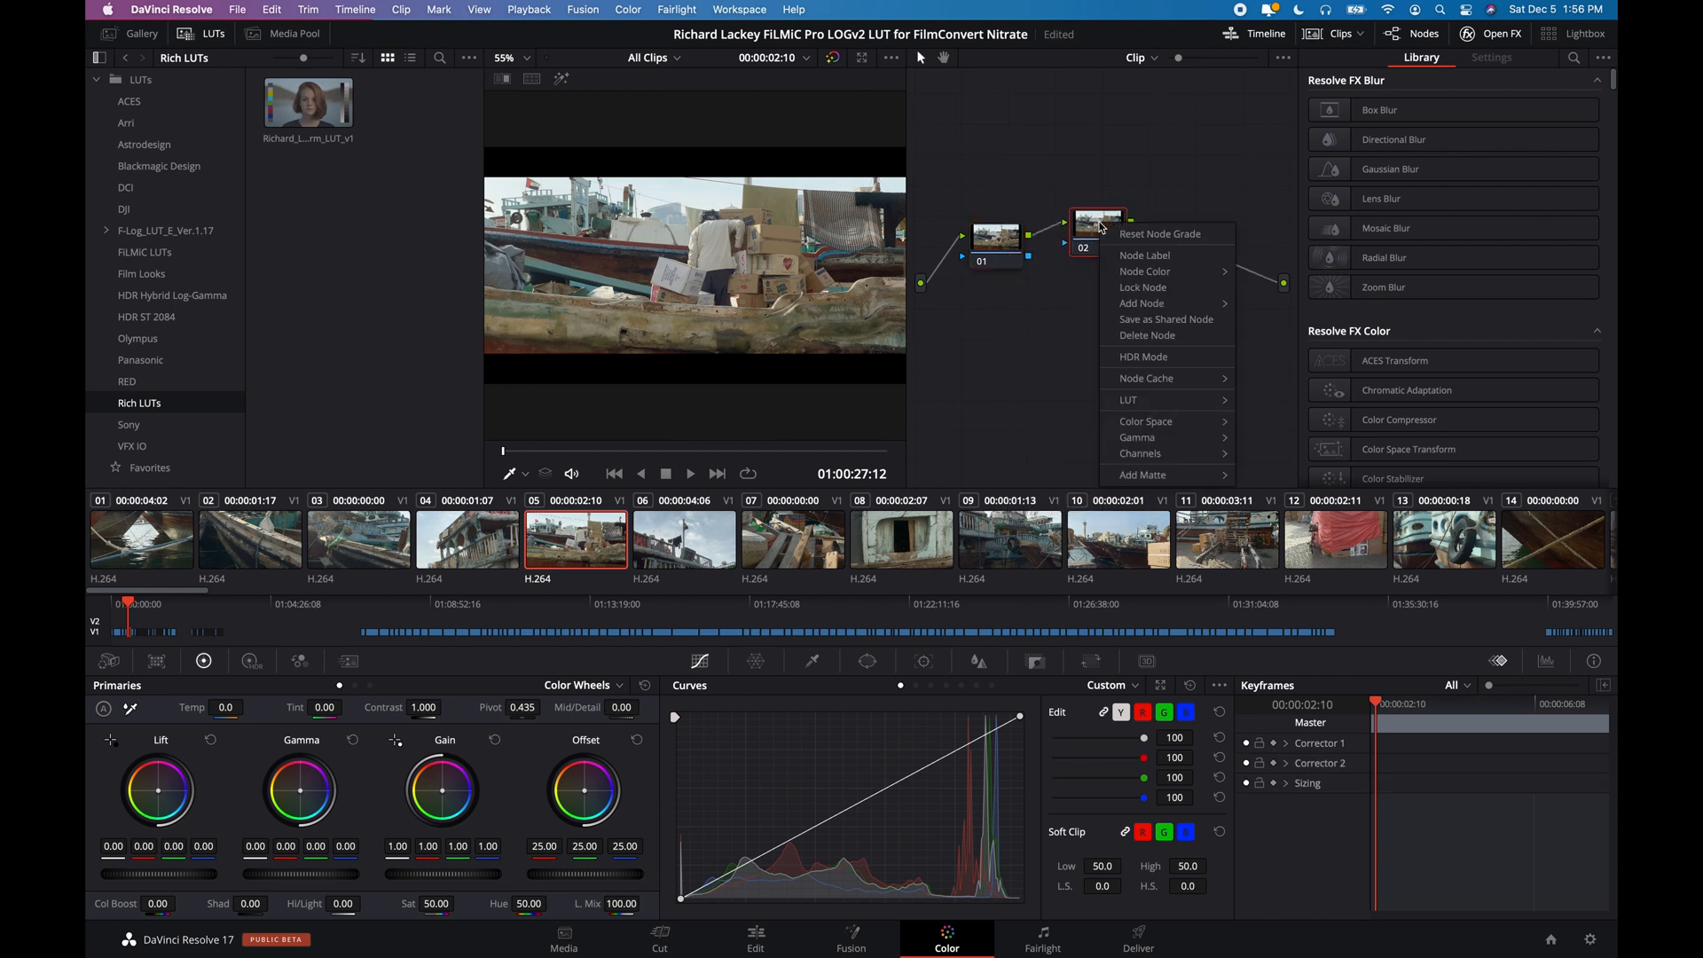
mouse_move(1166, 320)
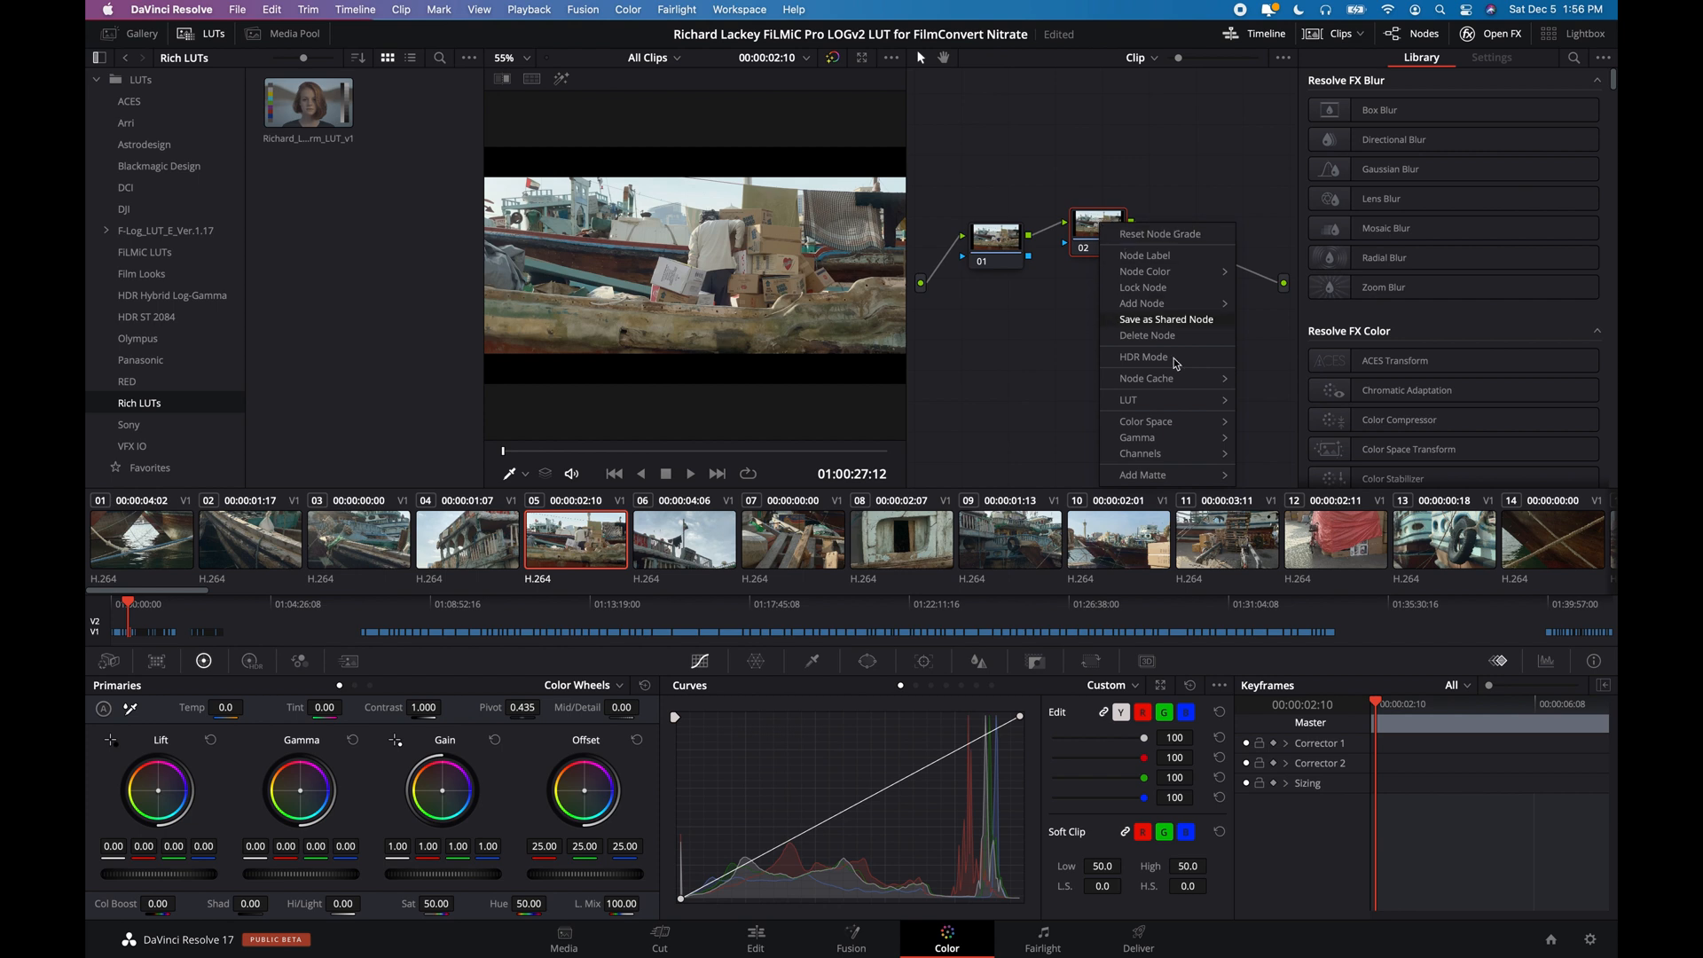
left_click(1129, 398)
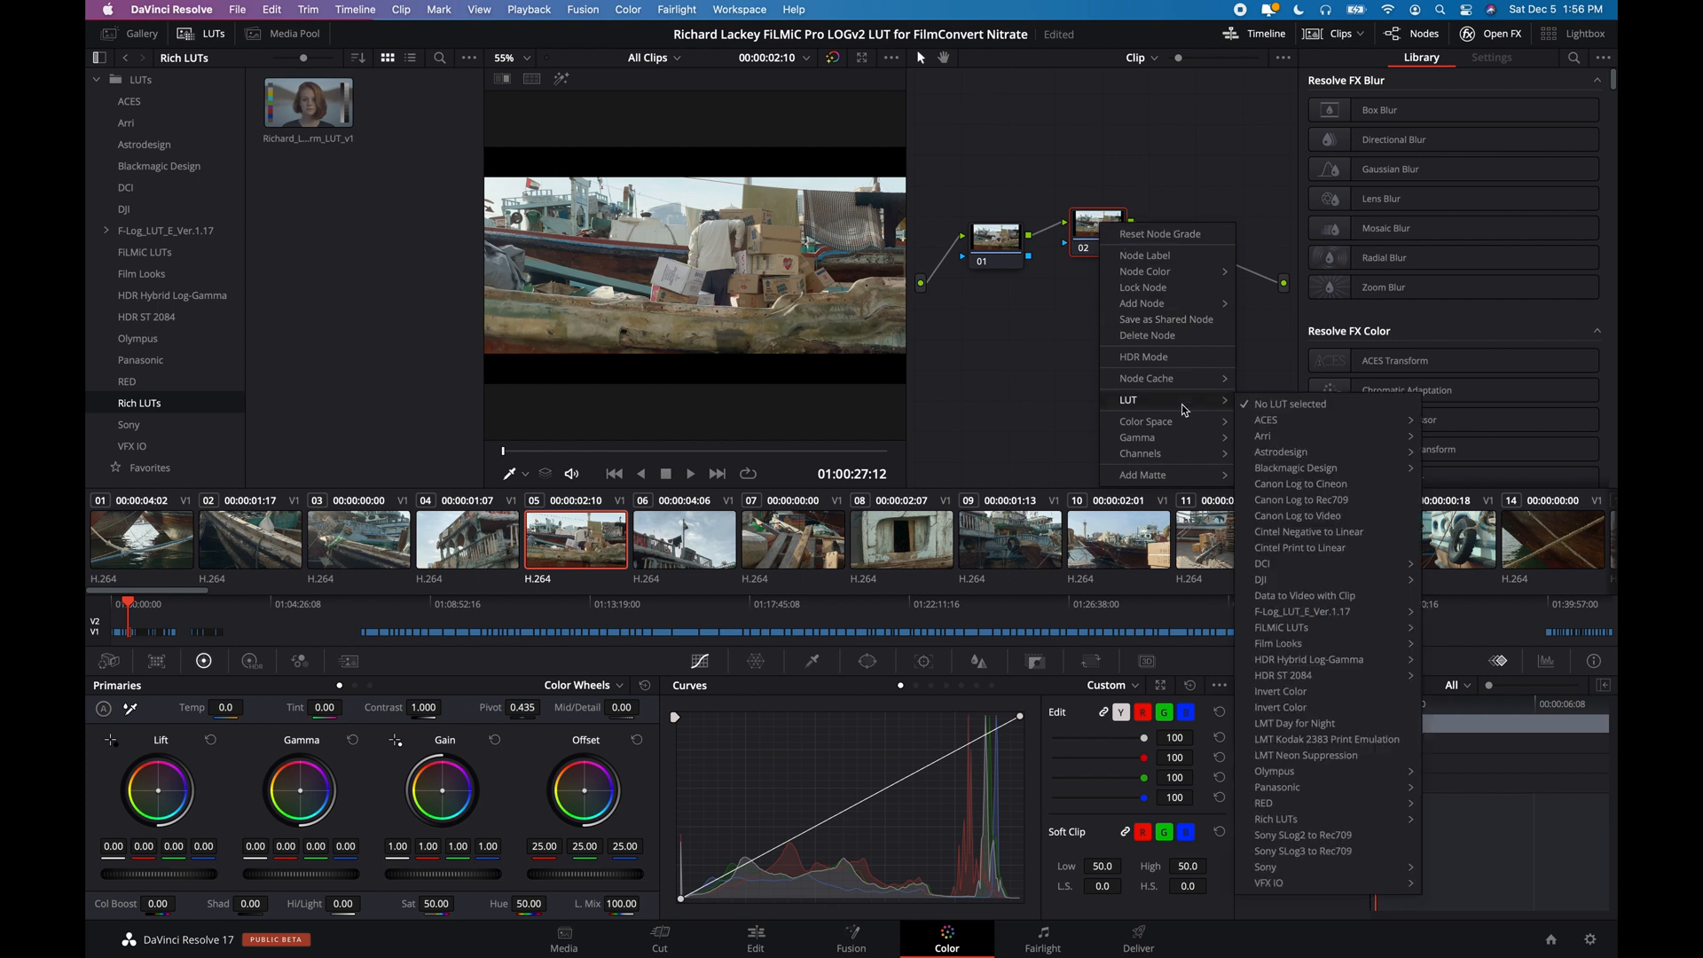
mouse_move(1281, 674)
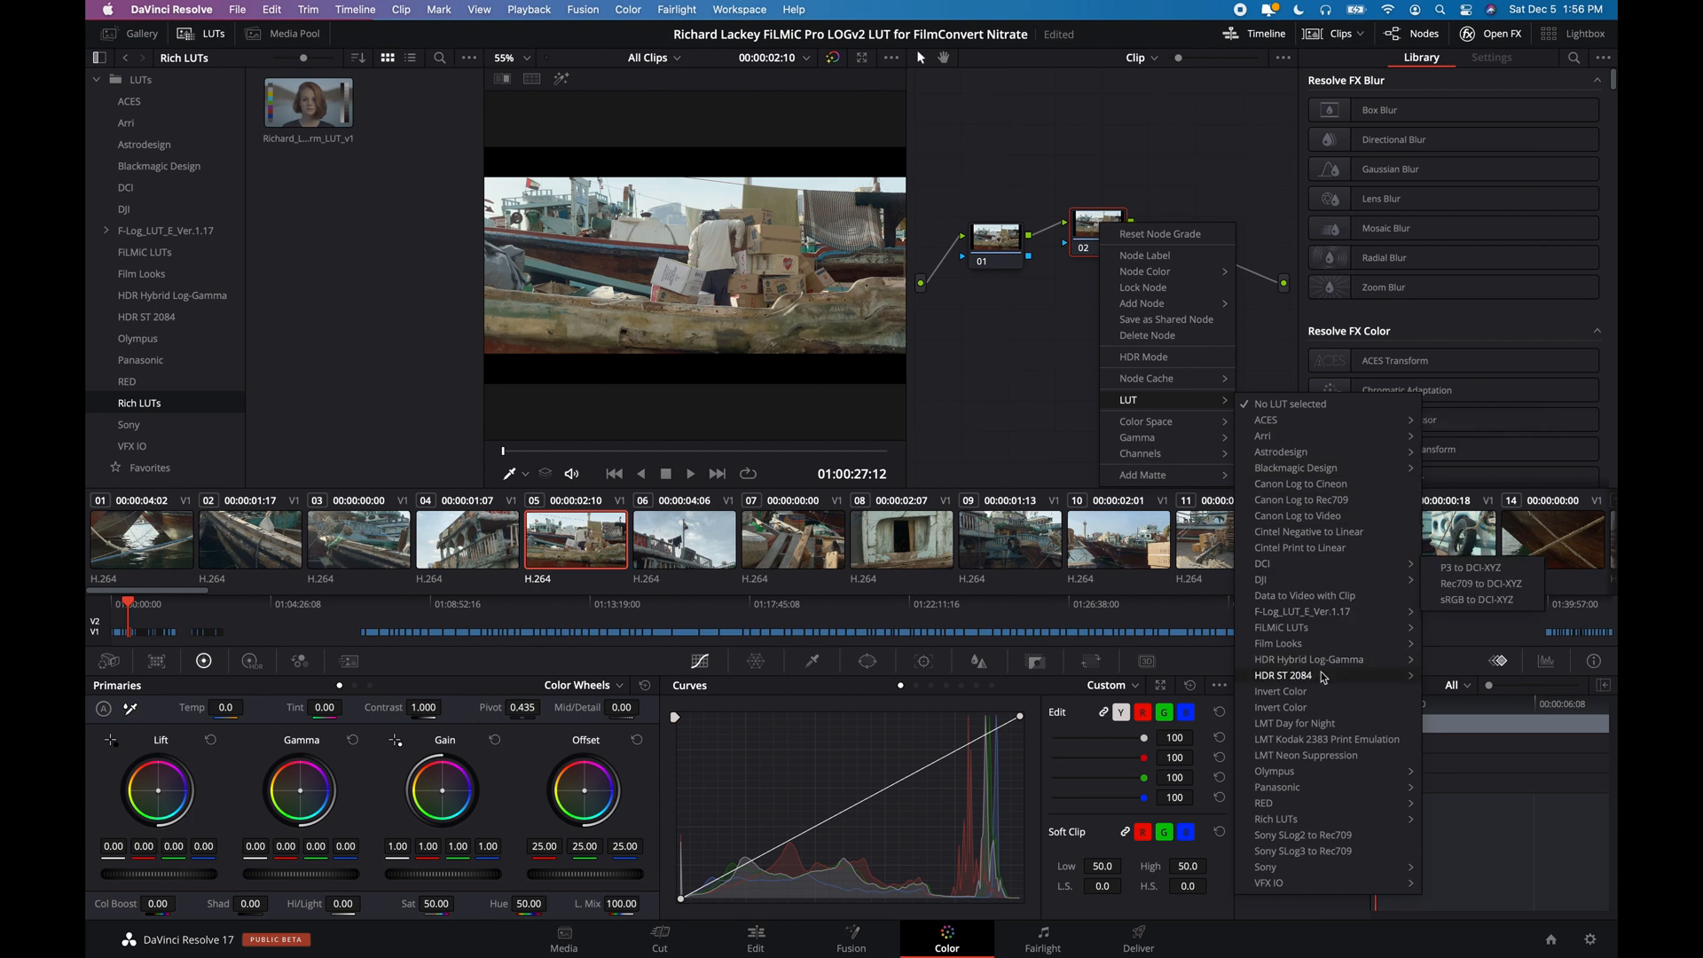
mouse_move(1326, 823)
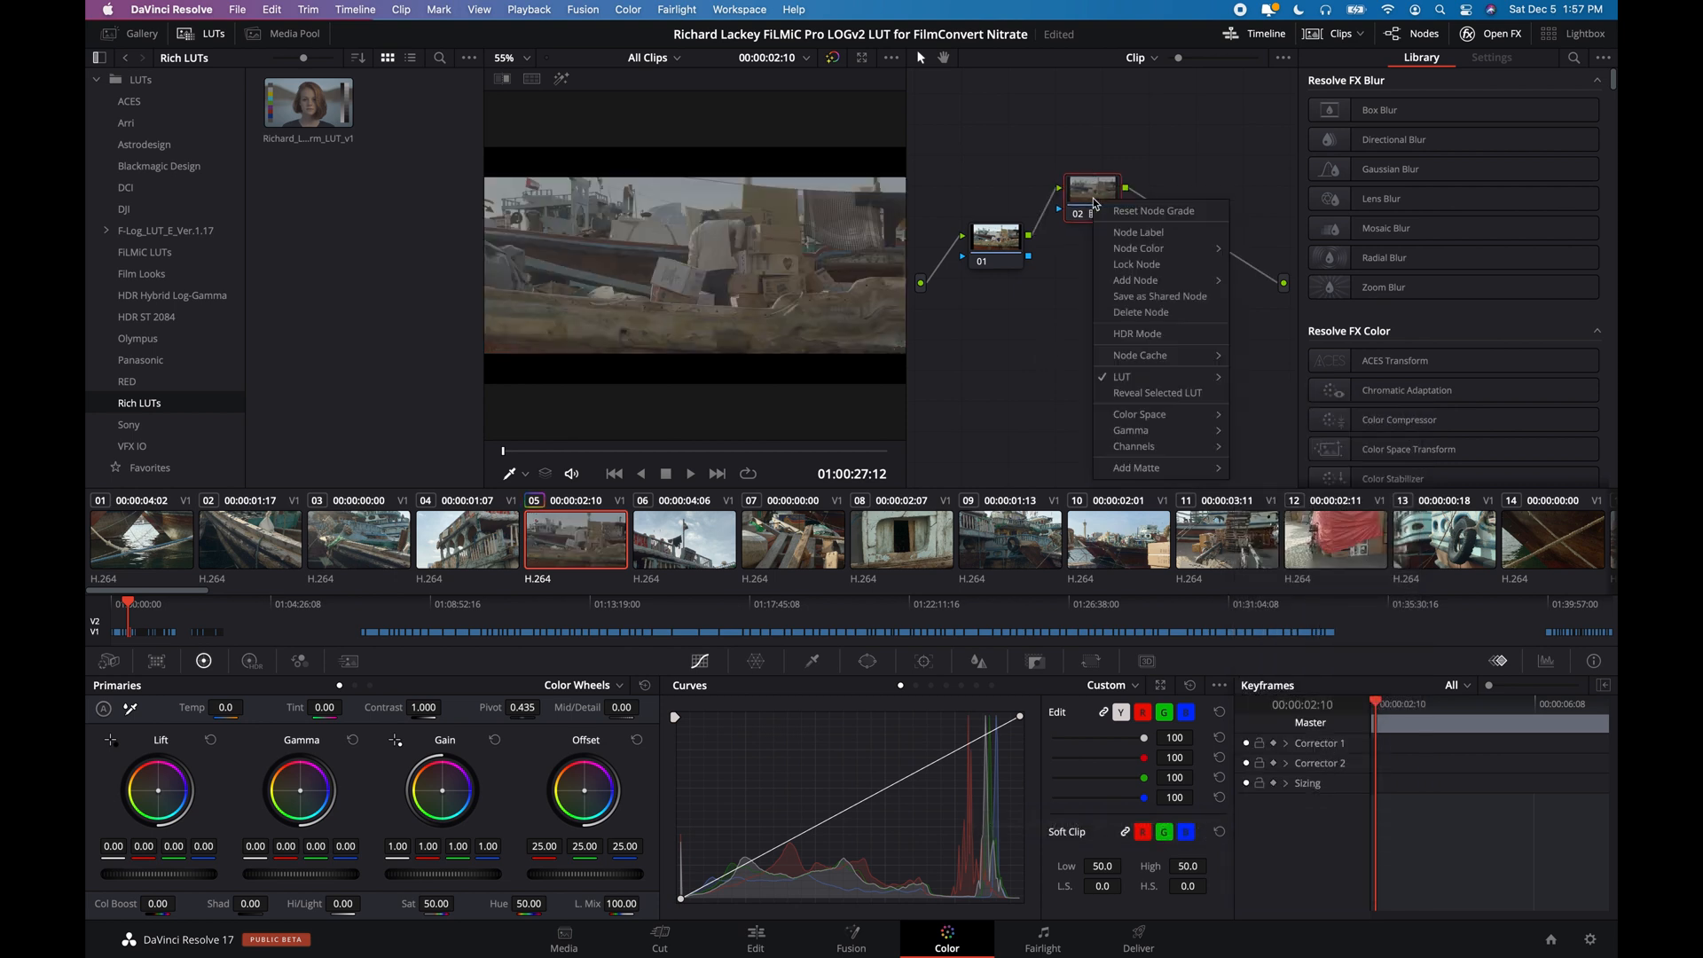
left_click(1123, 233)
type("Rich LUT")
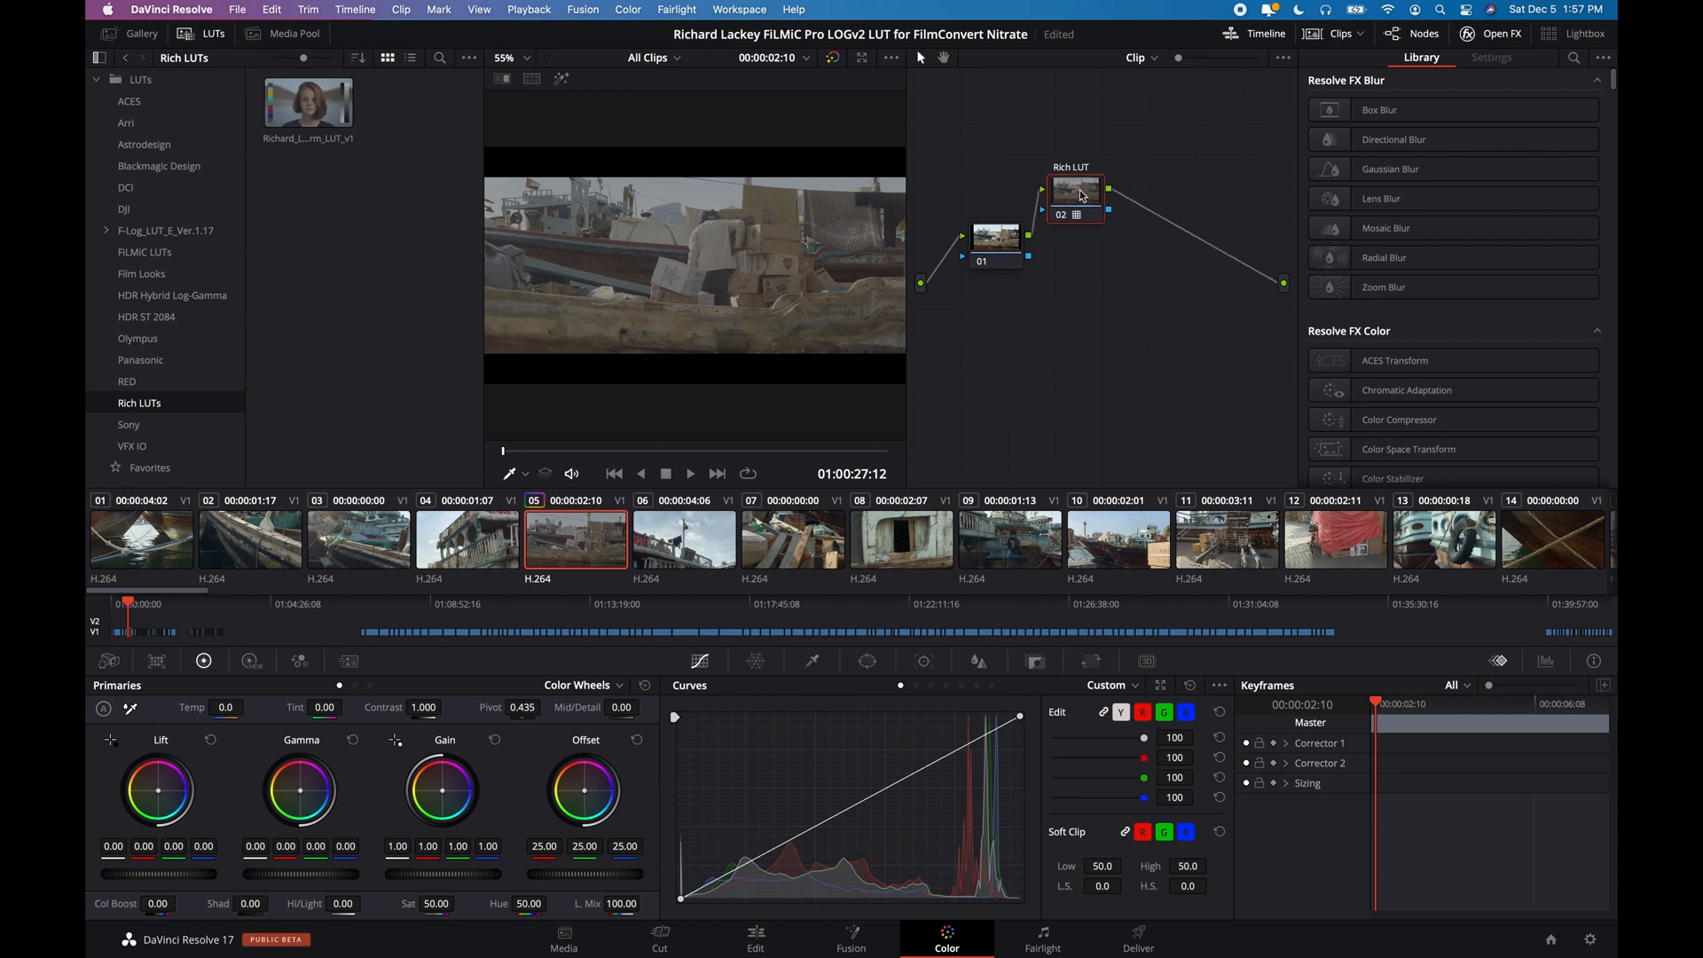
Step: Add a serial node after Rich LUT and drop FilmConvert Nitrate 3.01 onto node 03 from the OpenFX library
right_click(1075, 190)
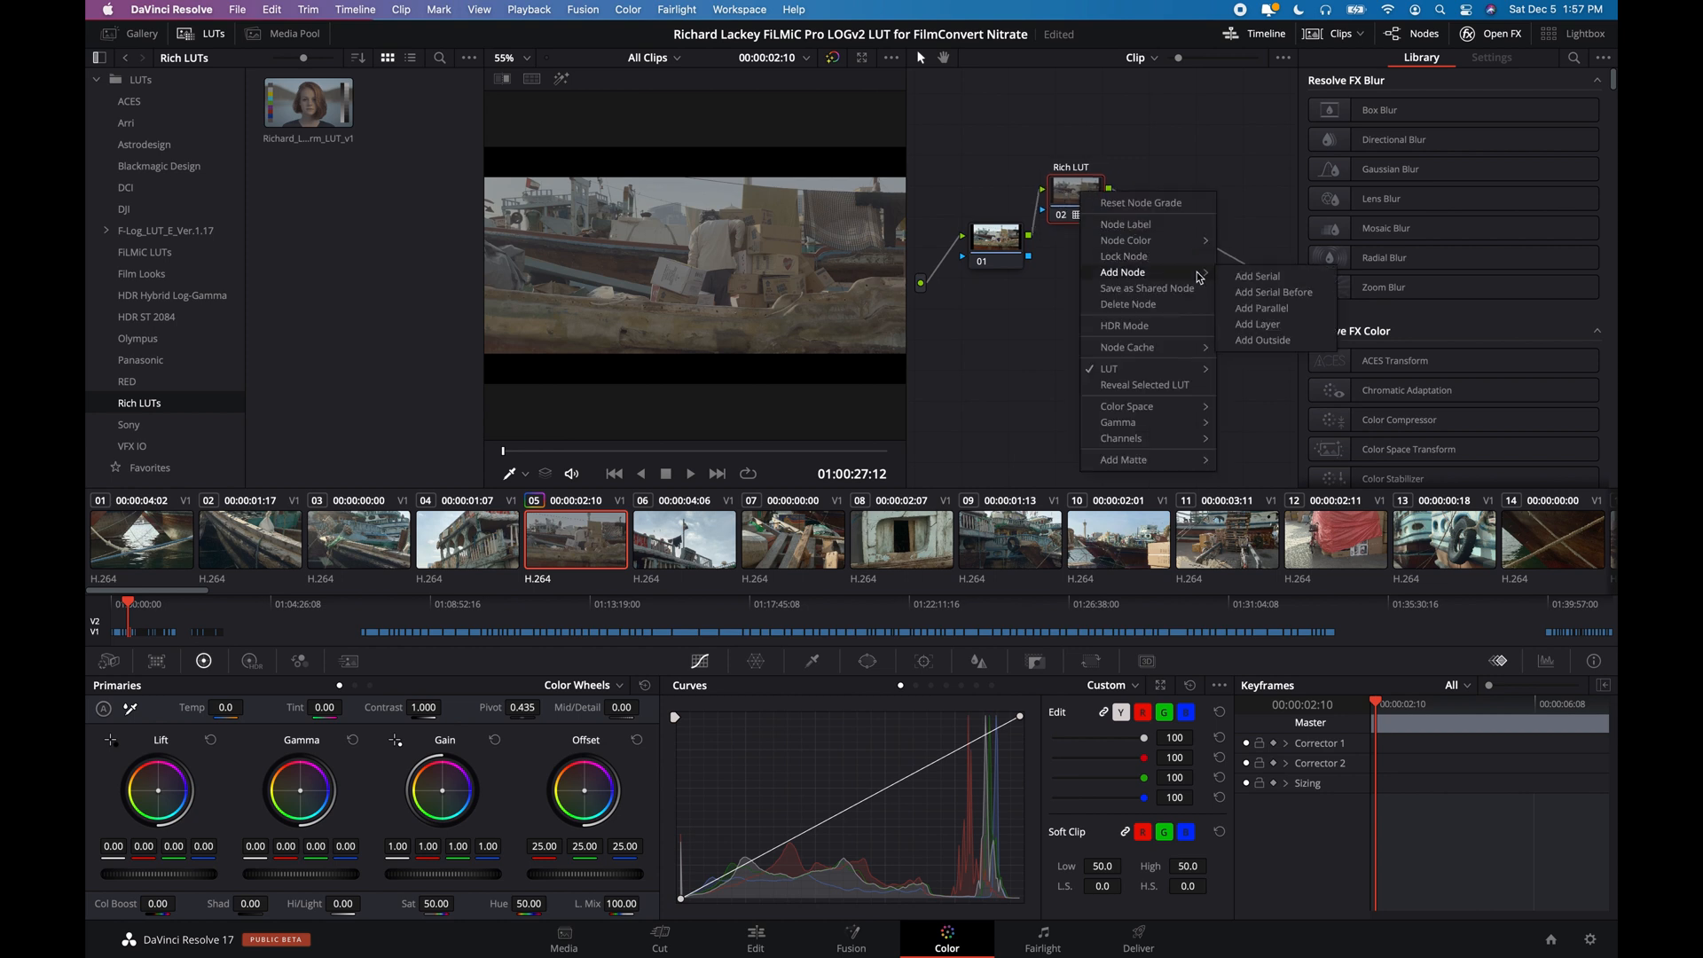
left_click(1257, 276)
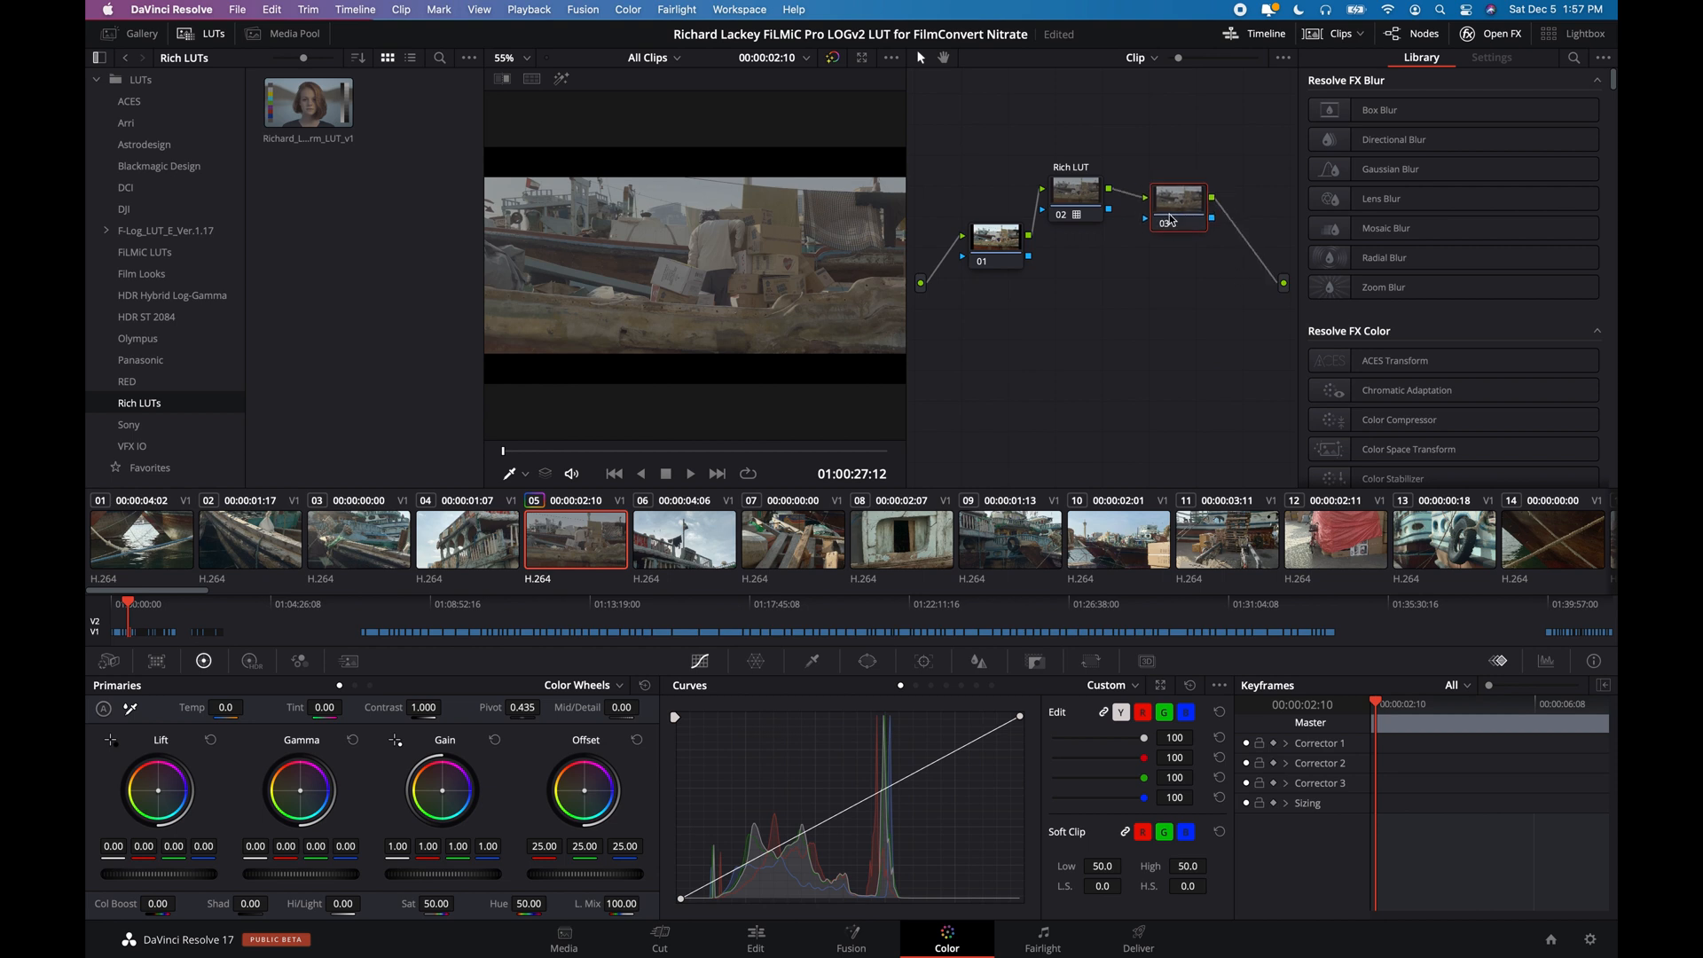
mouse_move(1179, 207)
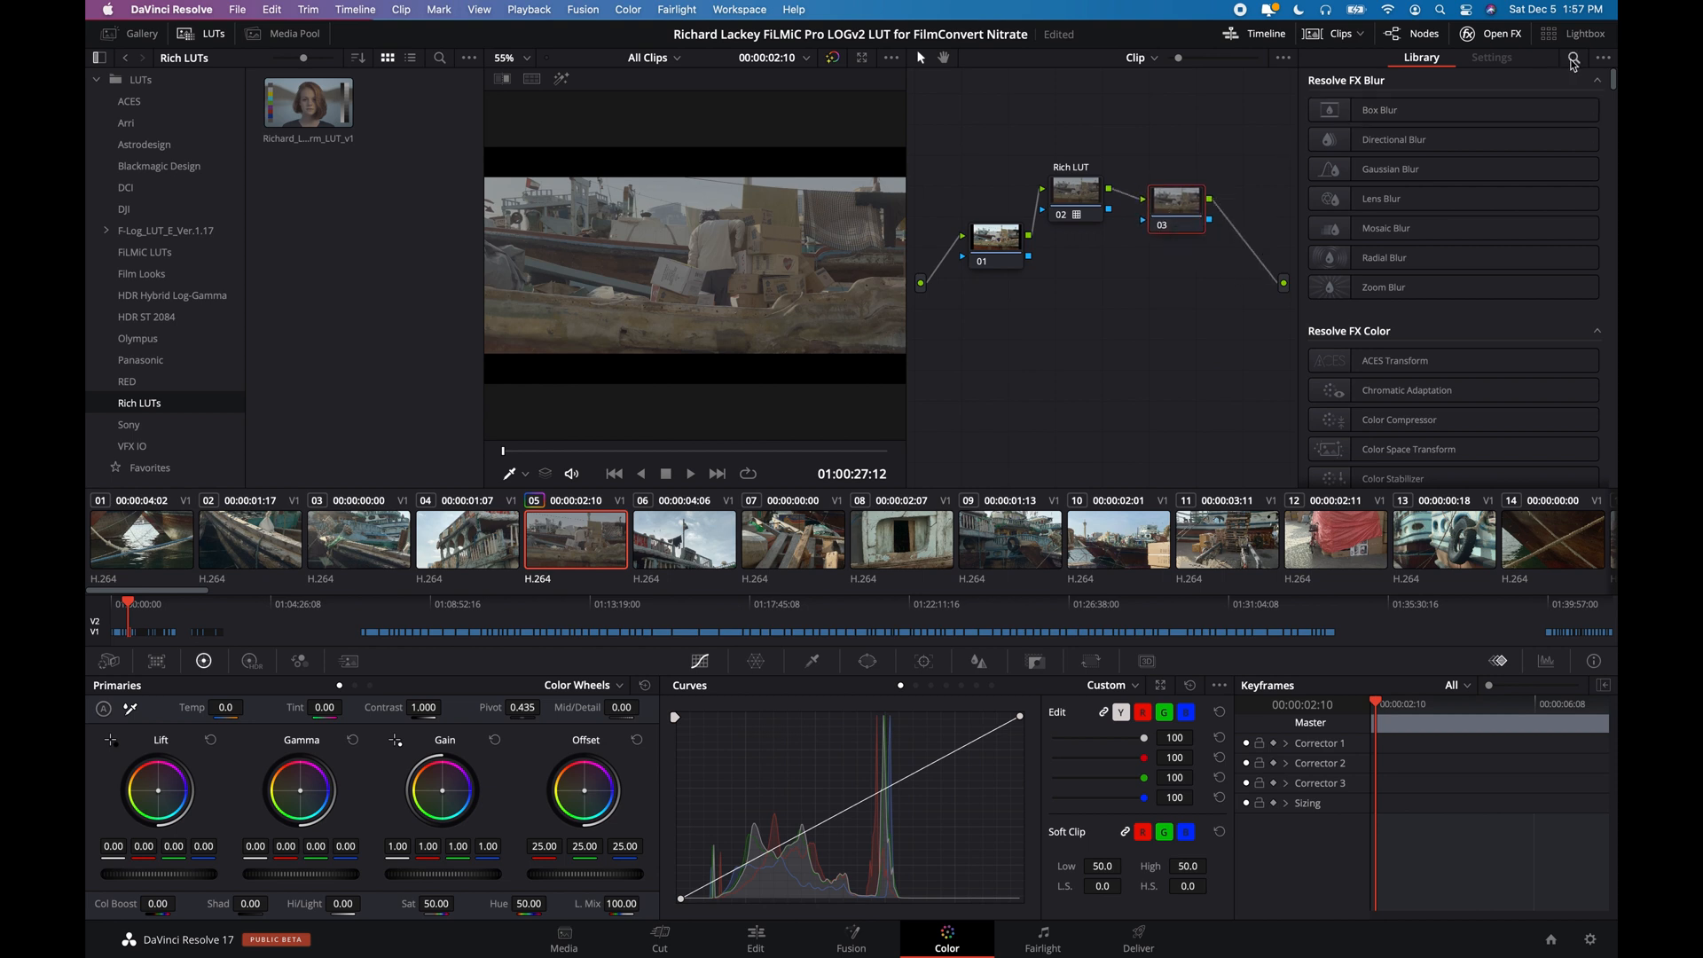
left_click(1571, 58)
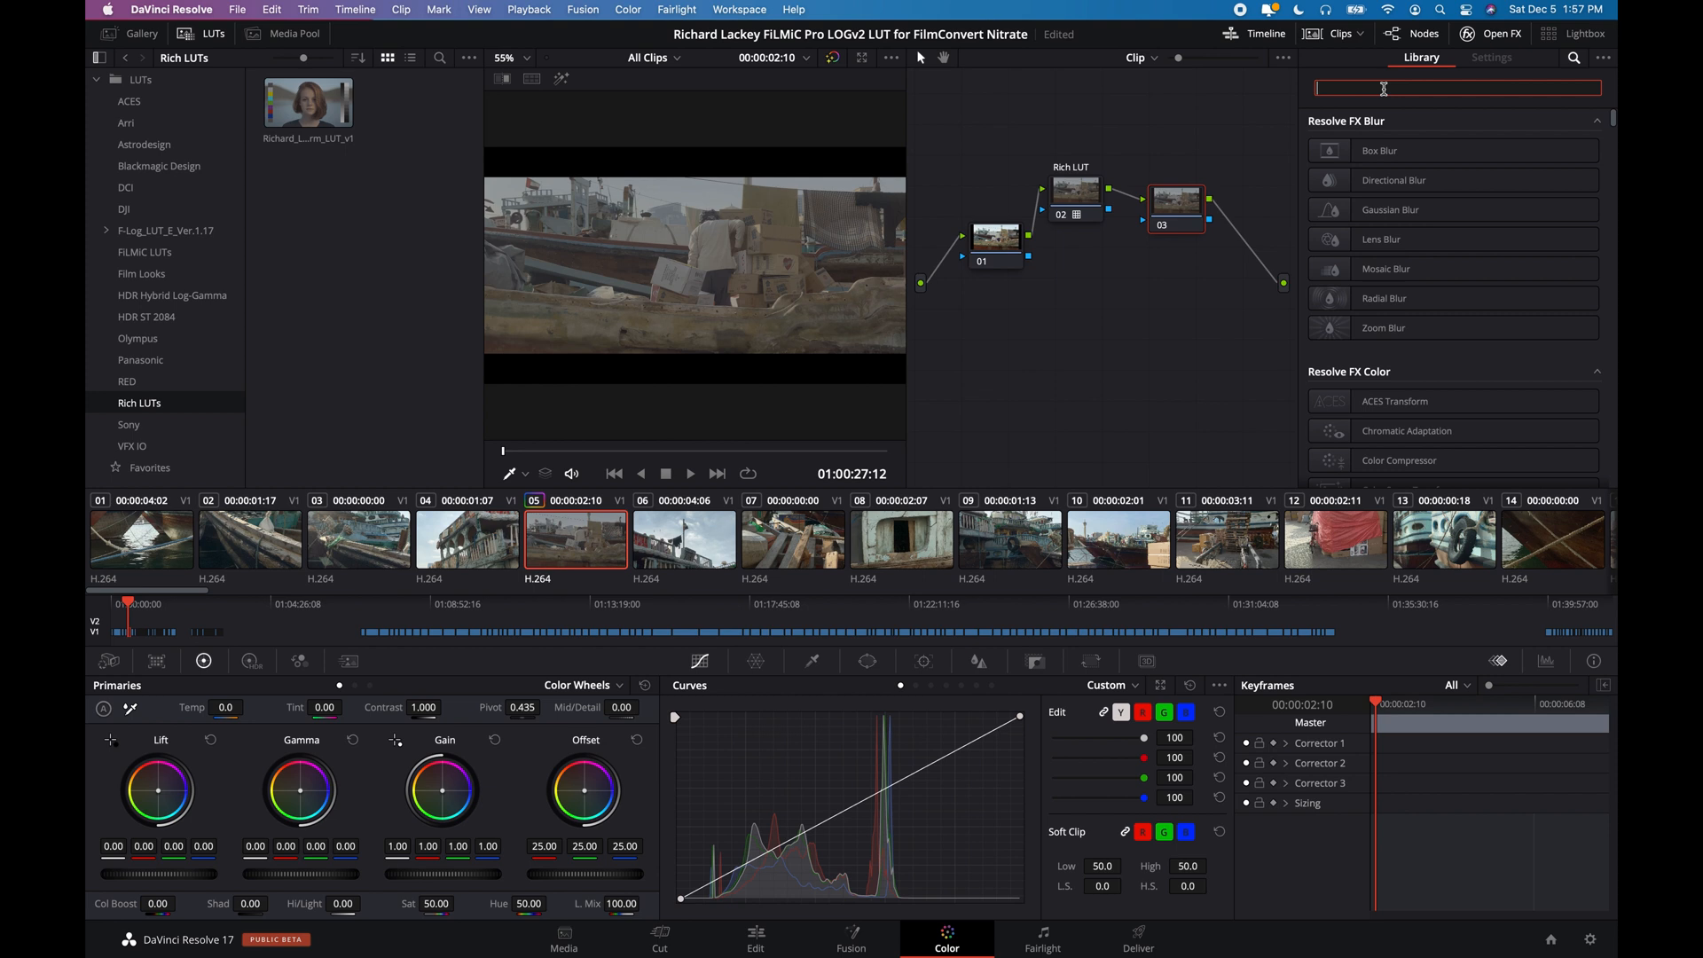
type("filmconvert")
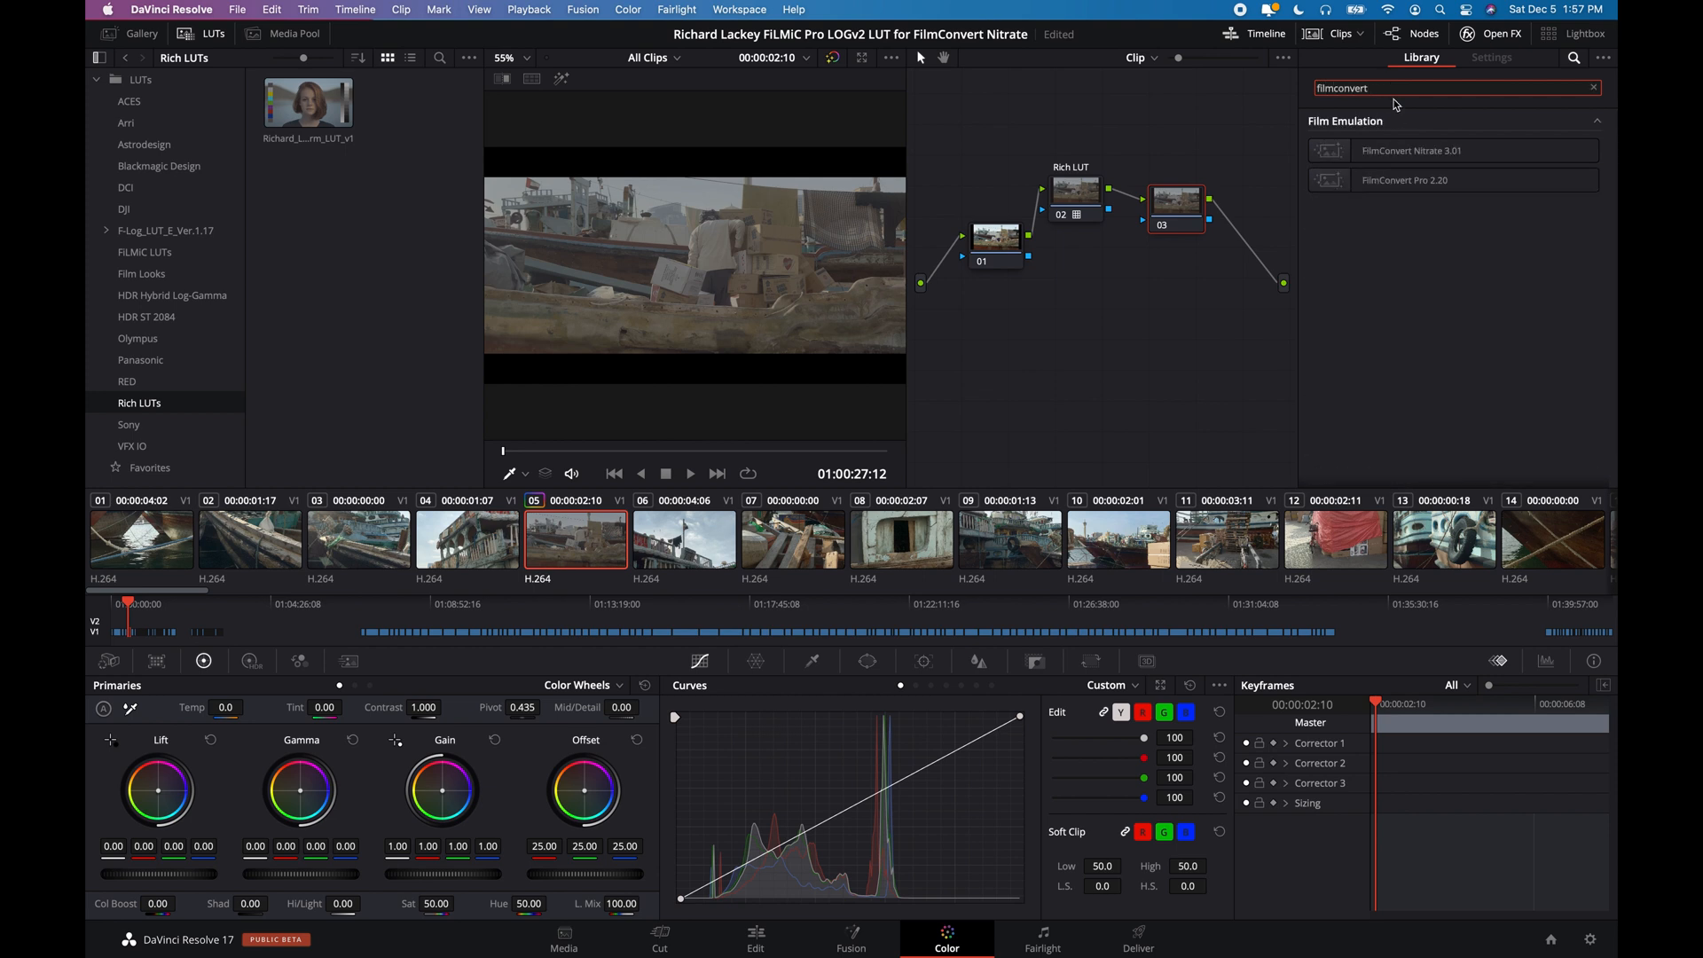
left_click_drag(1412, 150, 1176, 223)
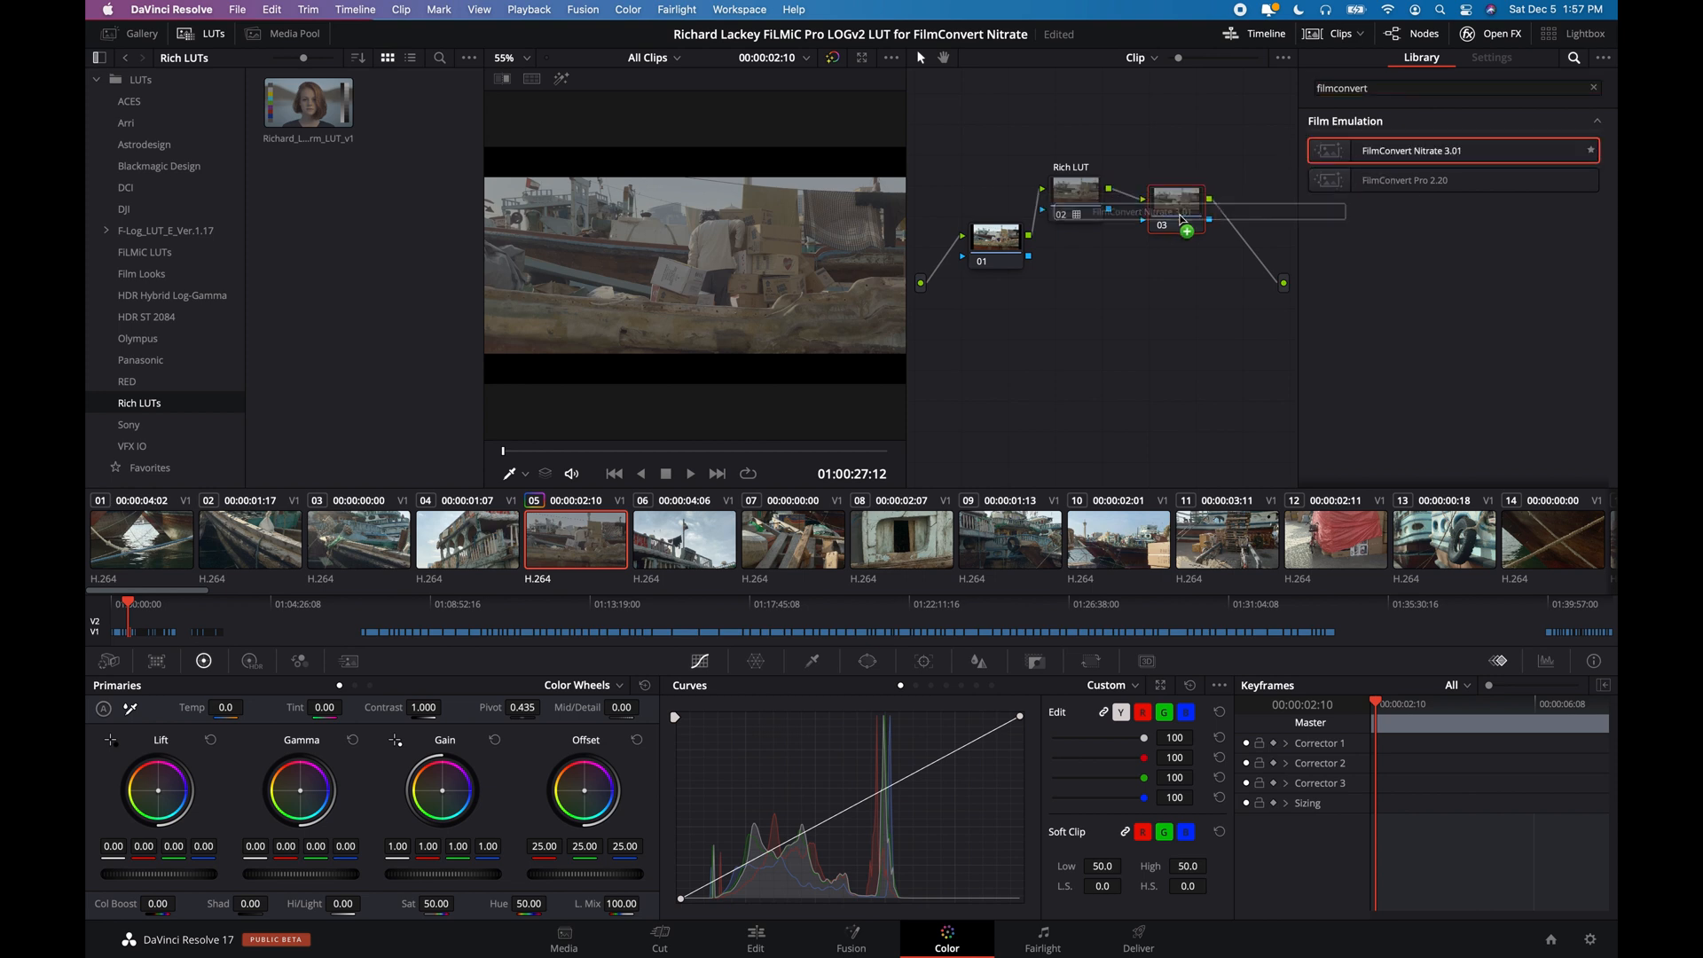
left_click(1490, 57)
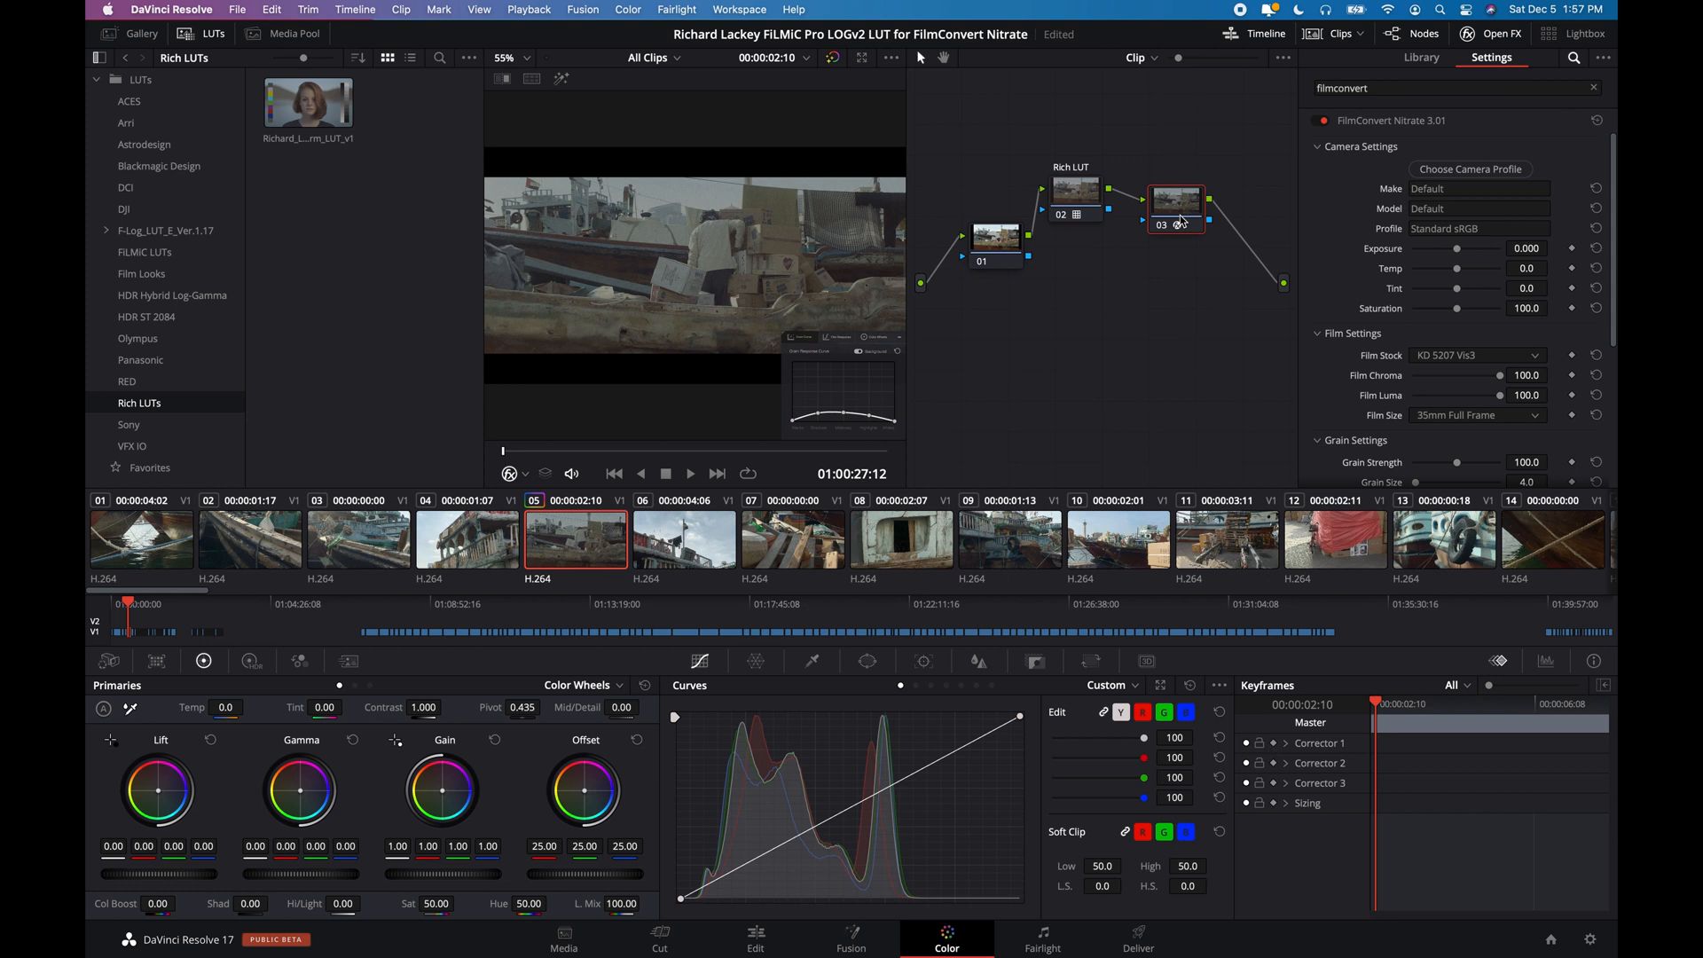
mouse_move(1176, 217)
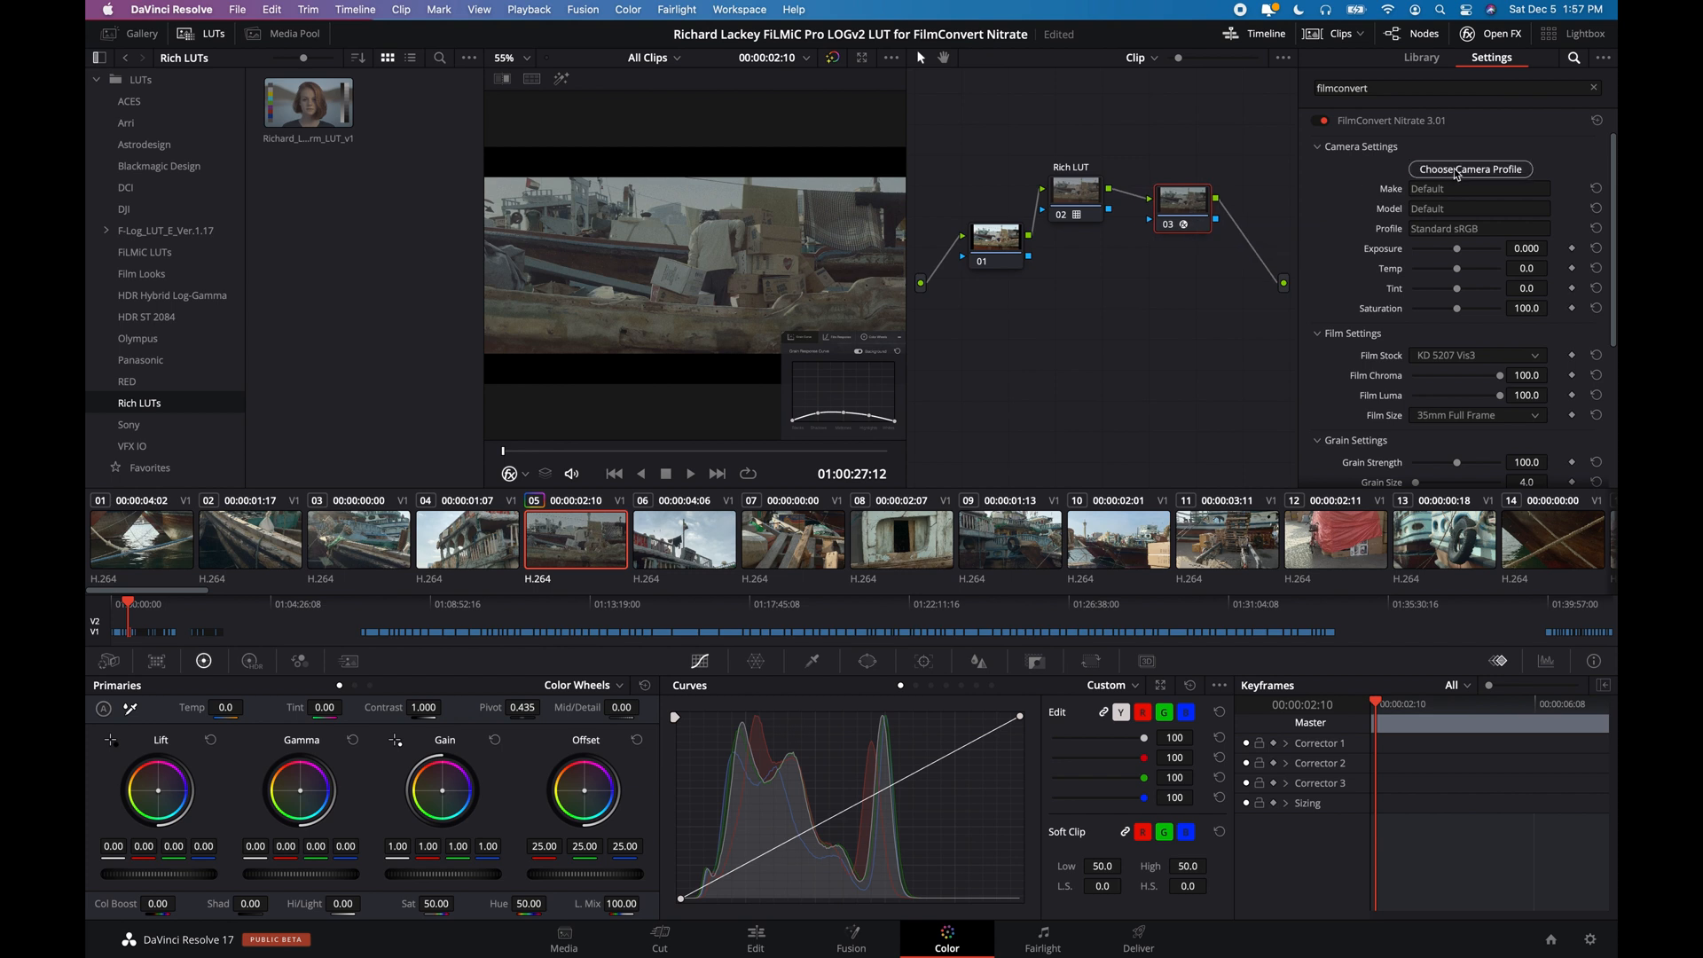
Step: Set FilmConvert's camera profile to Arri Alexa LogC and label node 03 FilmConvert
left_click(1470, 169)
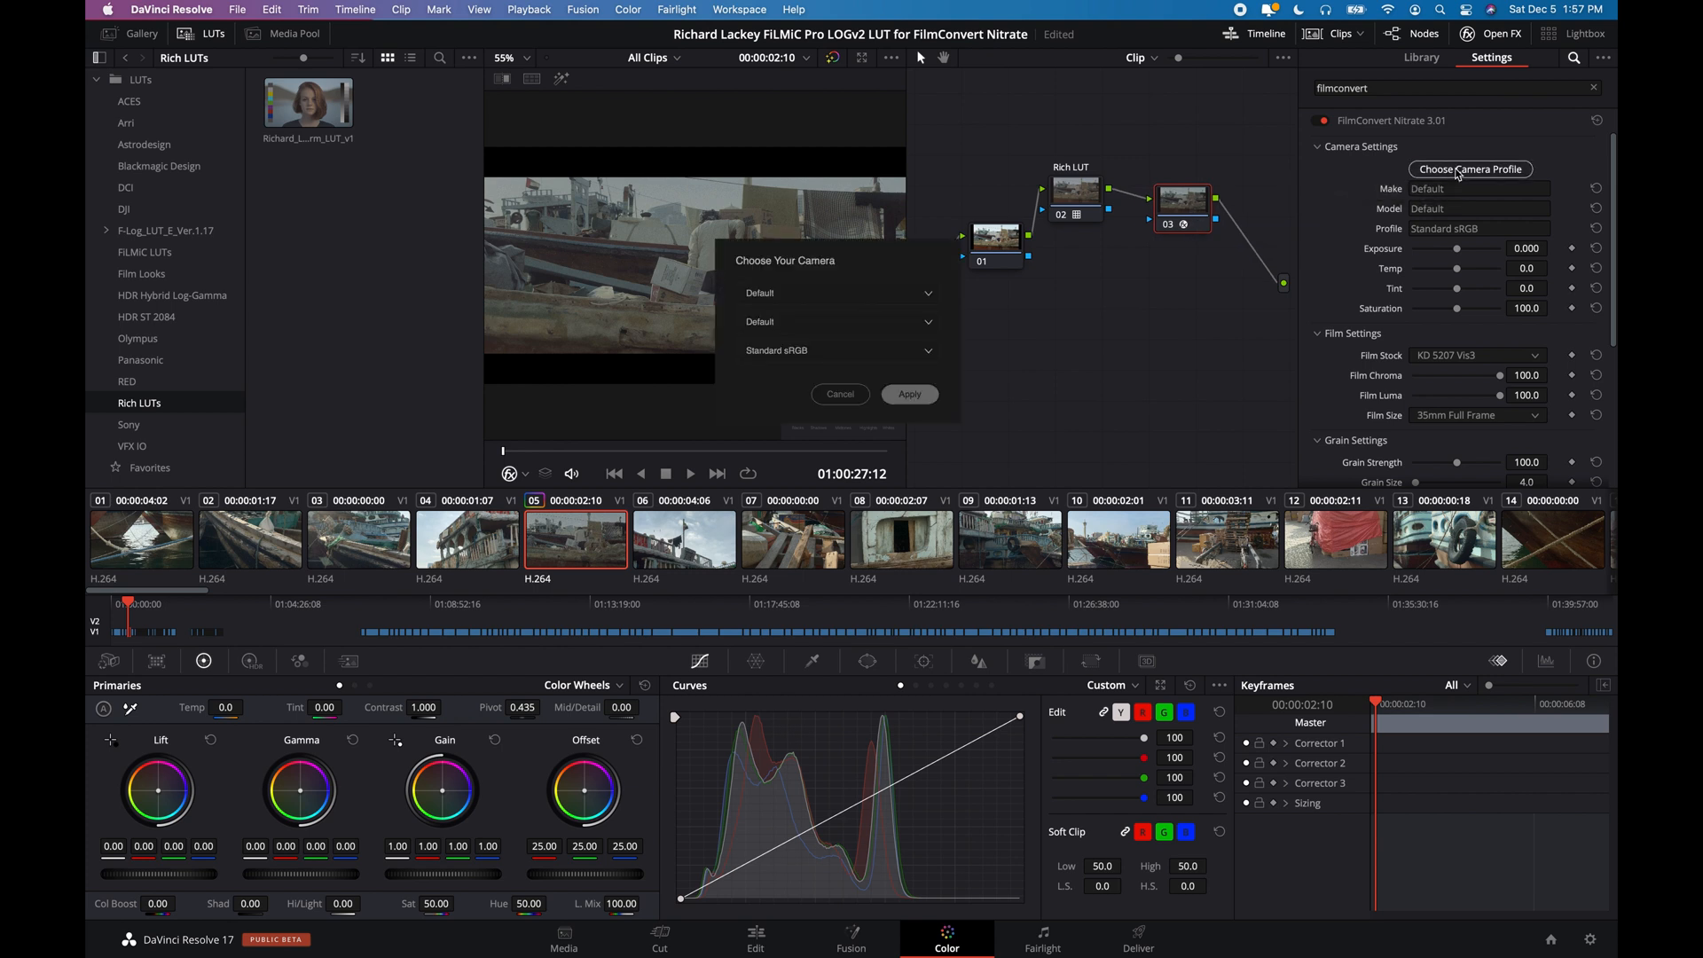
left_click(837, 292)
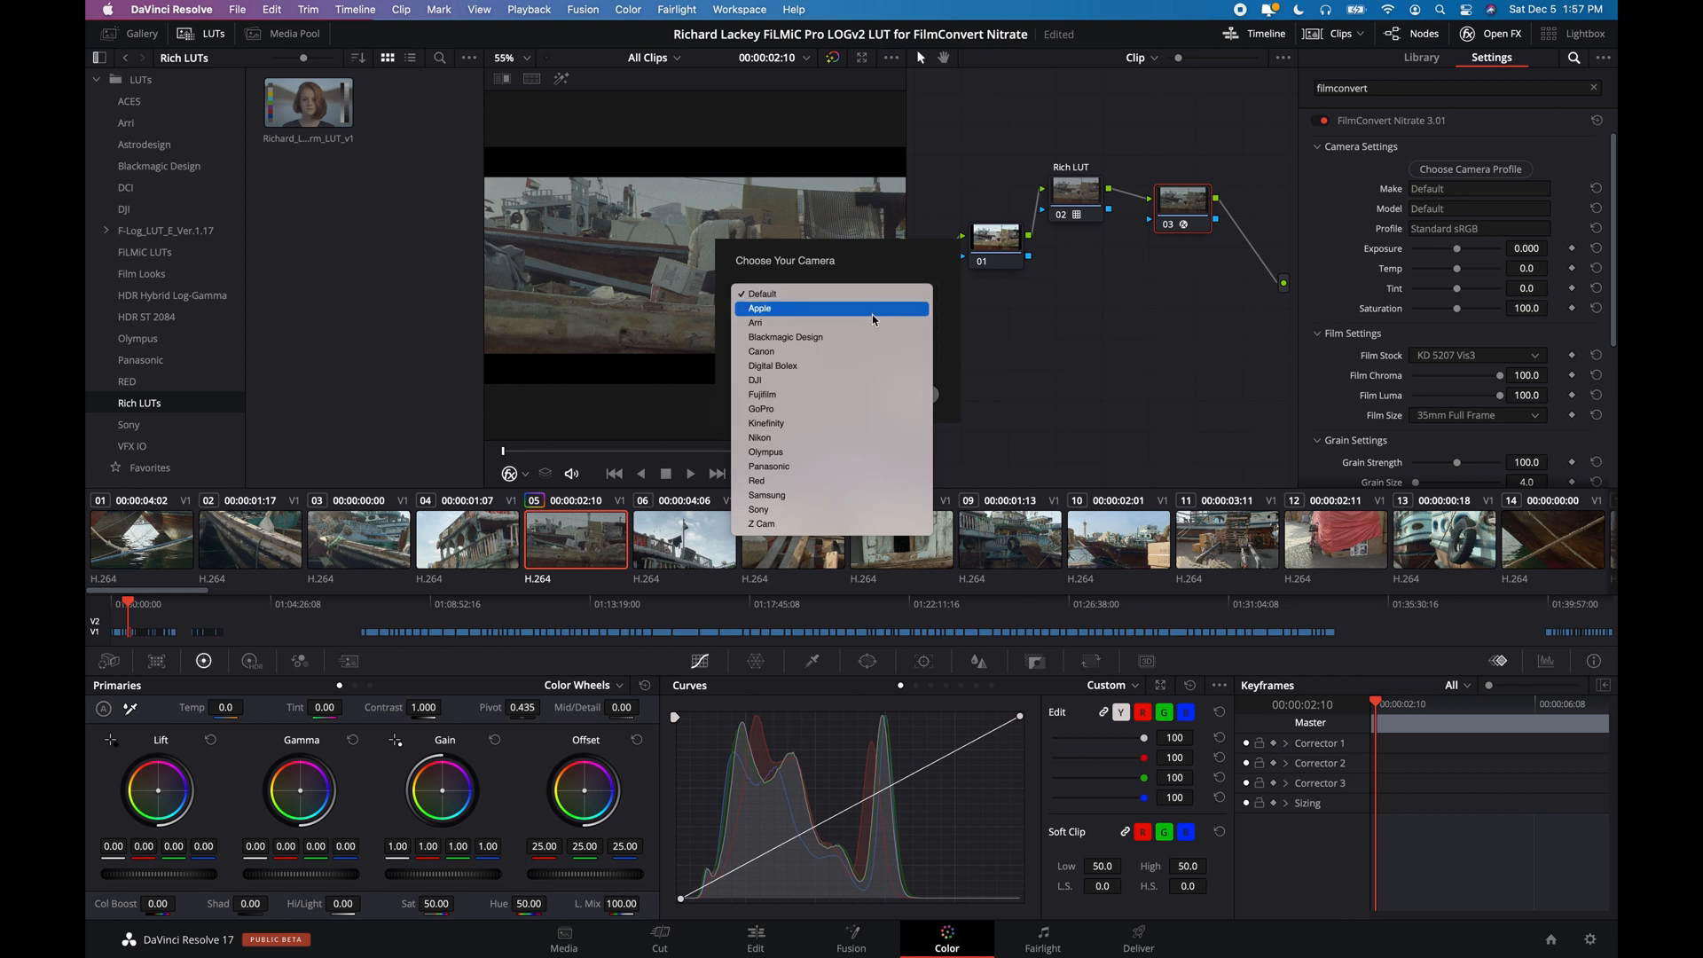
left_click(754, 323)
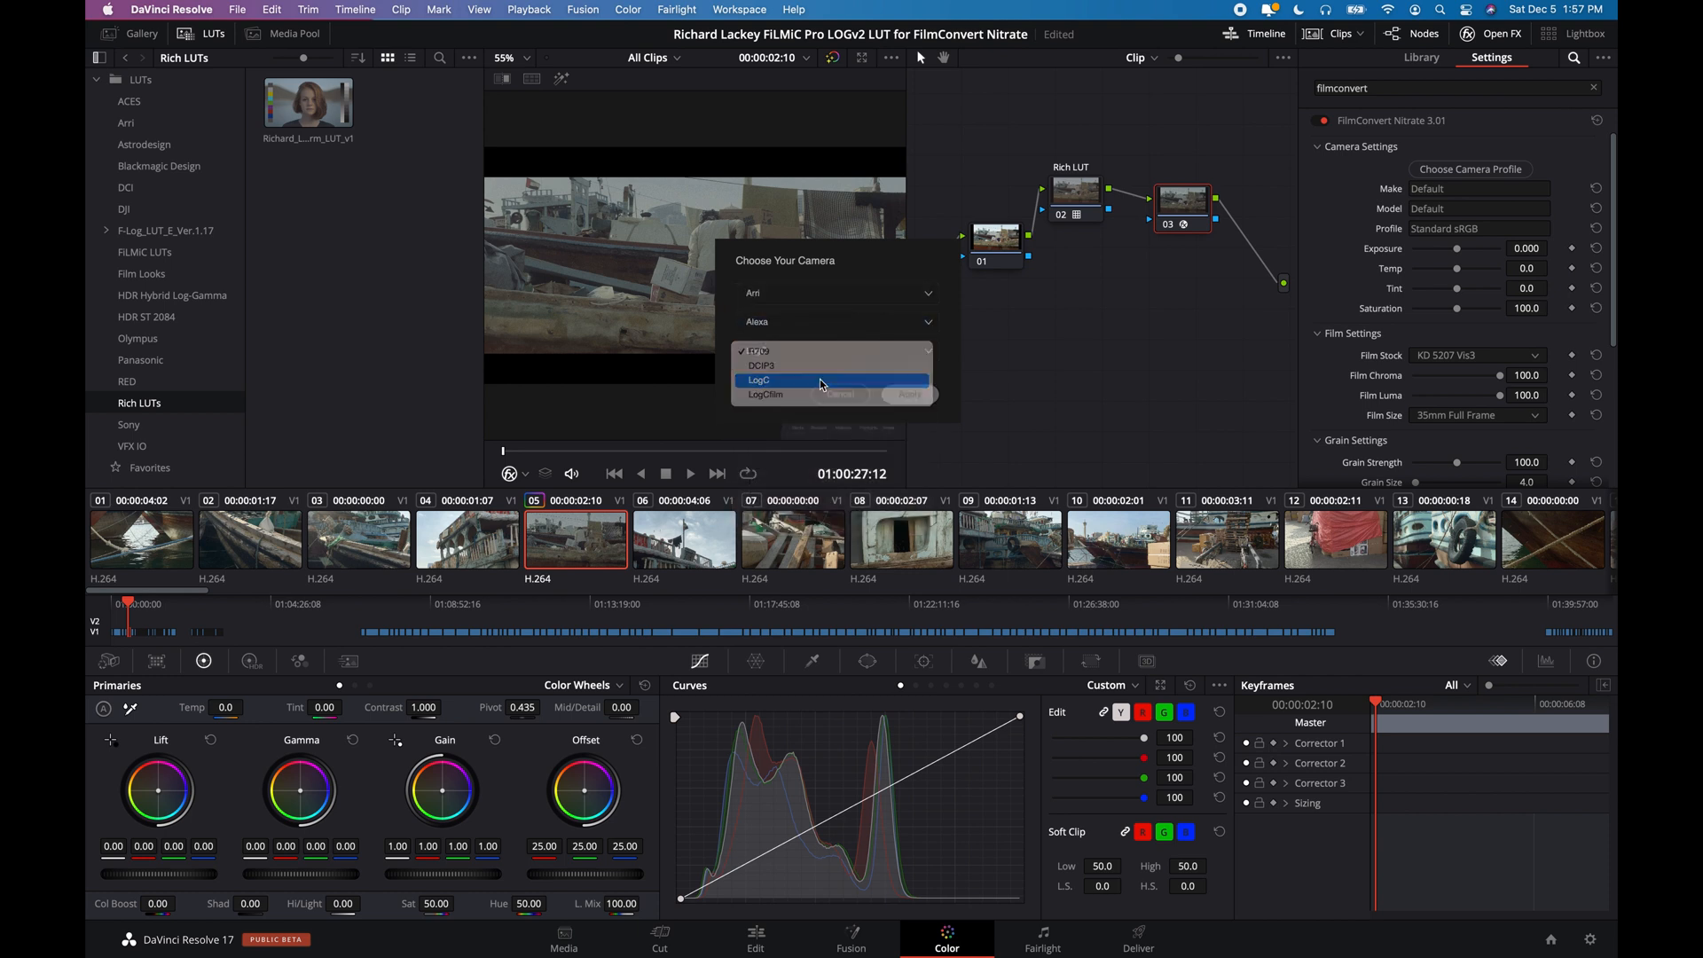
left_click(758, 381)
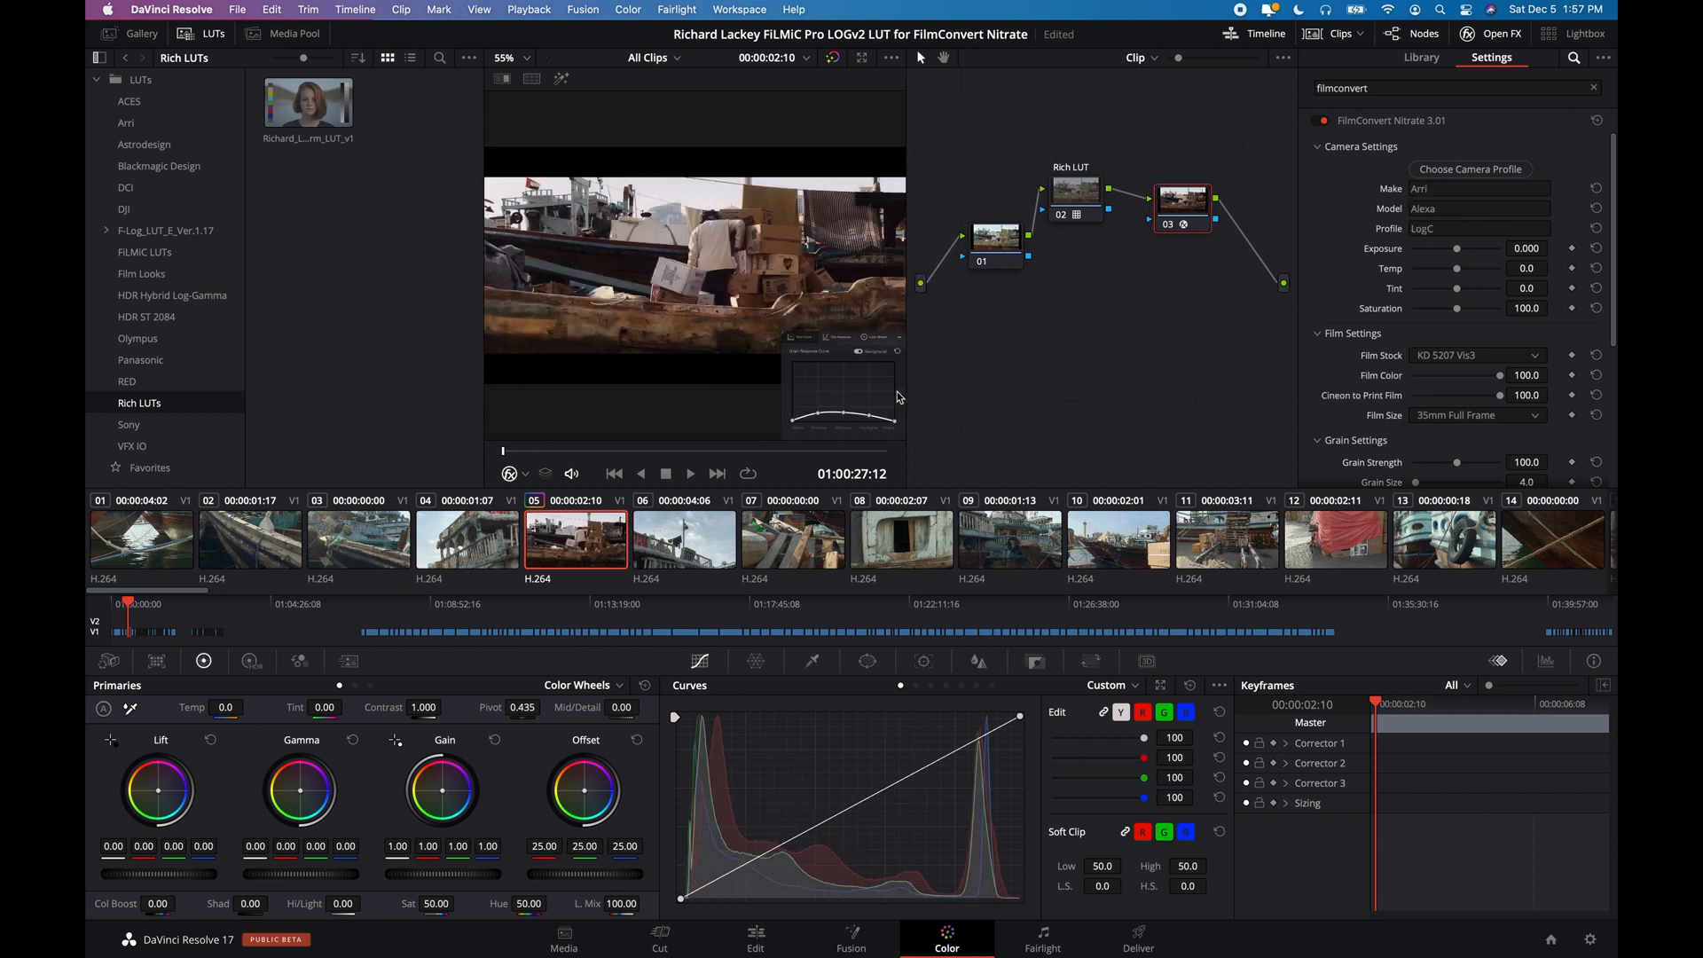
mouse_move(1172, 339)
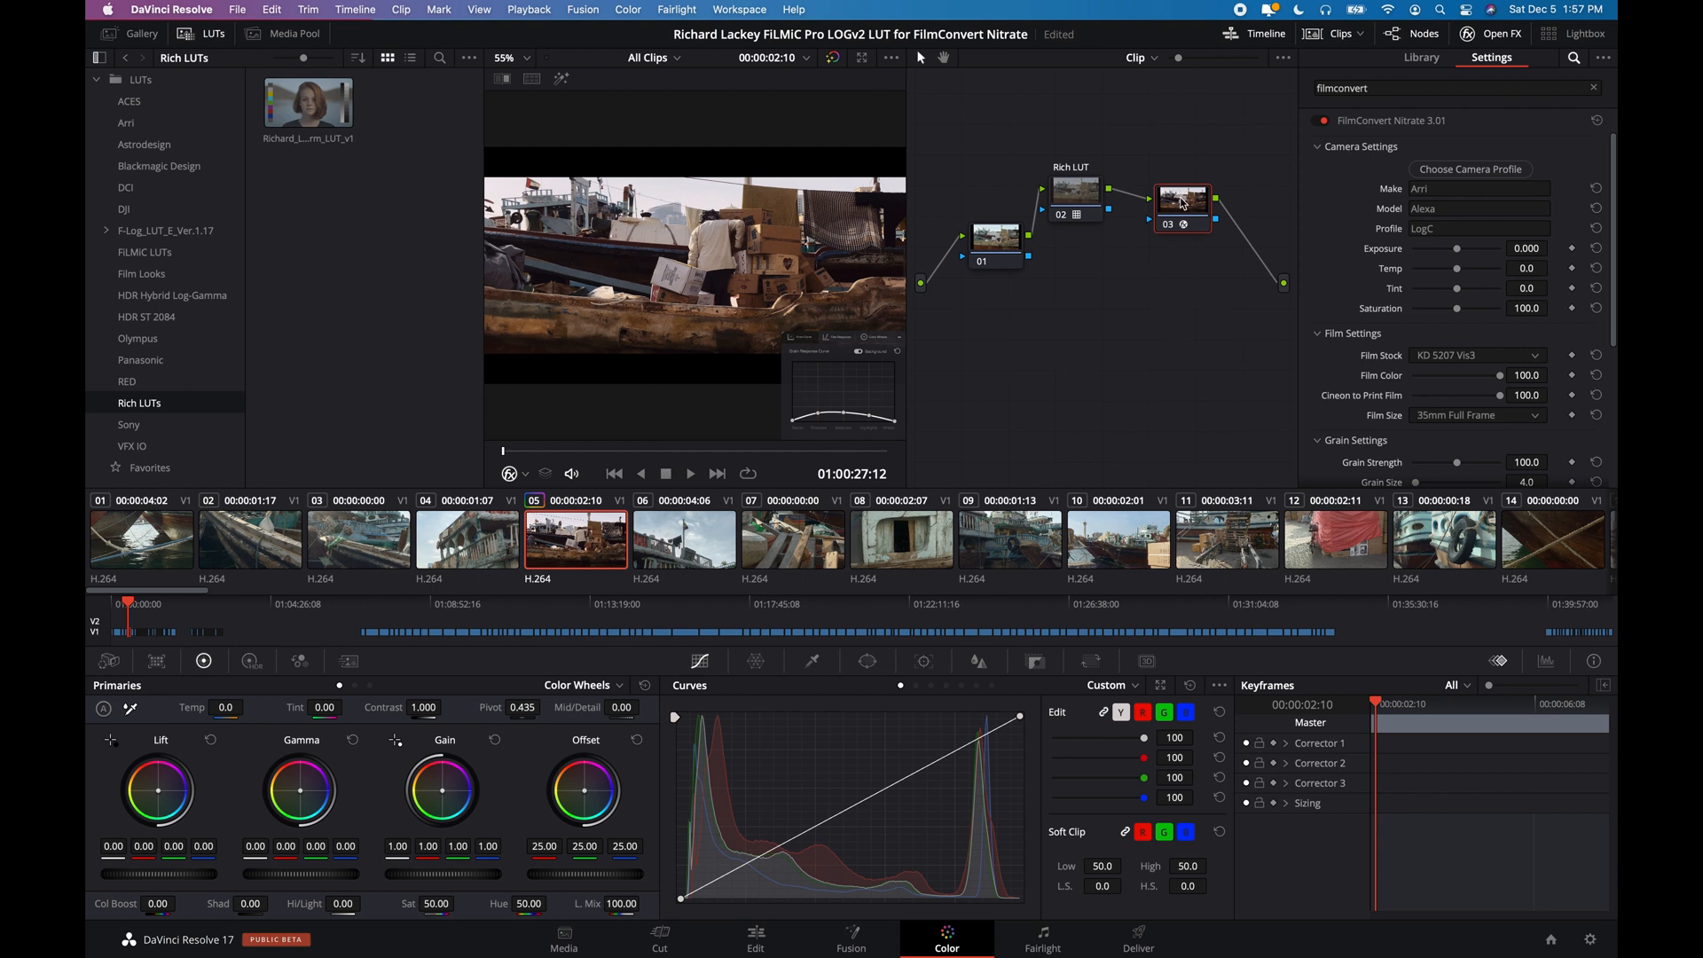
right_click(1181, 201)
type("FilmConvert")
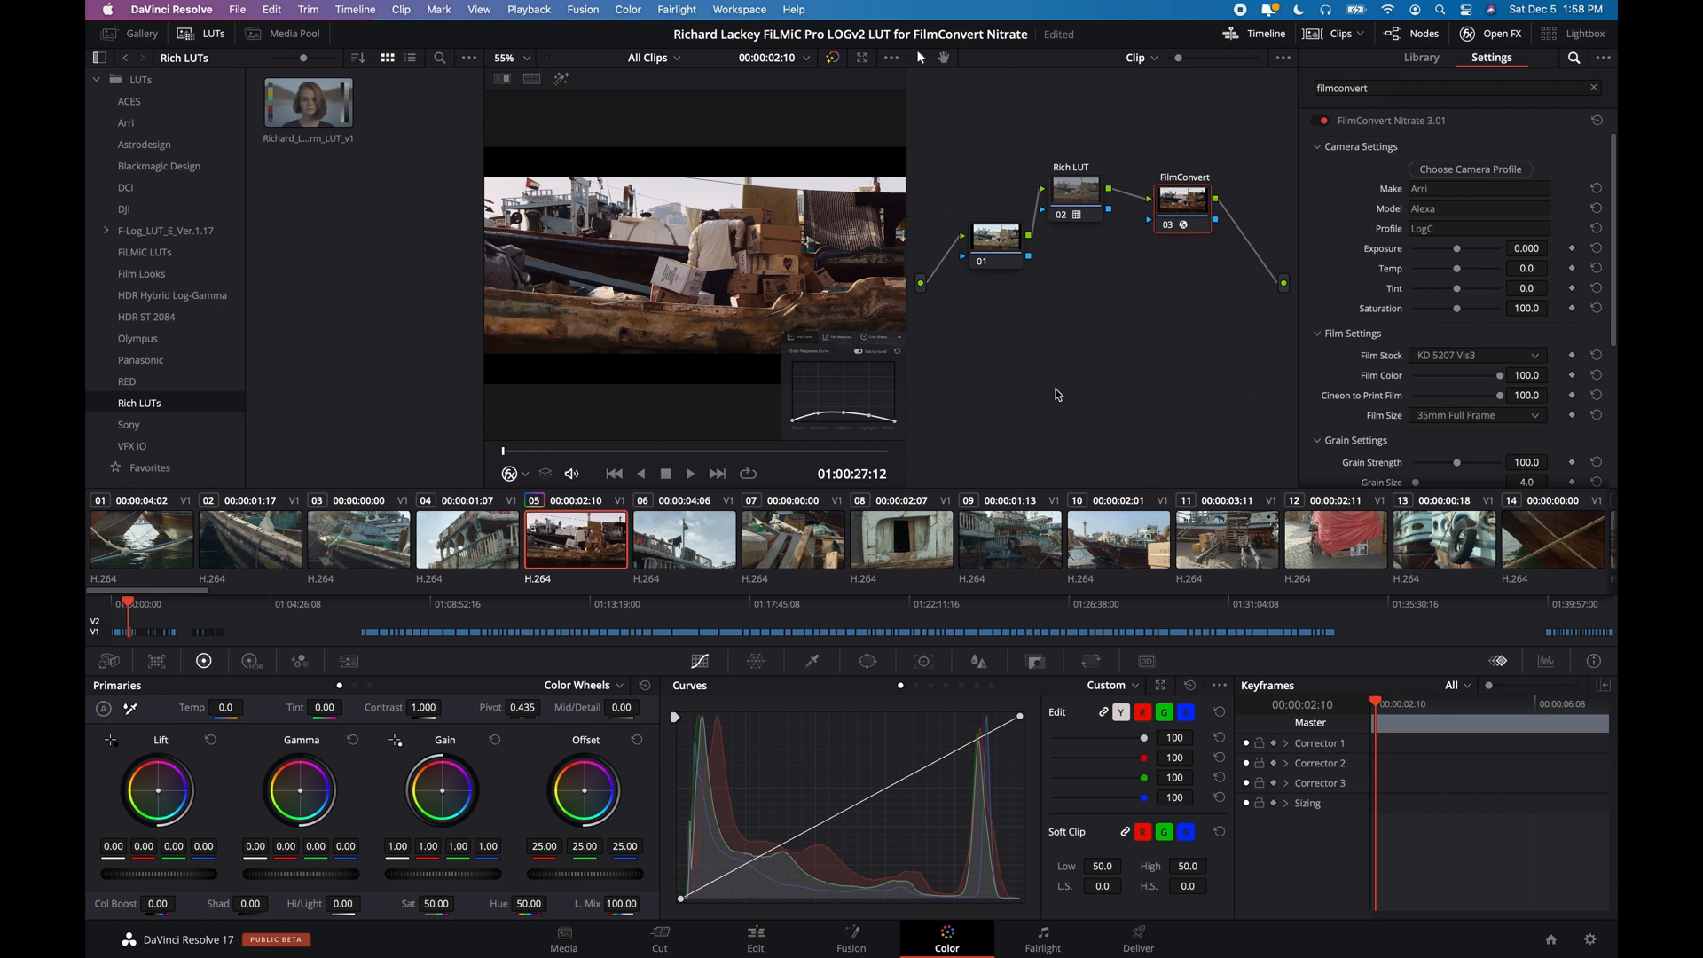
mouse_move(992, 407)
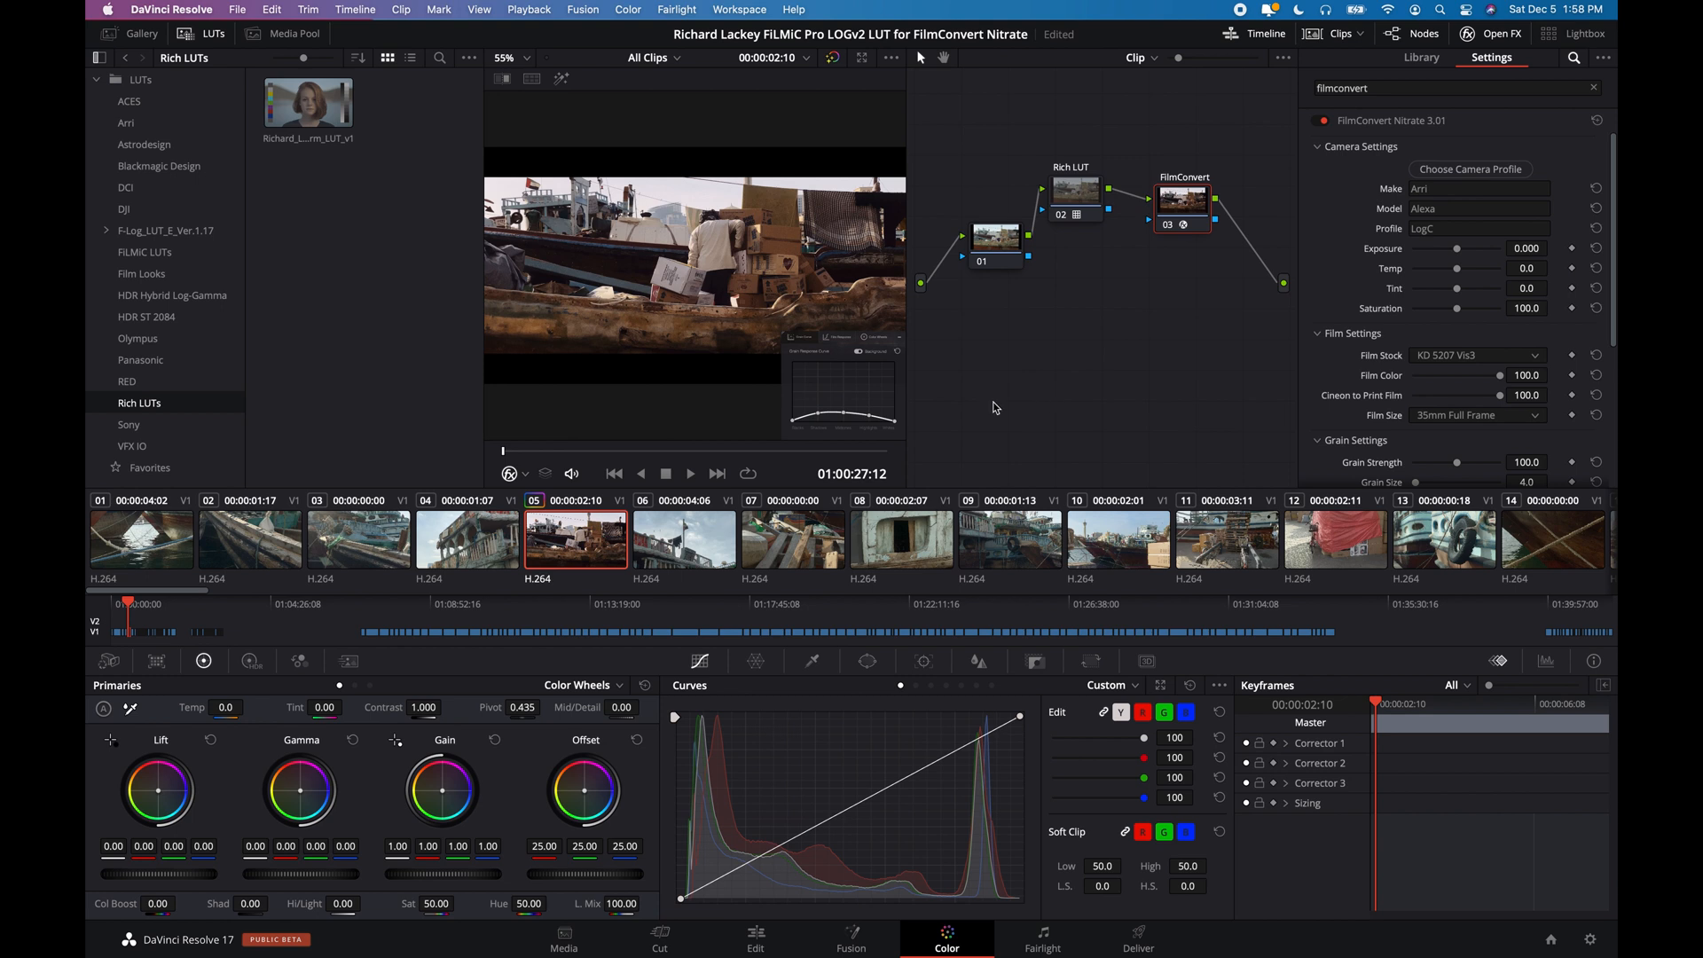
mouse_move(391, 247)
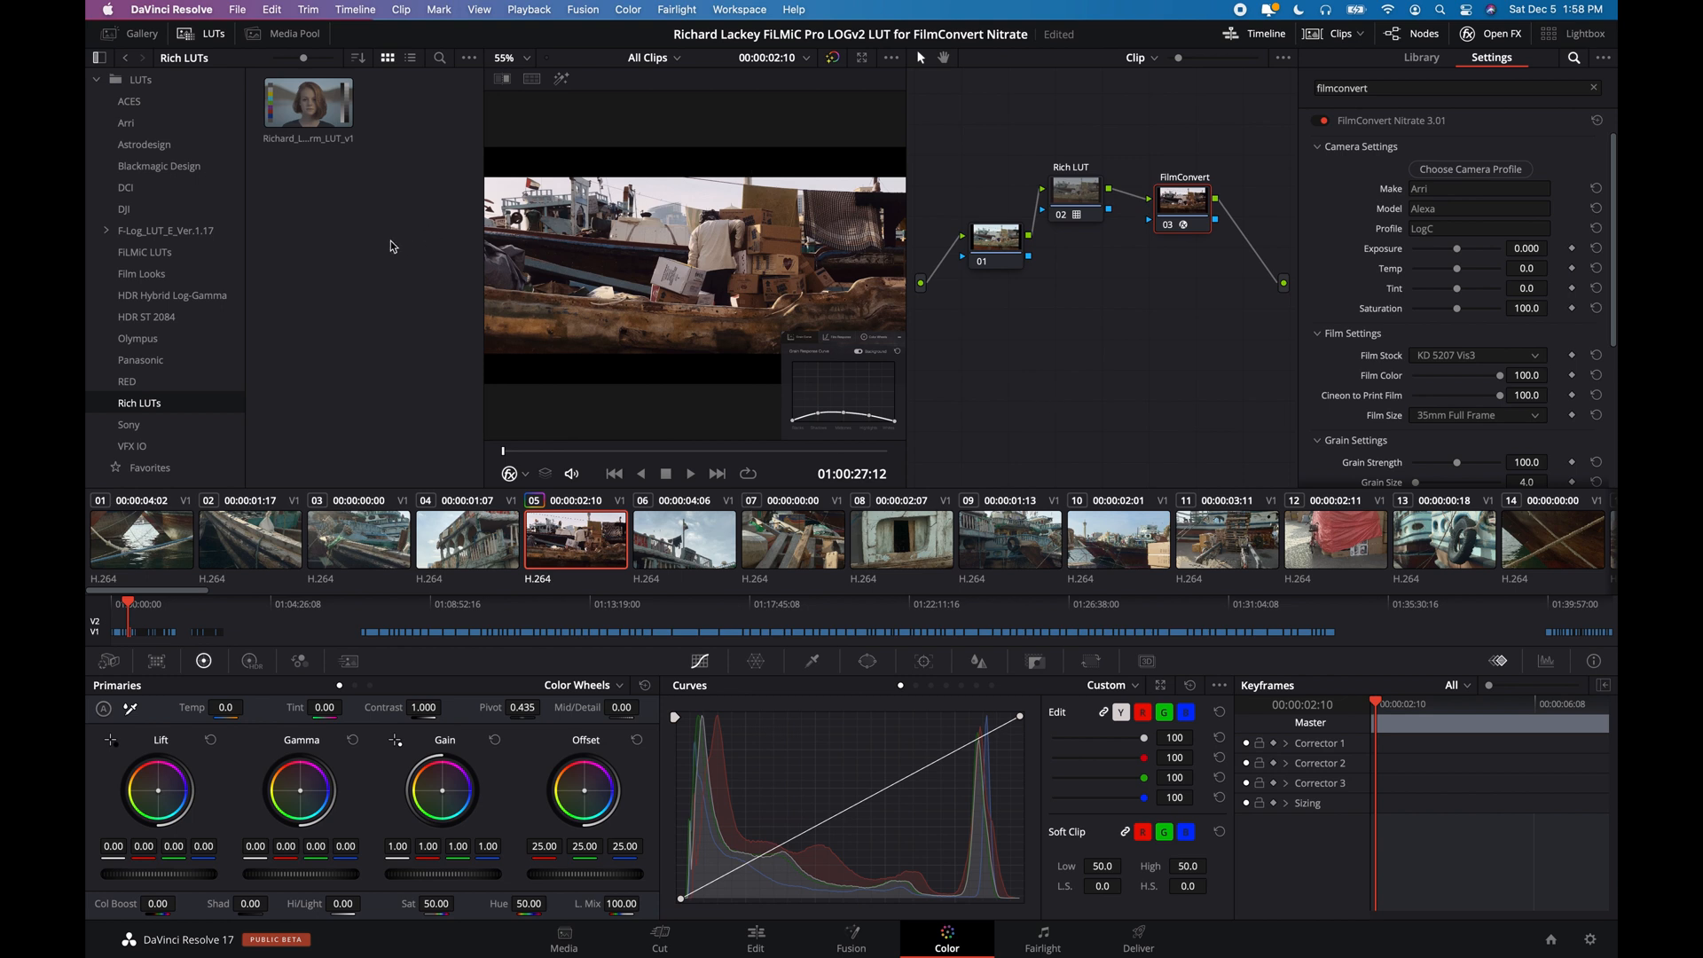
Step: Reapply the grade from gallery still 1.5.1 to the boat clip and grab a still of the graded shot
left_click(142, 34)
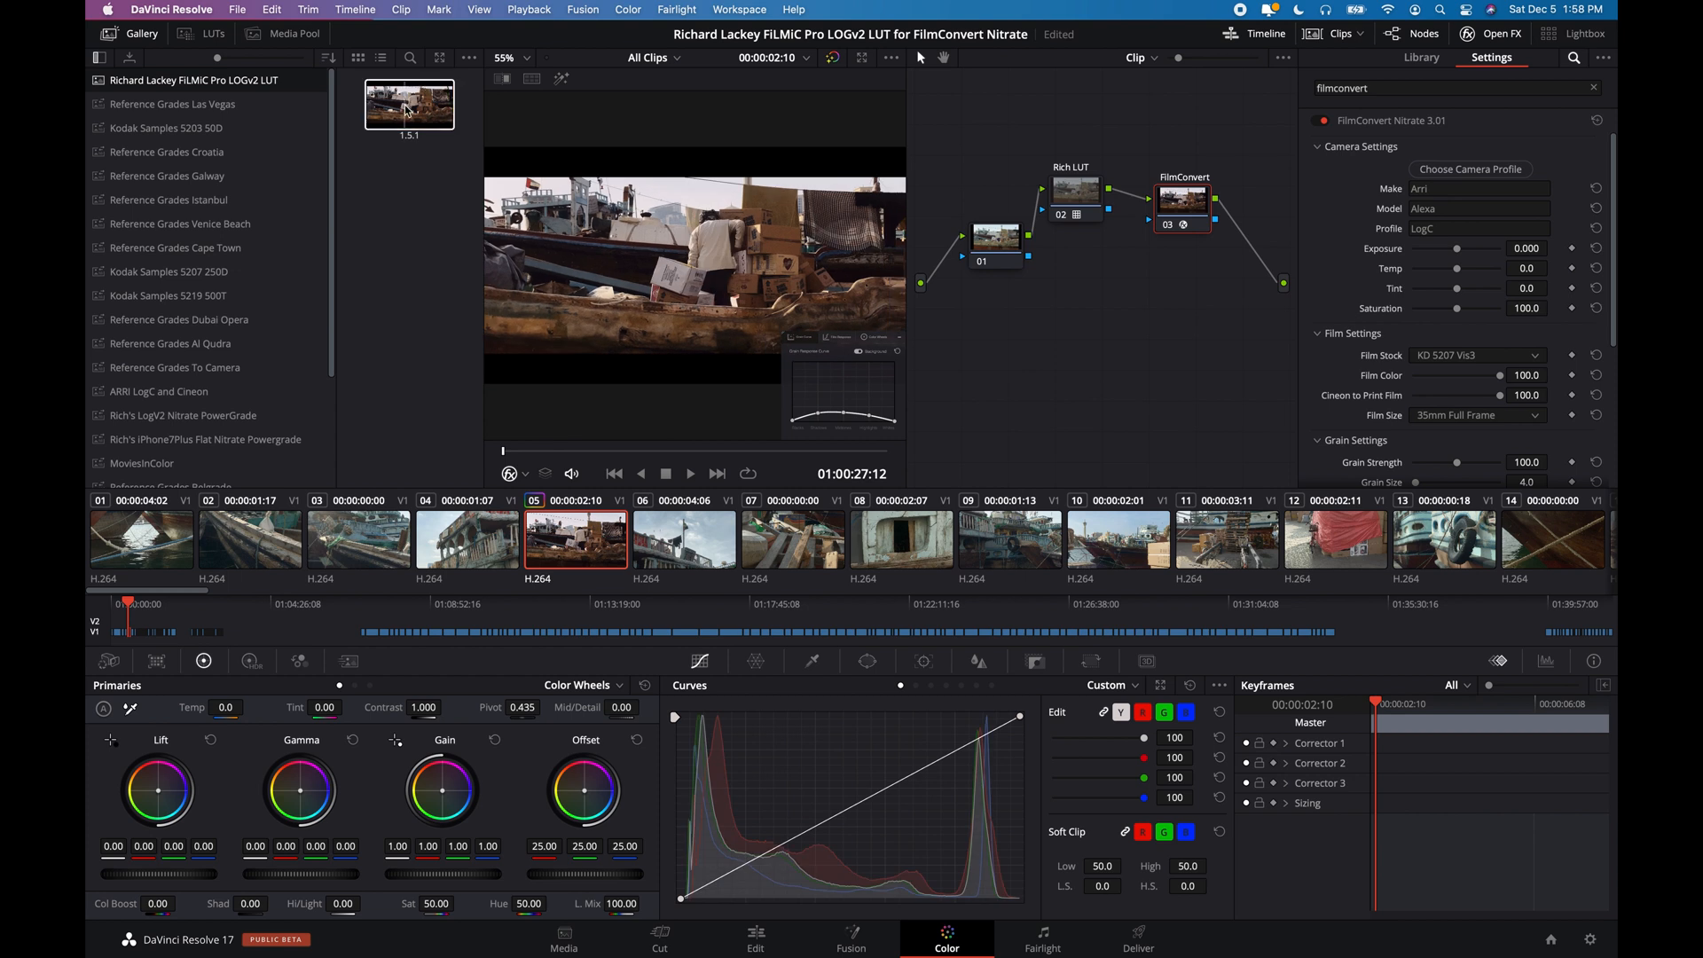
right_click(410, 105)
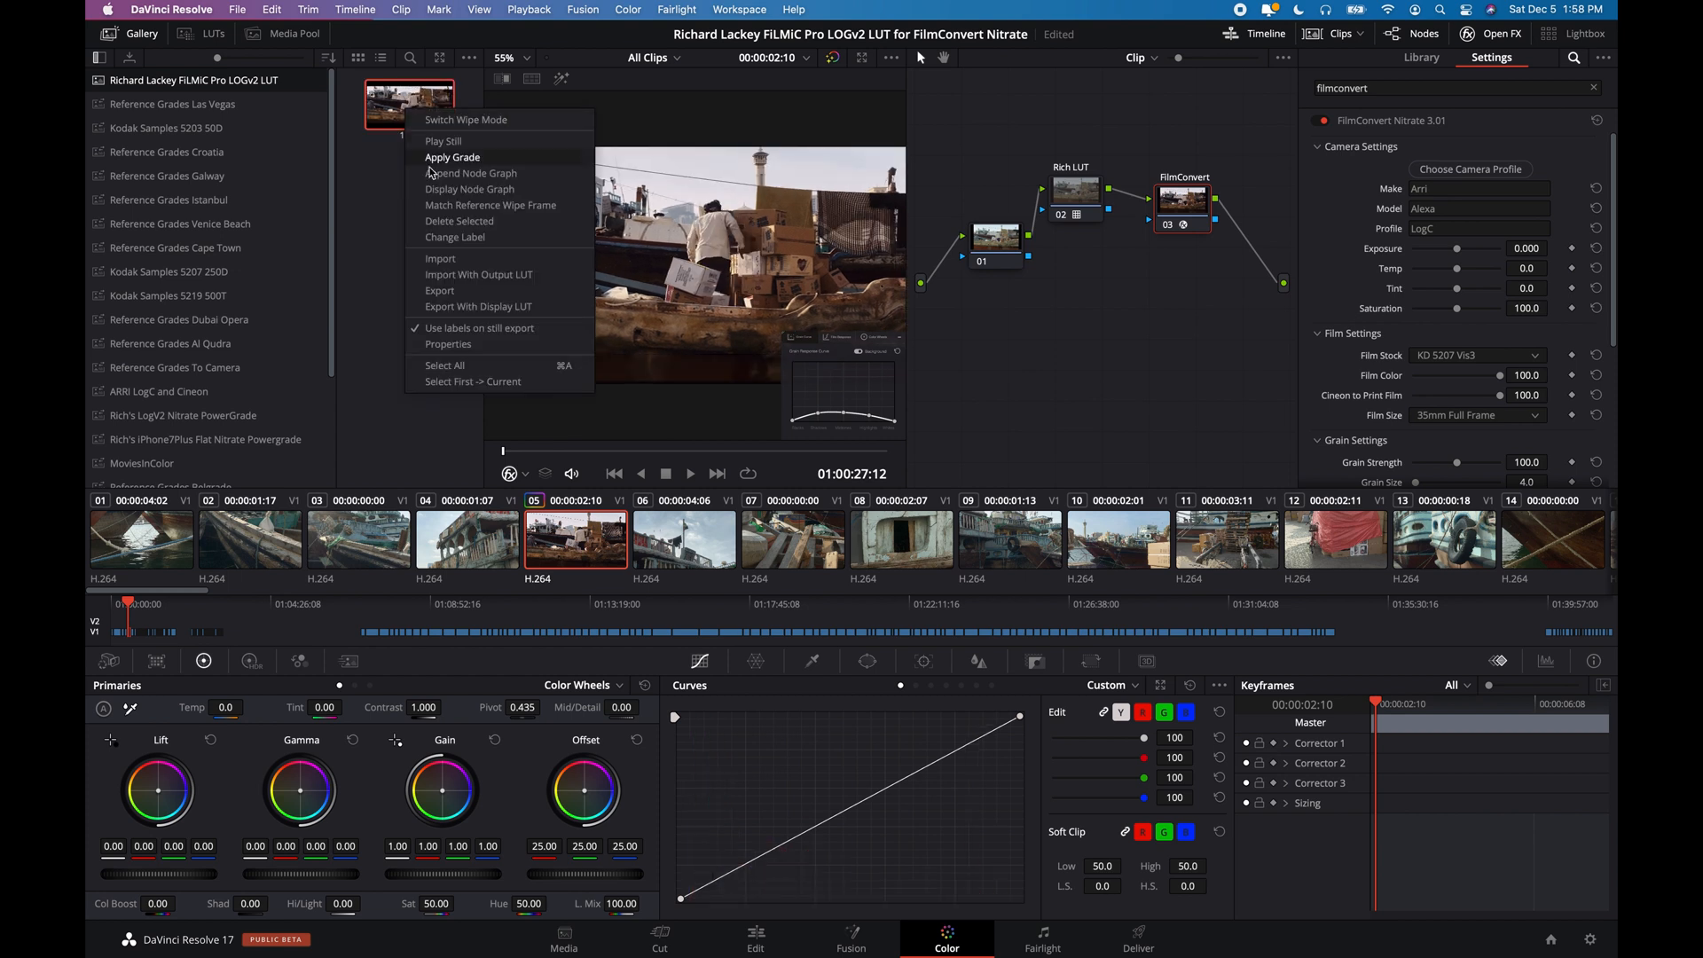
left_click(453, 158)
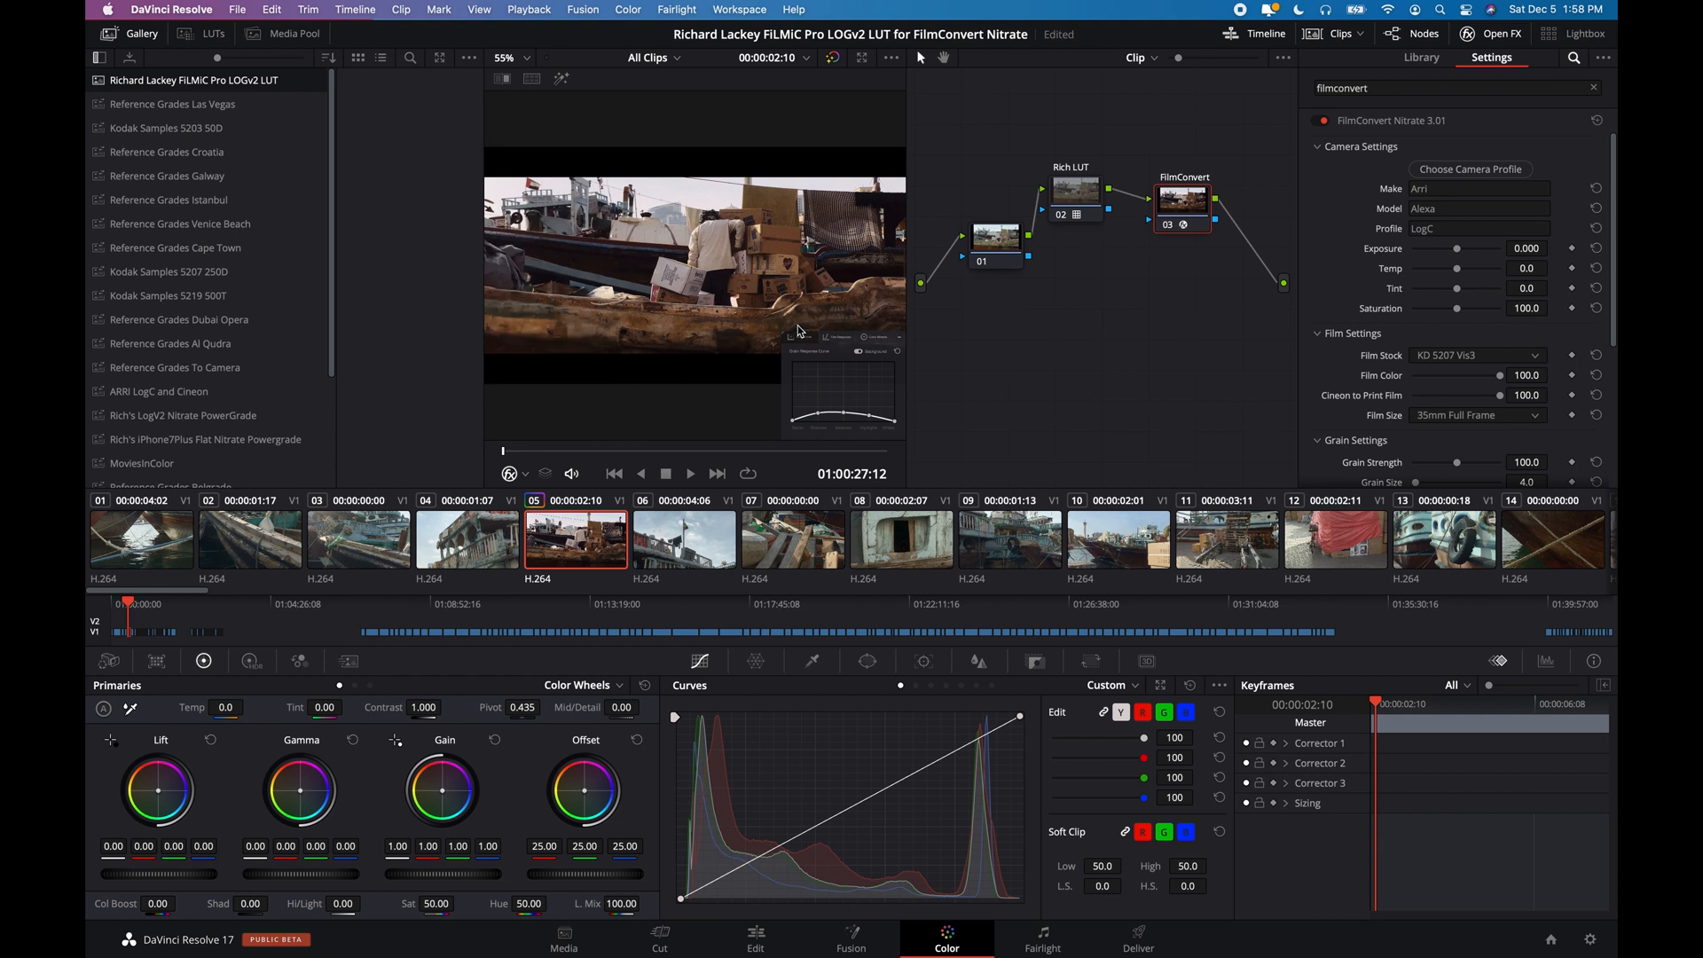
mouse_move(751, 280)
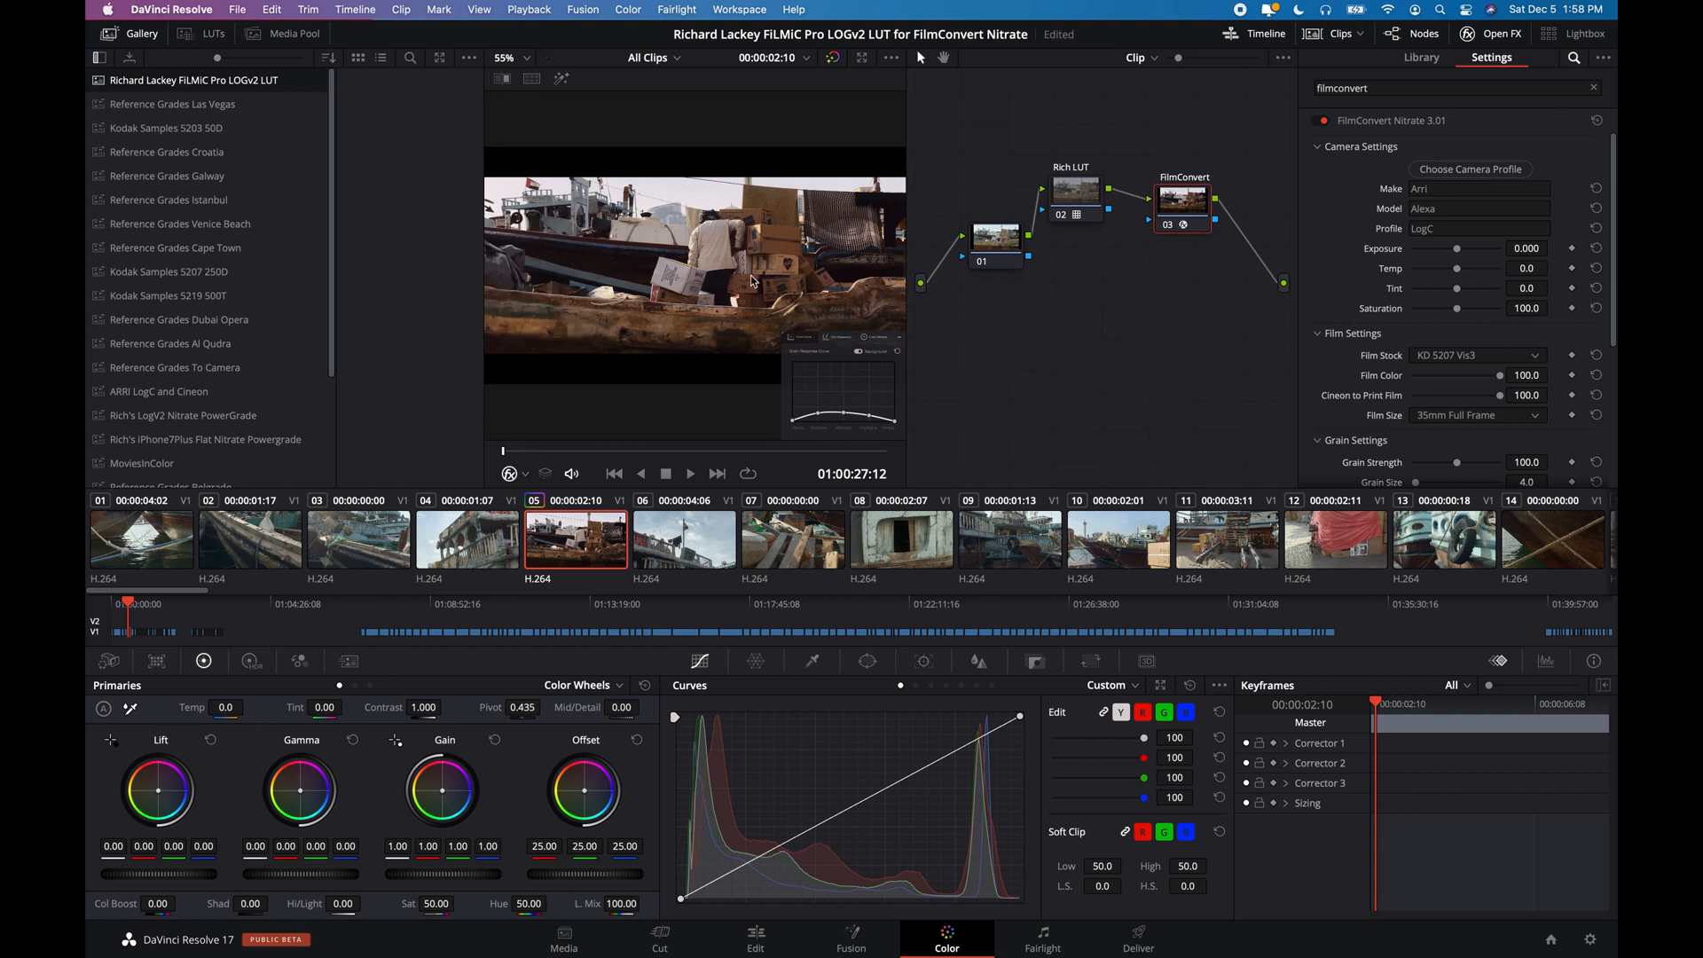
right_click(695, 282)
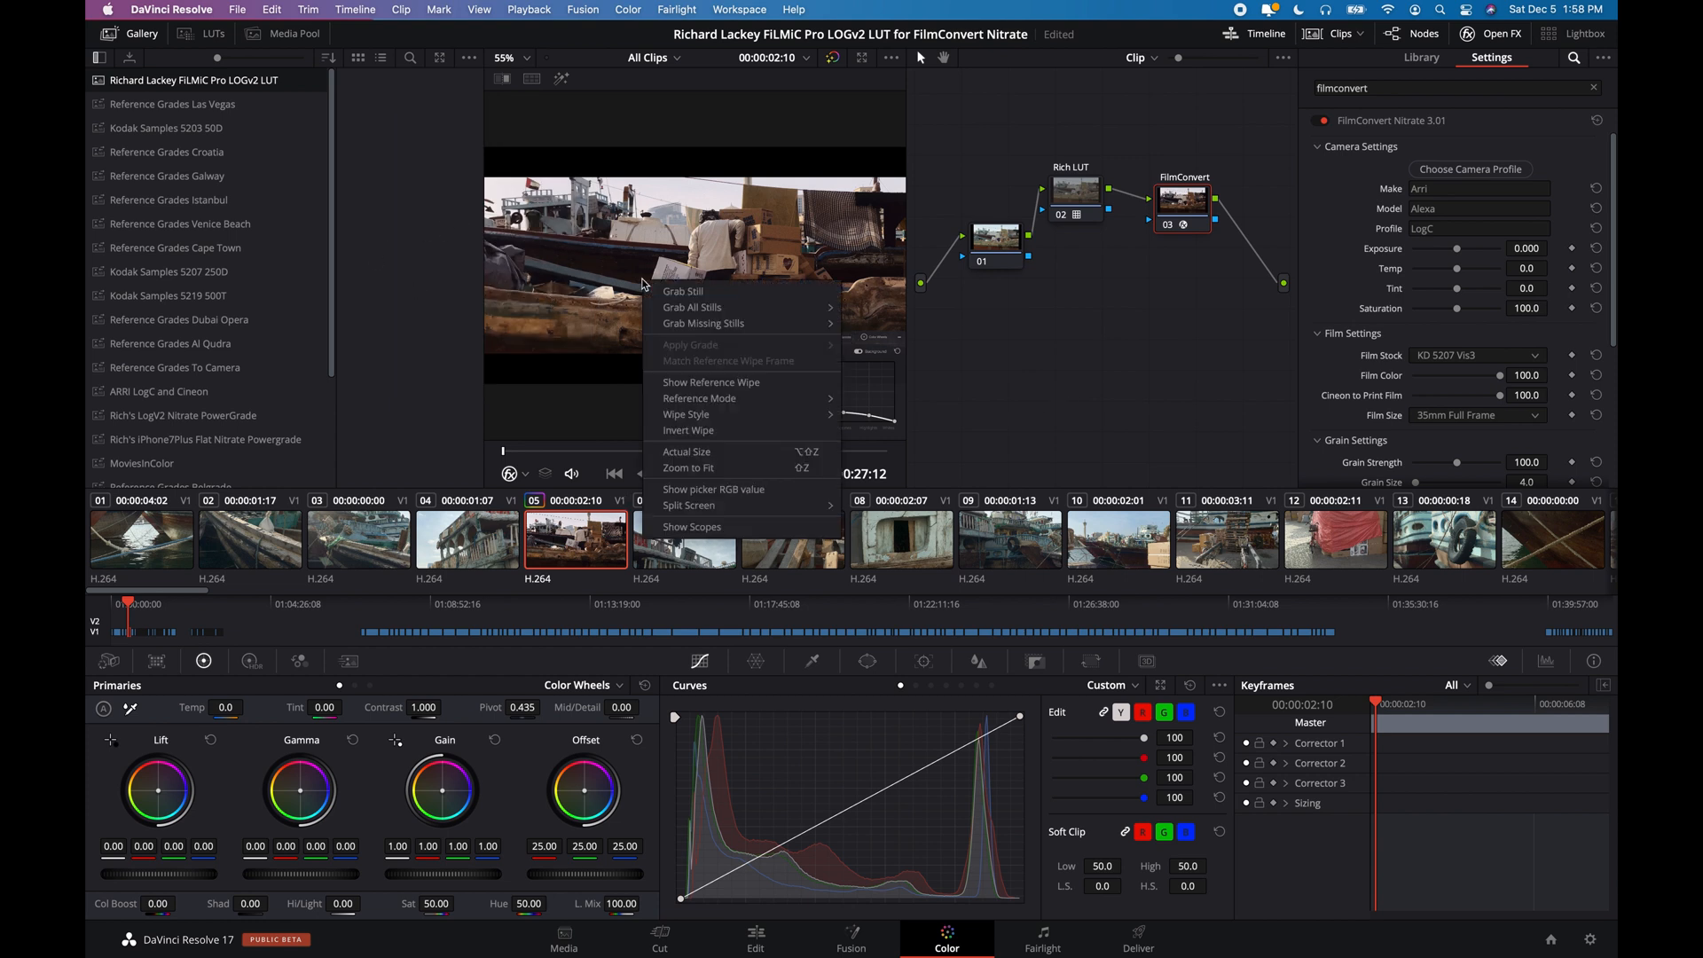
left_click(683, 291)
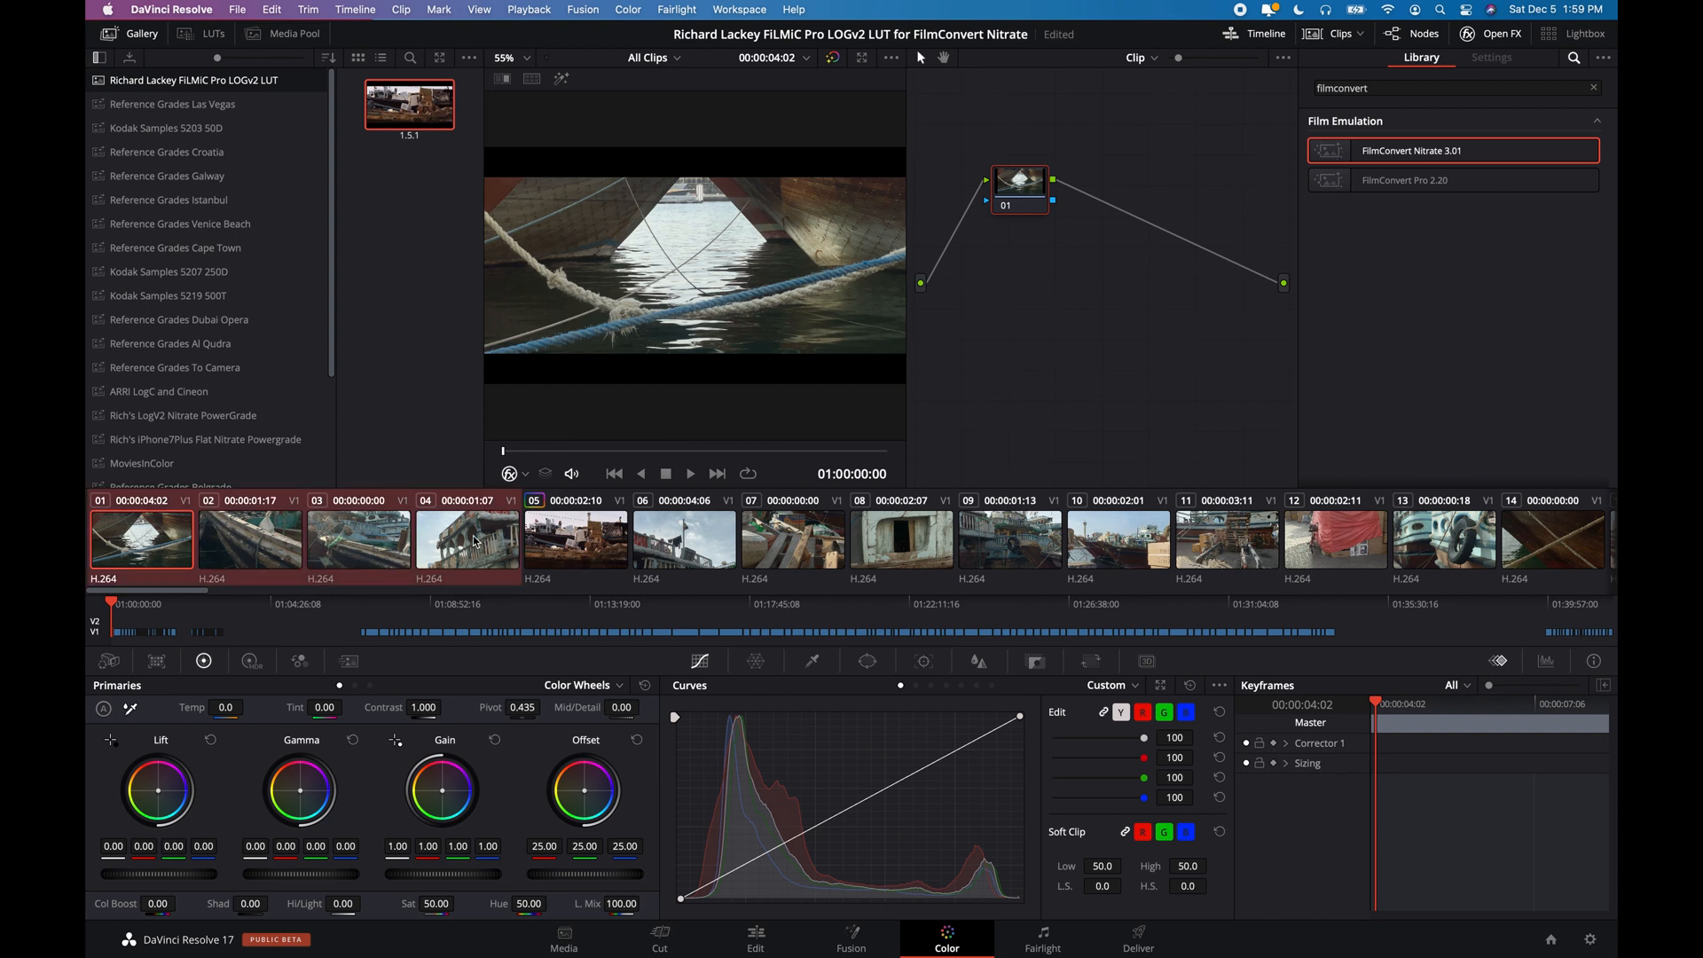
Step: Apply the saved Rich LUT + FilmConvert grade to rope clip 01 and clips 161–174, landing on pier clip 170
right_click(410, 105)
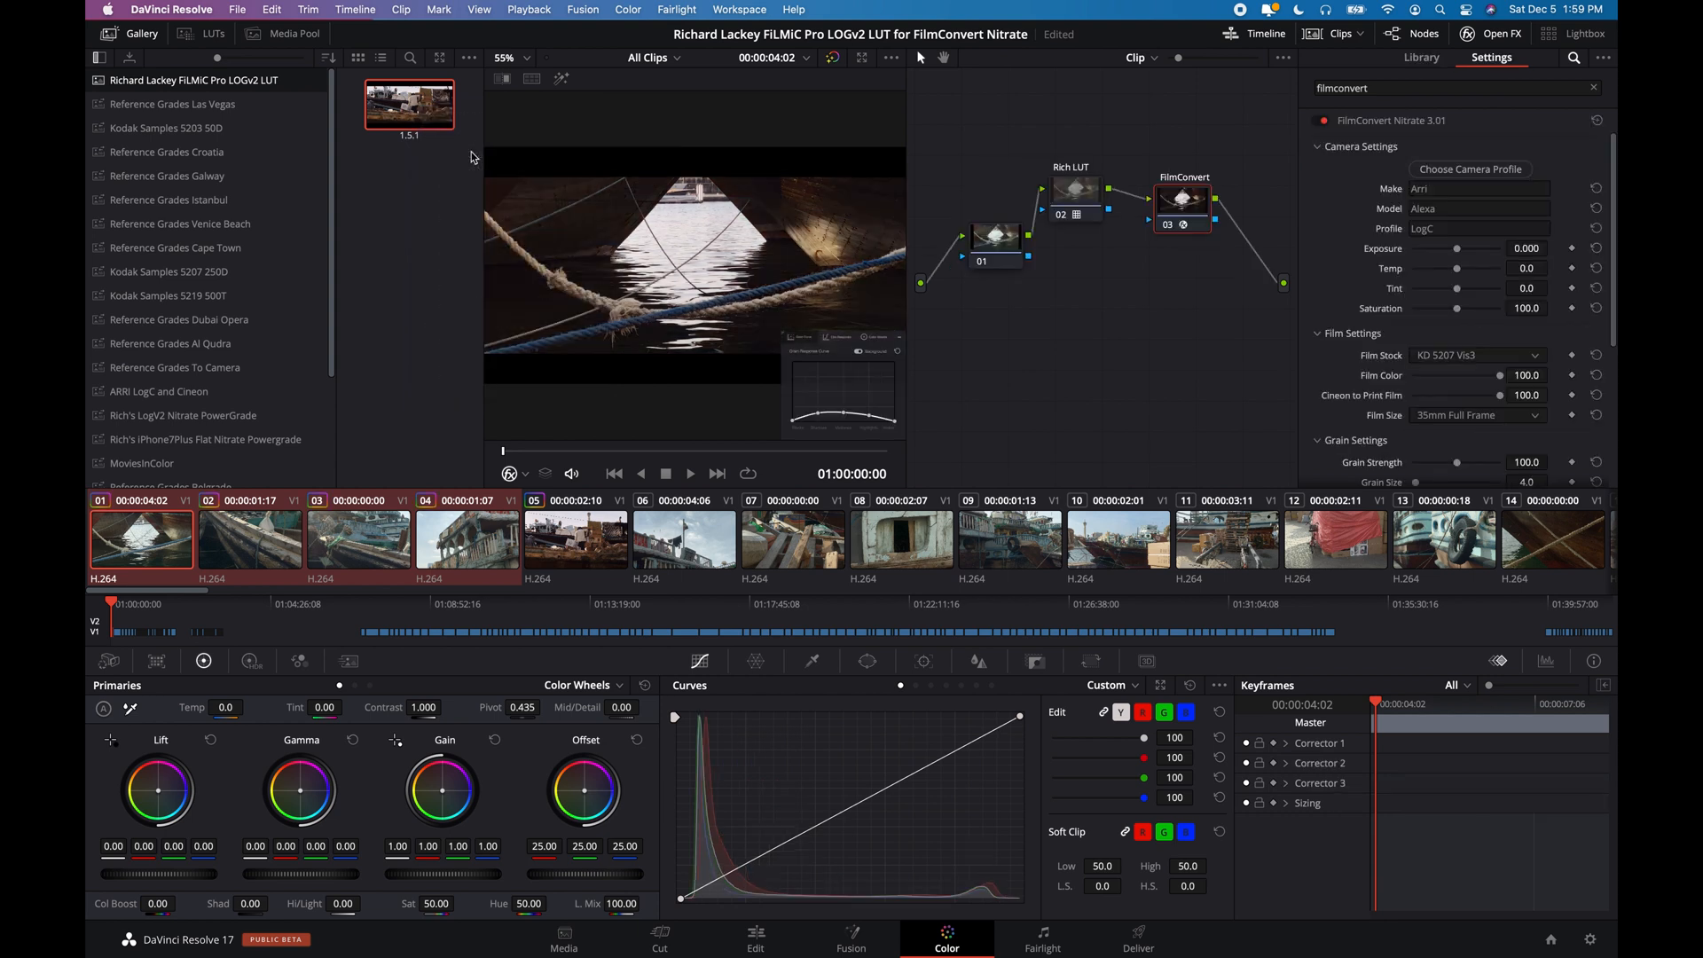
left_click(358, 538)
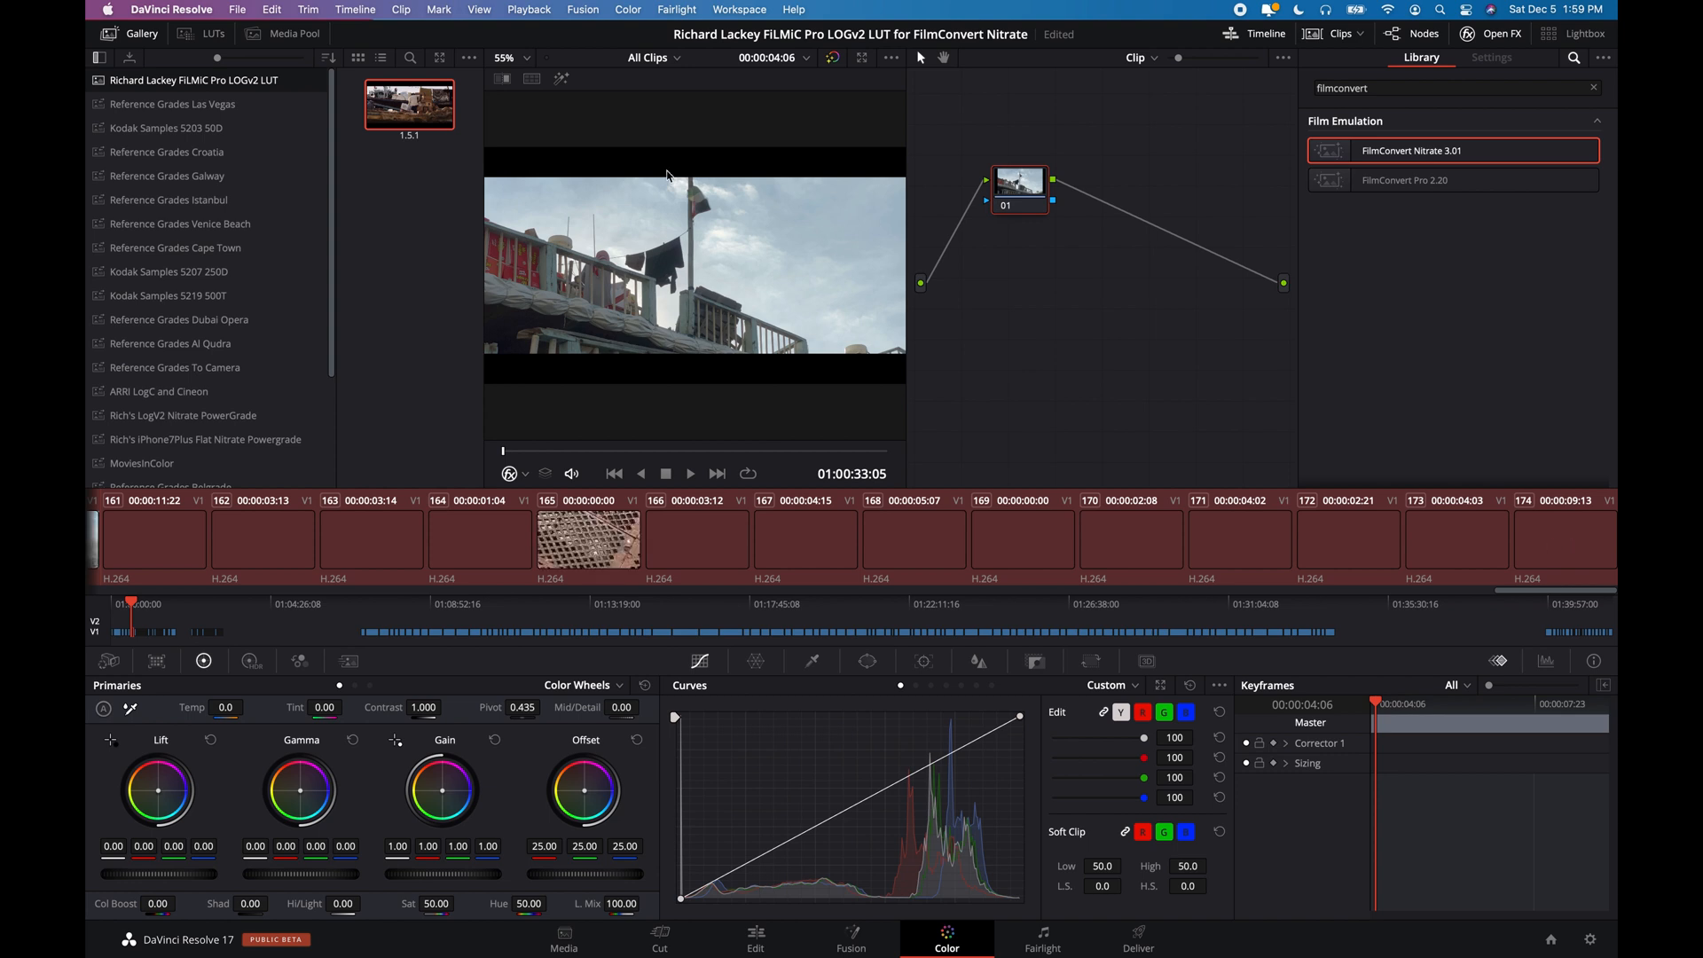
right_click(410, 102)
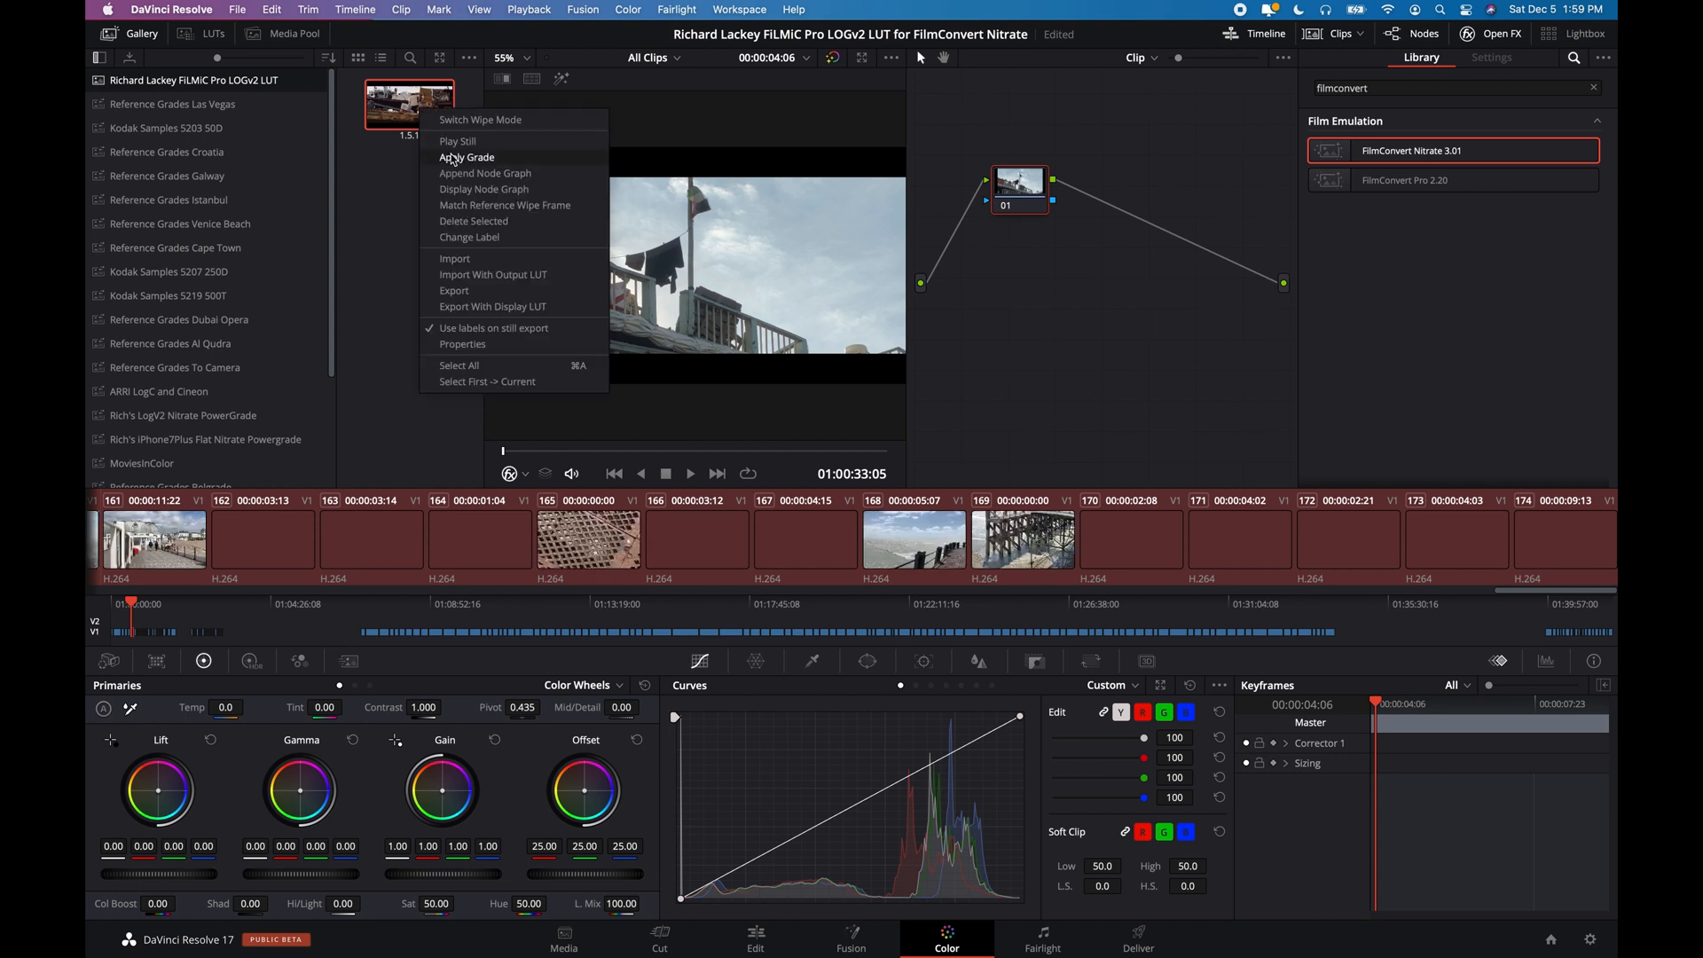
left_click(468, 156)
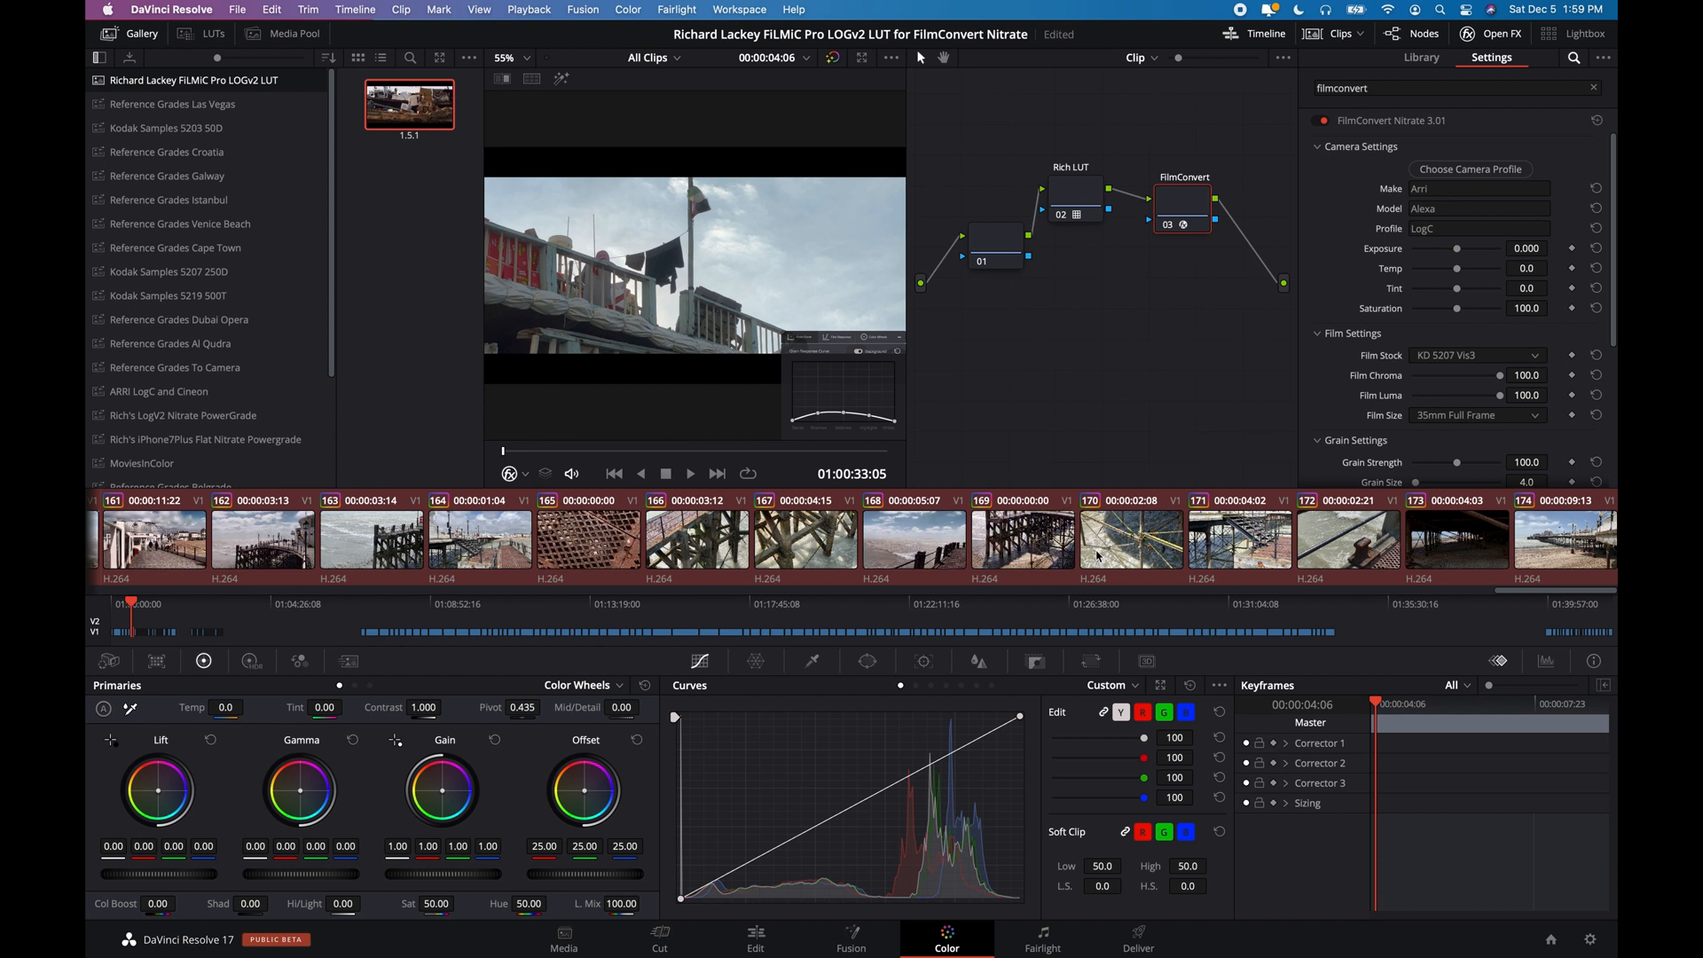
left_click(1131, 537)
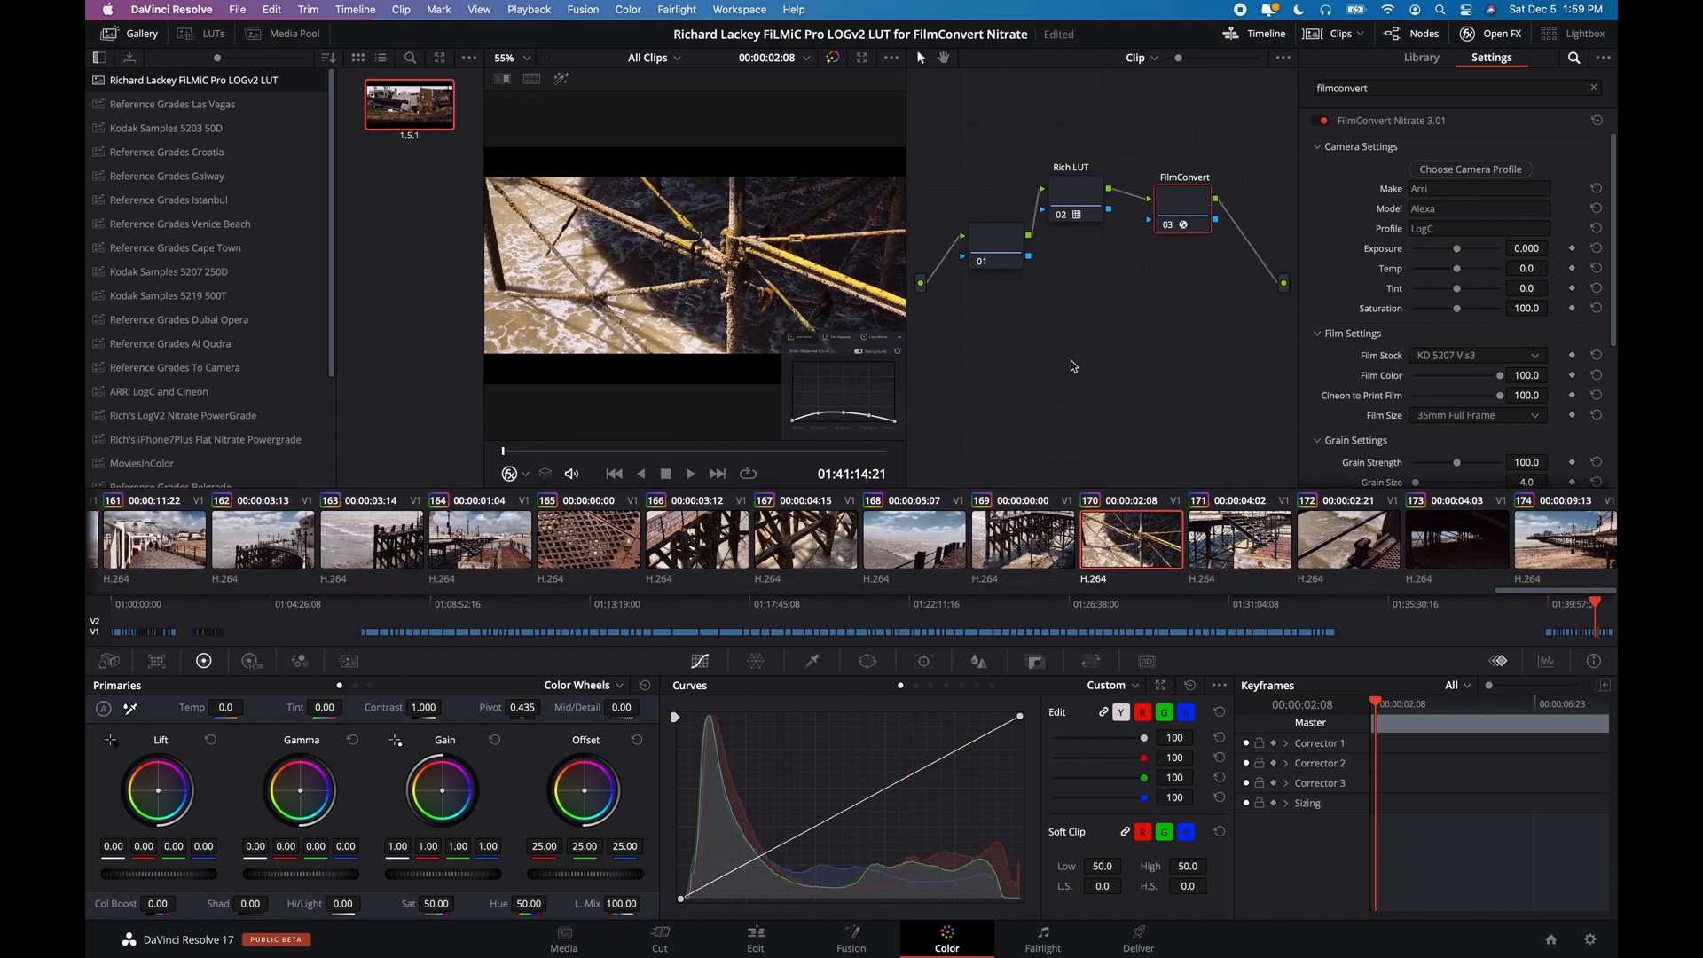
Step: Review the grade on pier clips 168–169 and boat clips 05, 07, 08, 10 and 11
left_click(1021, 538)
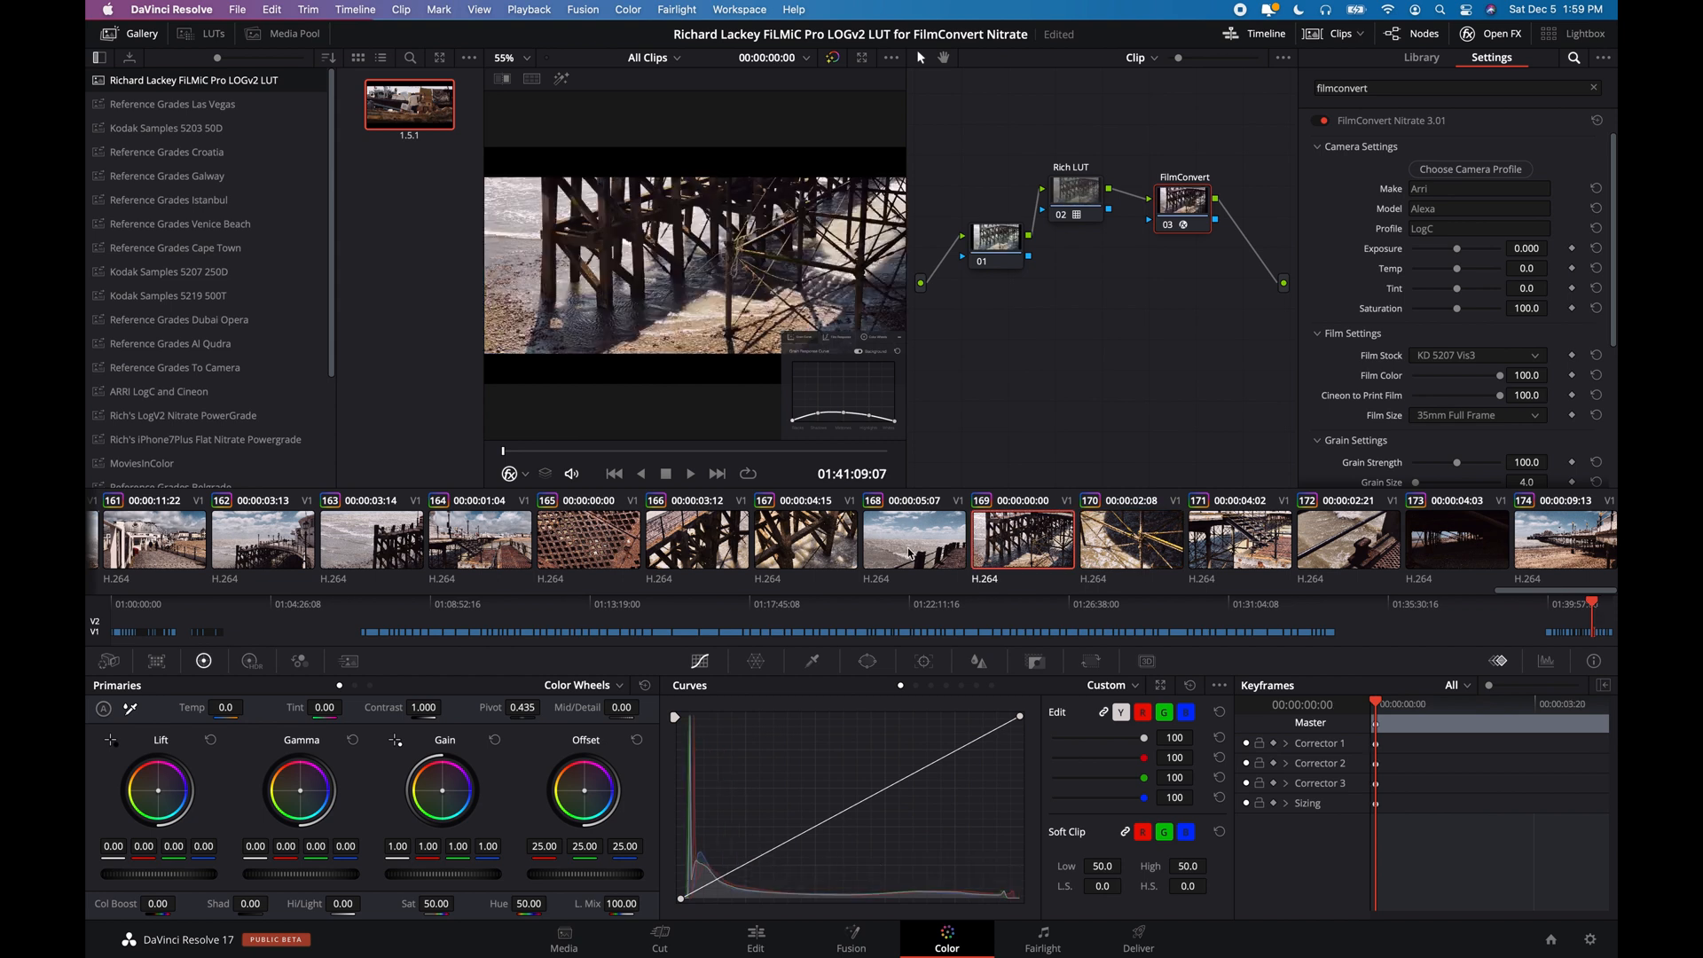
left_click(912, 538)
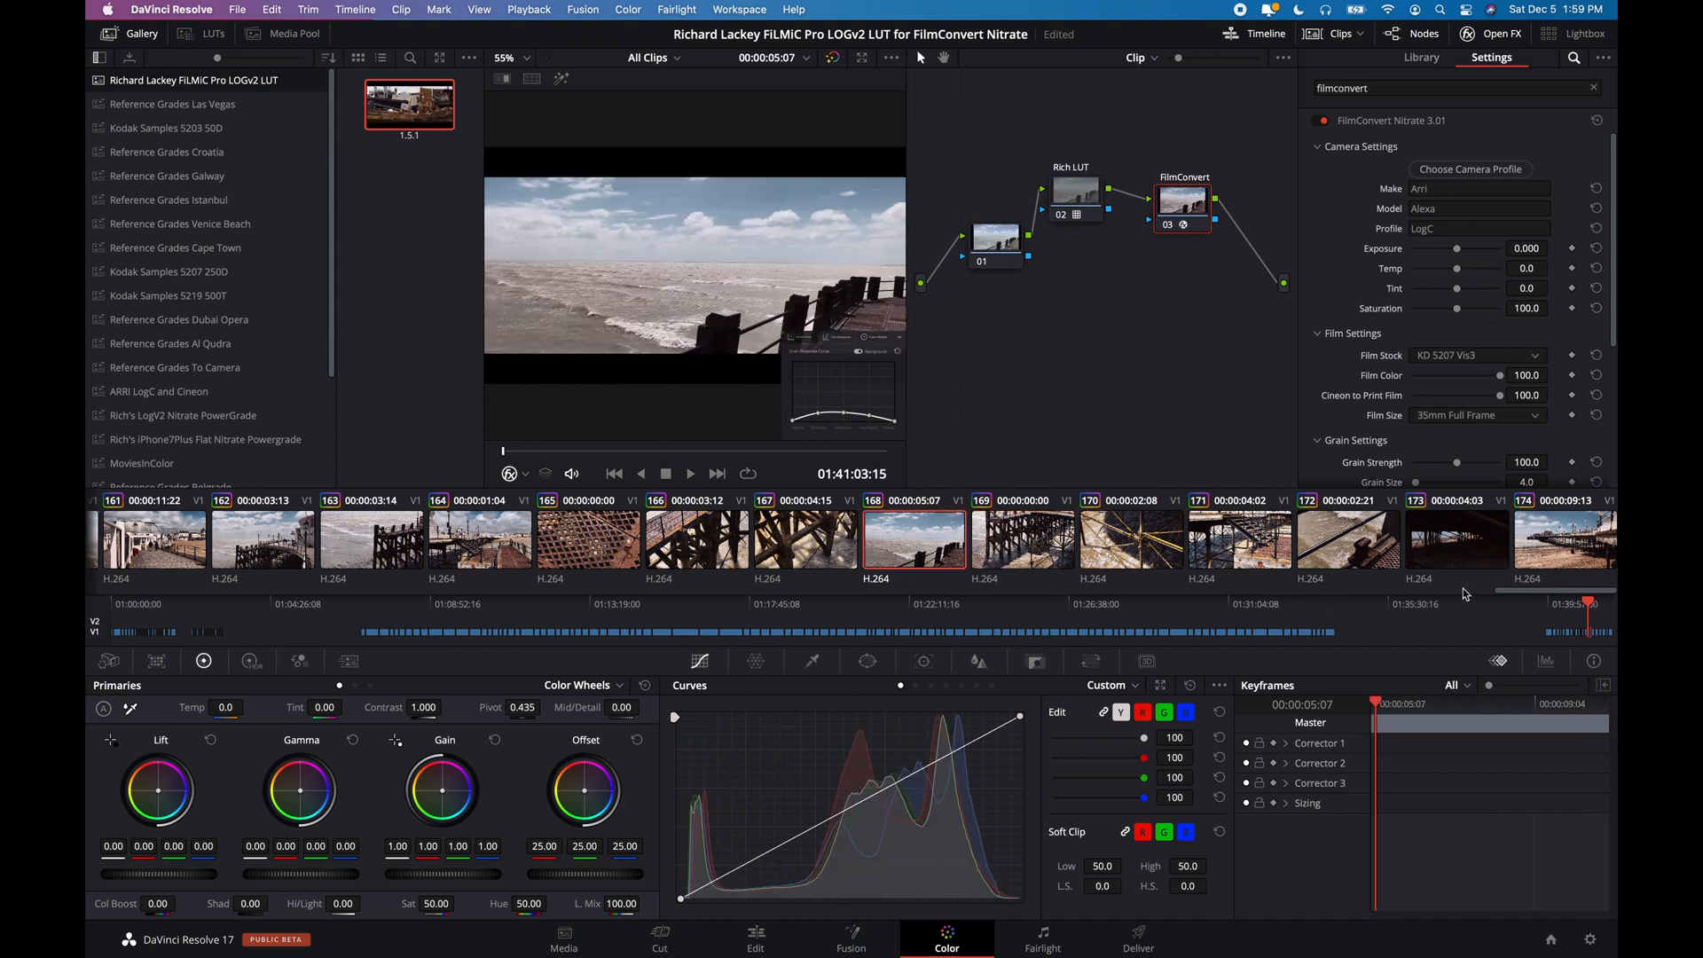
left_click(1563, 540)
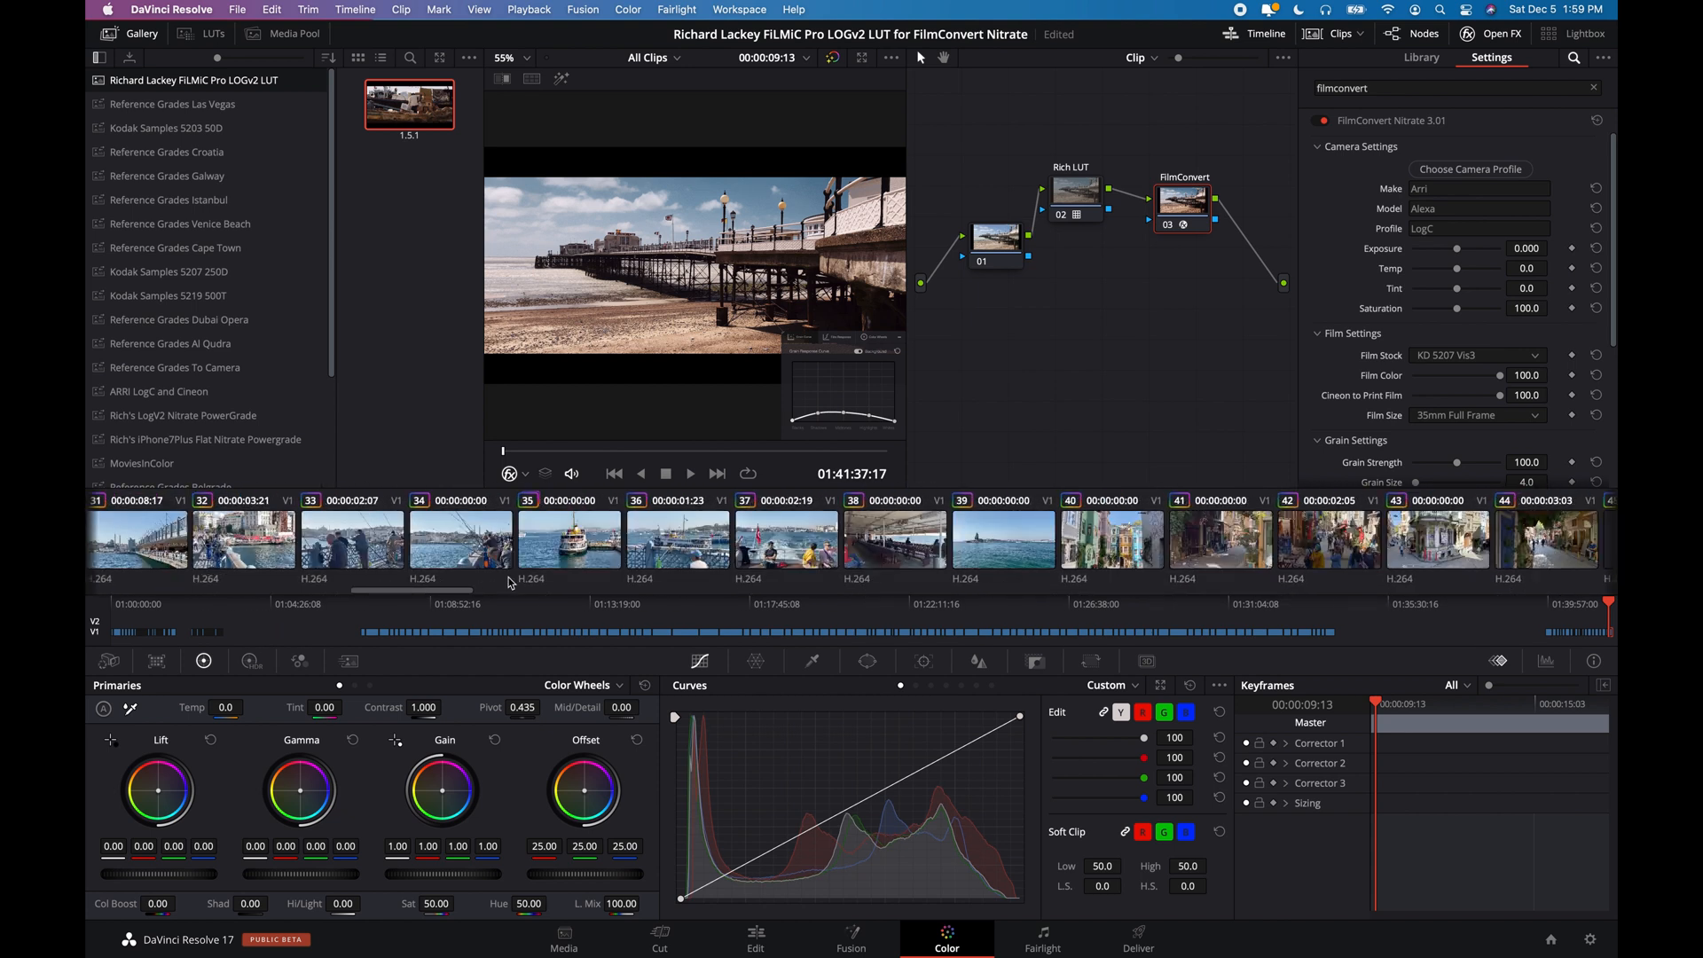
scroll("left", 3)
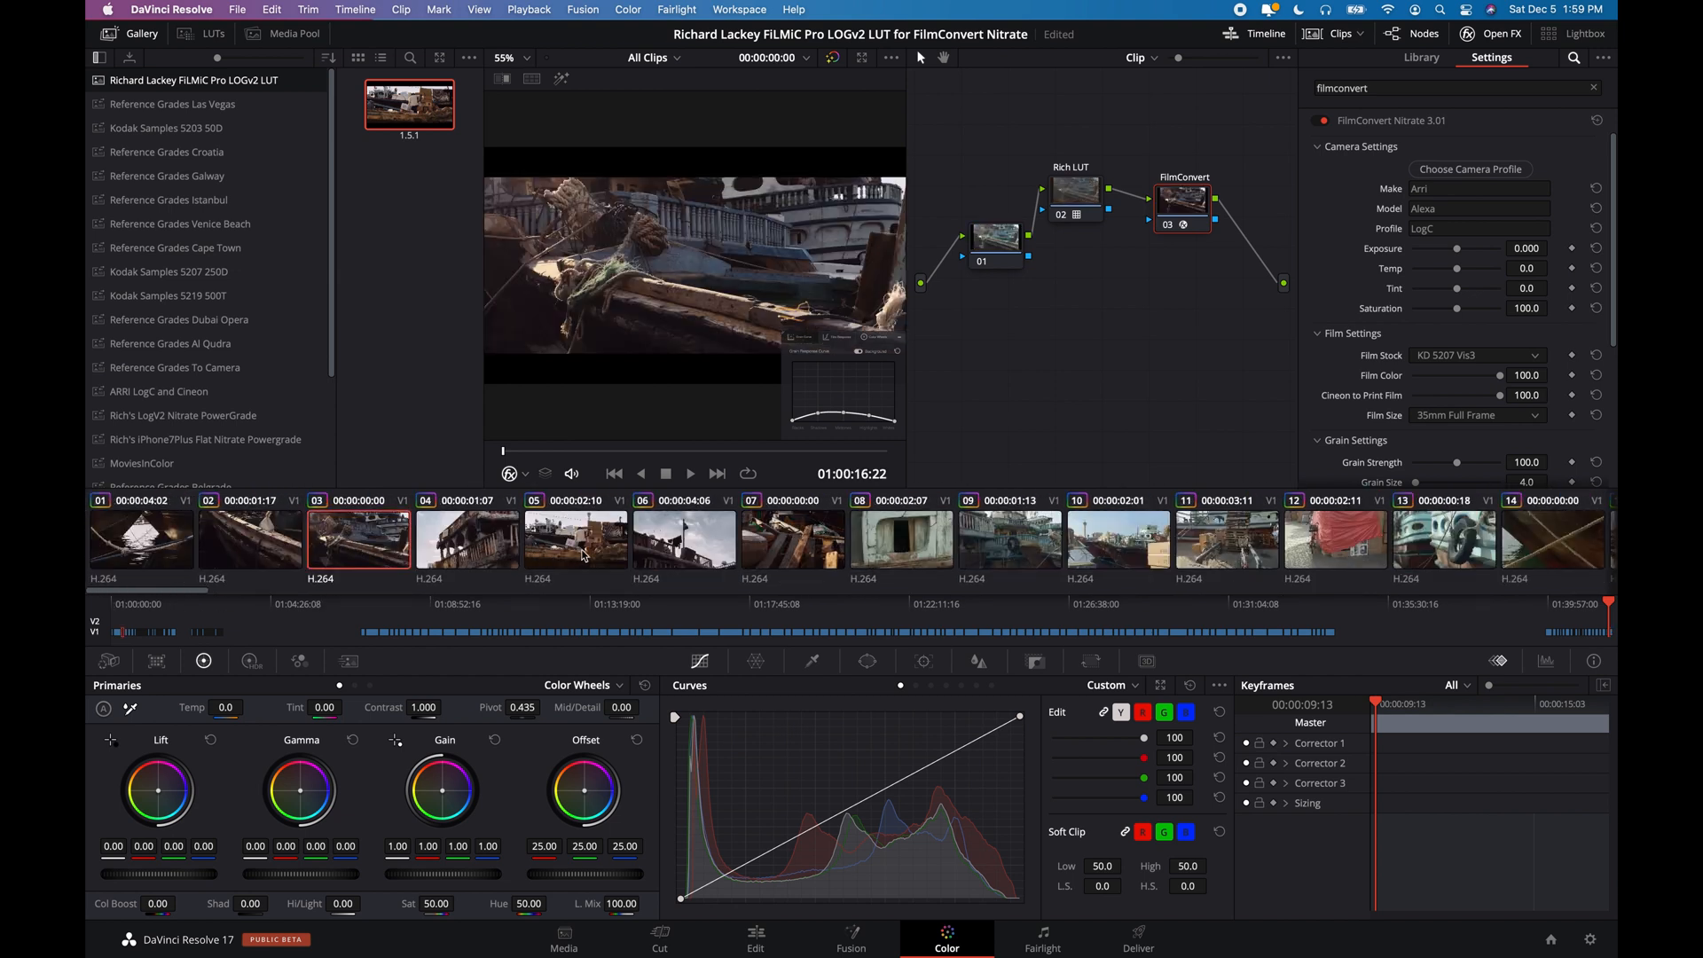
left_click(576, 540)
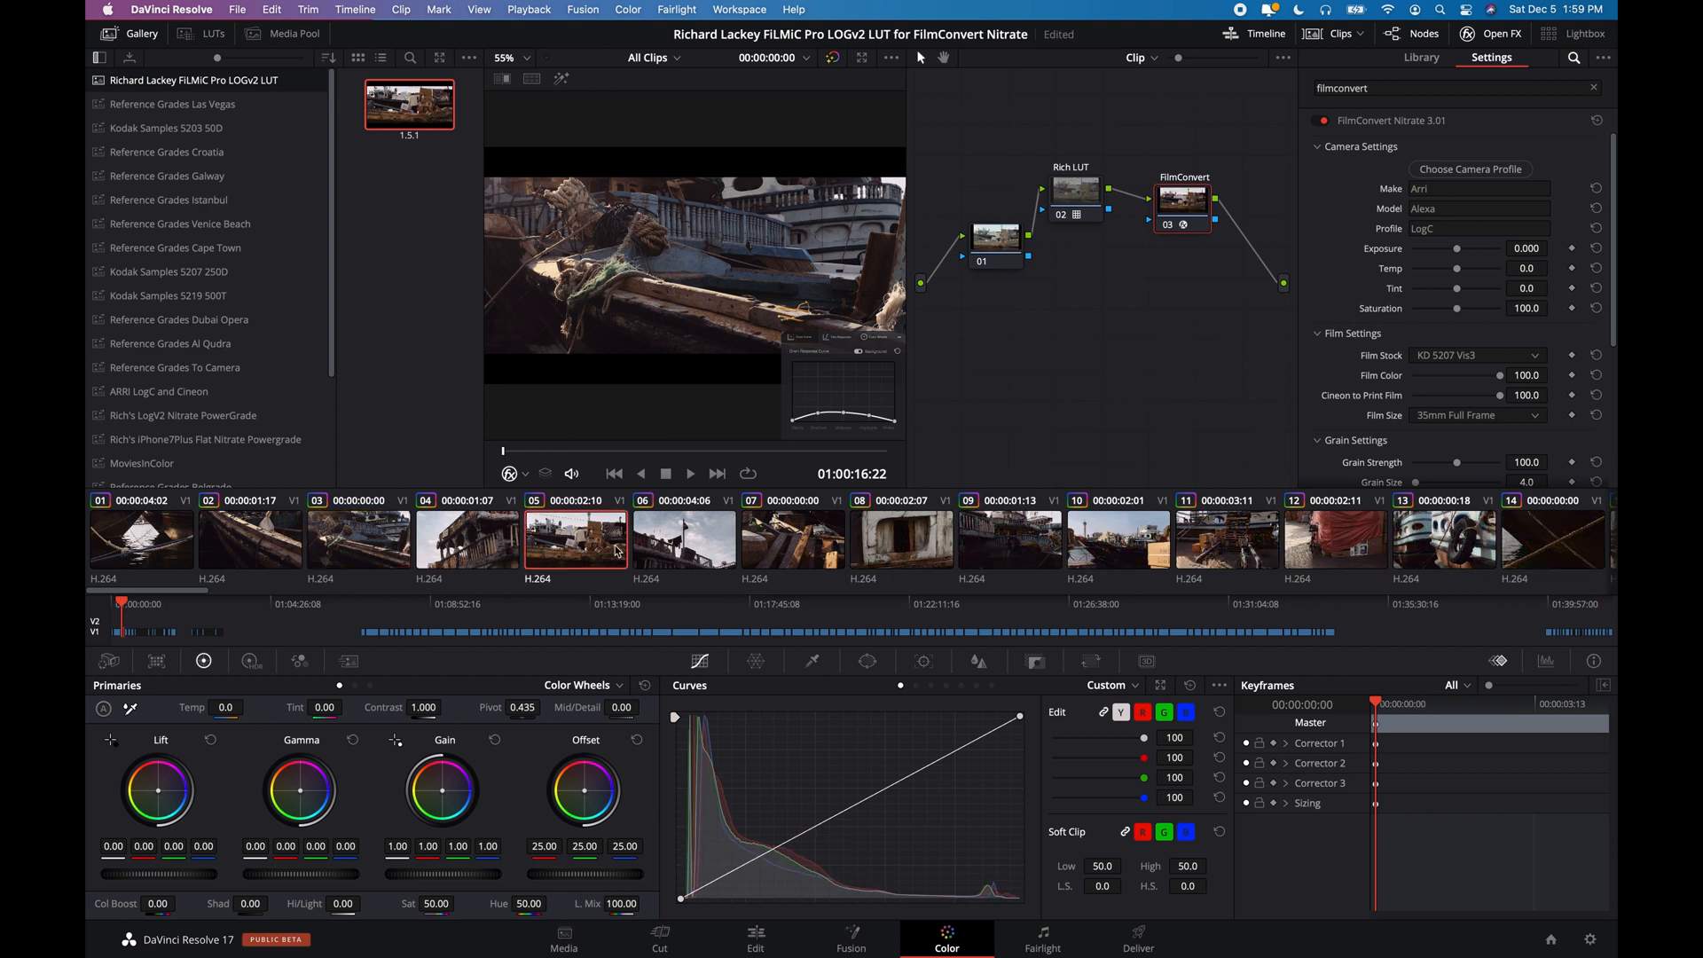
left_click(792, 540)
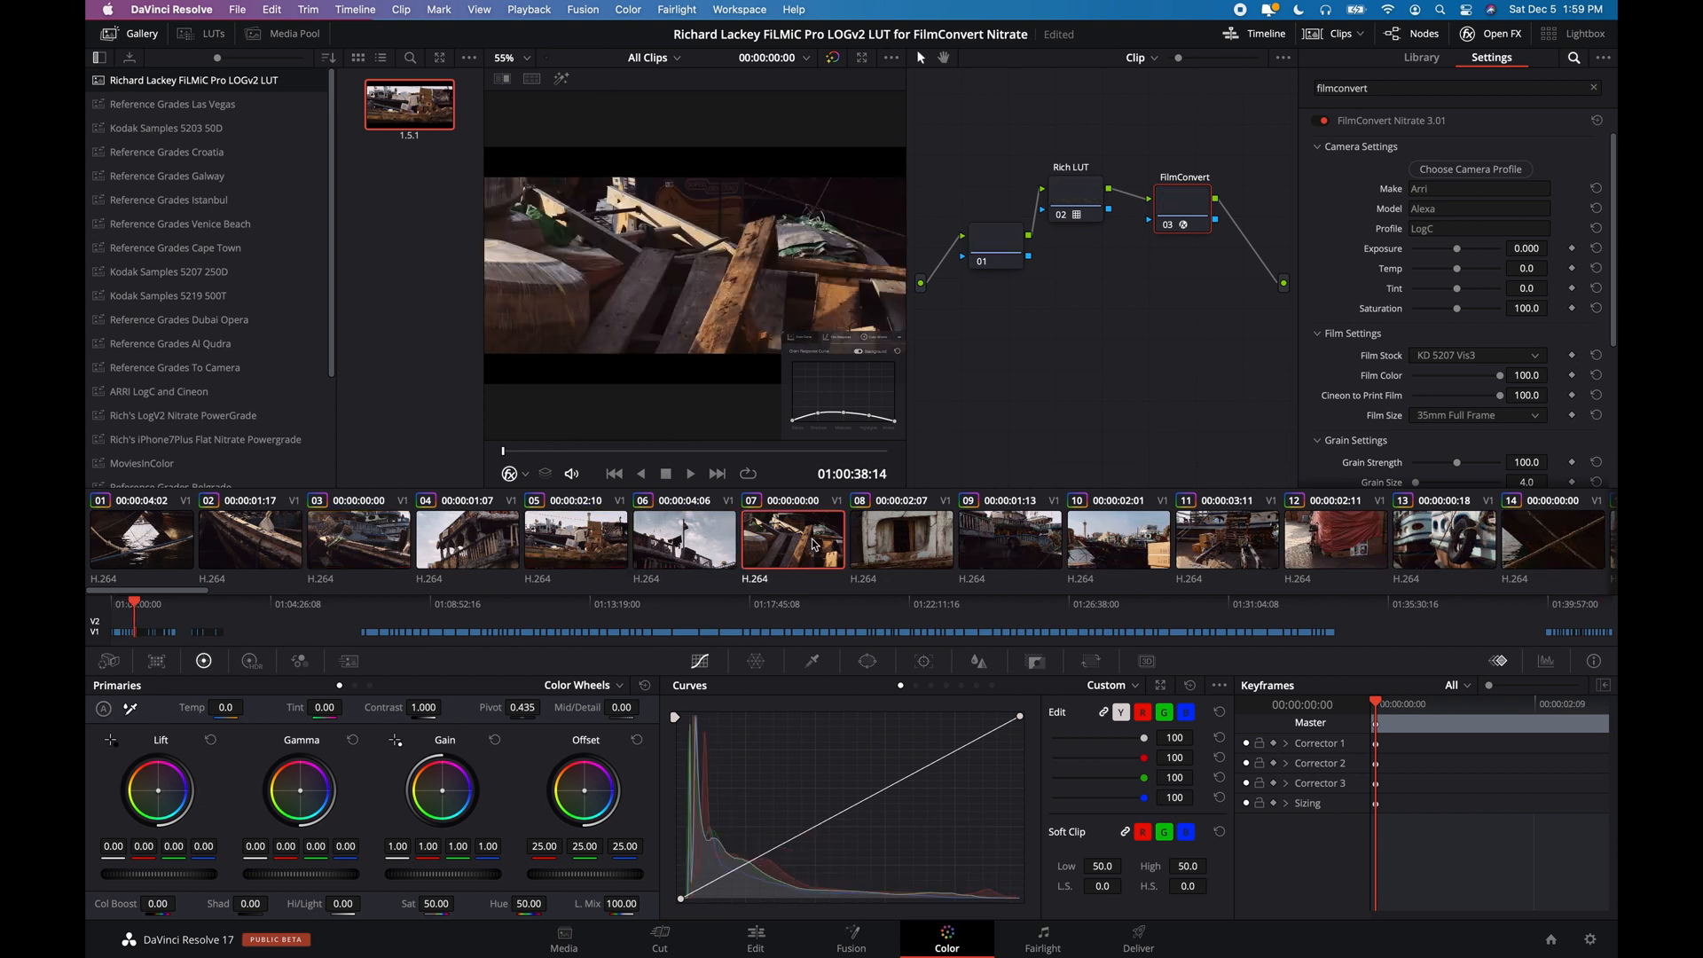
left_click(900, 540)
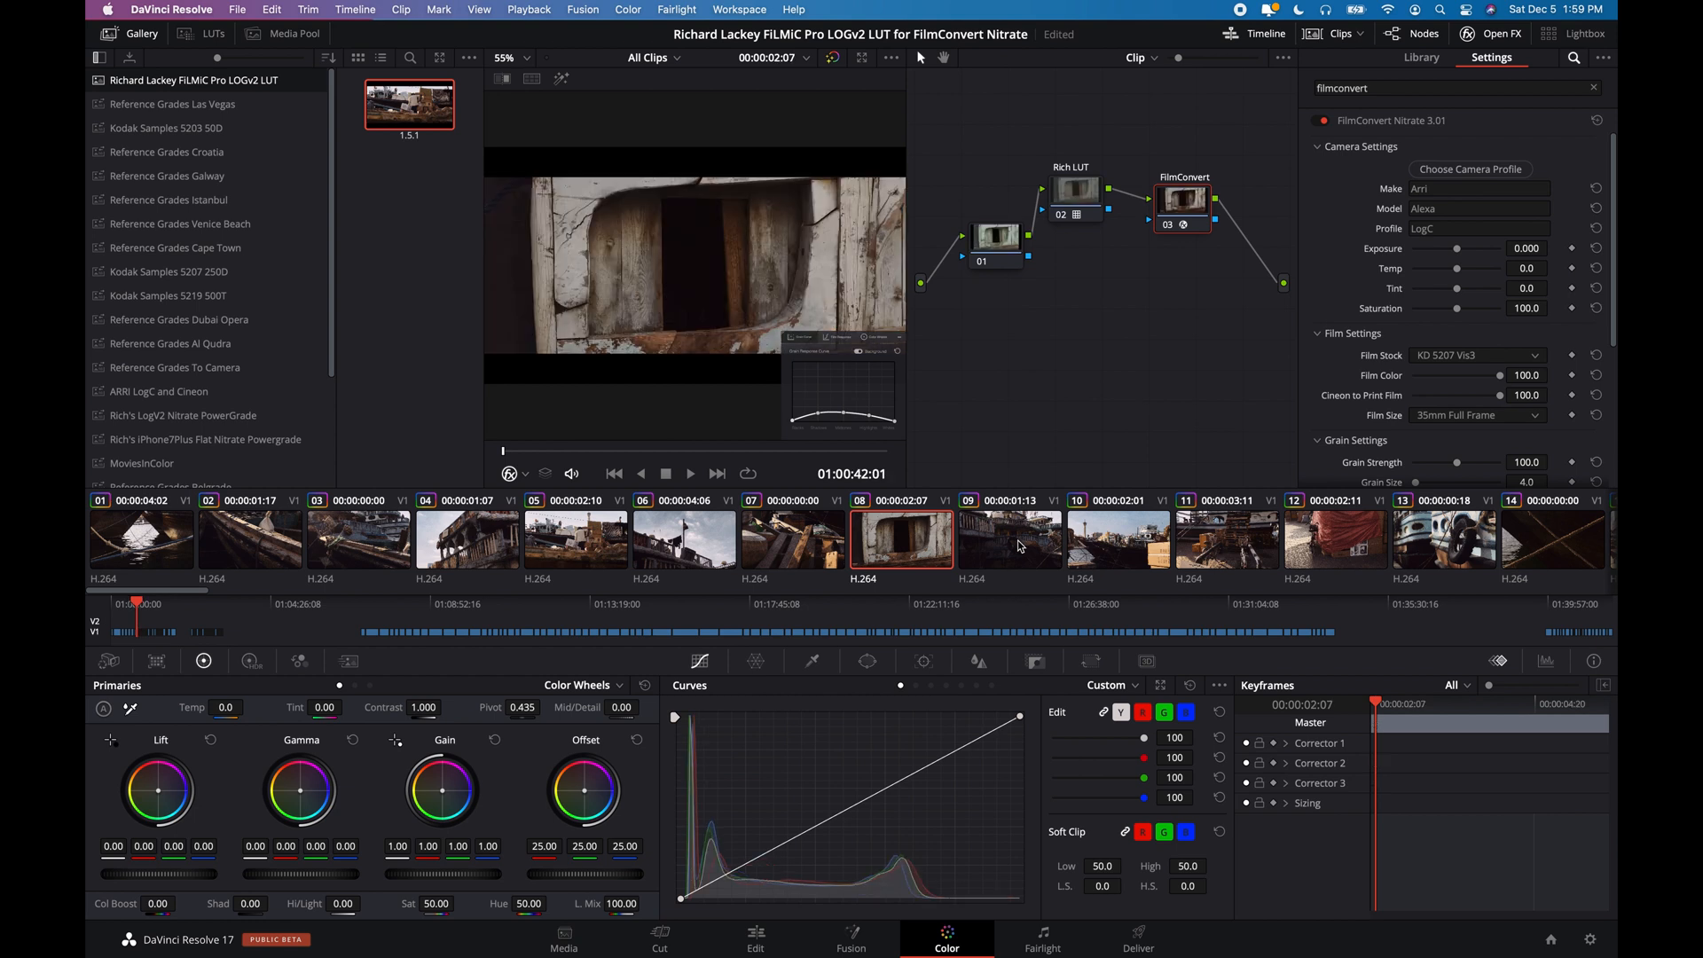
left_click(1118, 537)
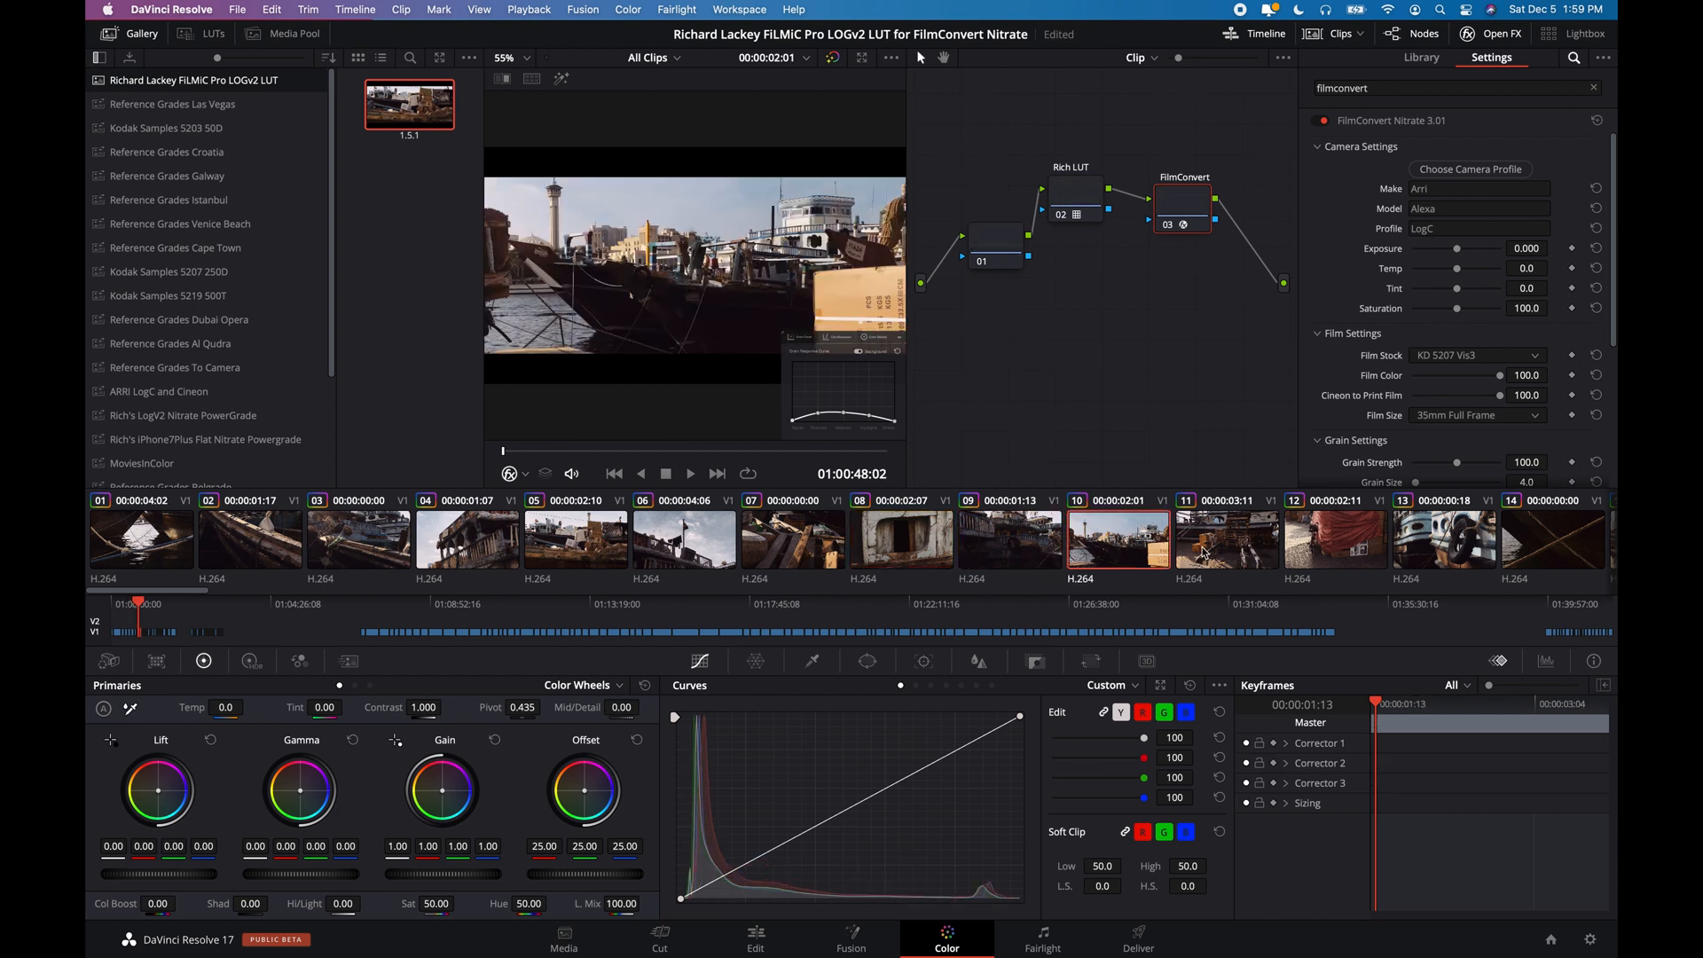
left_click(1225, 537)
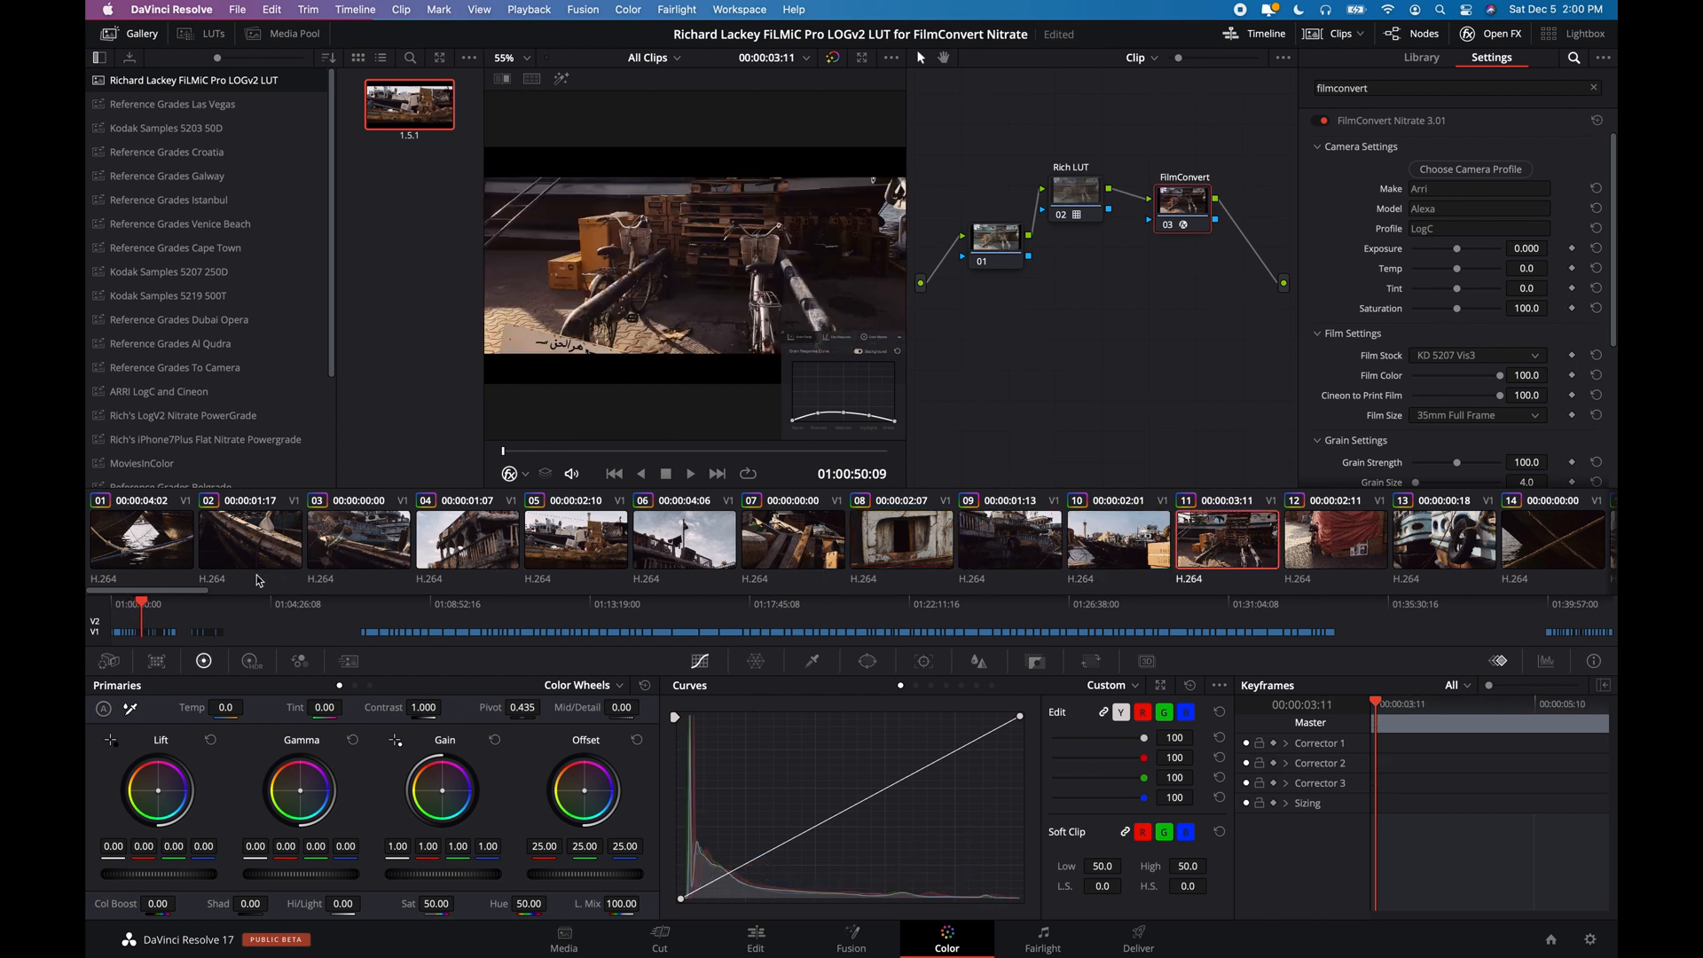
Step: Check clips 15, 16, ferry clip 27, a waterfront street clip and street market clip 42
scroll("right", 3)
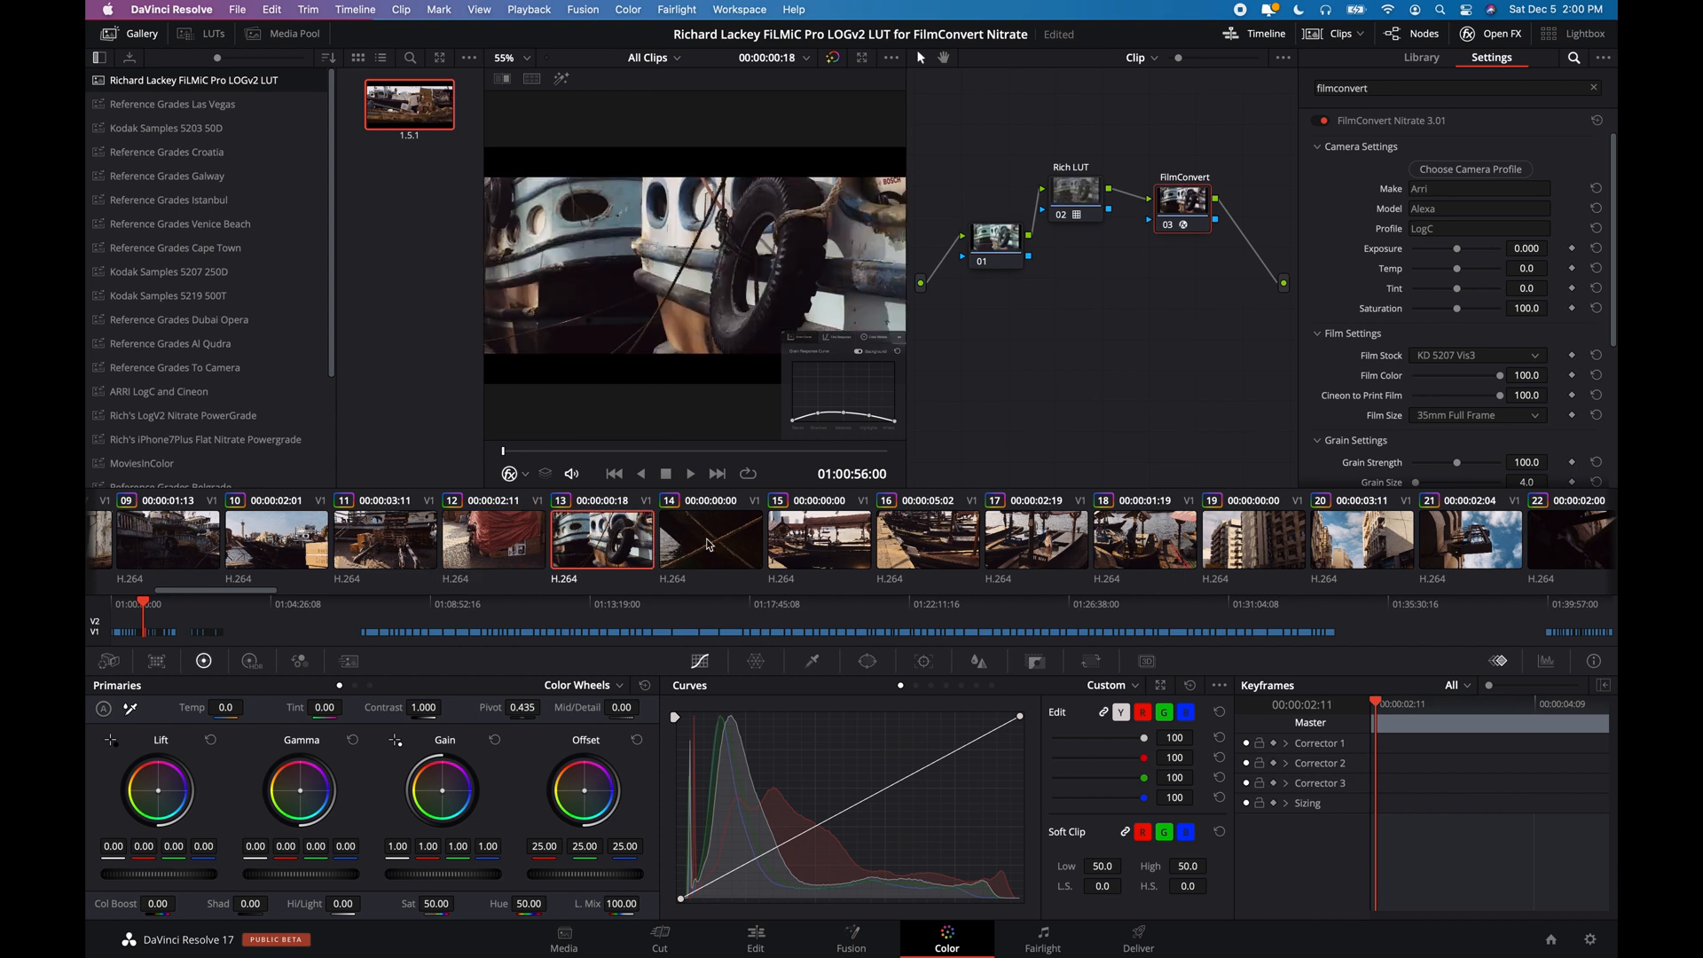
left_click(819, 540)
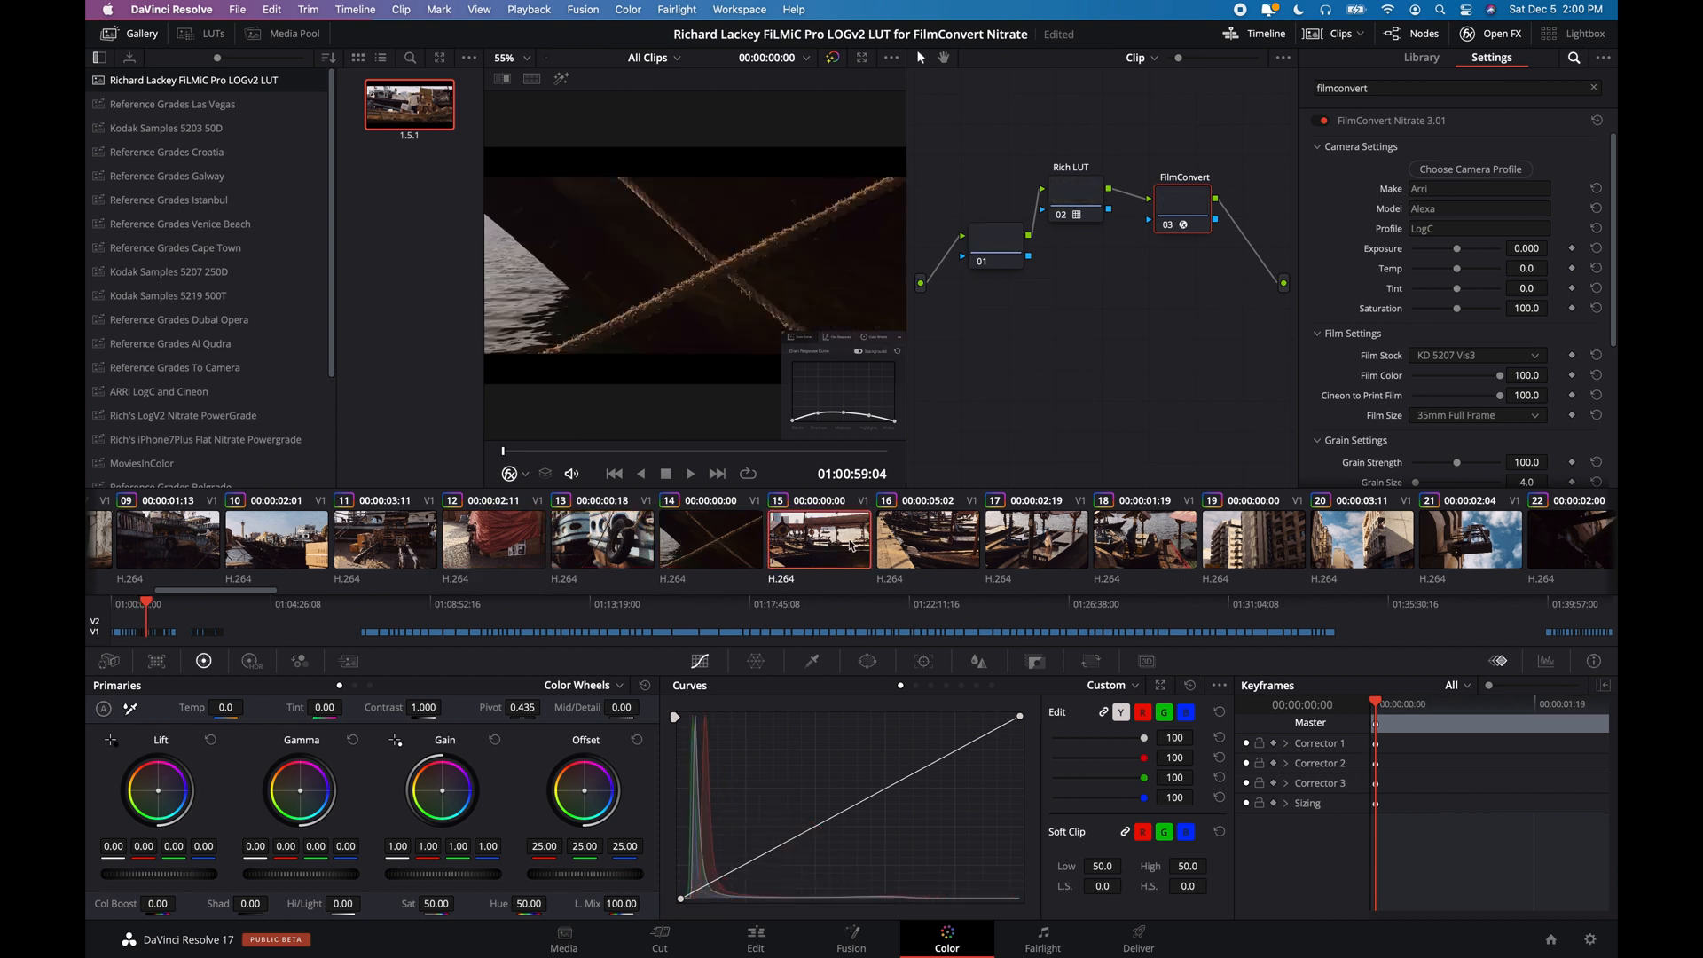
left_click(928, 538)
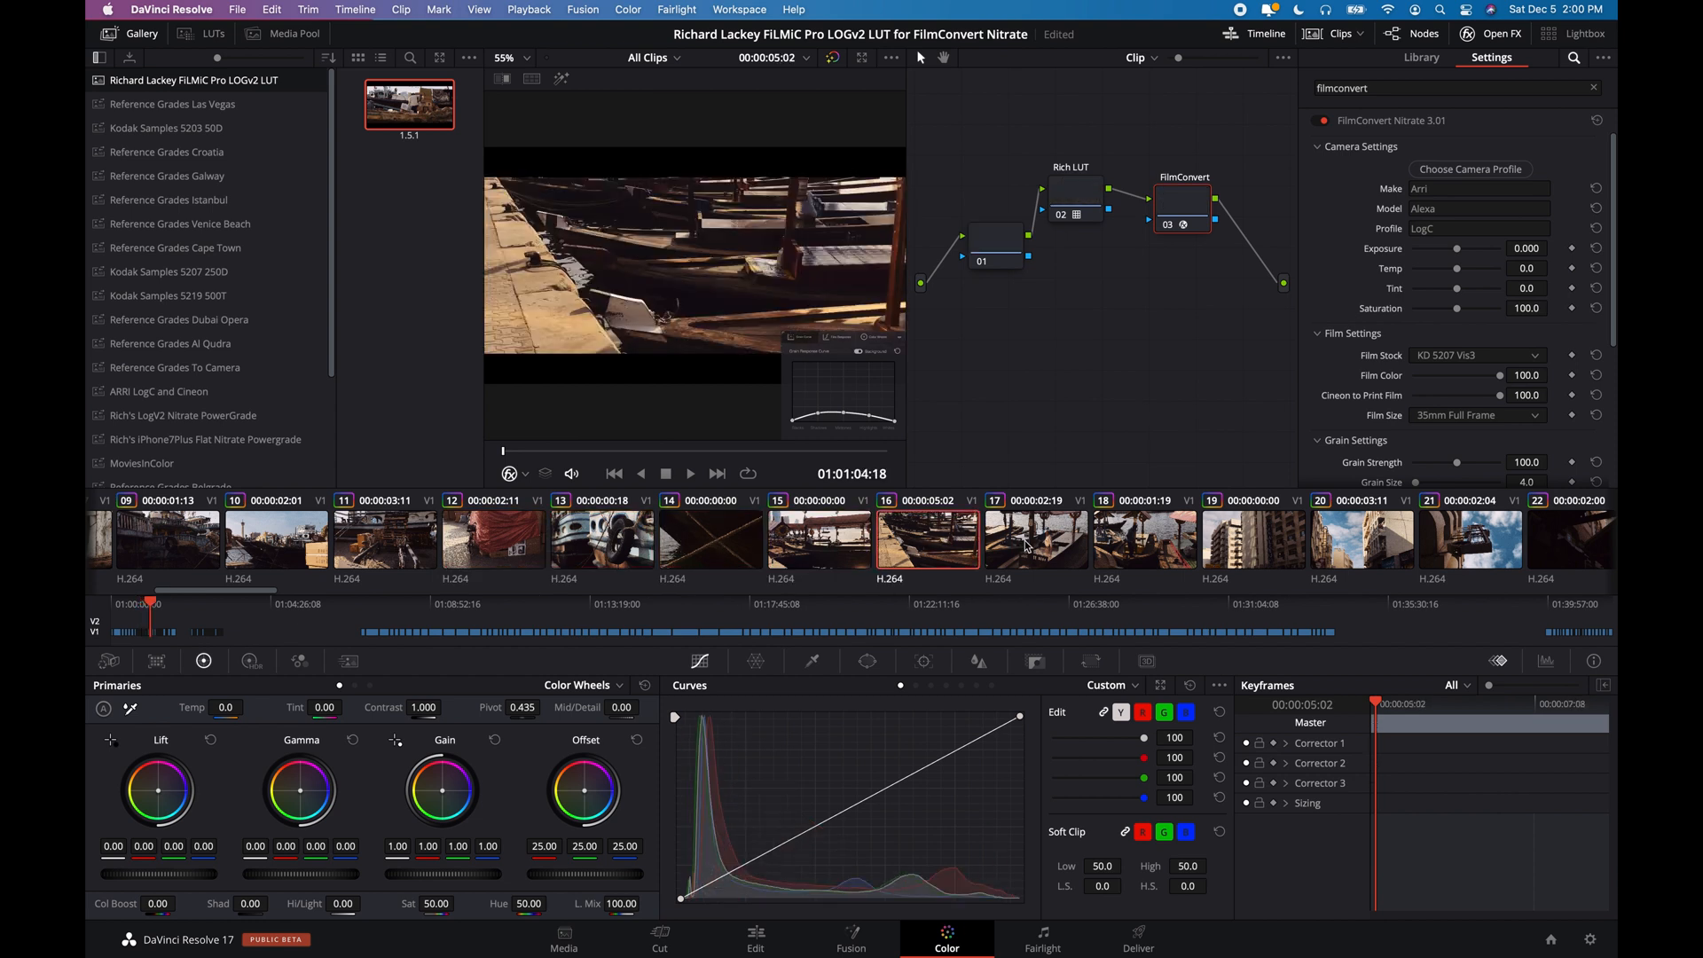
left_click(1143, 538)
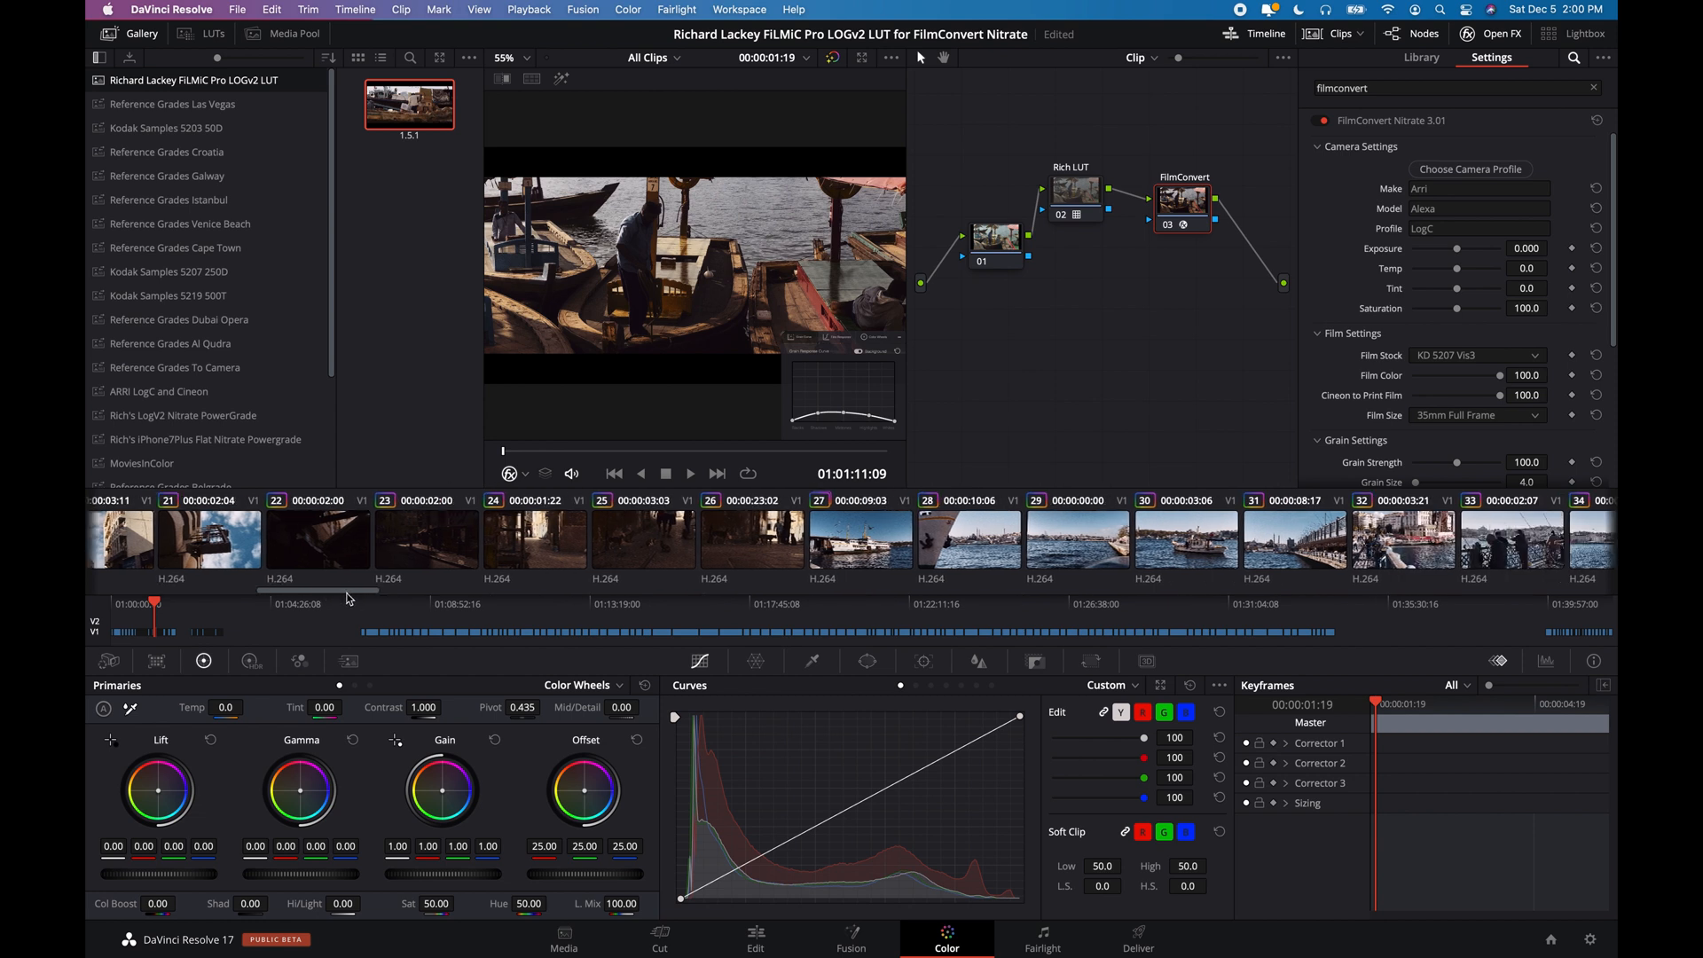
scroll("right", 3)
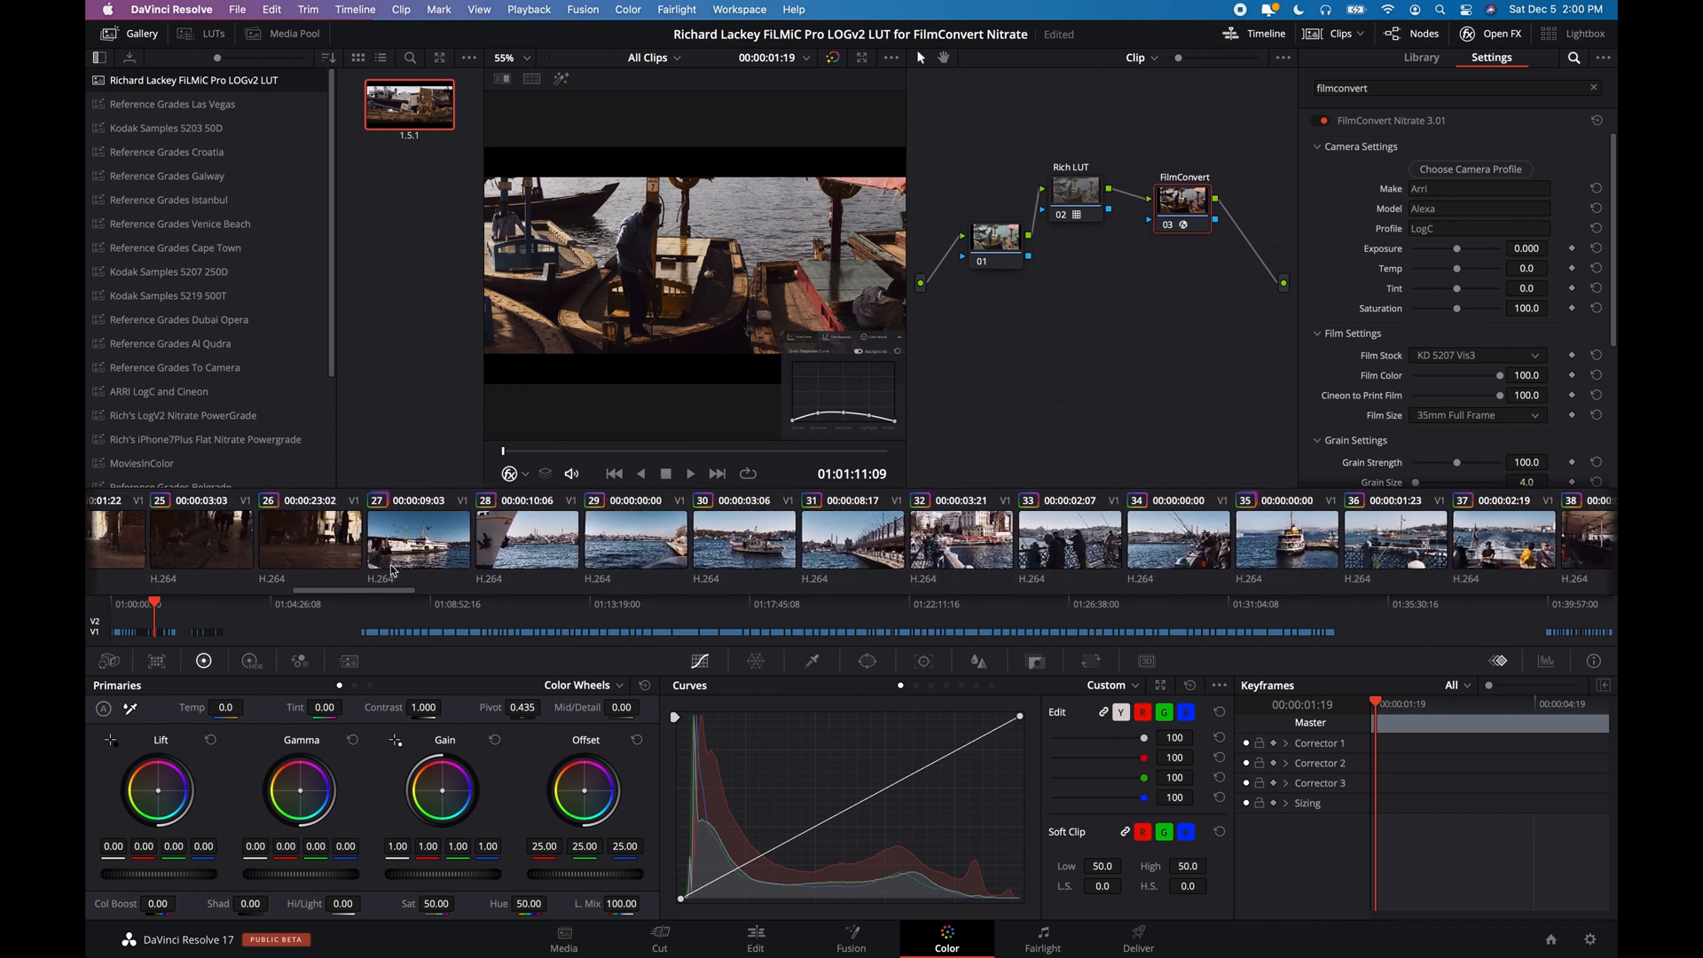
left_click(418, 540)
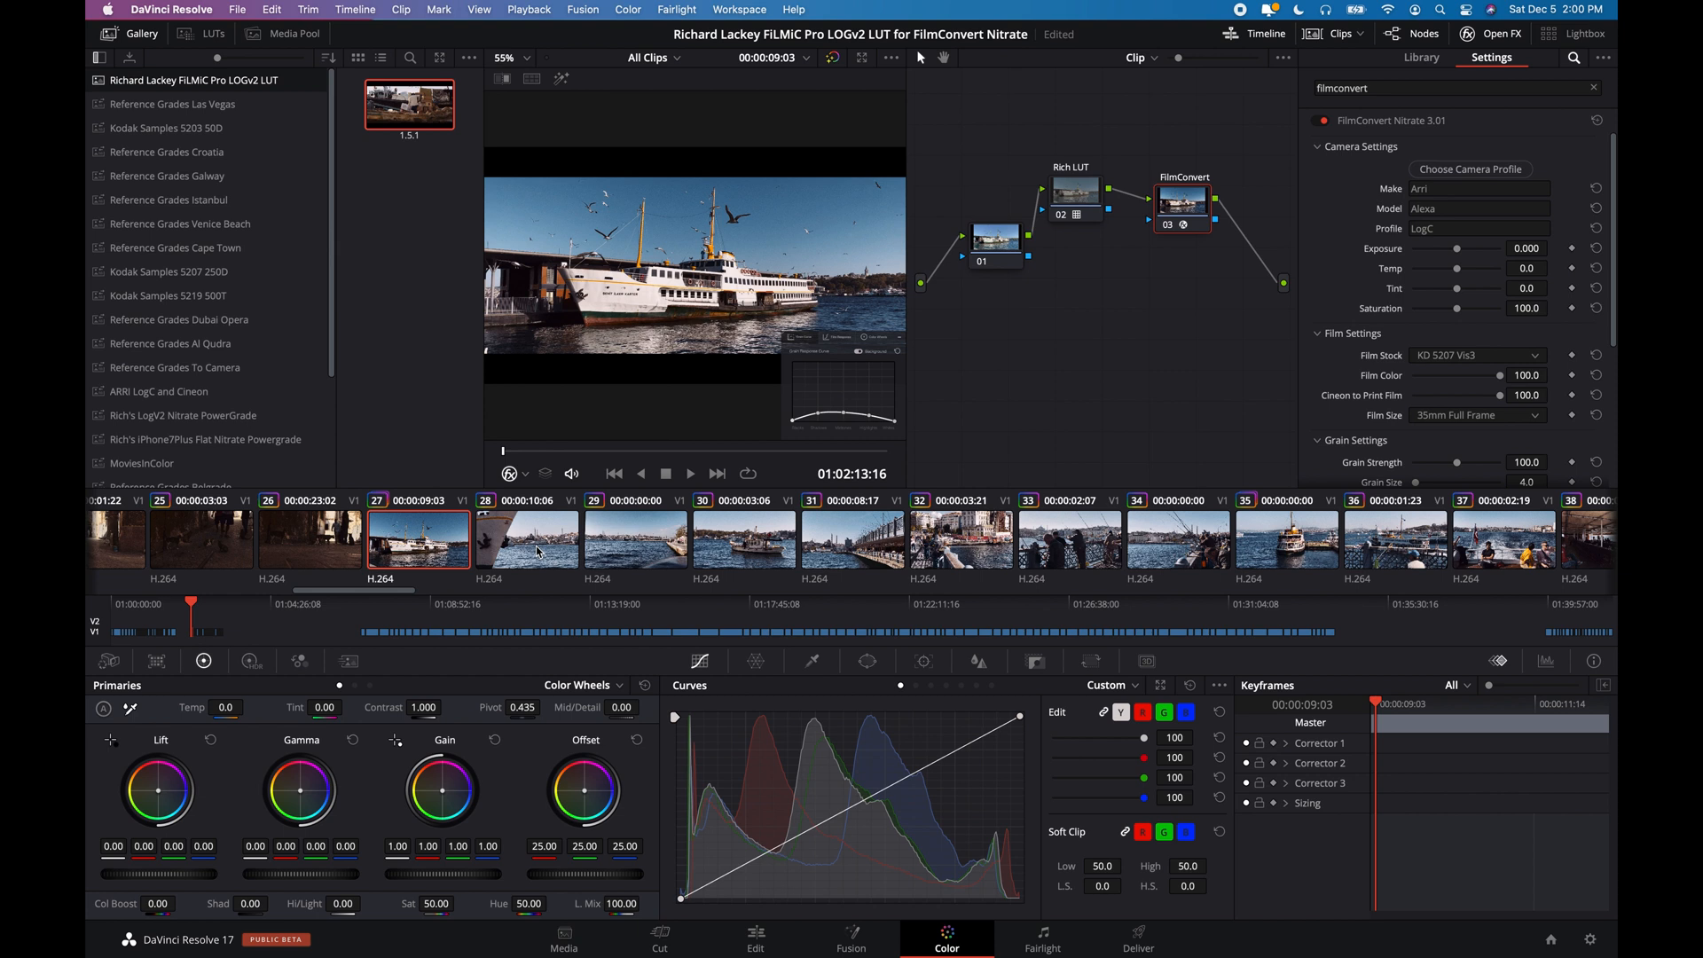
left_click(635, 538)
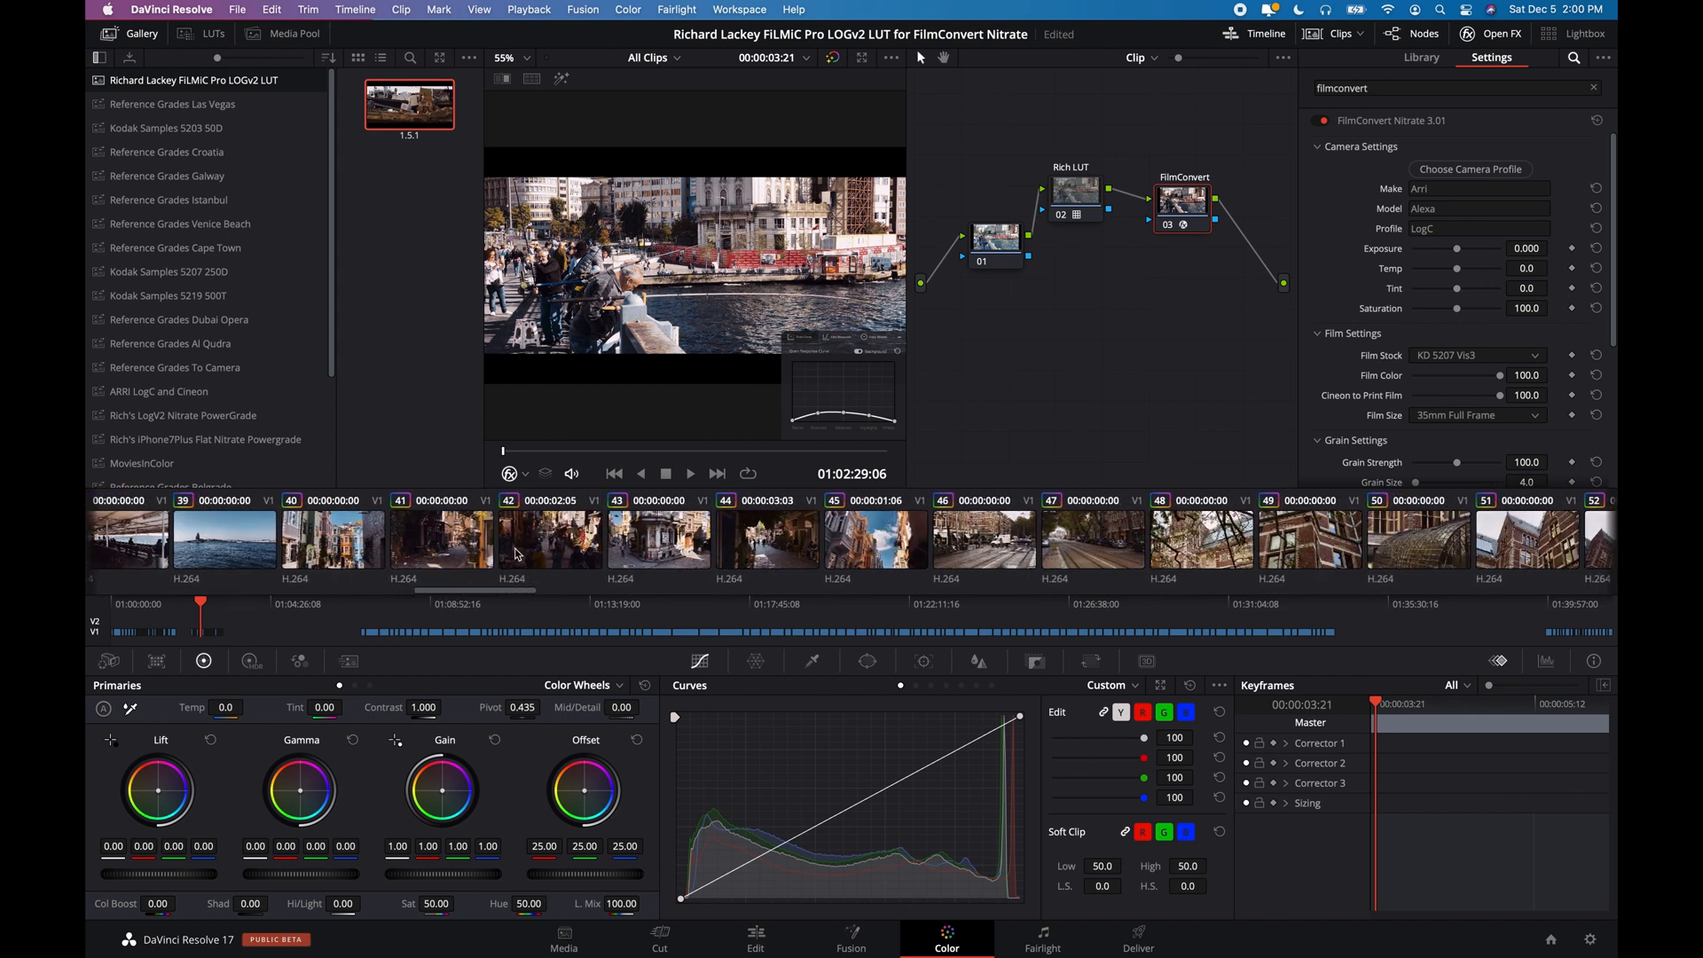
left_click(550, 537)
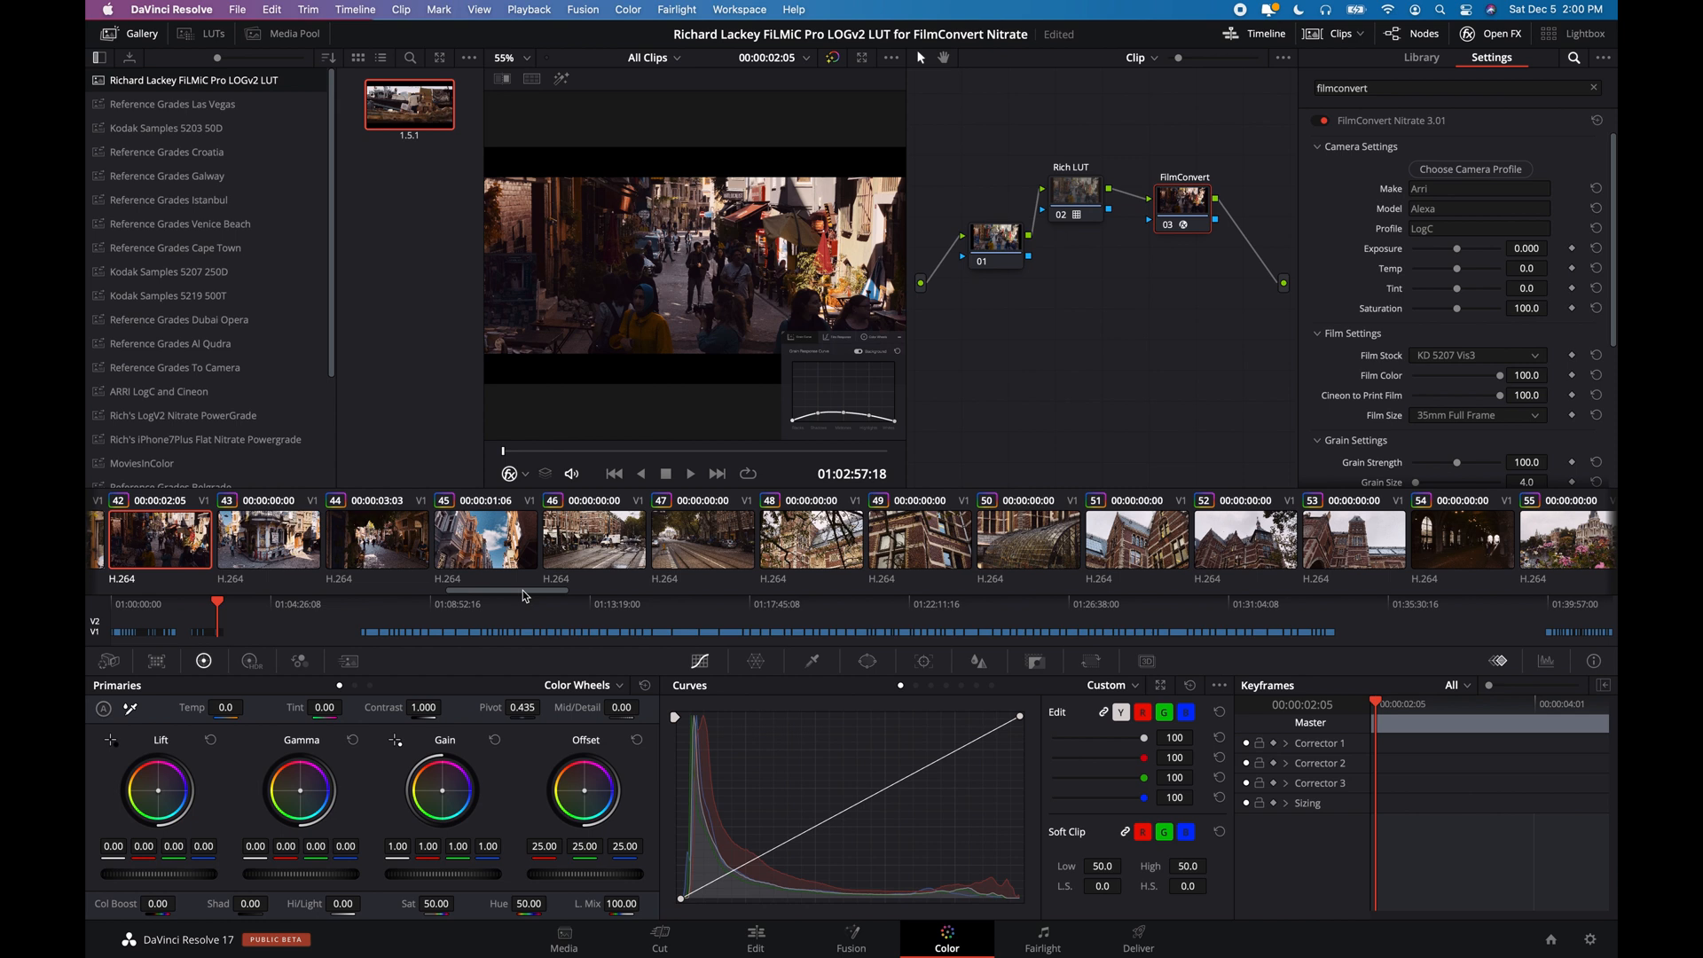
mouse_move(1096, 378)
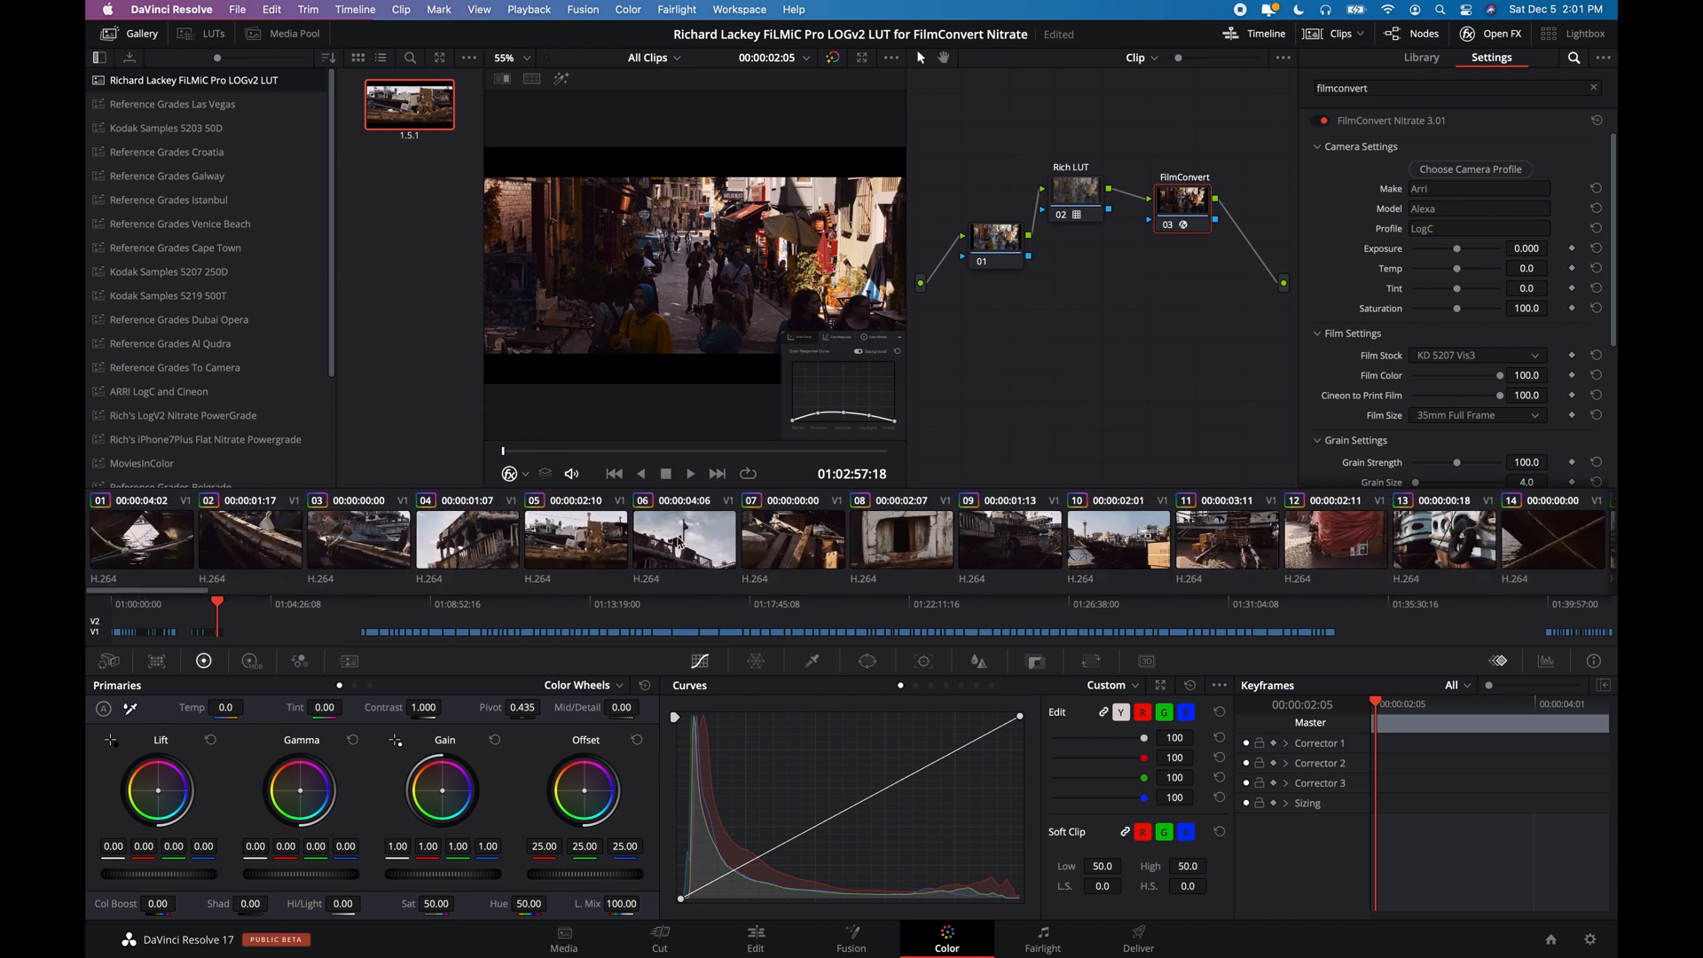
Step: Add a new grade version on boat clip 05 and delete the Rich LUT node from it
left_click(576, 540)
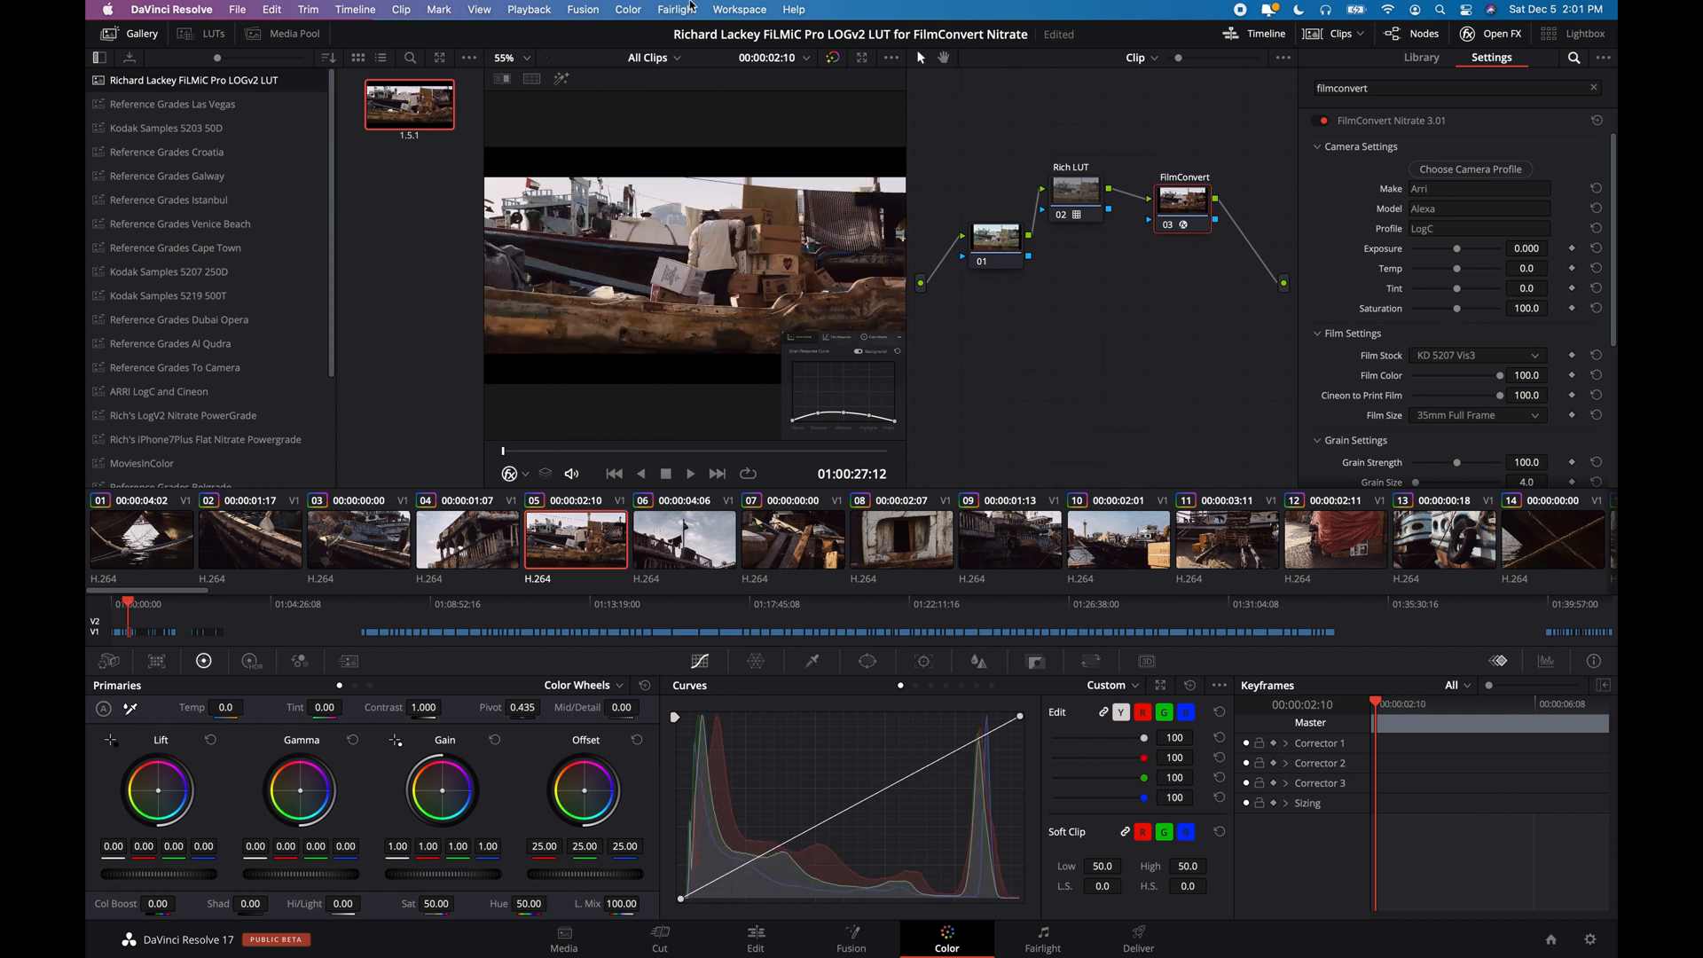
left_click(627, 9)
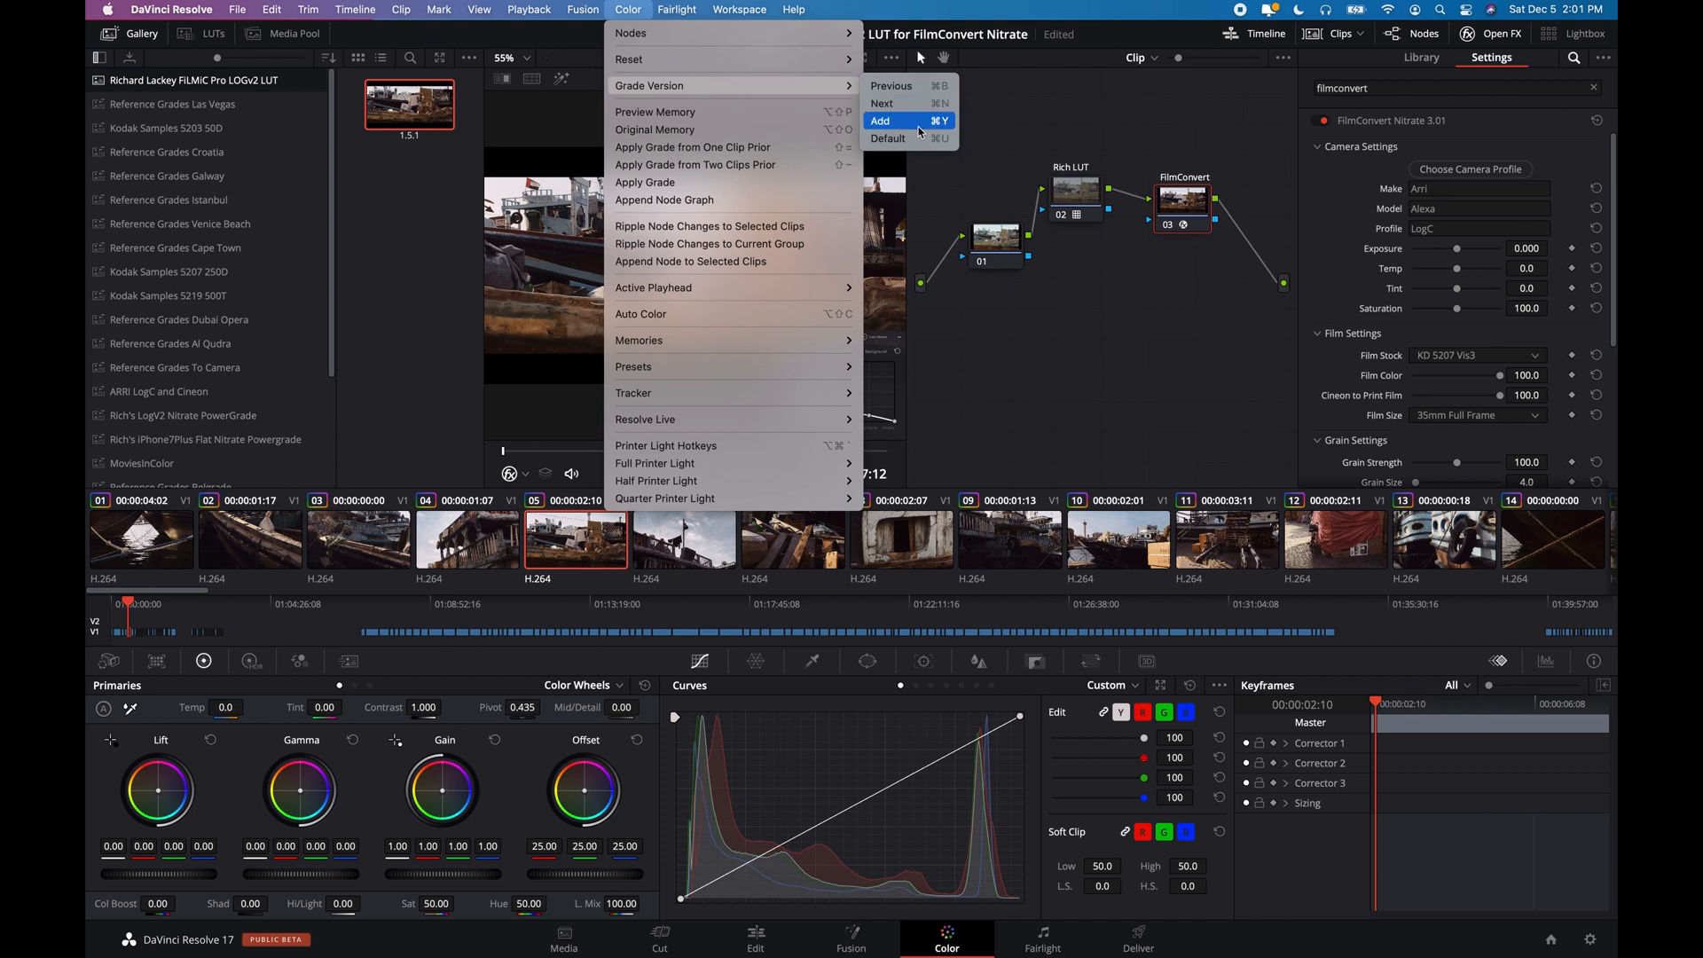
left_click(880, 121)
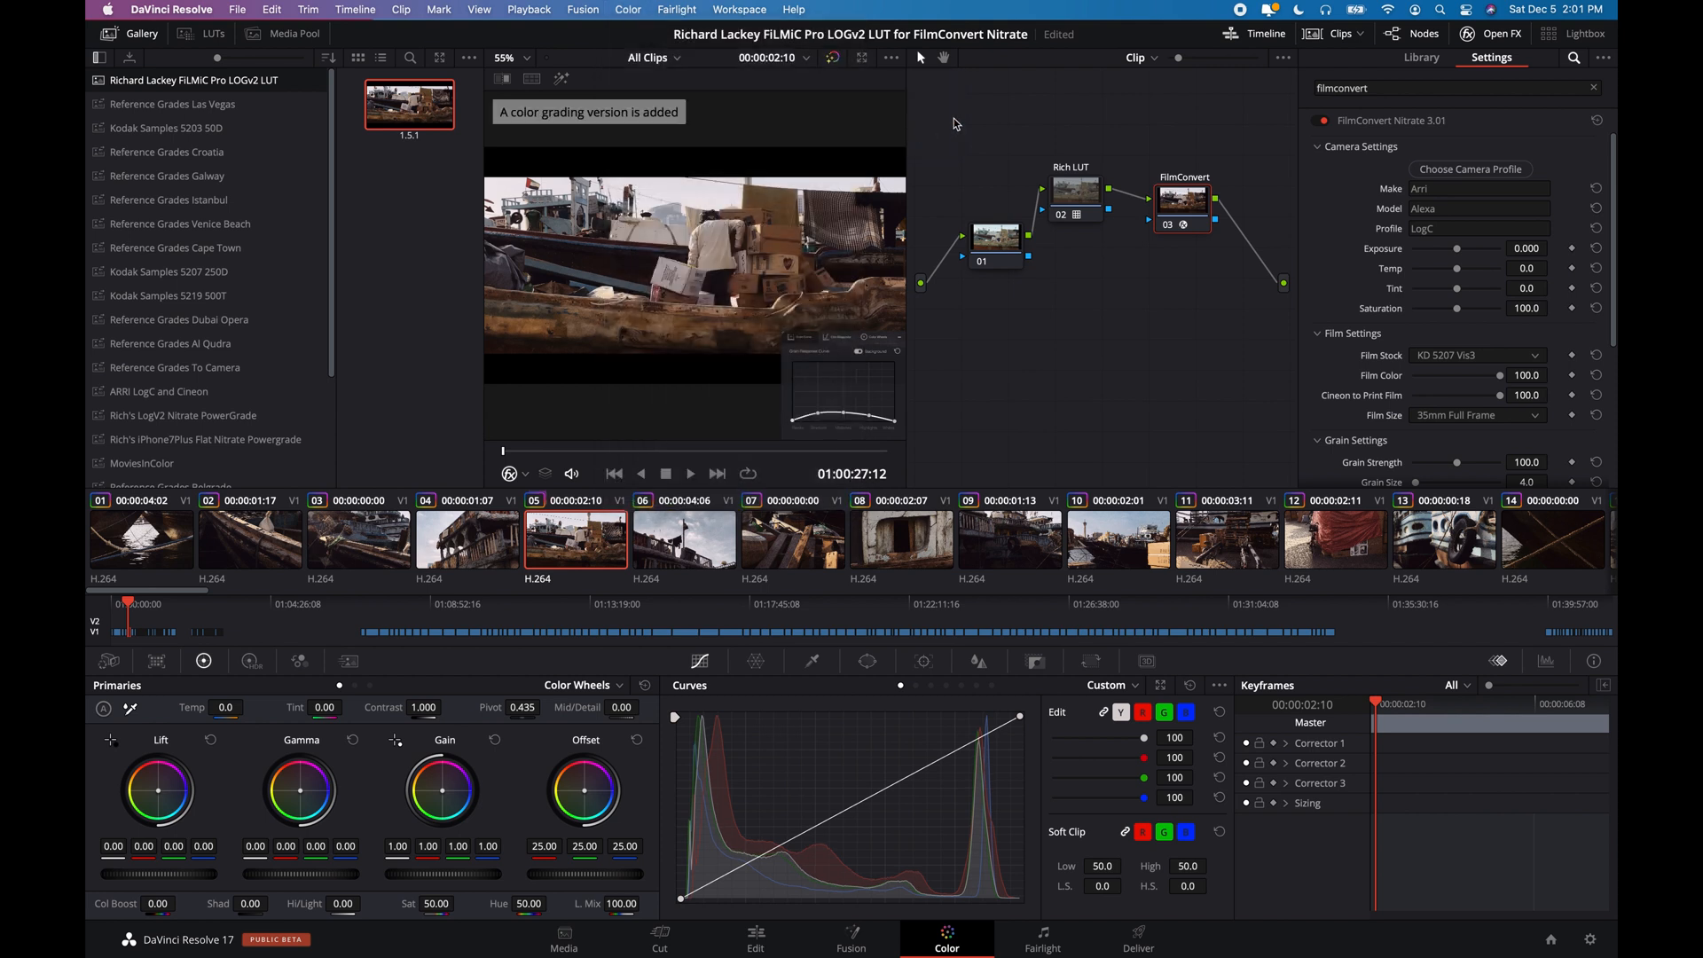
mouse_move(1064, 116)
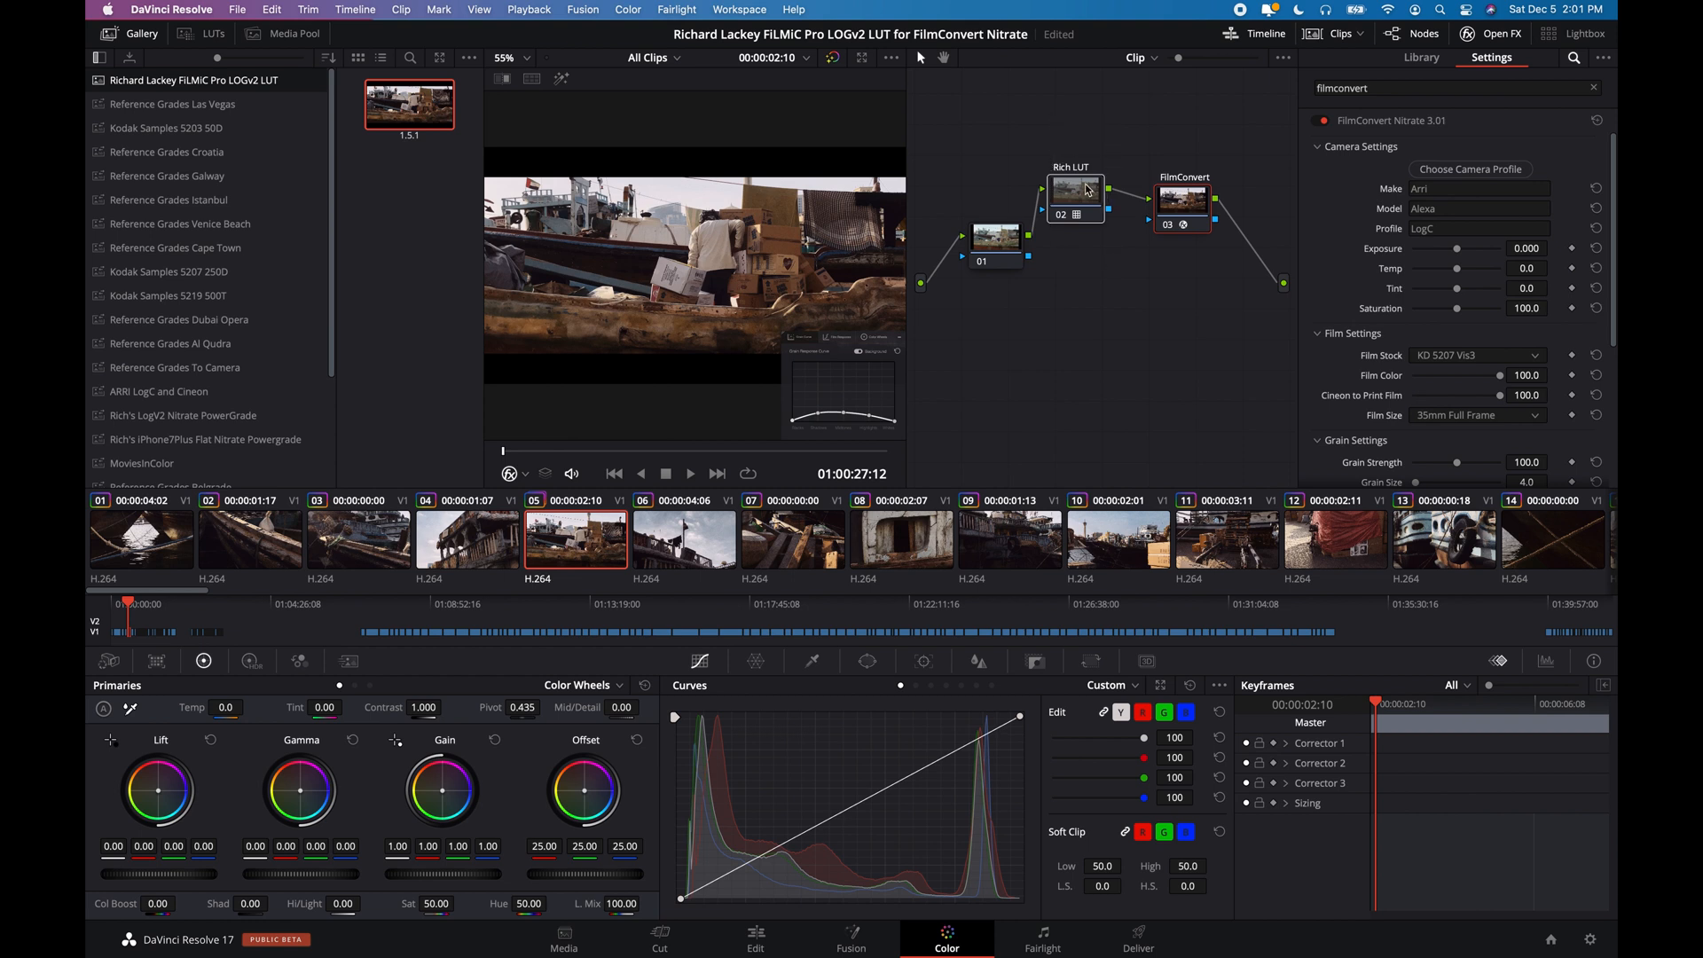
right_click(1074, 187)
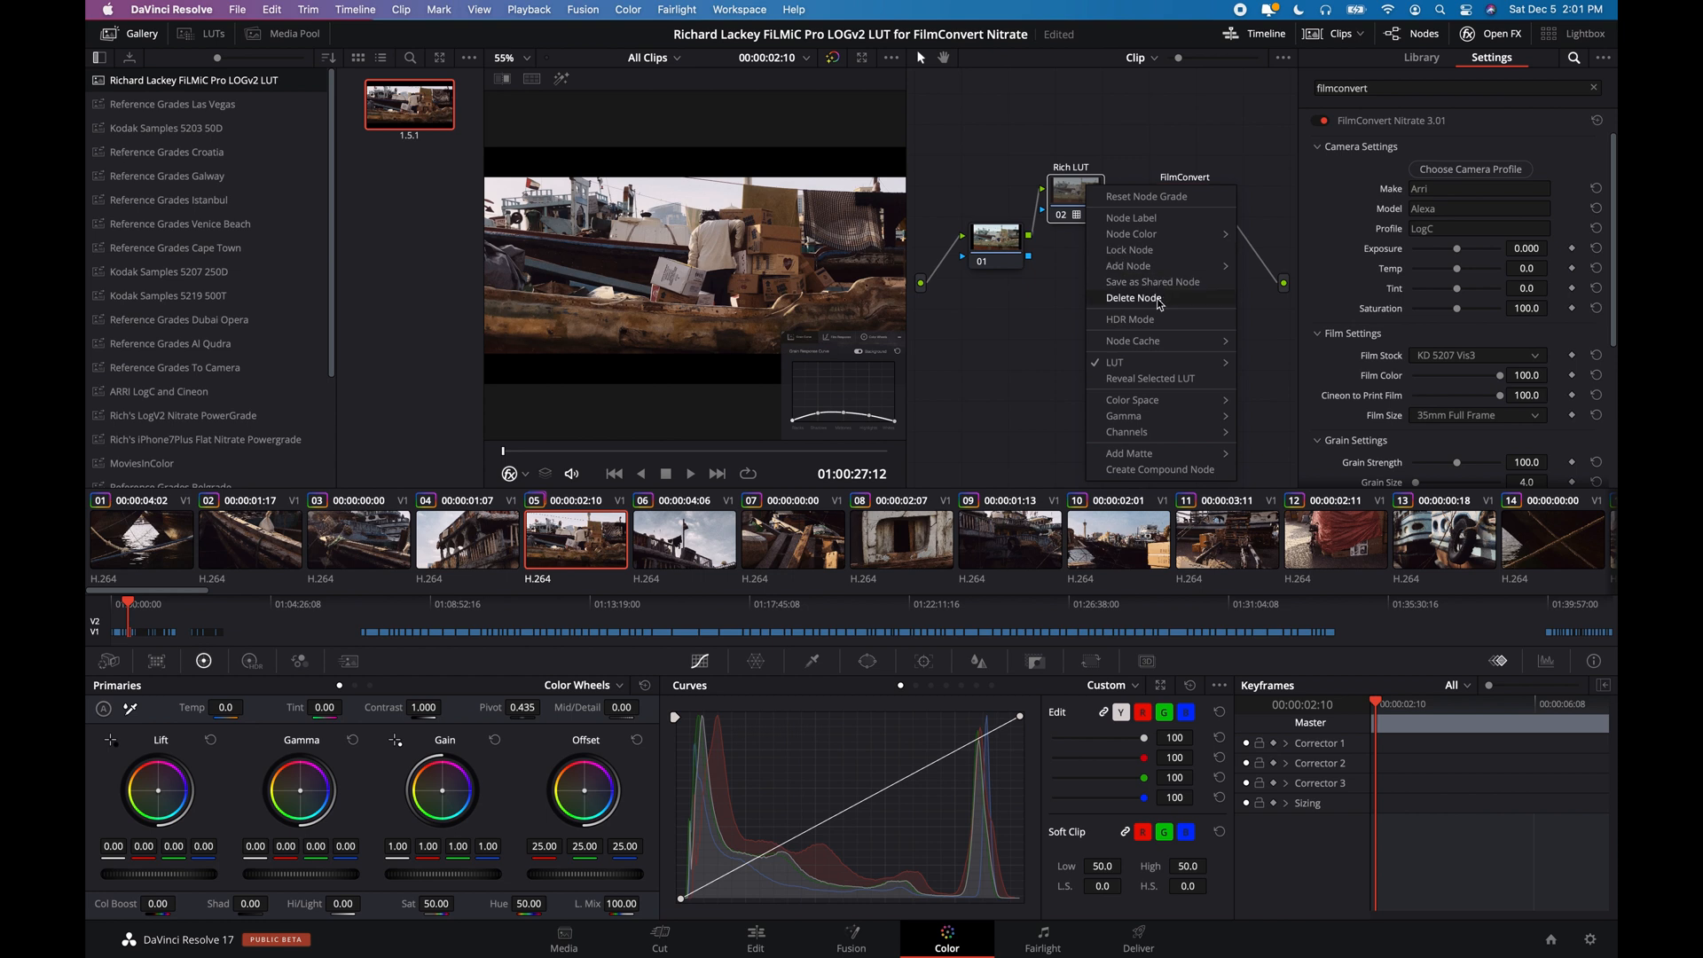
left_click(1134, 298)
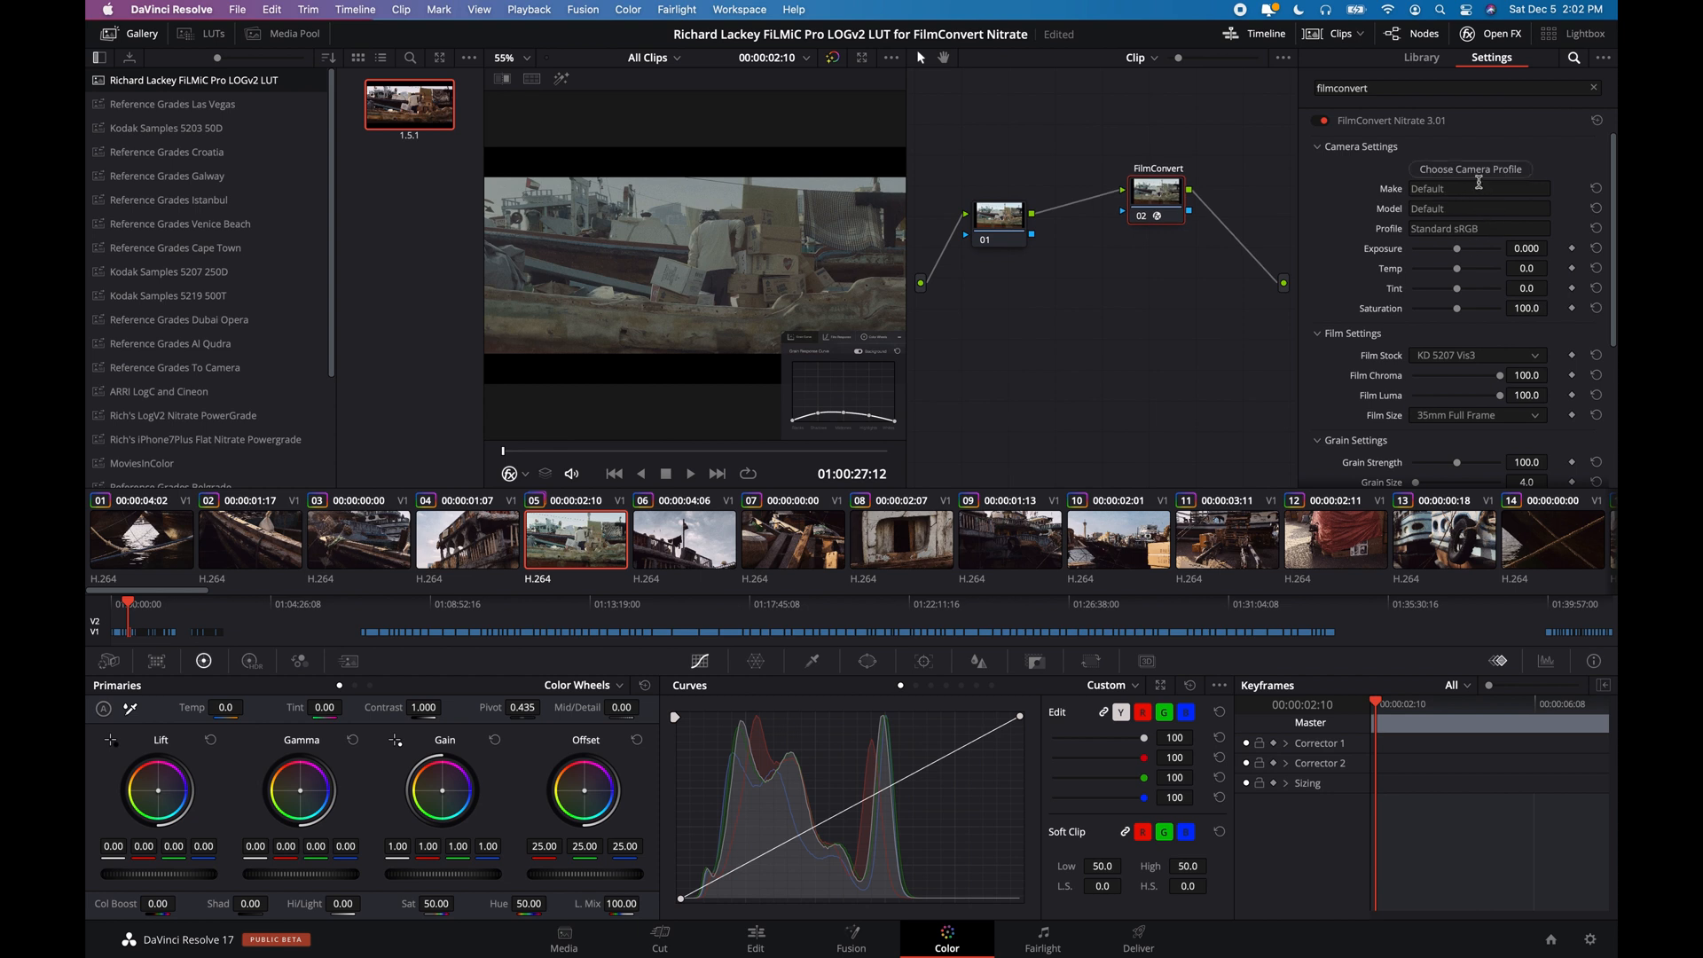
Step: Switch FilmConvert's camera profile to Apple iPhone FiLMiC Pro LOG
left_click(1470, 169)
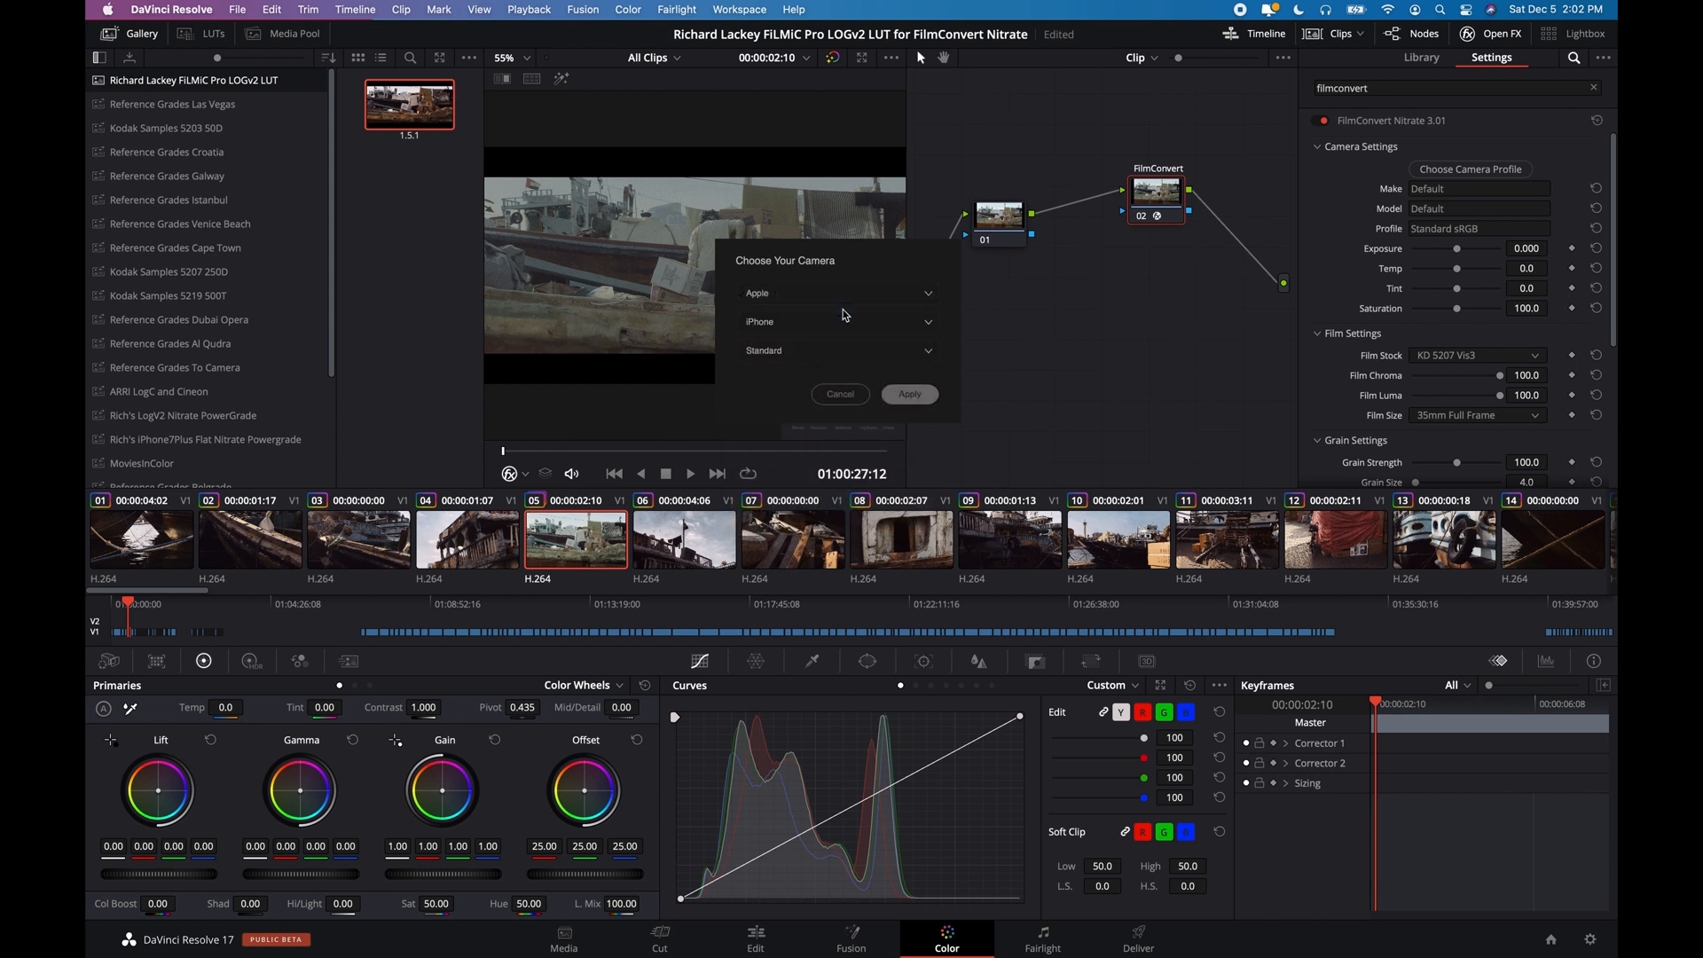
left_click(834, 349)
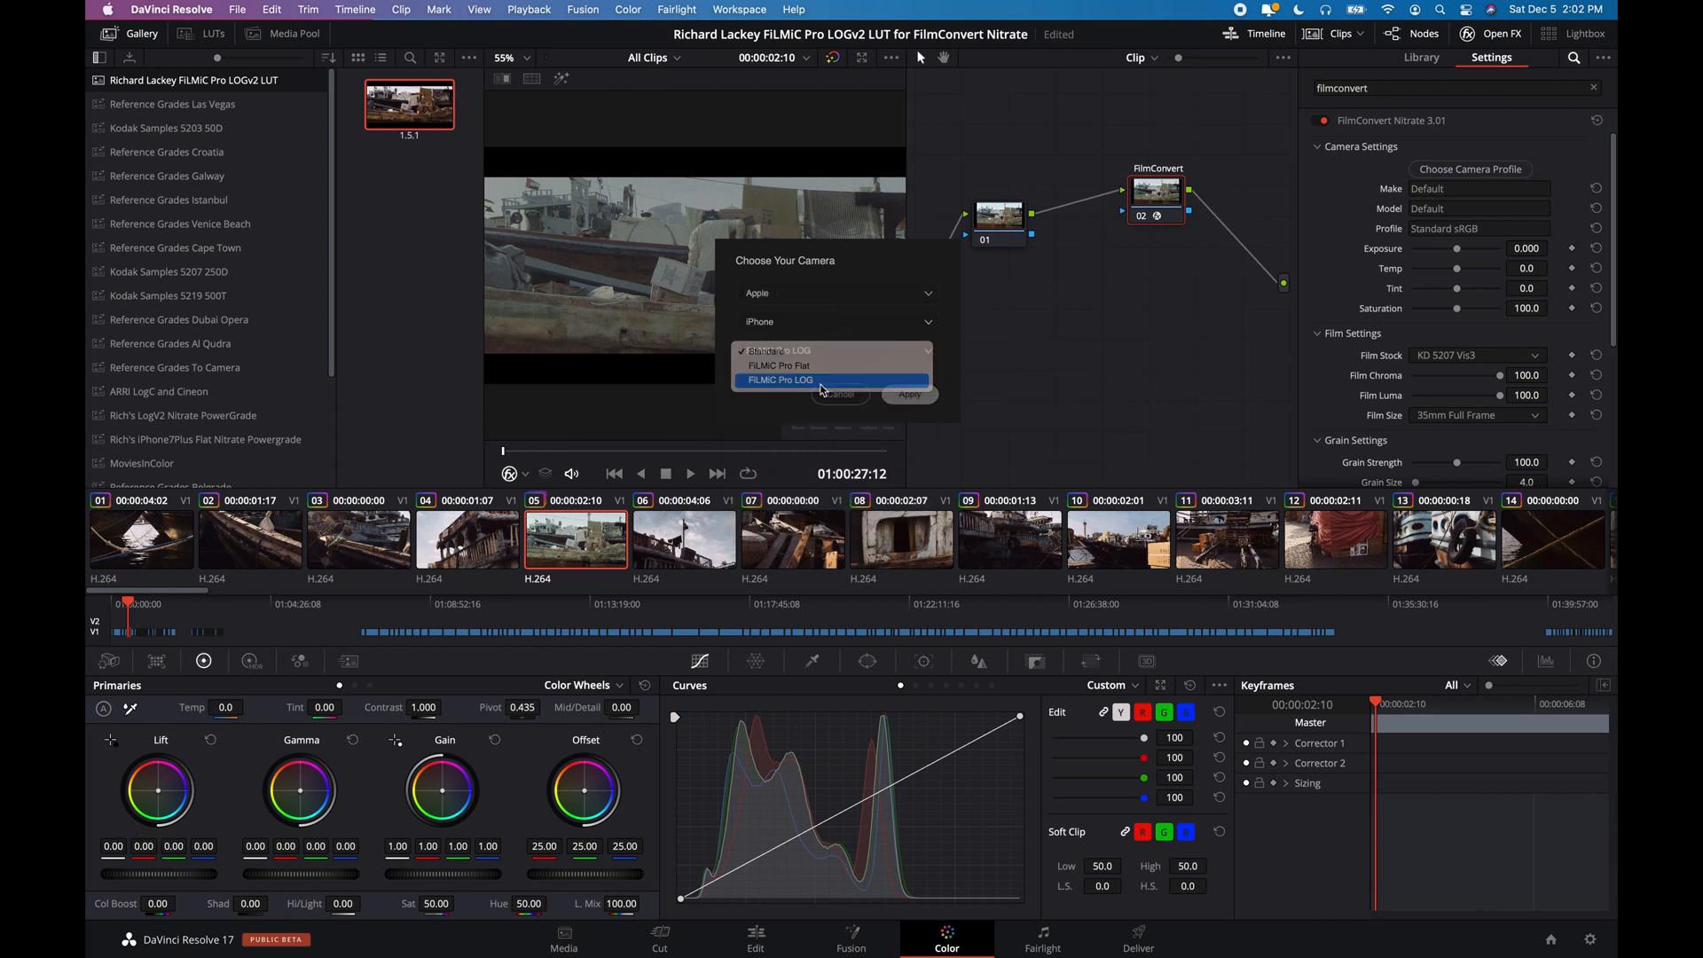
left_click(910, 393)
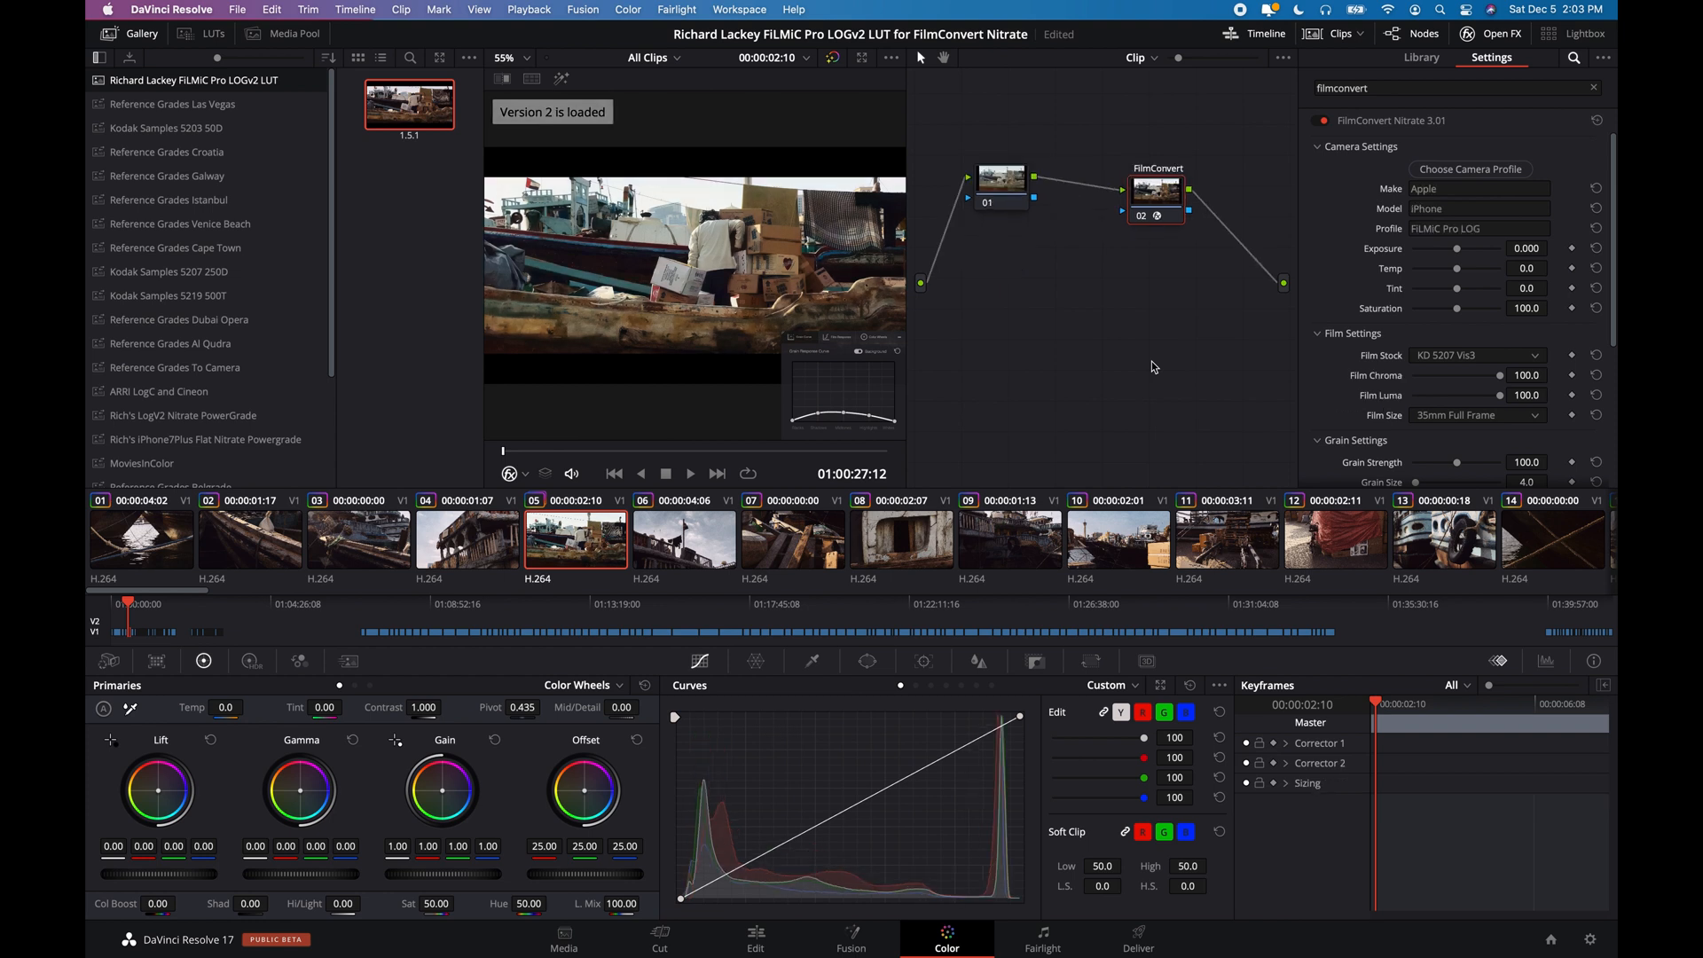
left_click(628, 9)
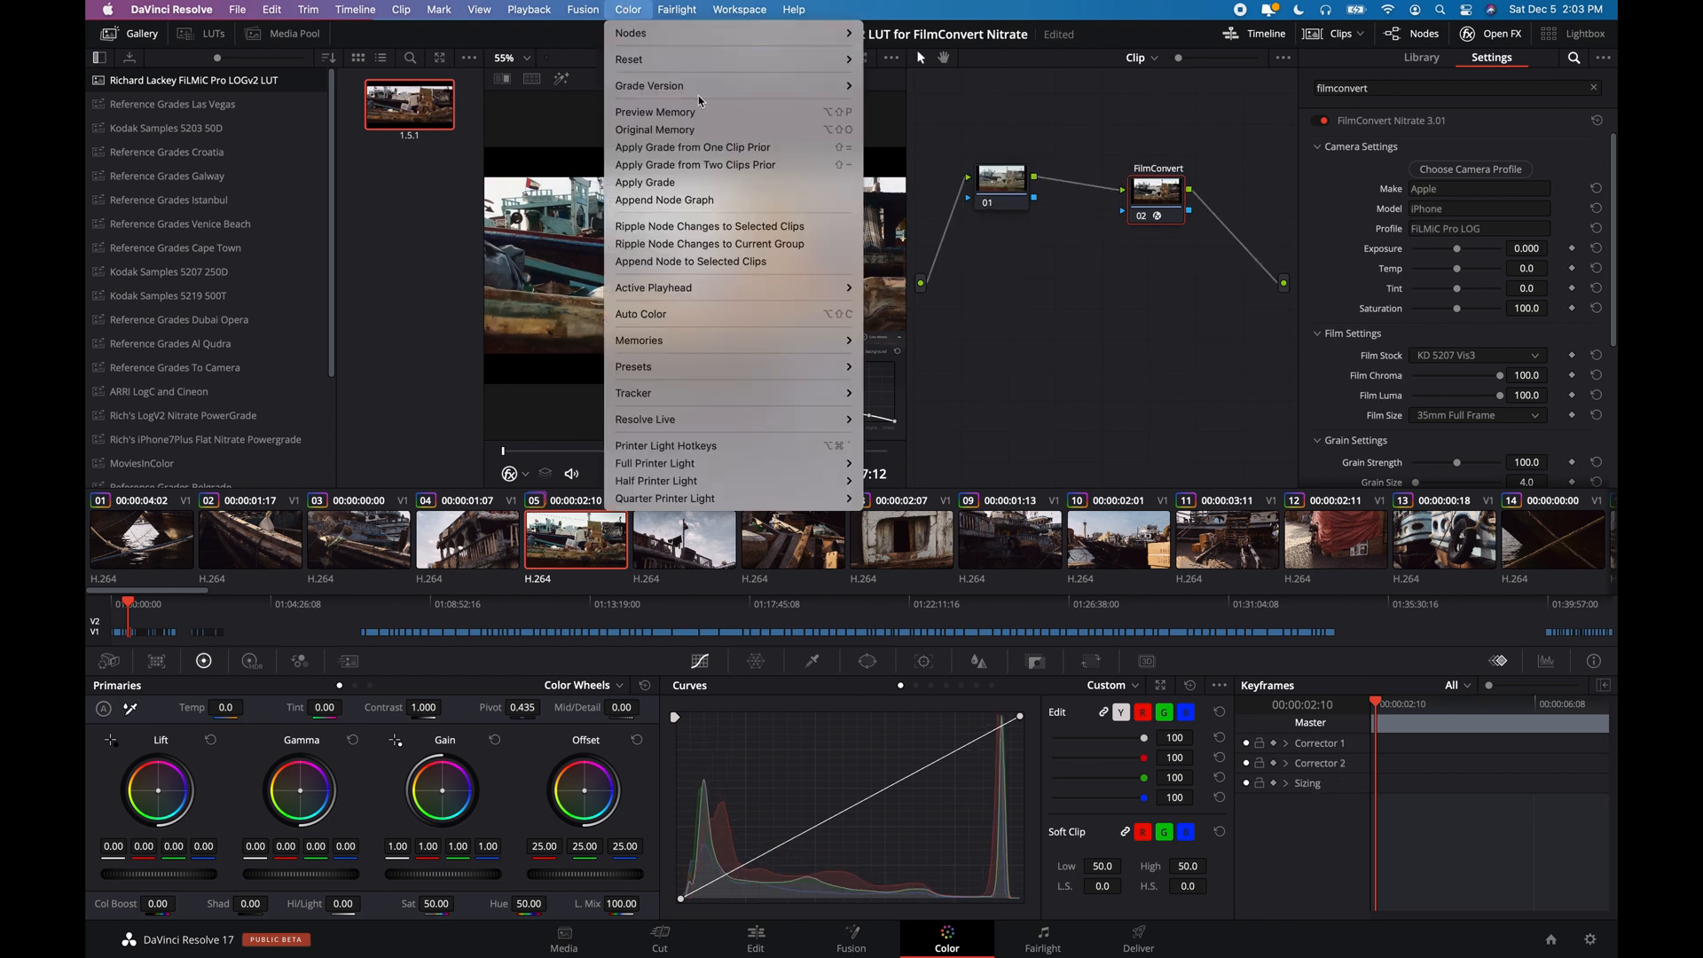
mouse_move(649, 86)
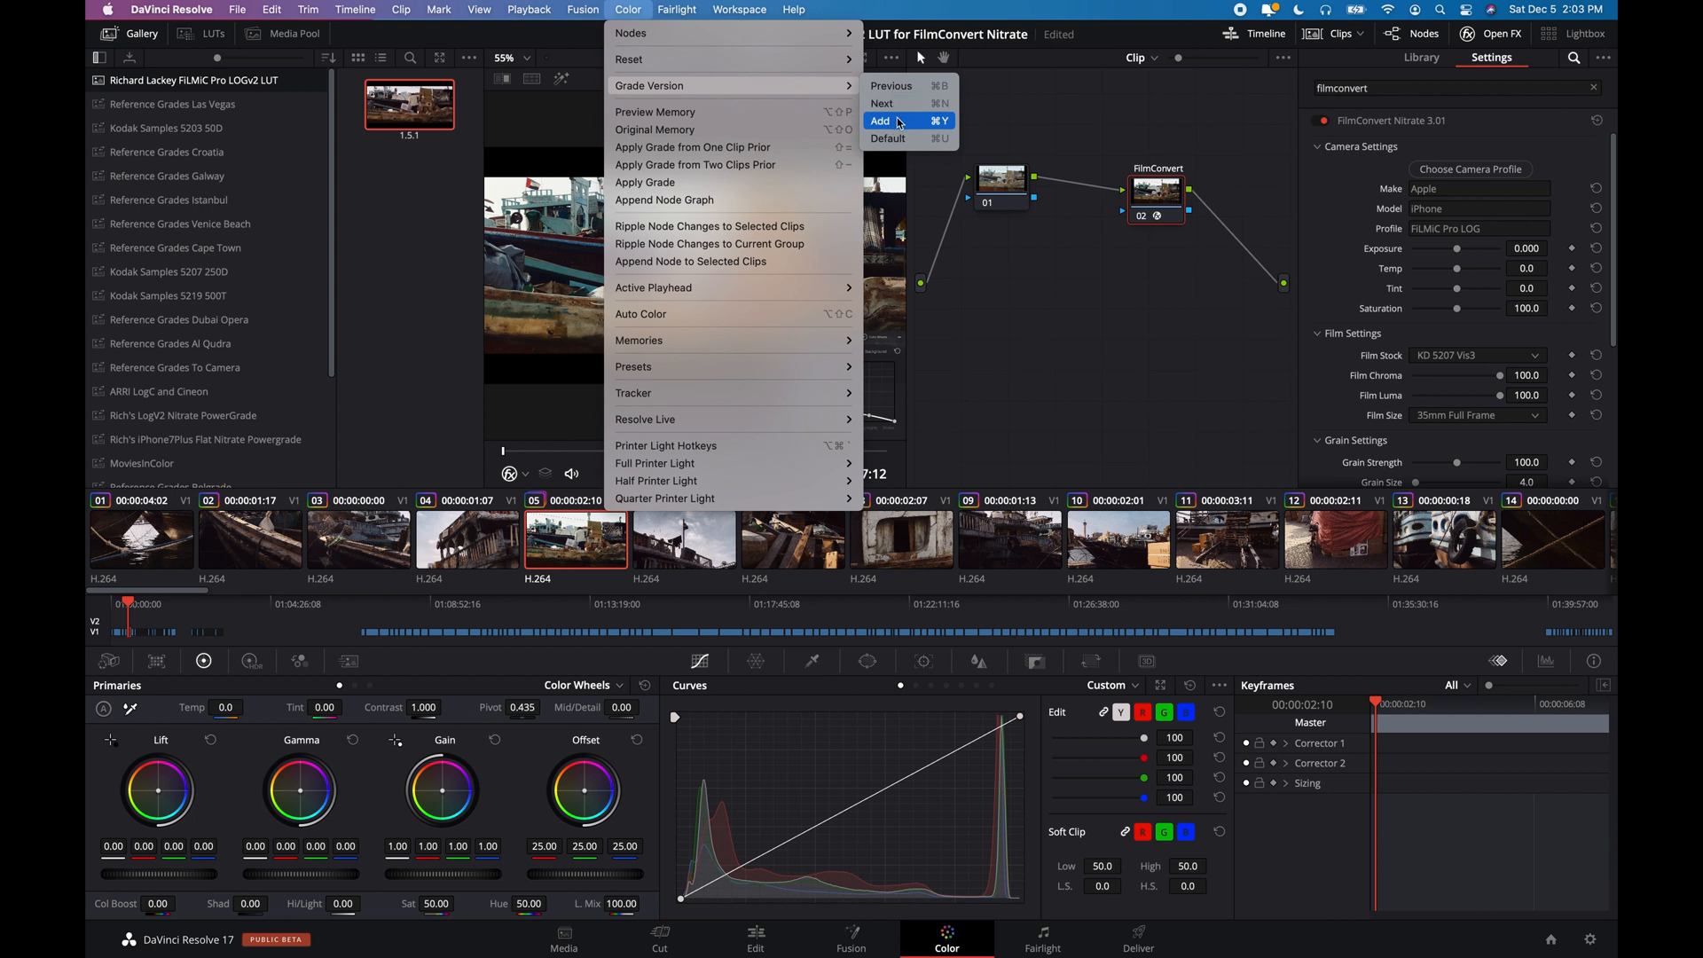
left_click(880, 121)
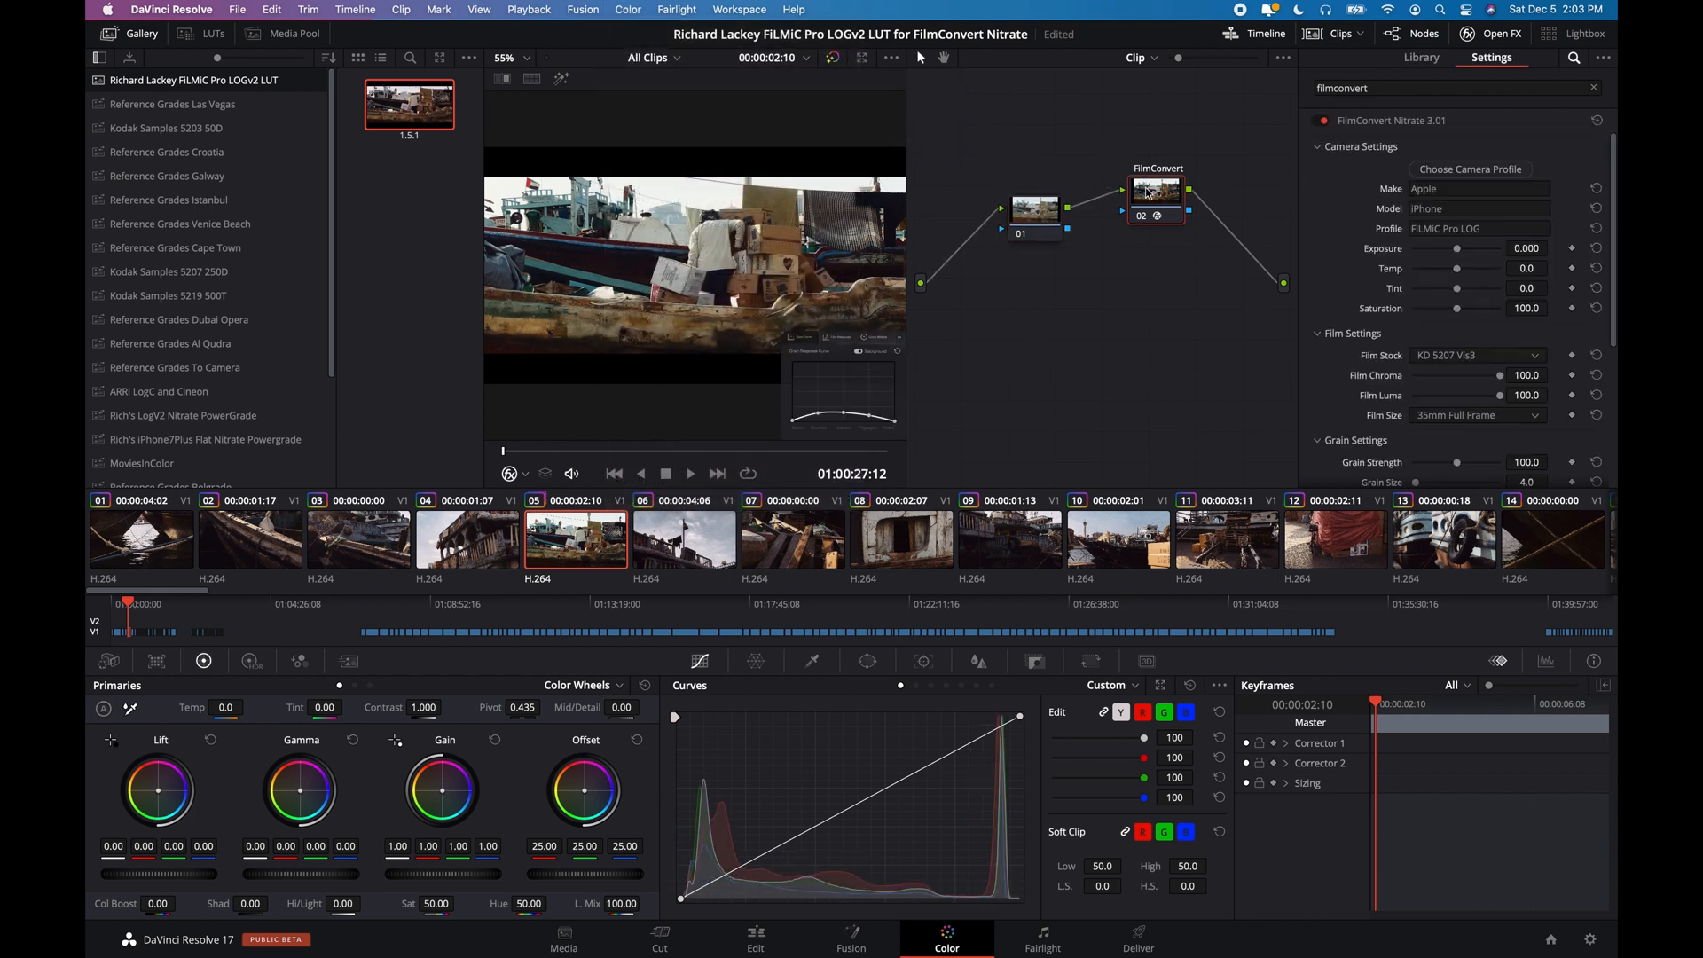
right_click(1155, 193)
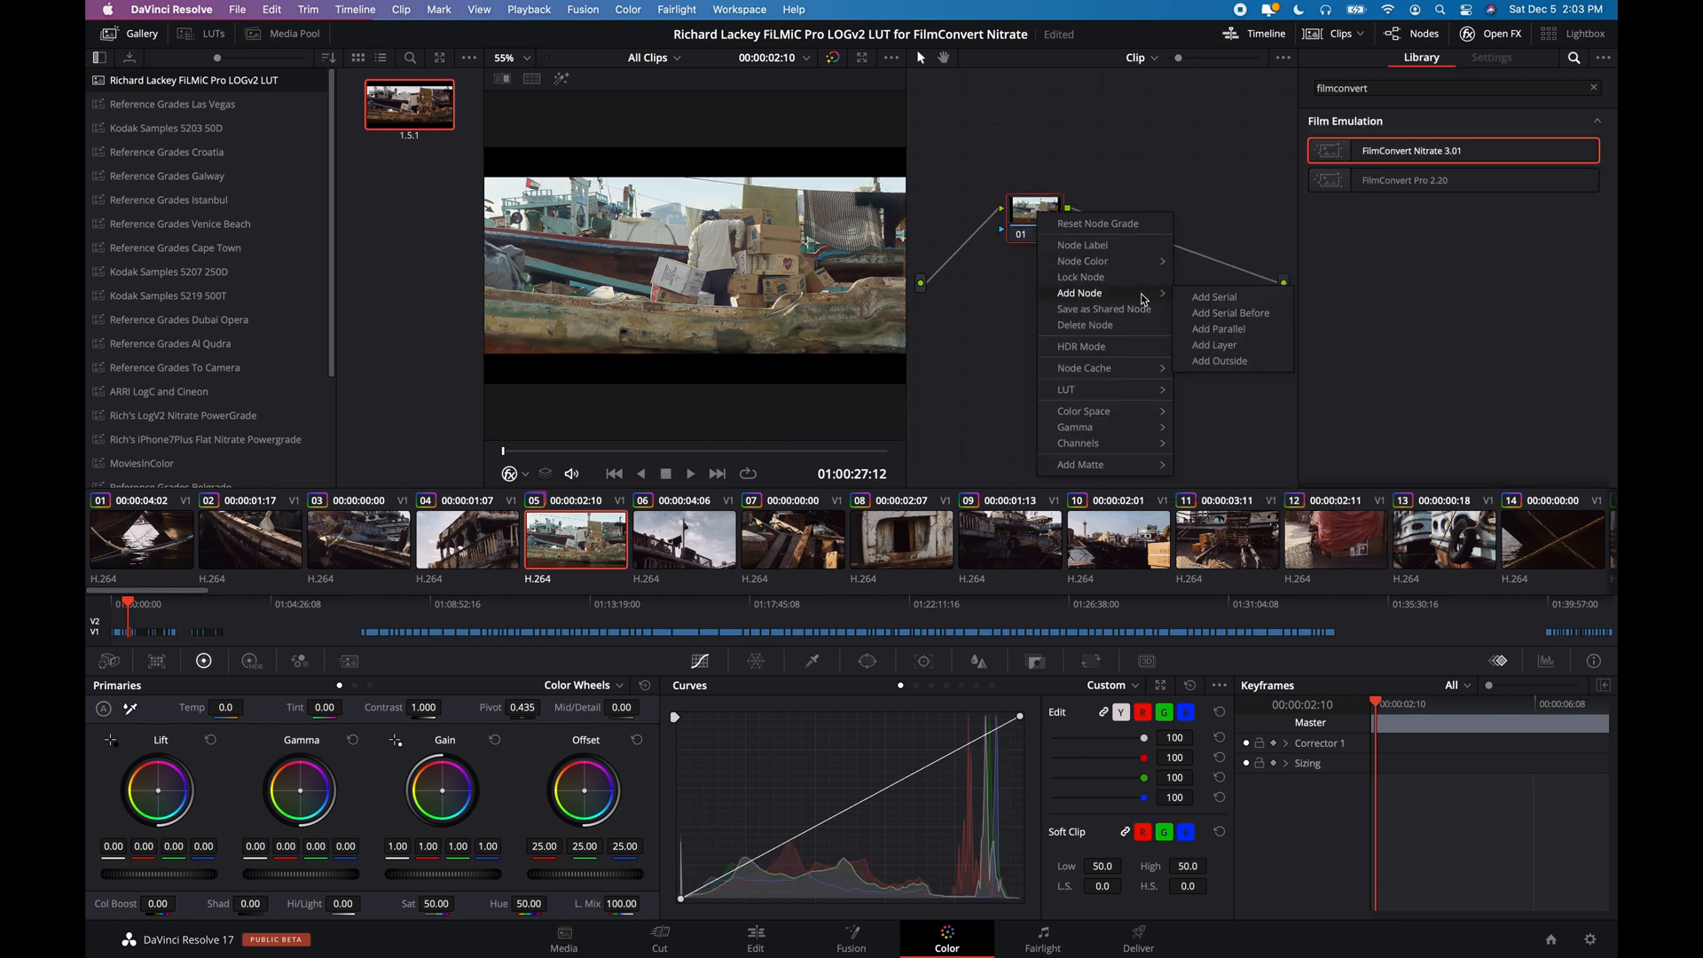
left_click(1214, 296)
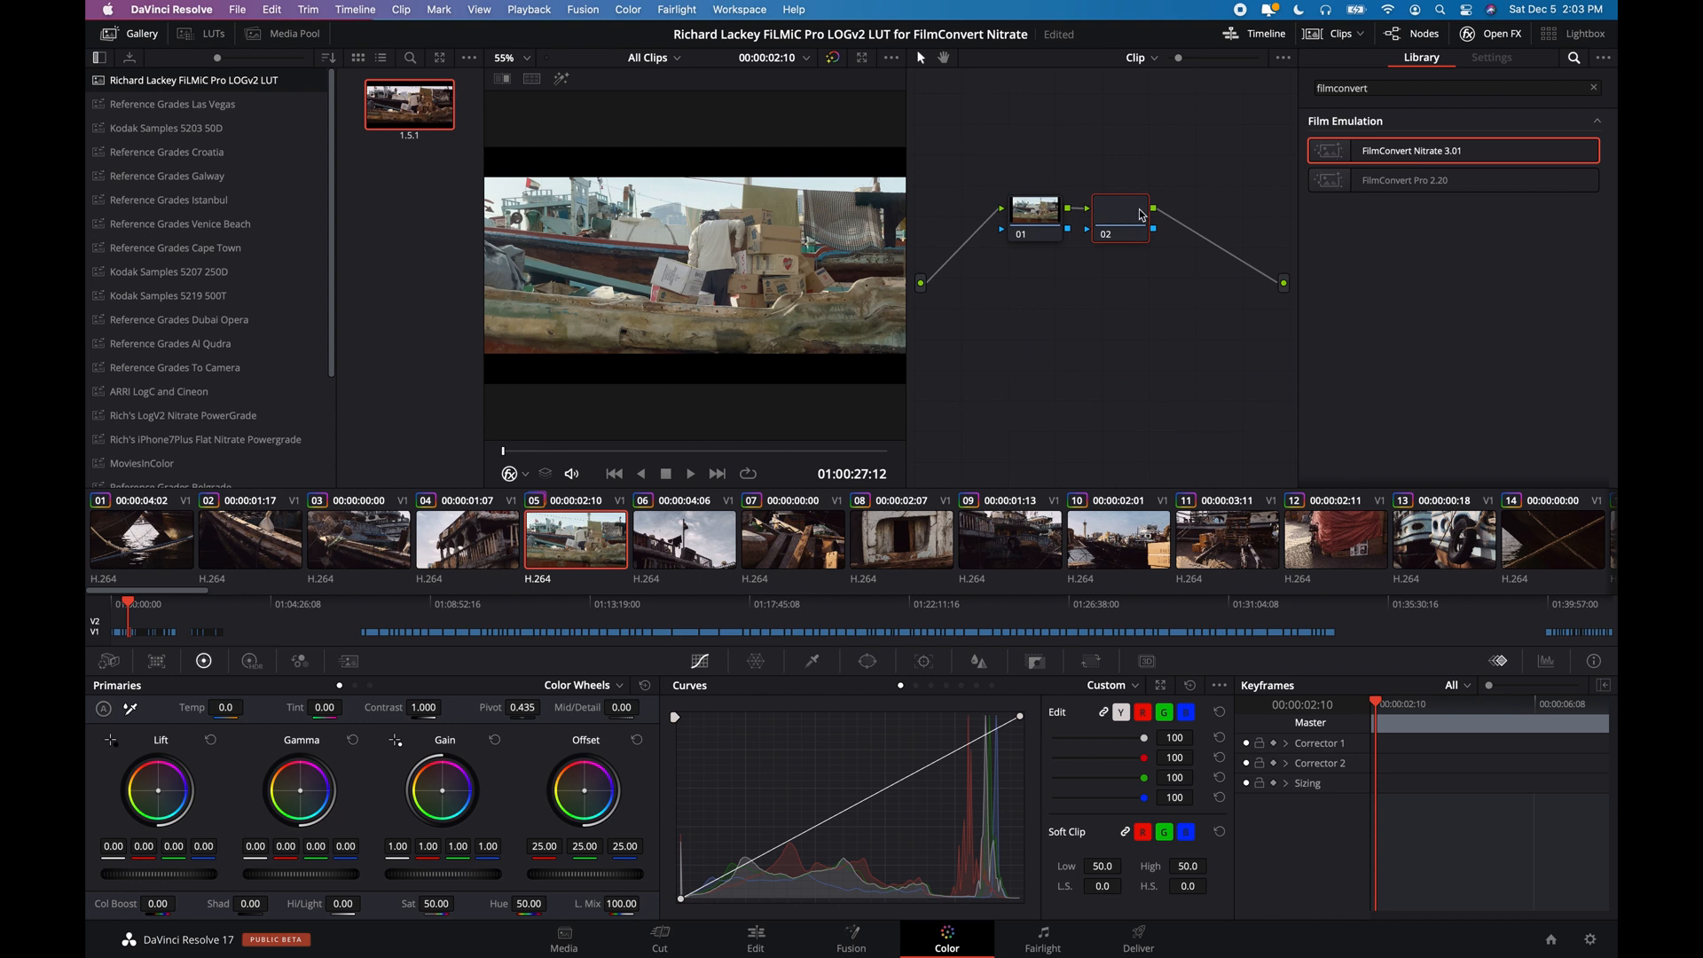
right_click(1119, 214)
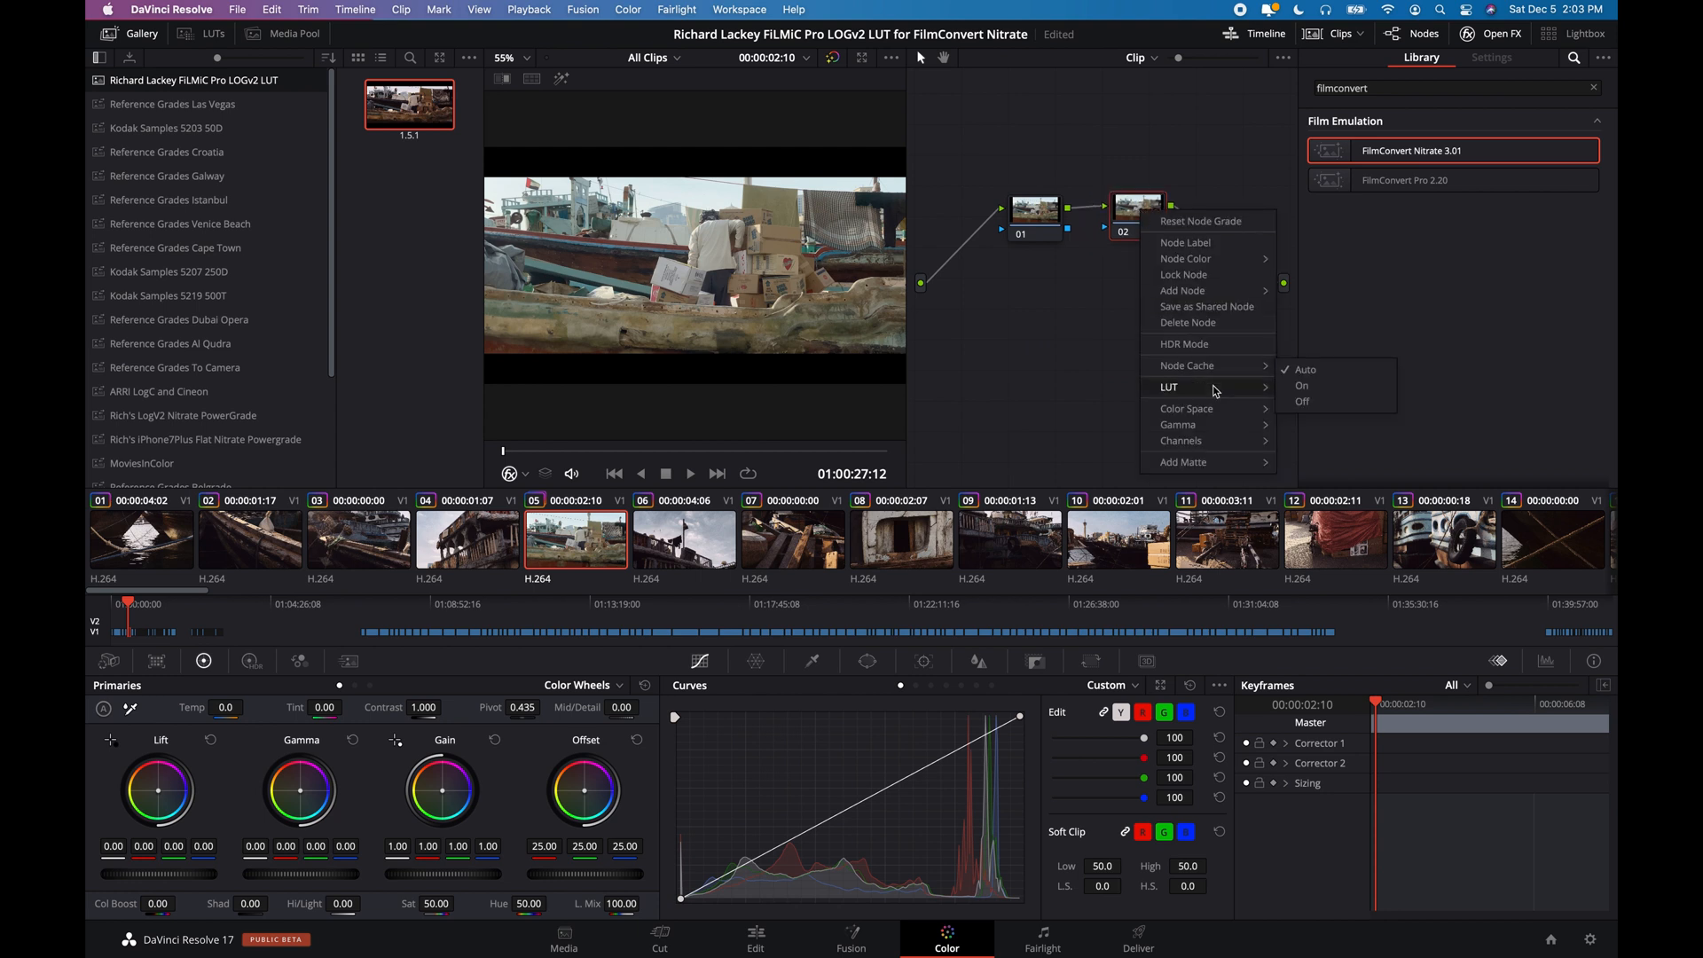
left_click(1170, 387)
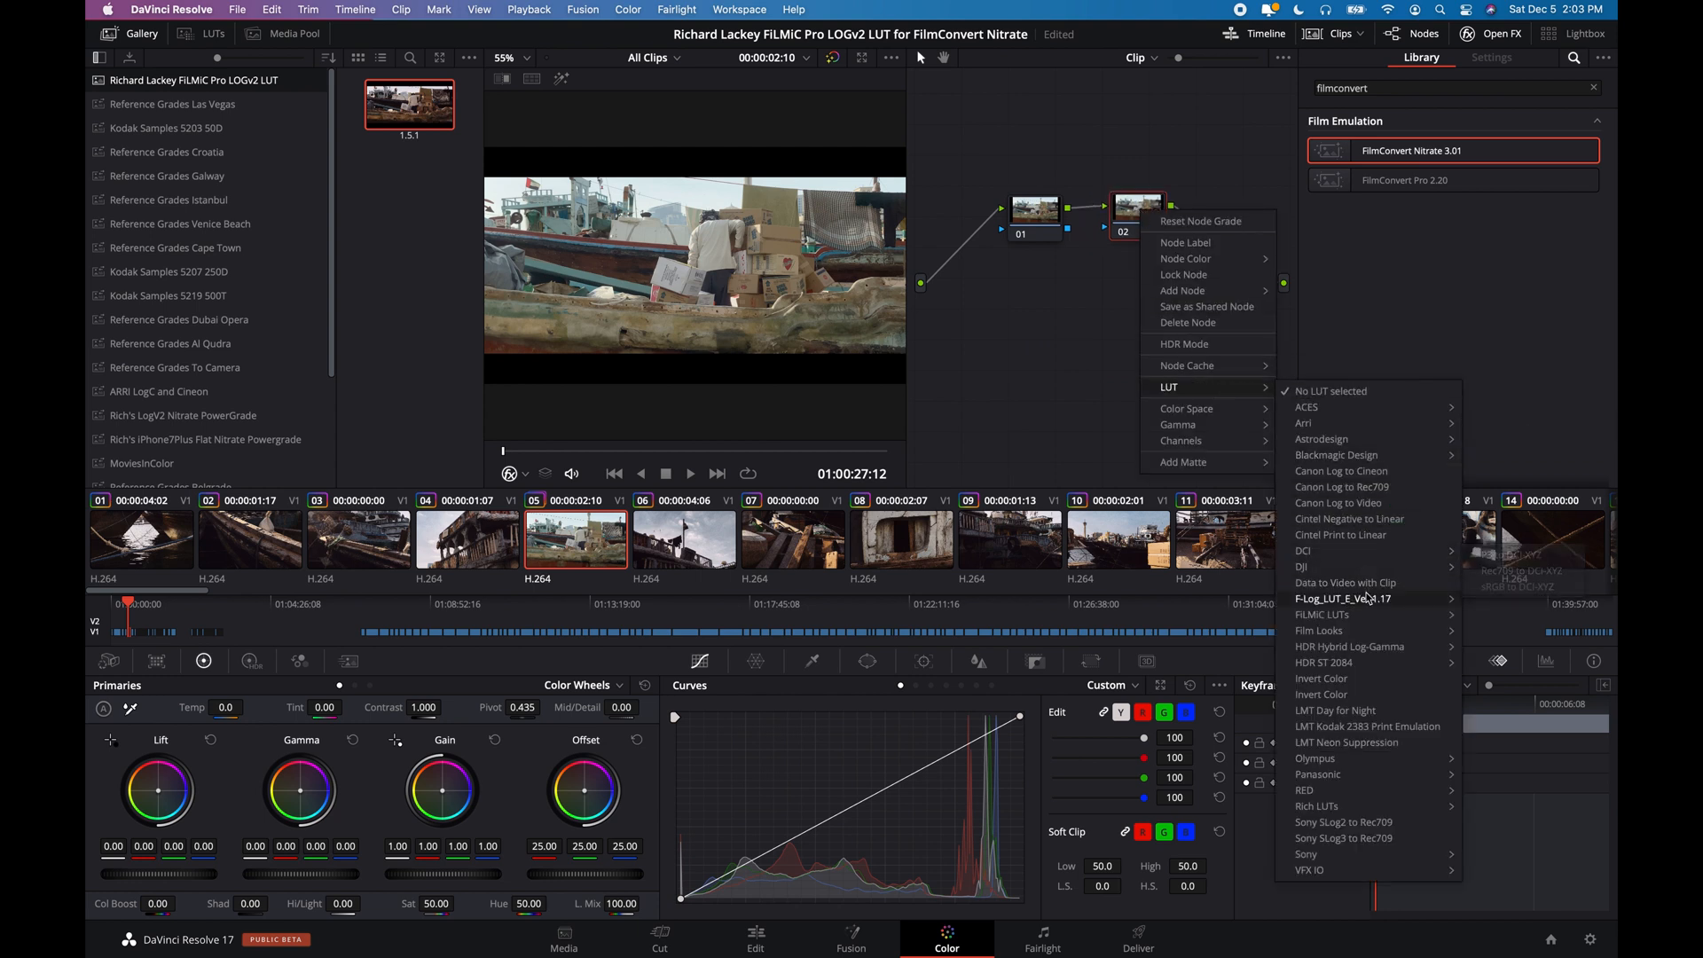
mouse_move(1321, 613)
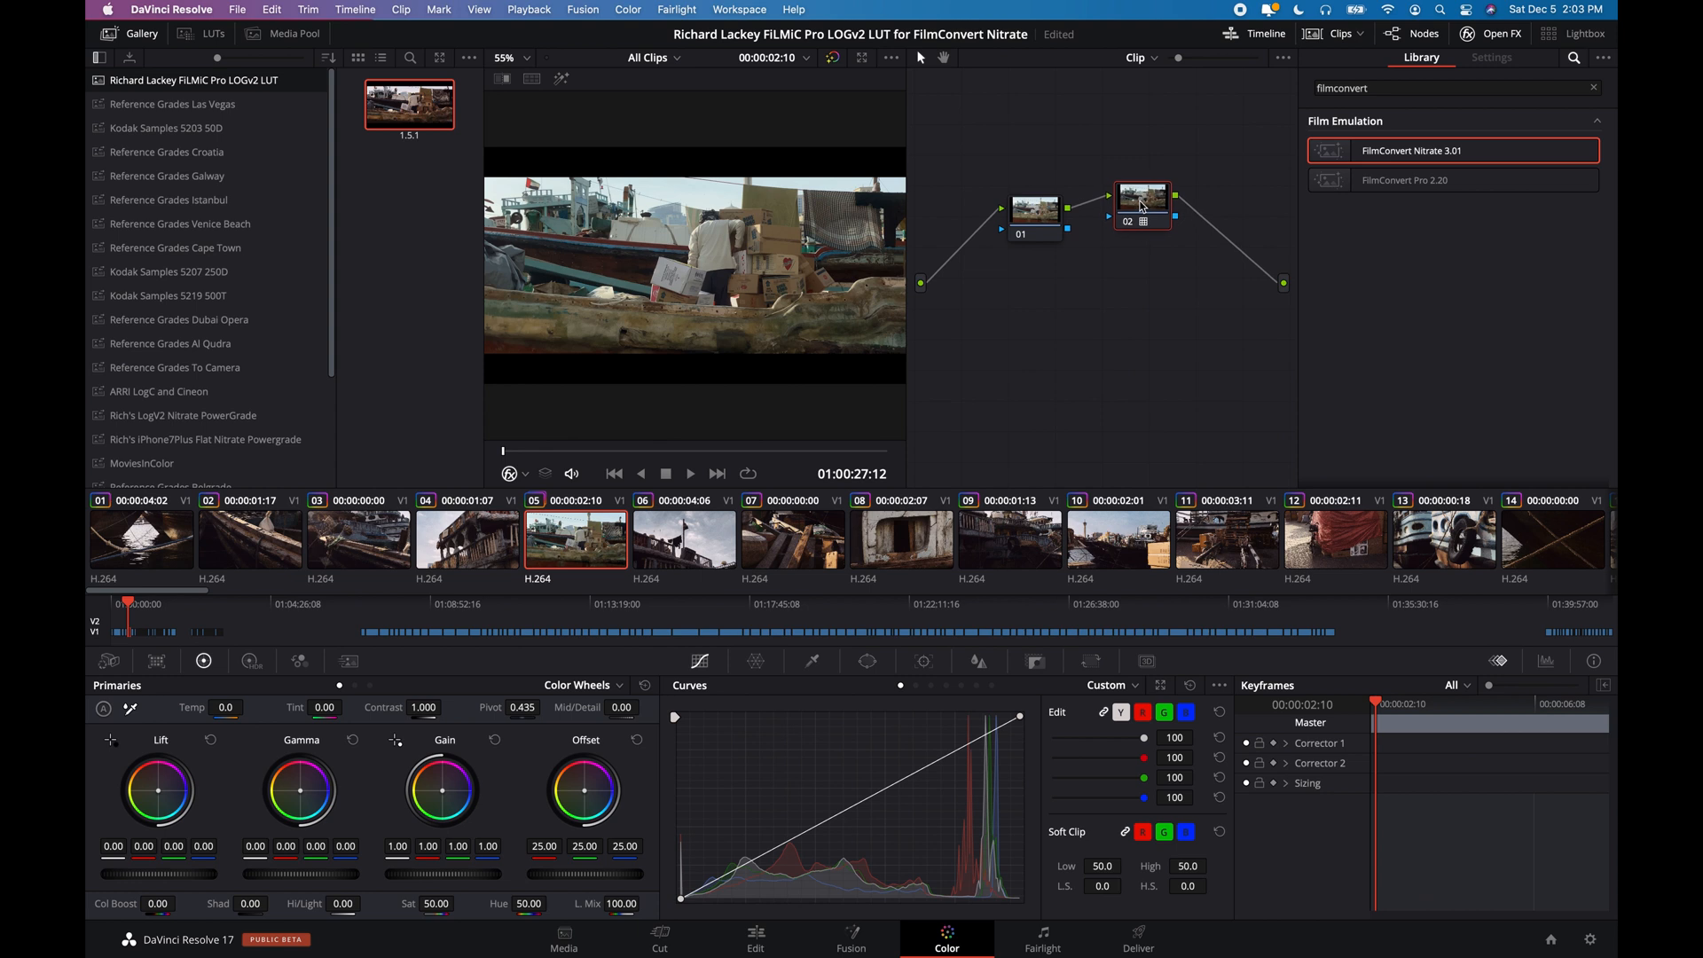
right_click(1140, 201)
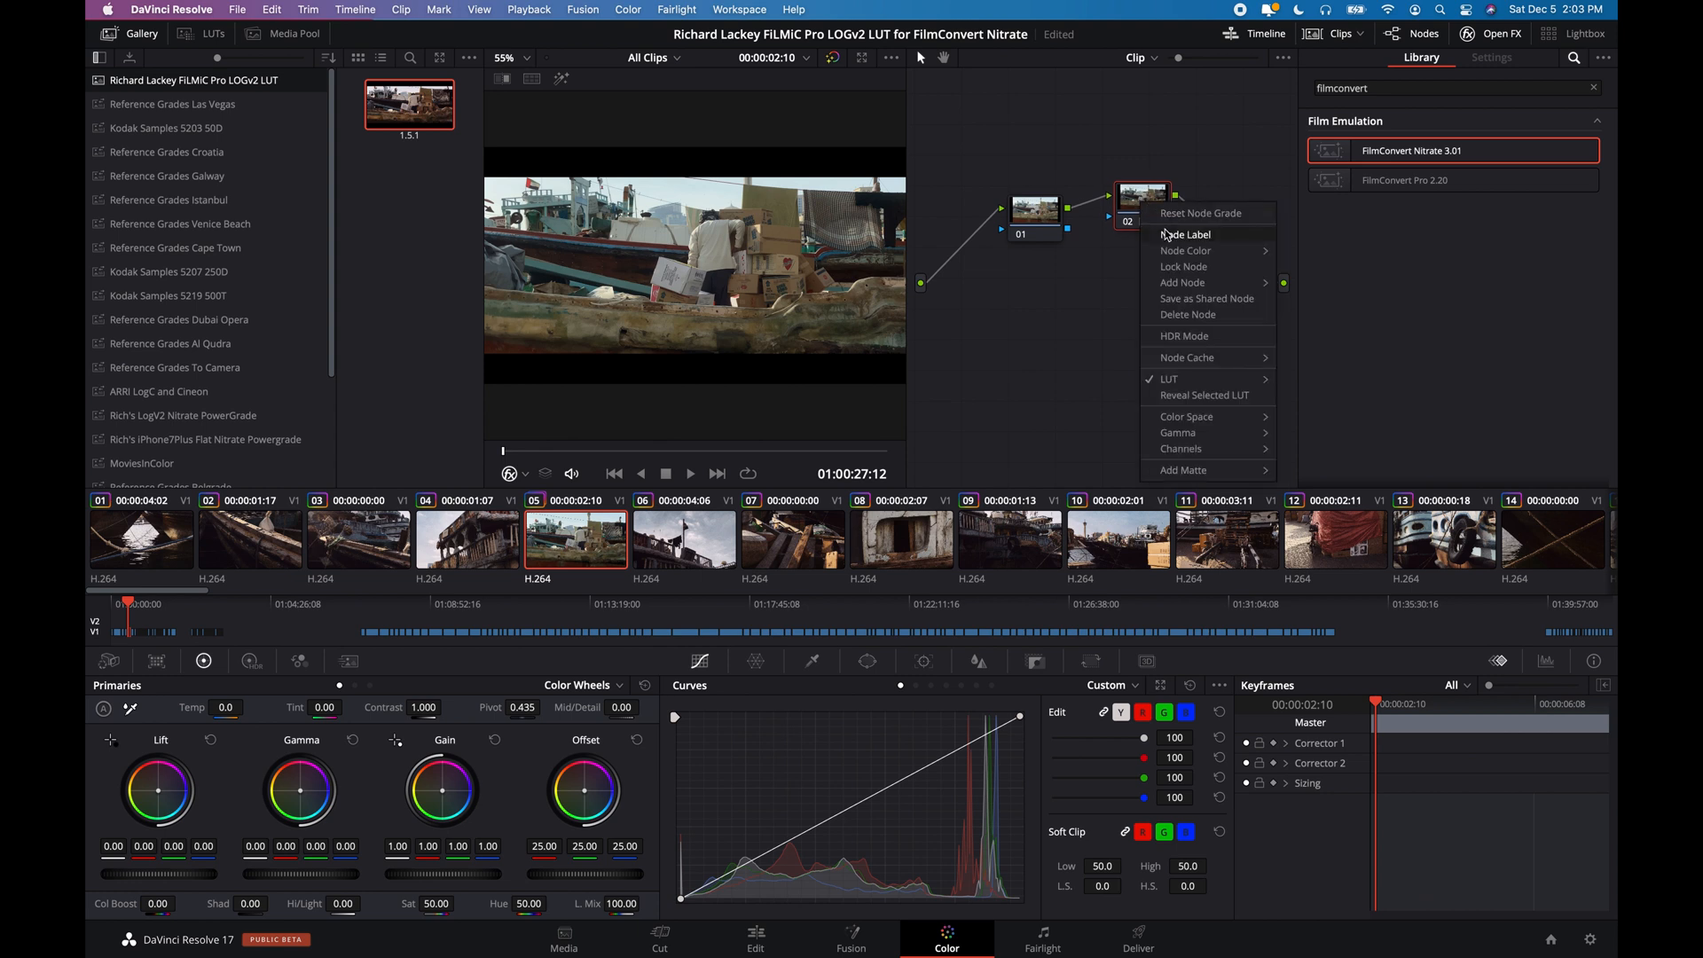
left_click(1184, 234)
type("FilmConvert")
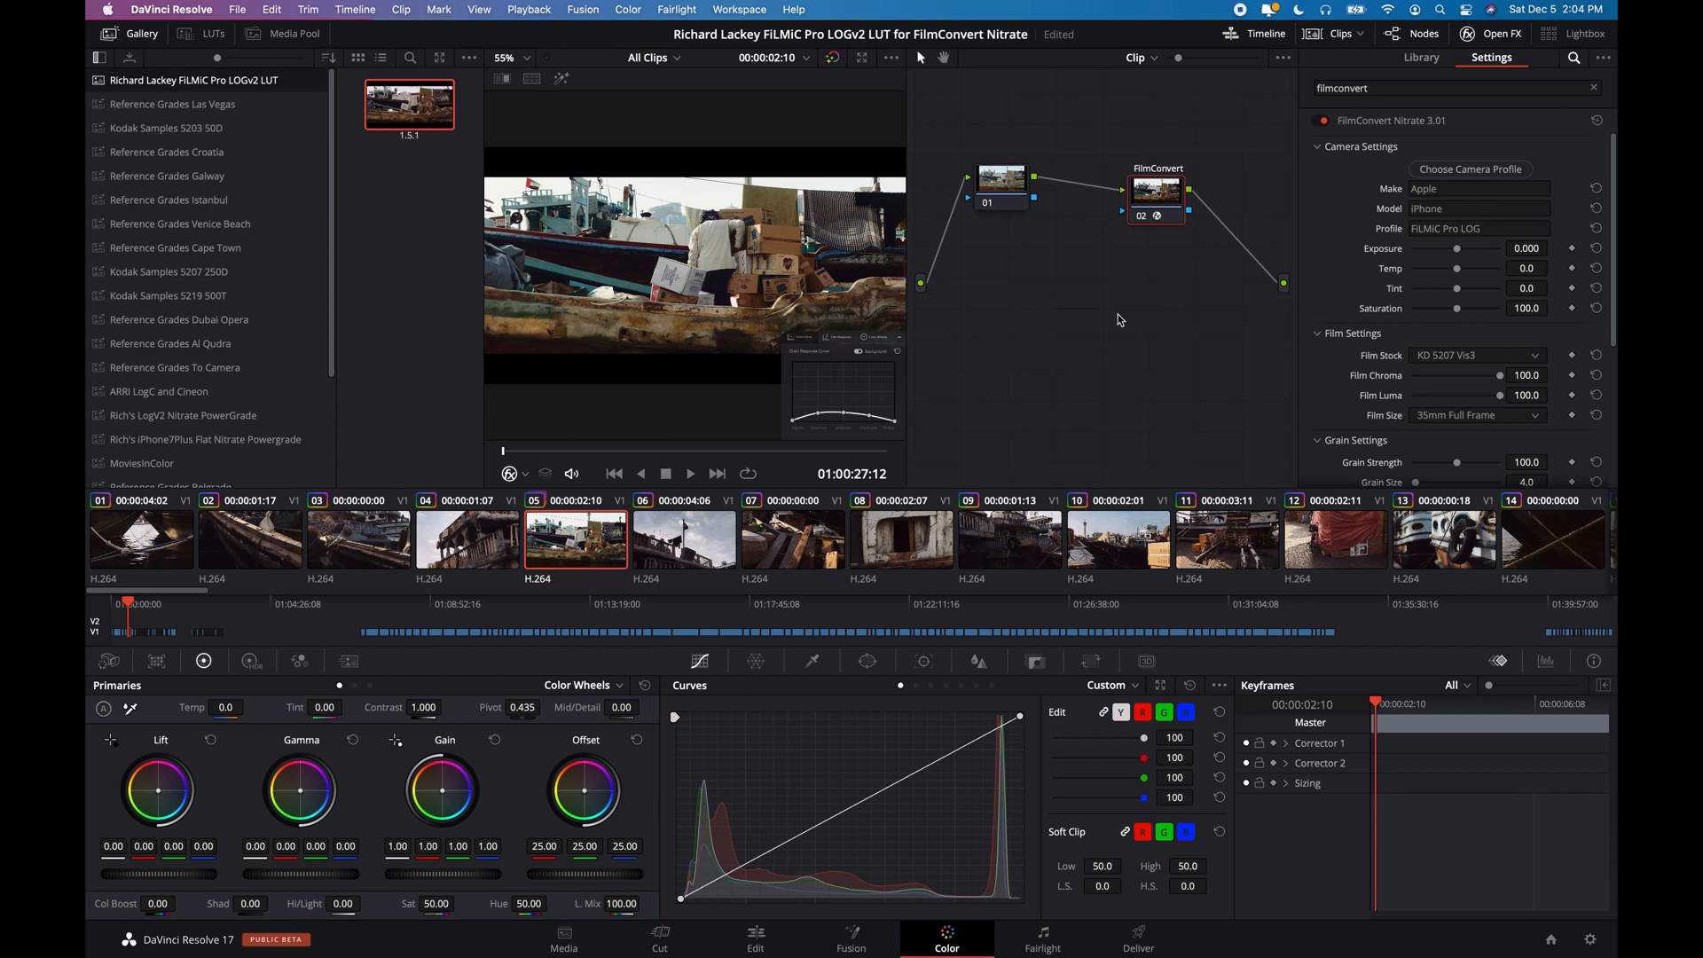
Step: Return to the three-node Rich LUT + FilmConvert Arri LogC grade version and select its nodes
left_click(1419, 58)
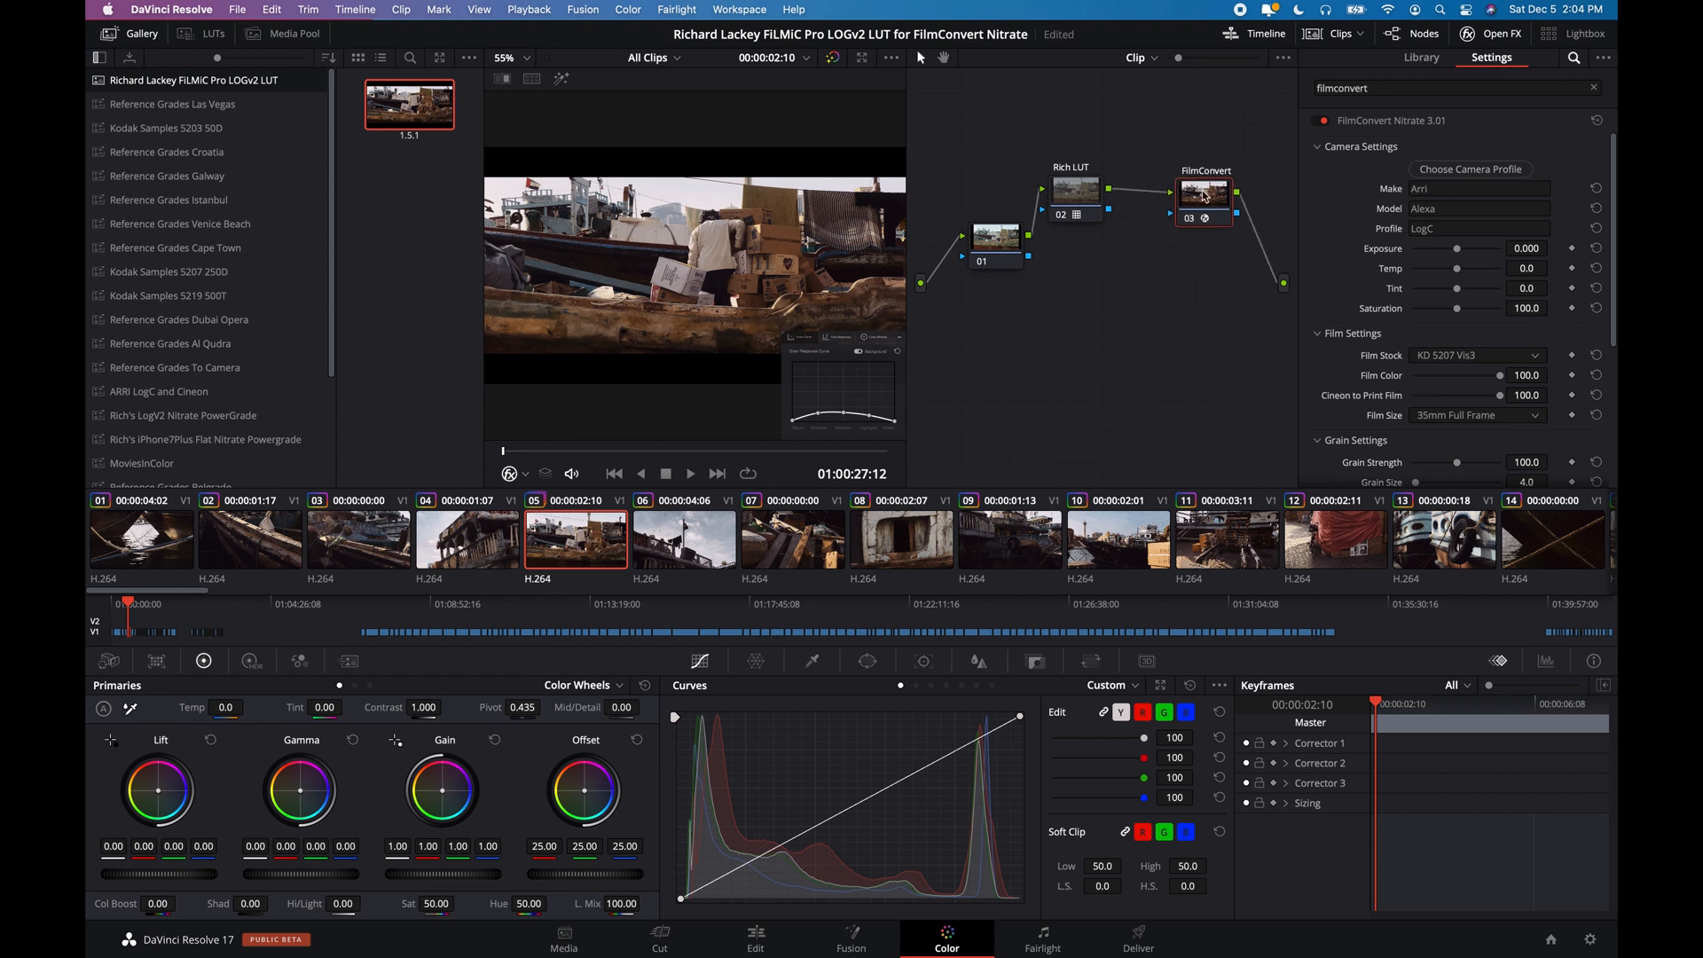
left_click(1419, 58)
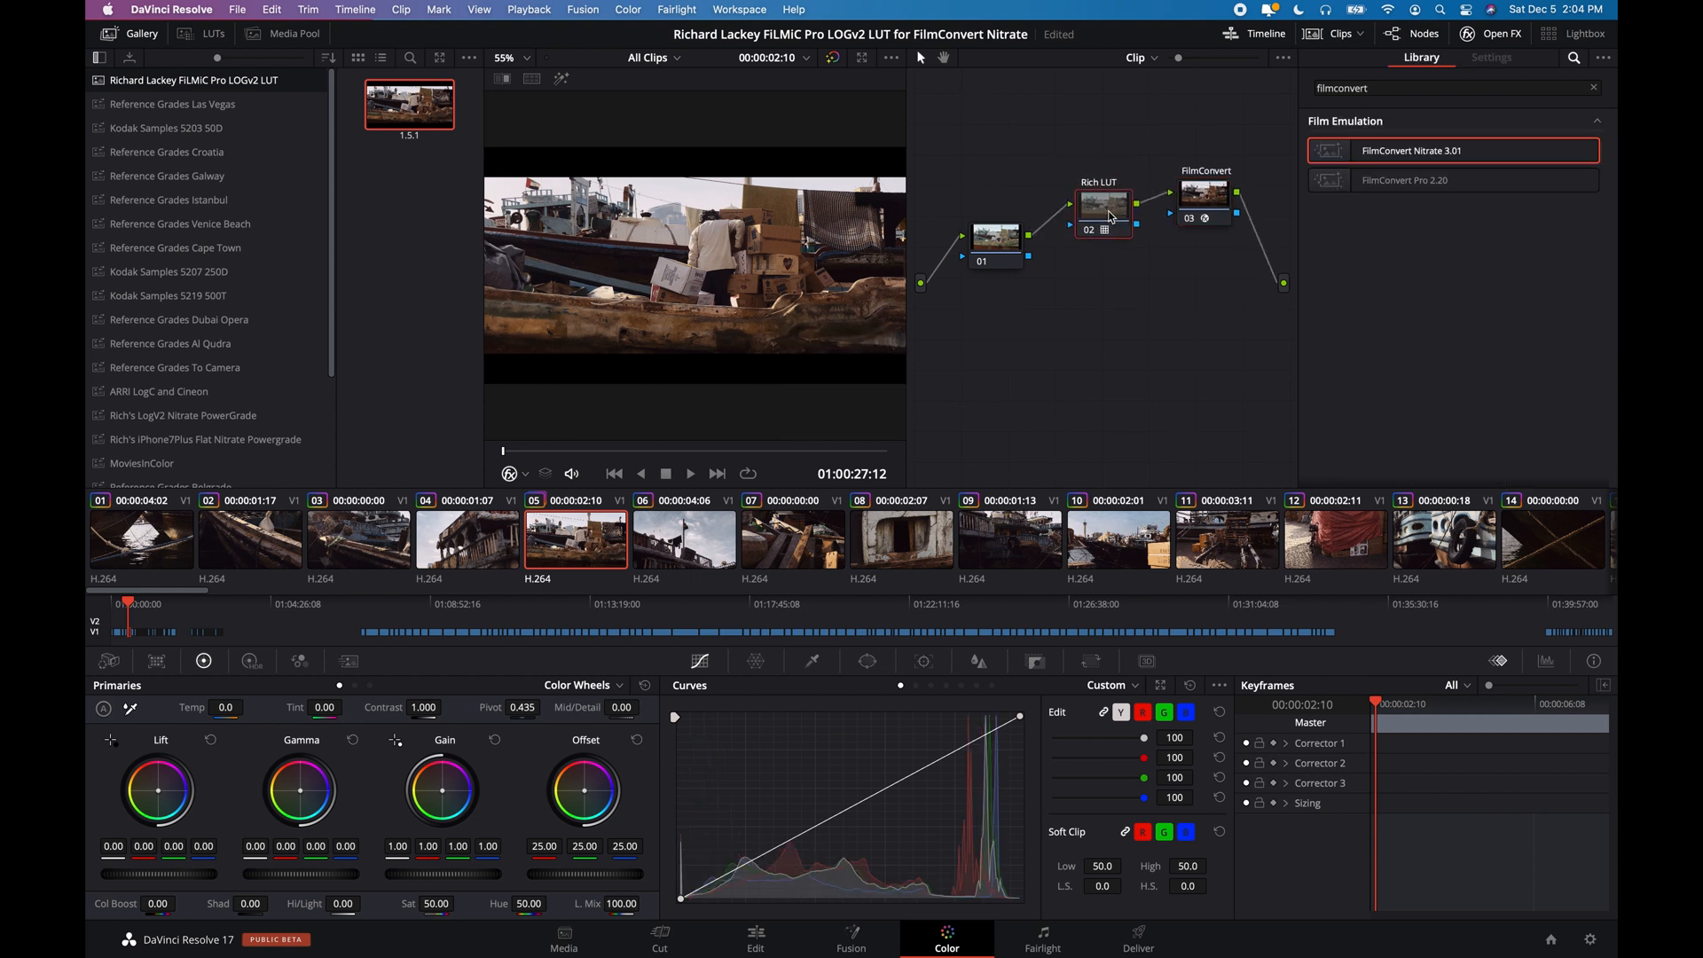
left_click(1490, 58)
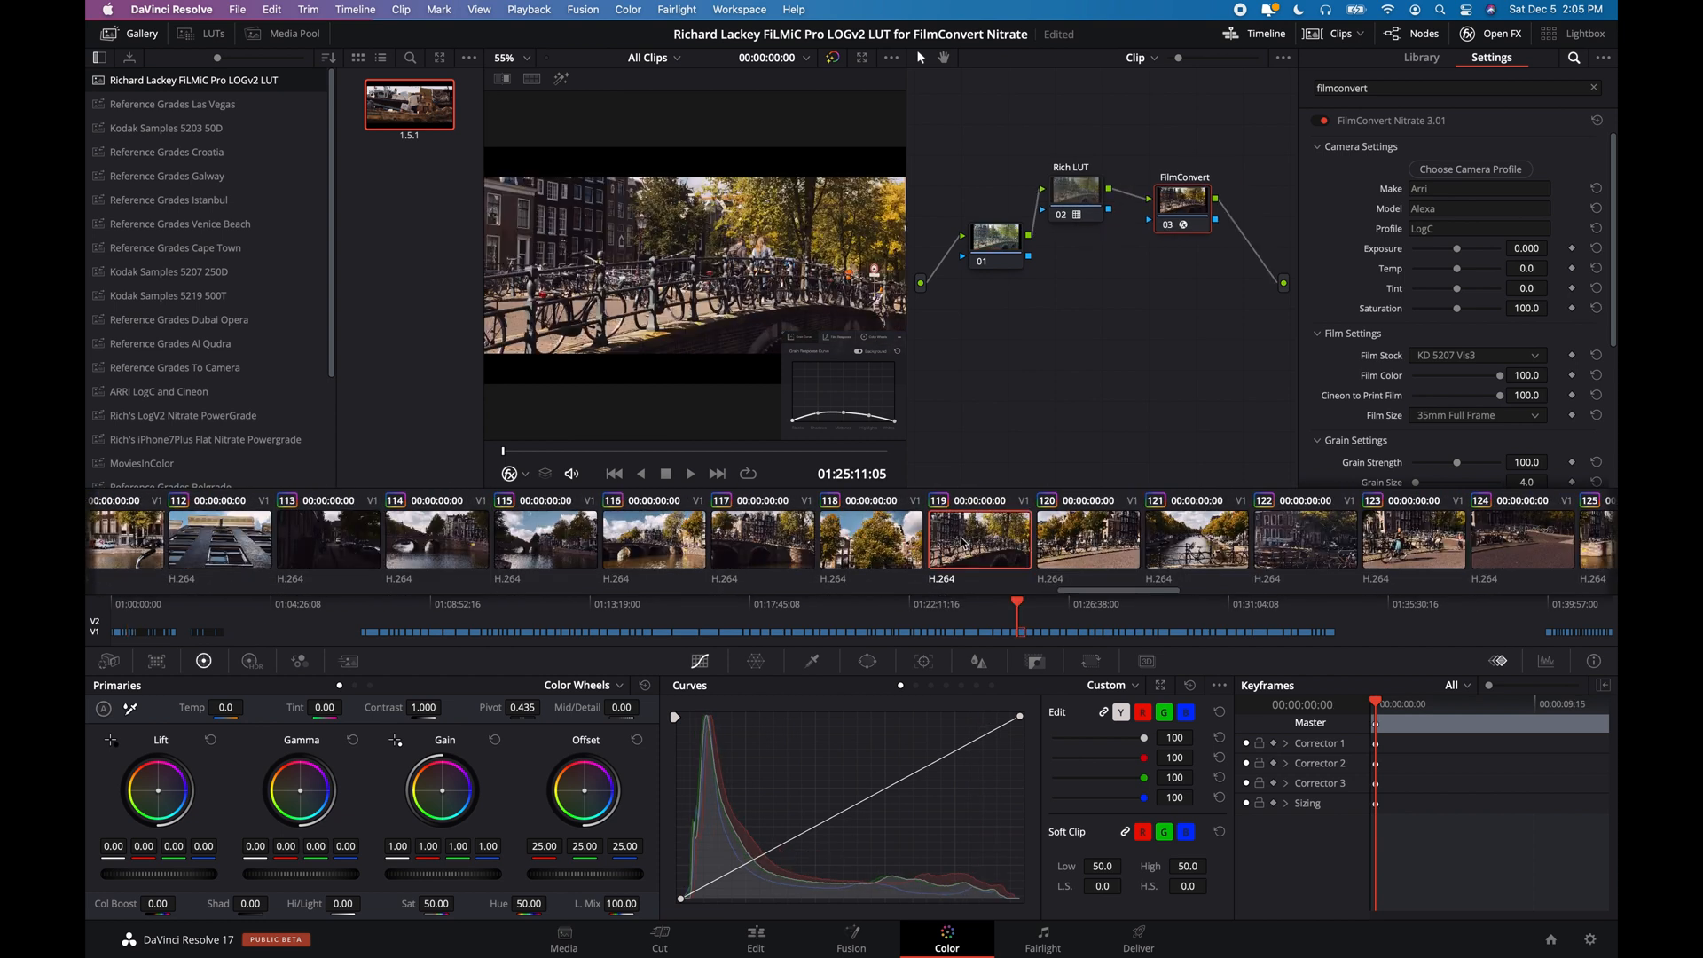
Step: Step through bridge clips 117–119 and show the Kodak Samples 5207 250D stills album in the gallery
left_click(763, 540)
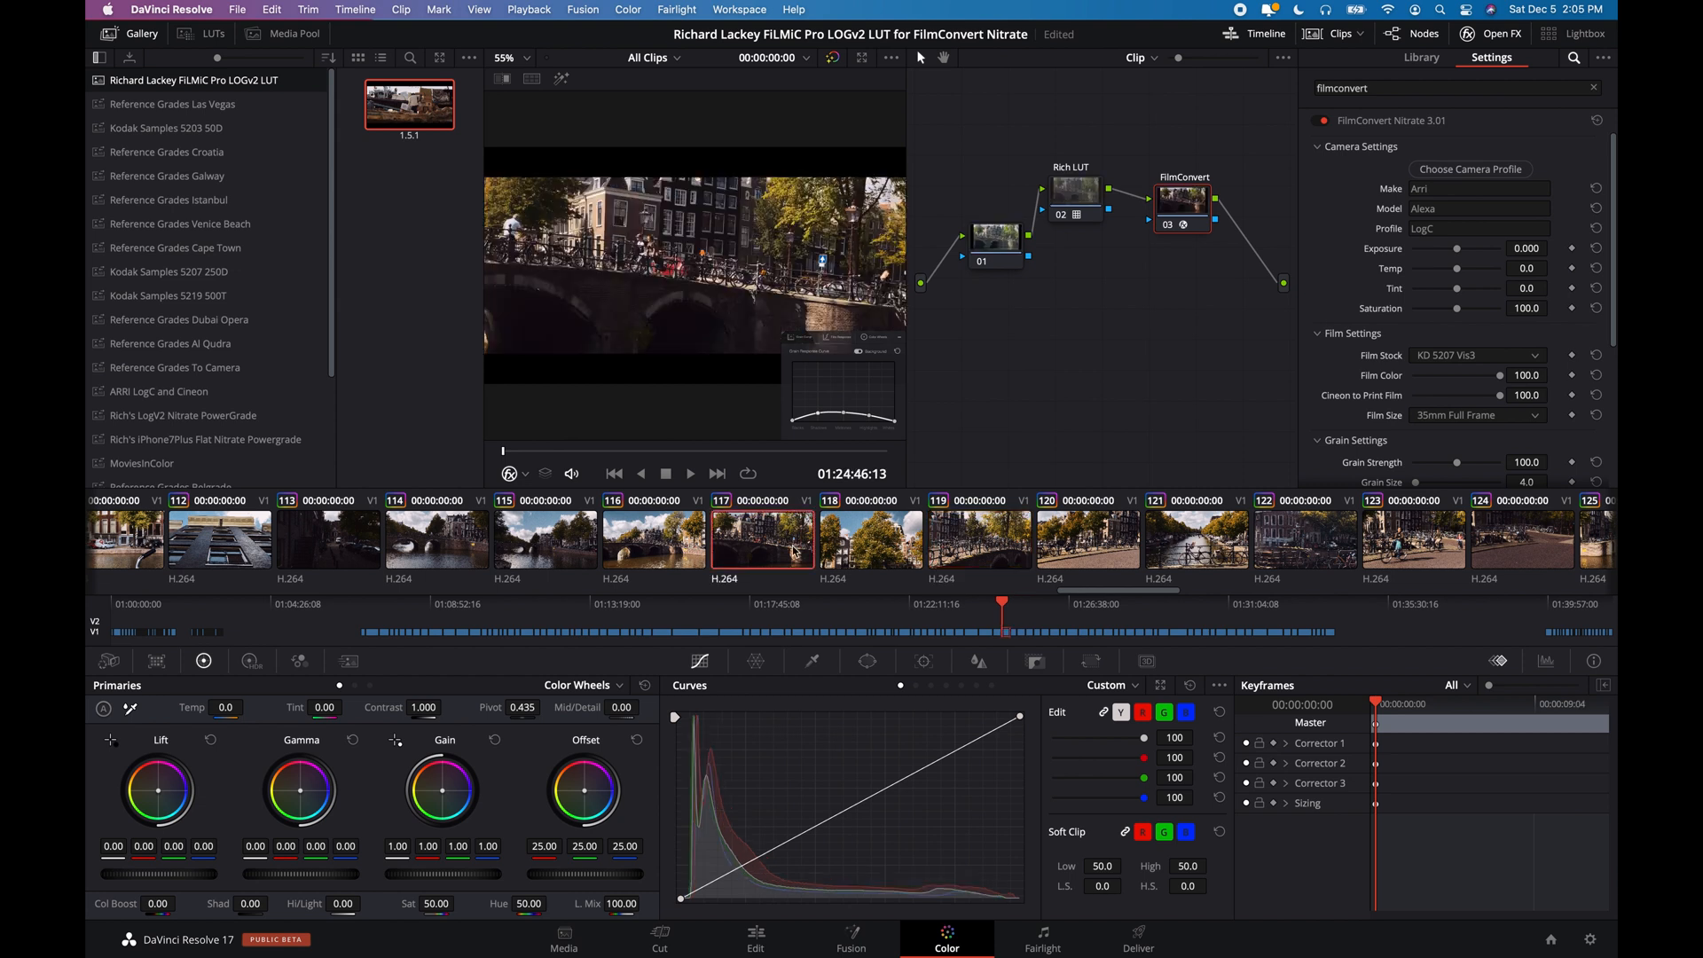
left_click(871, 541)
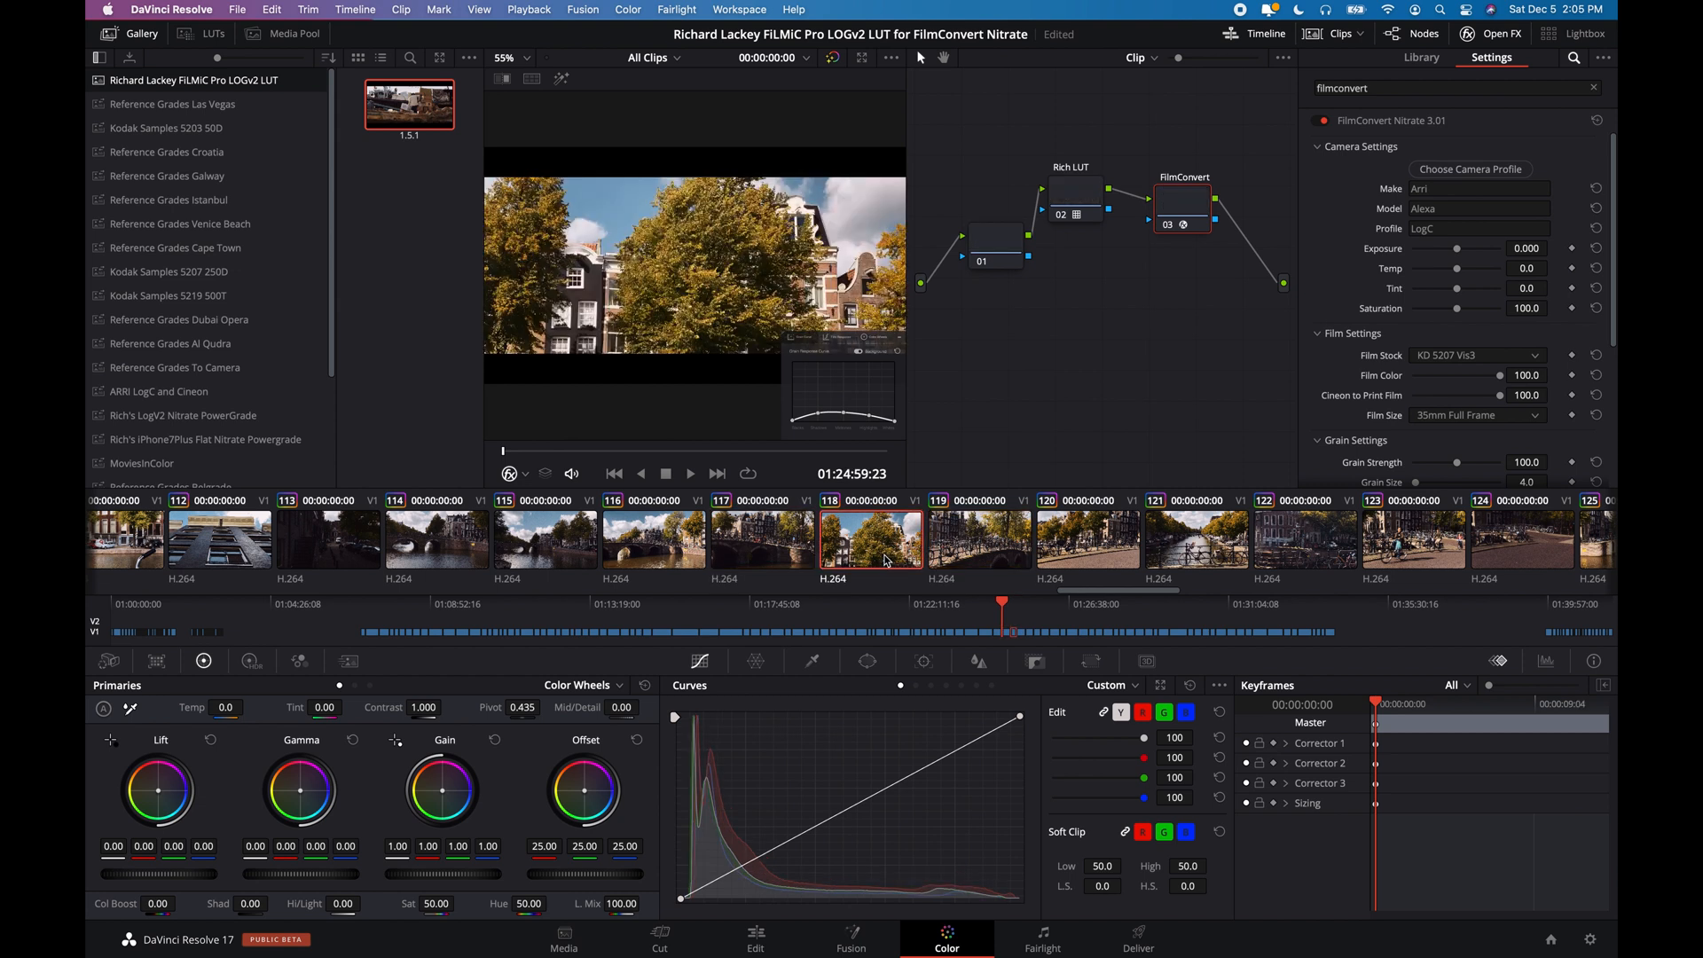
left_click(978, 537)
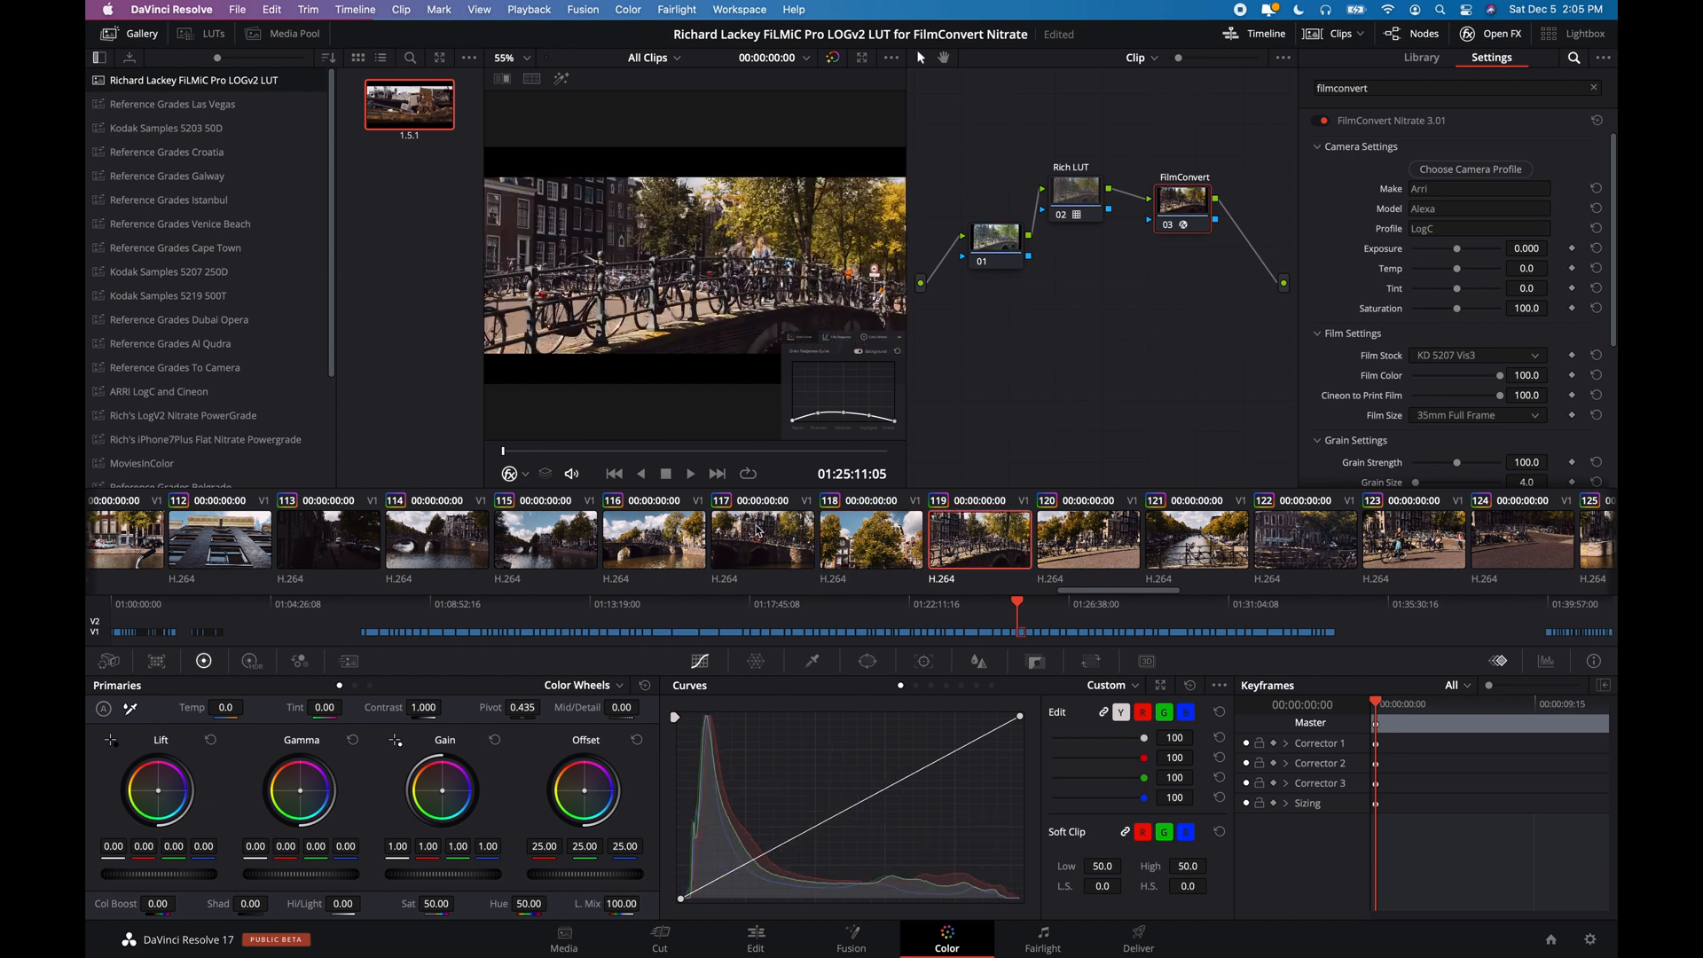
left_click(174, 270)
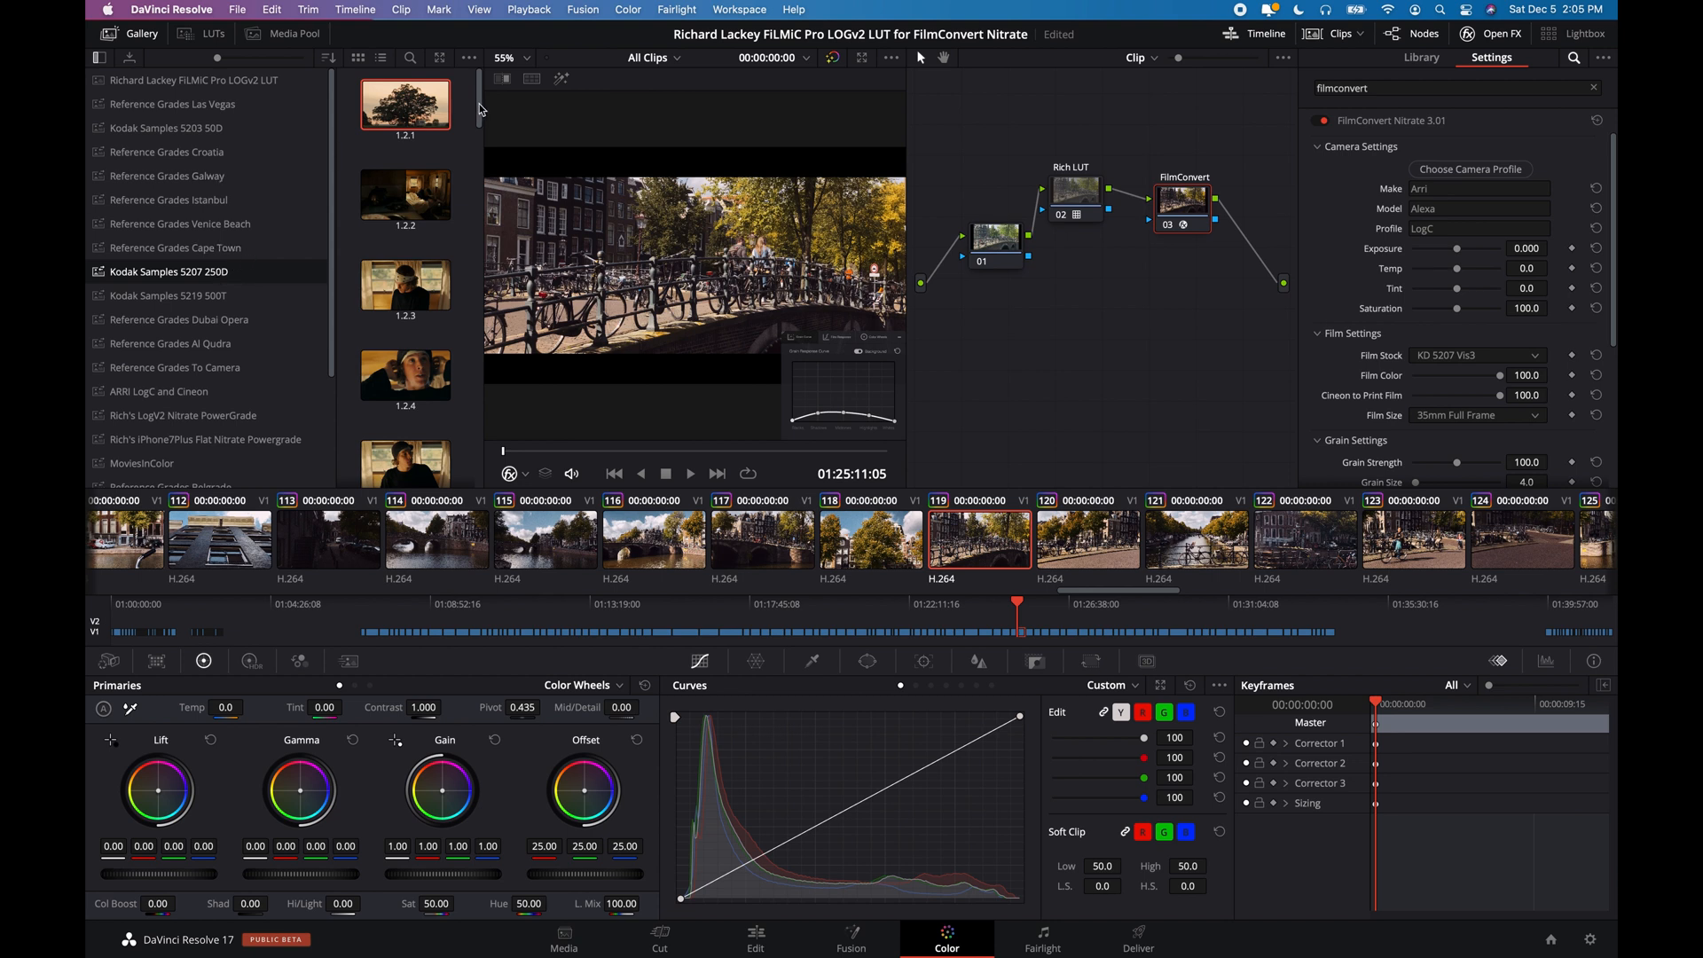
scroll("down", 3)
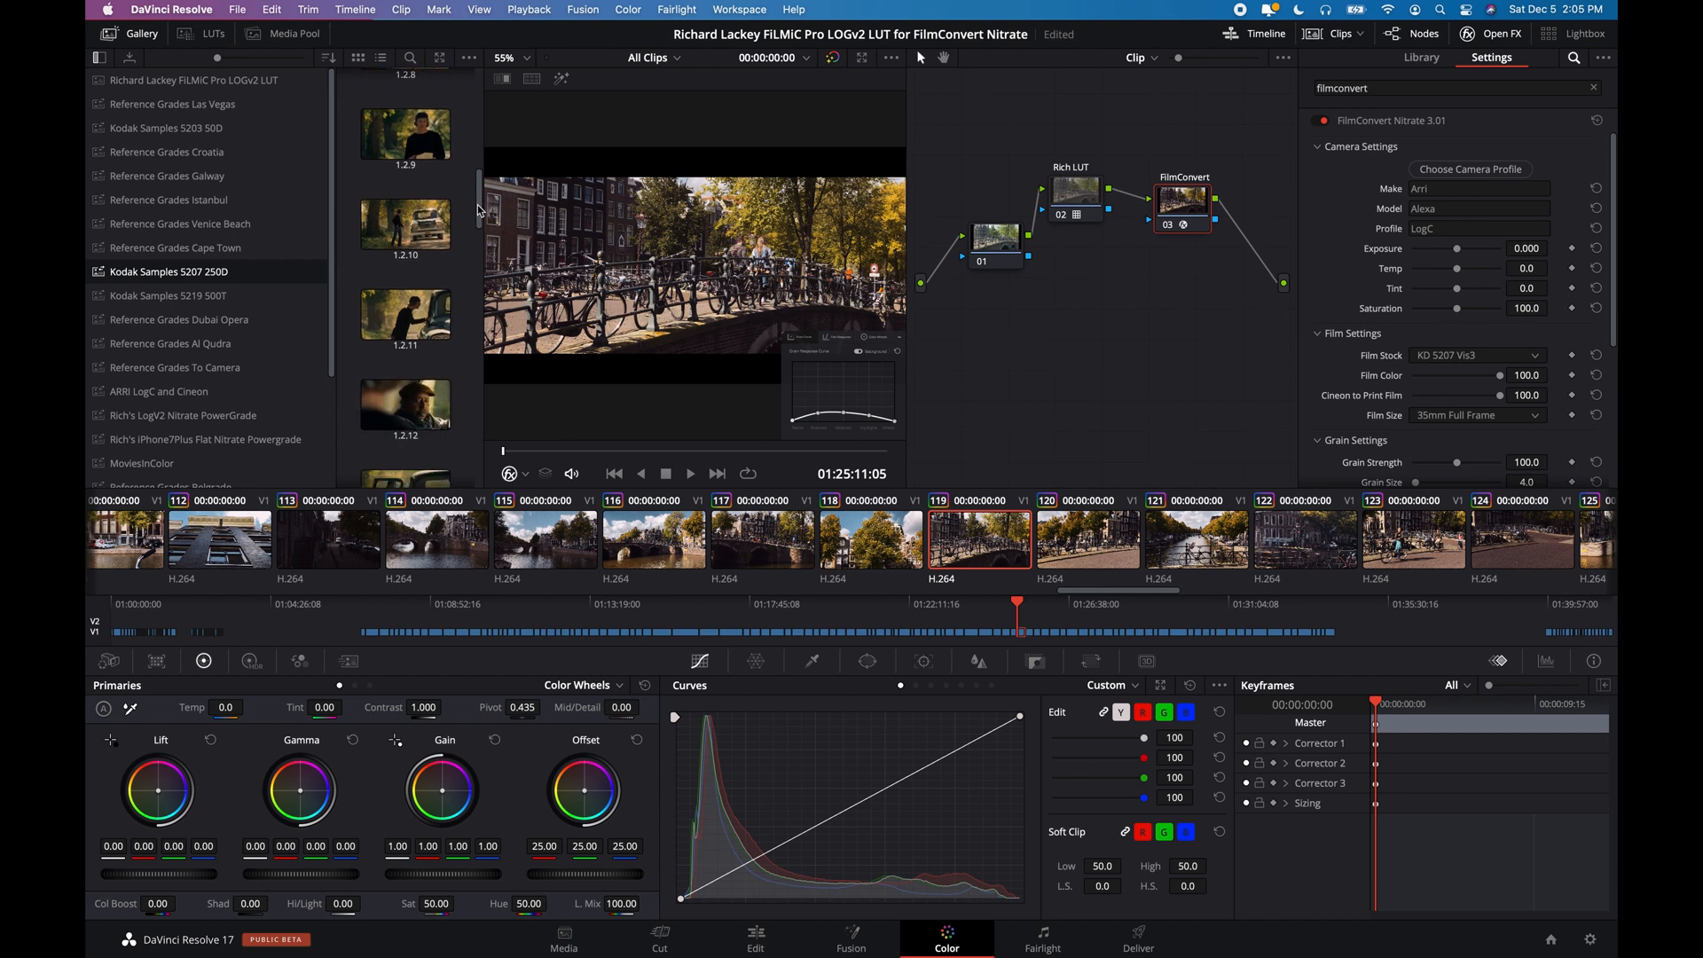
scroll("down", 3)
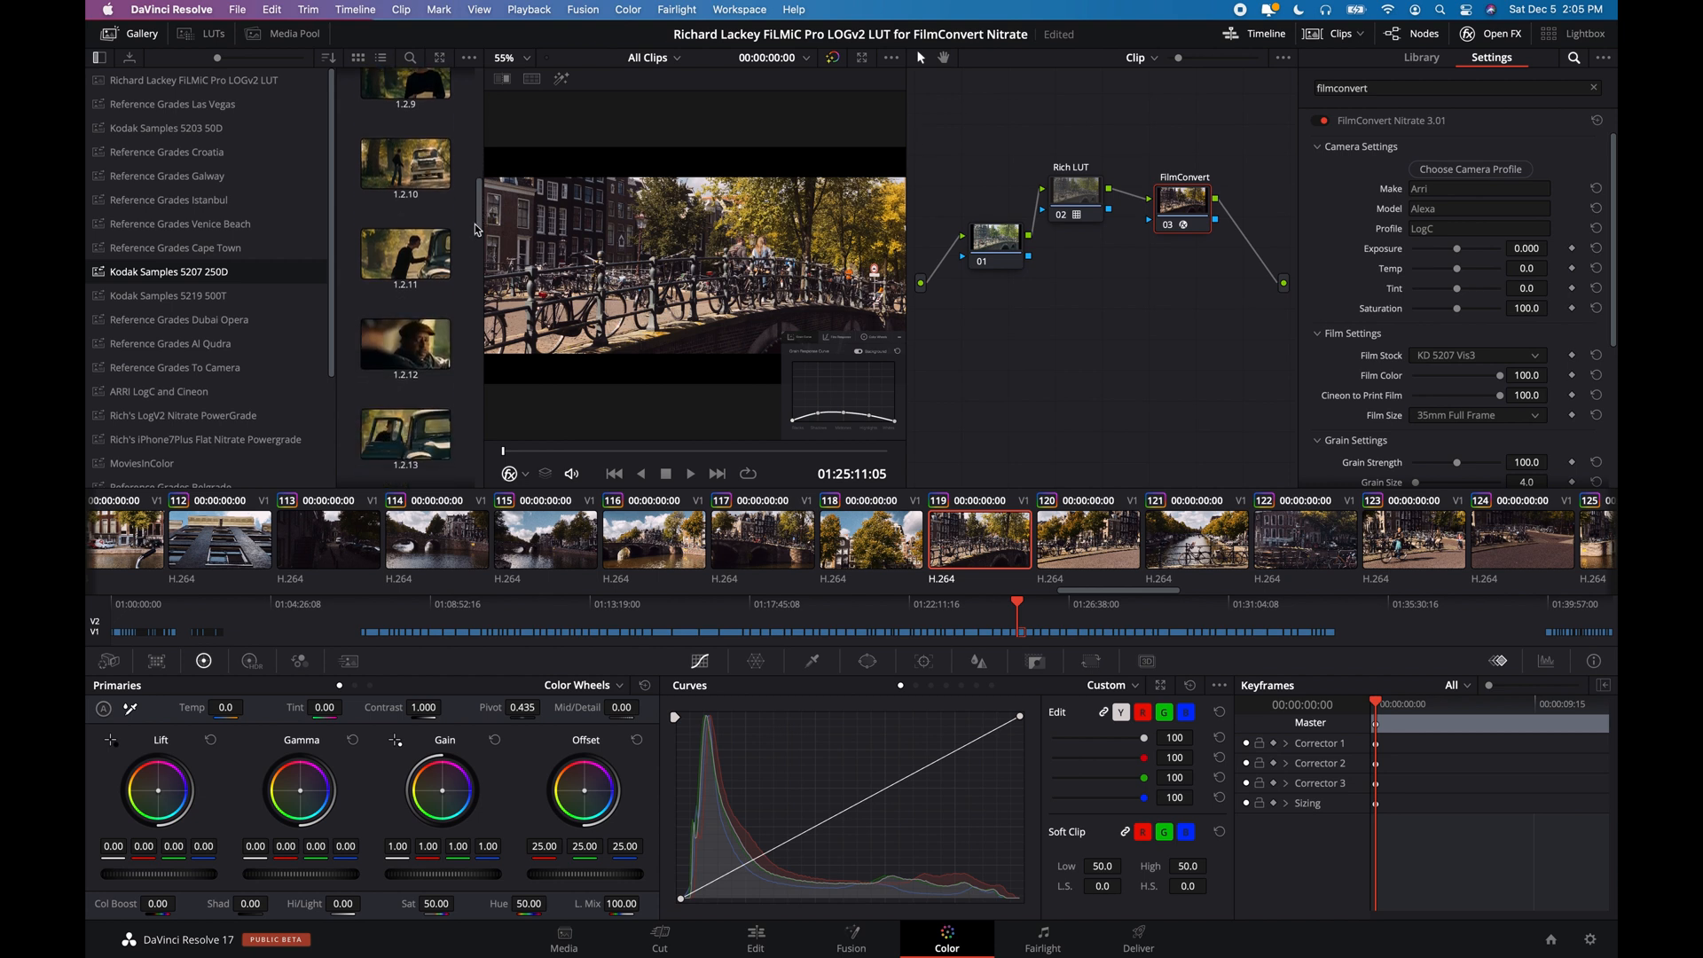
scroll("down", 3)
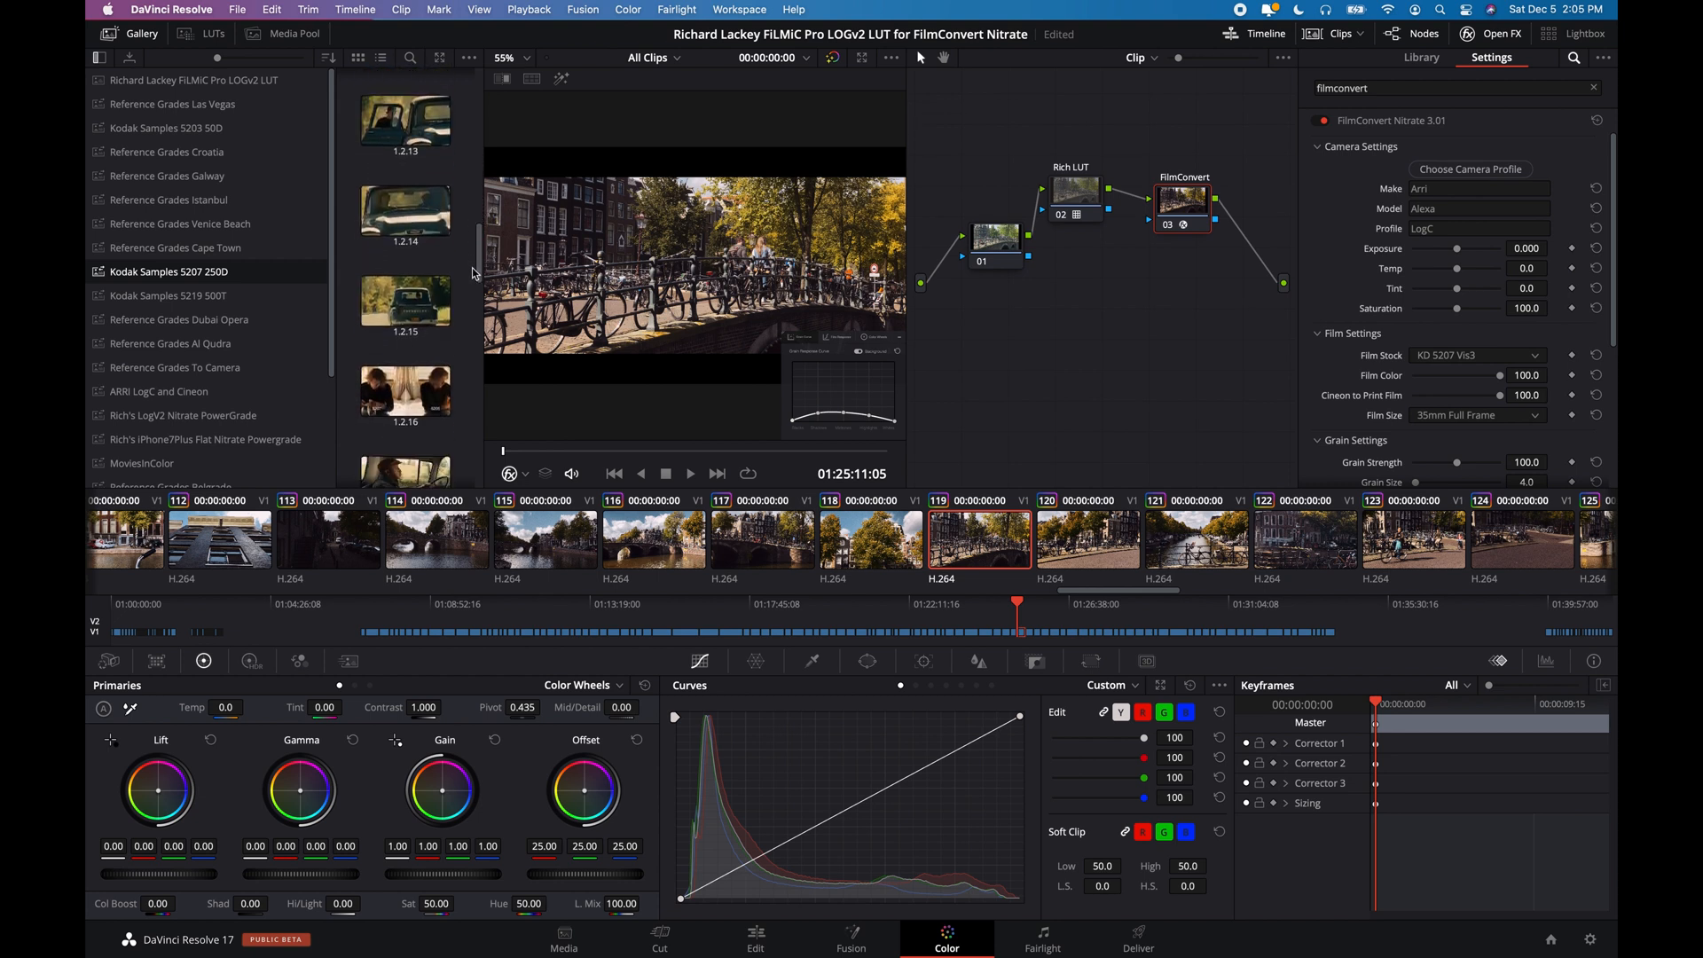
scroll("down", 3)
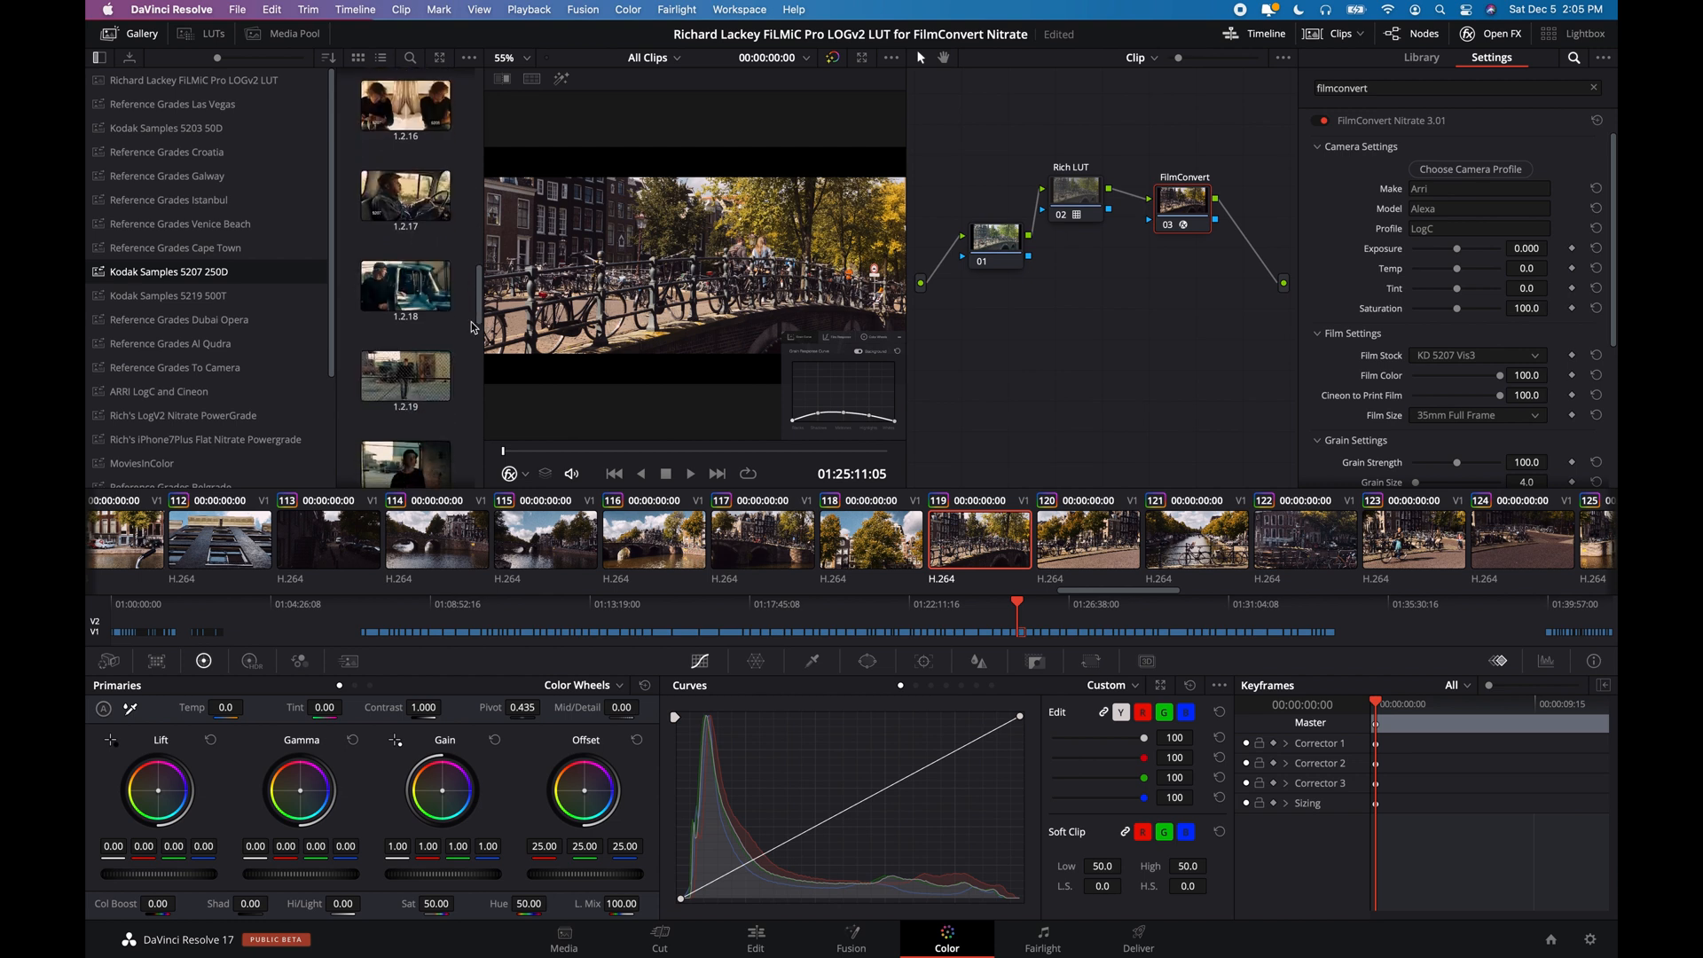
scroll("down", 3)
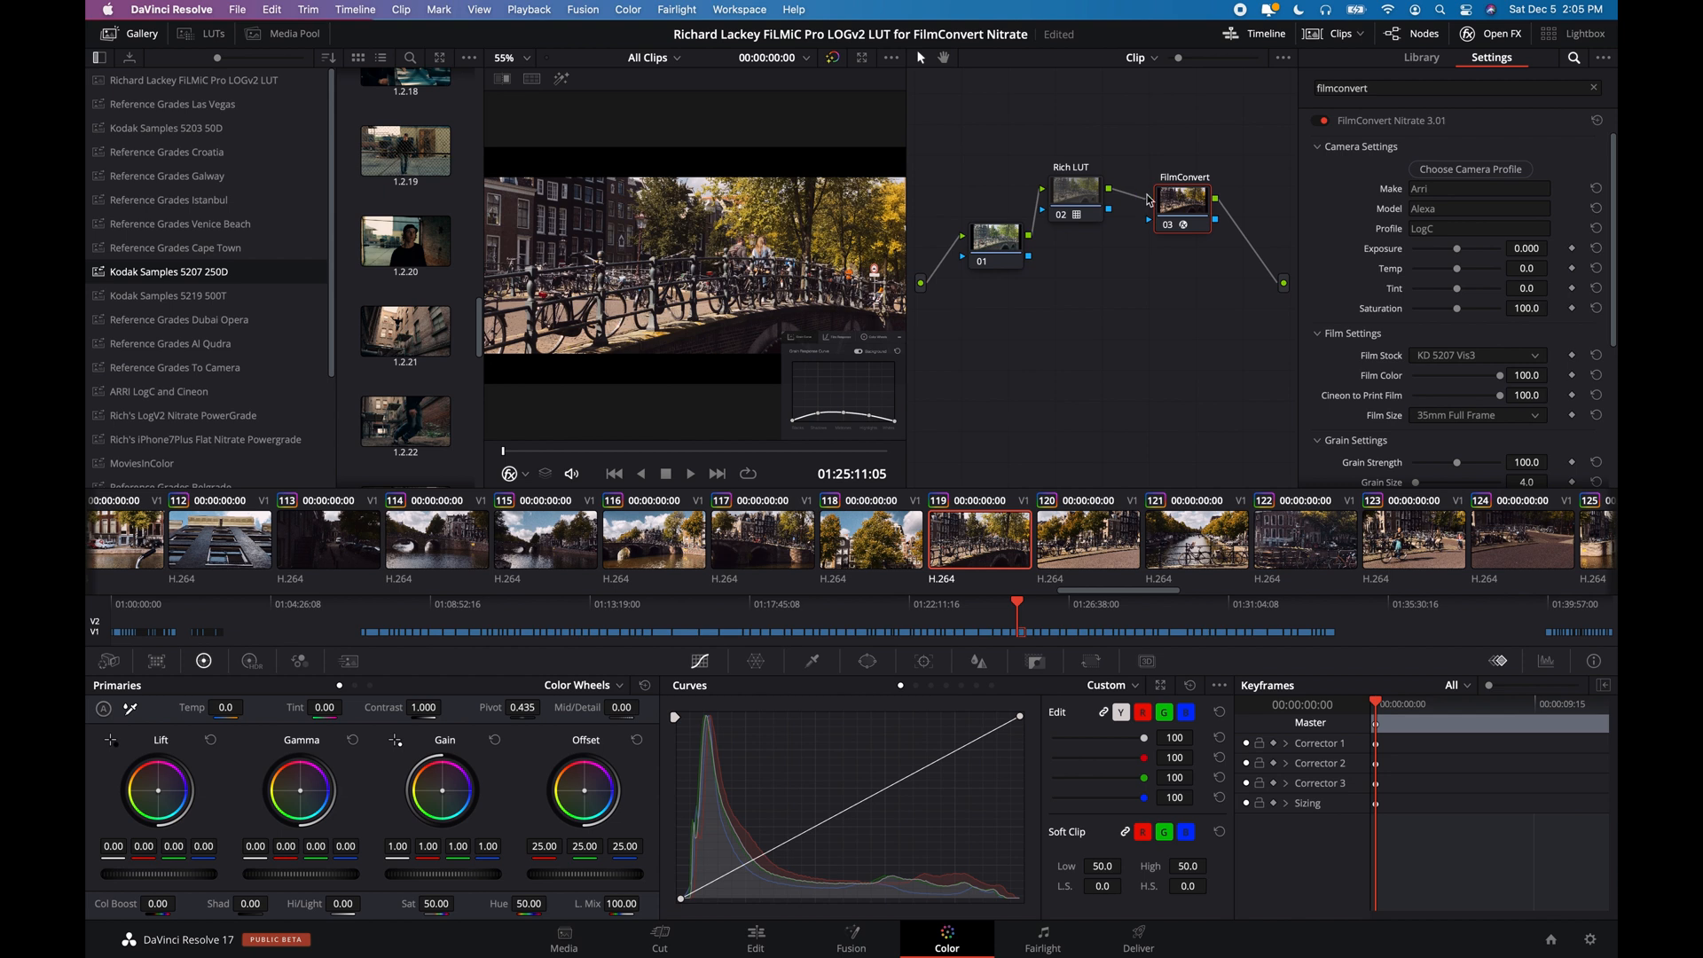
mouse_move(1482, 366)
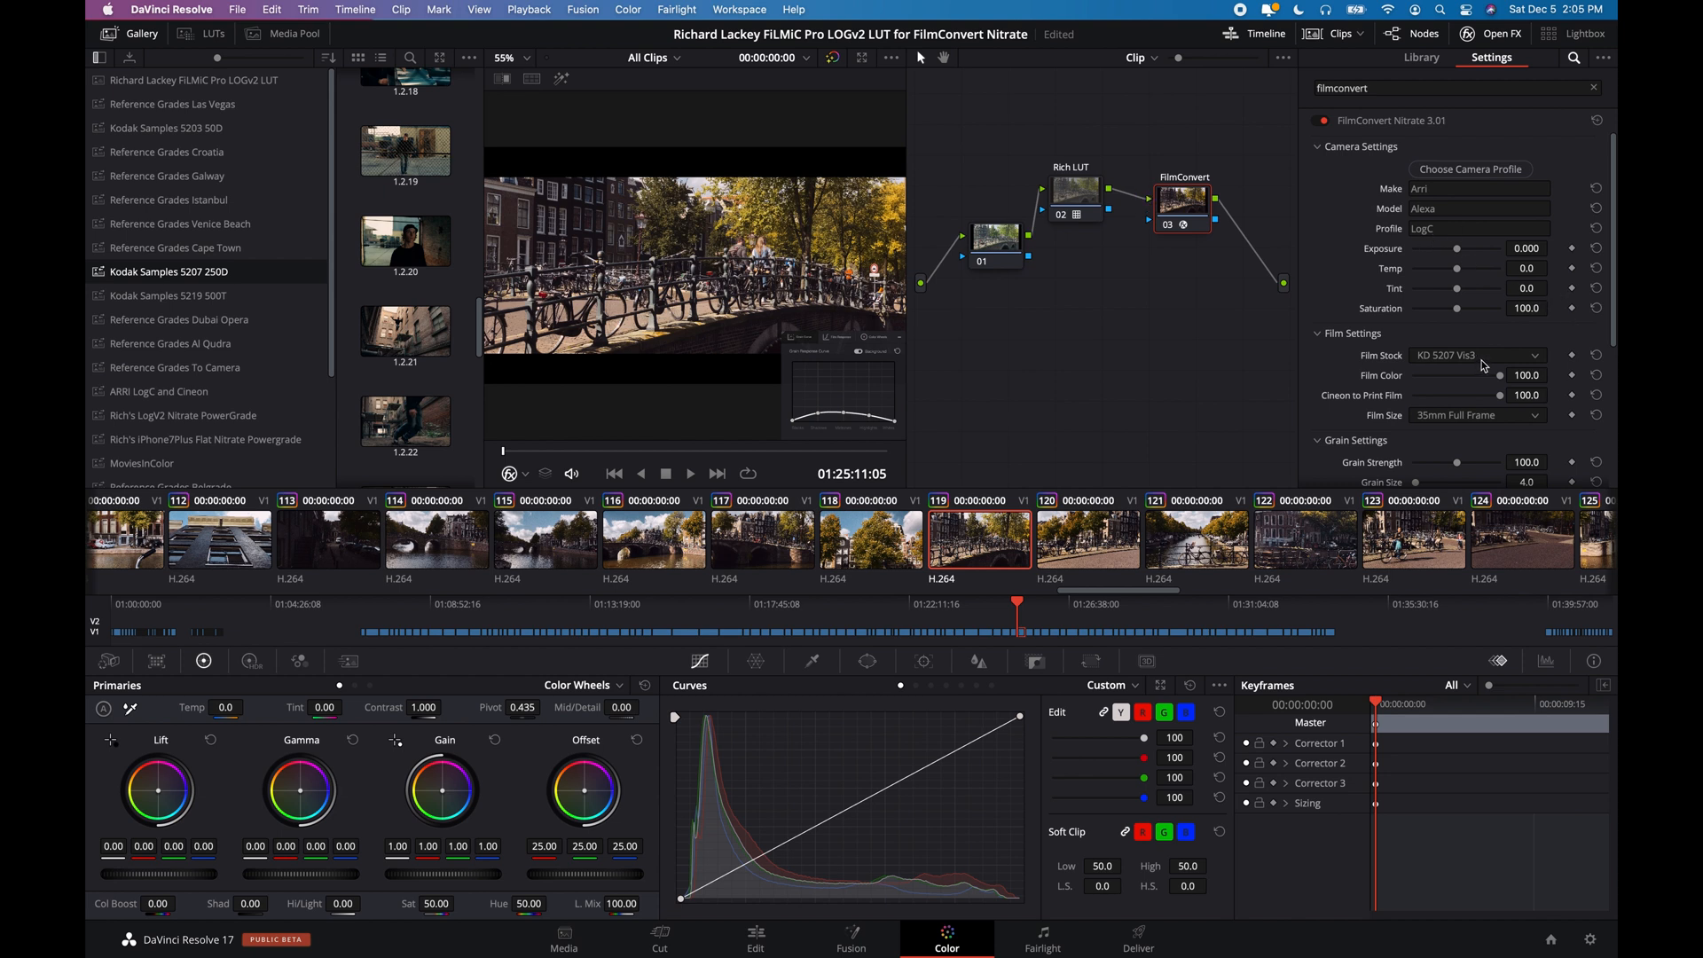
left_click(1474, 355)
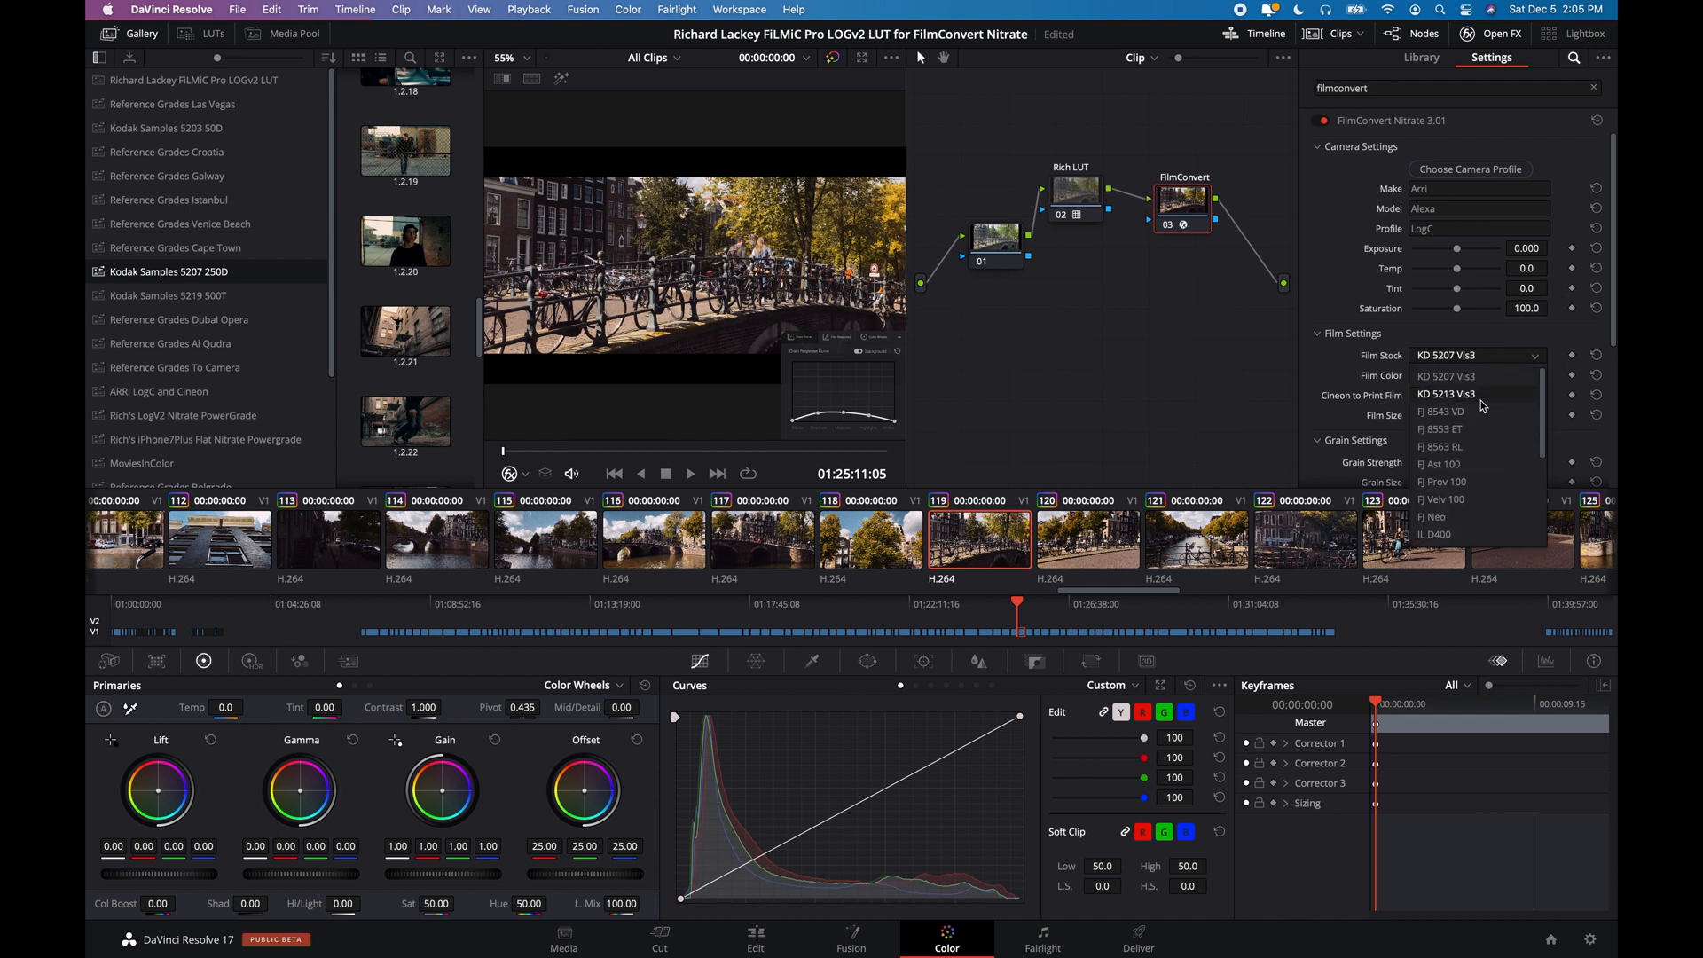
mouse_move(1472, 393)
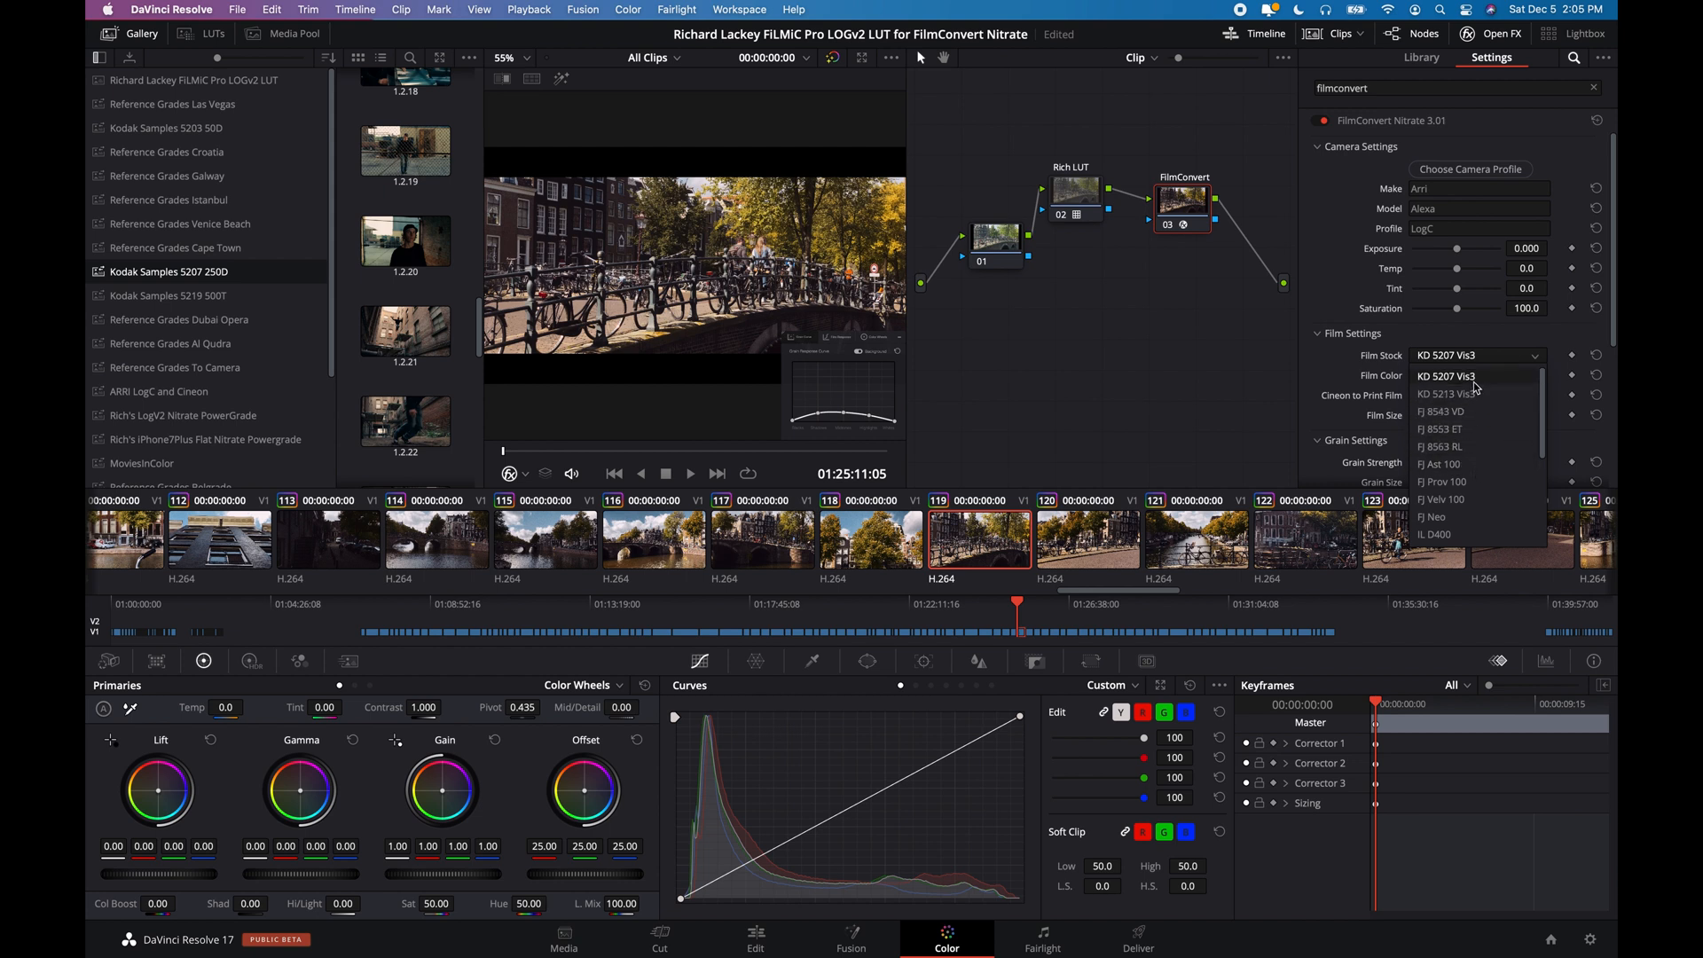
left_click(1444, 393)
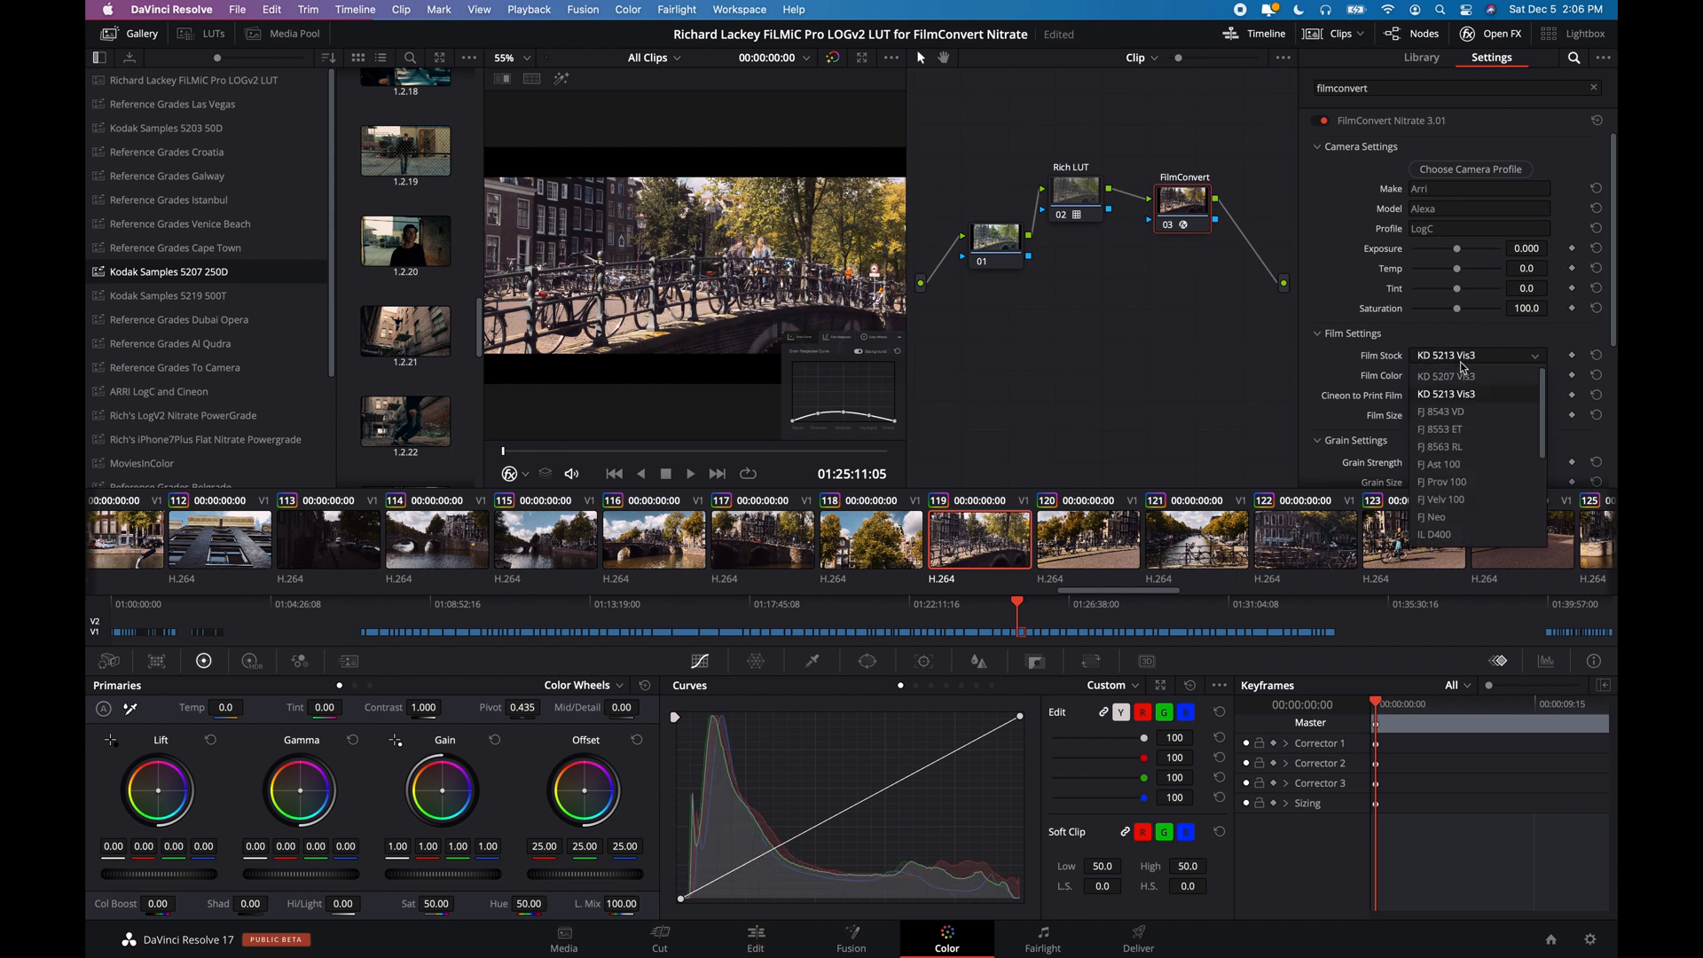
left_click(1441, 376)
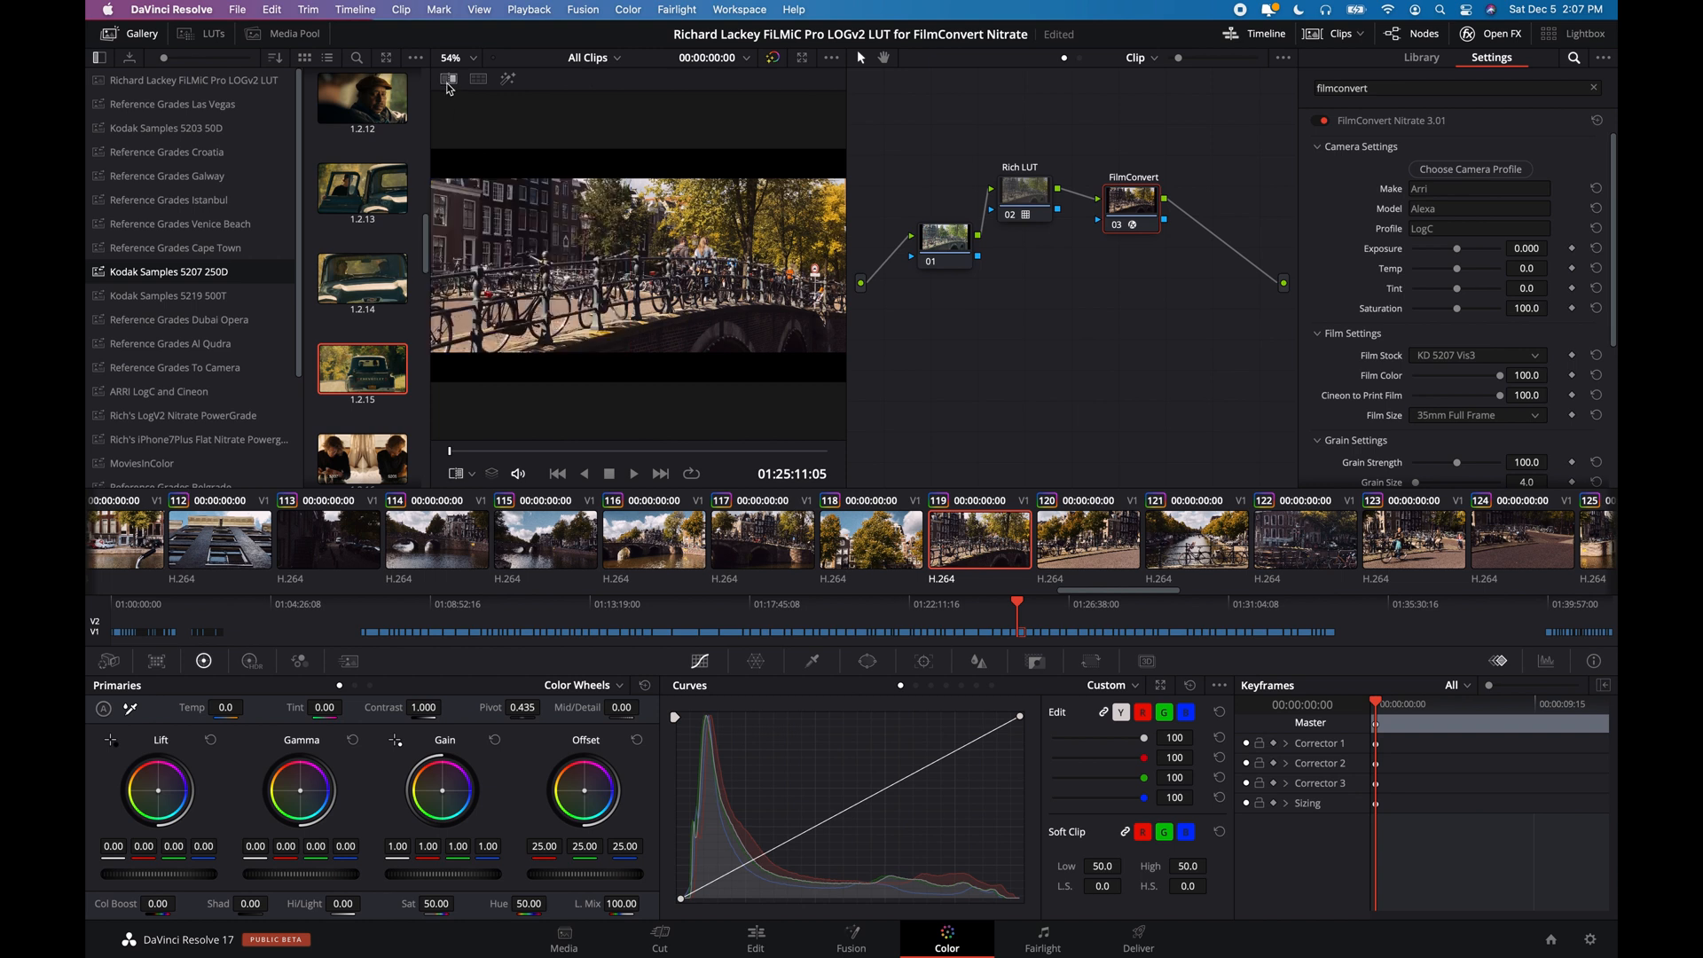
scroll("right", 3)
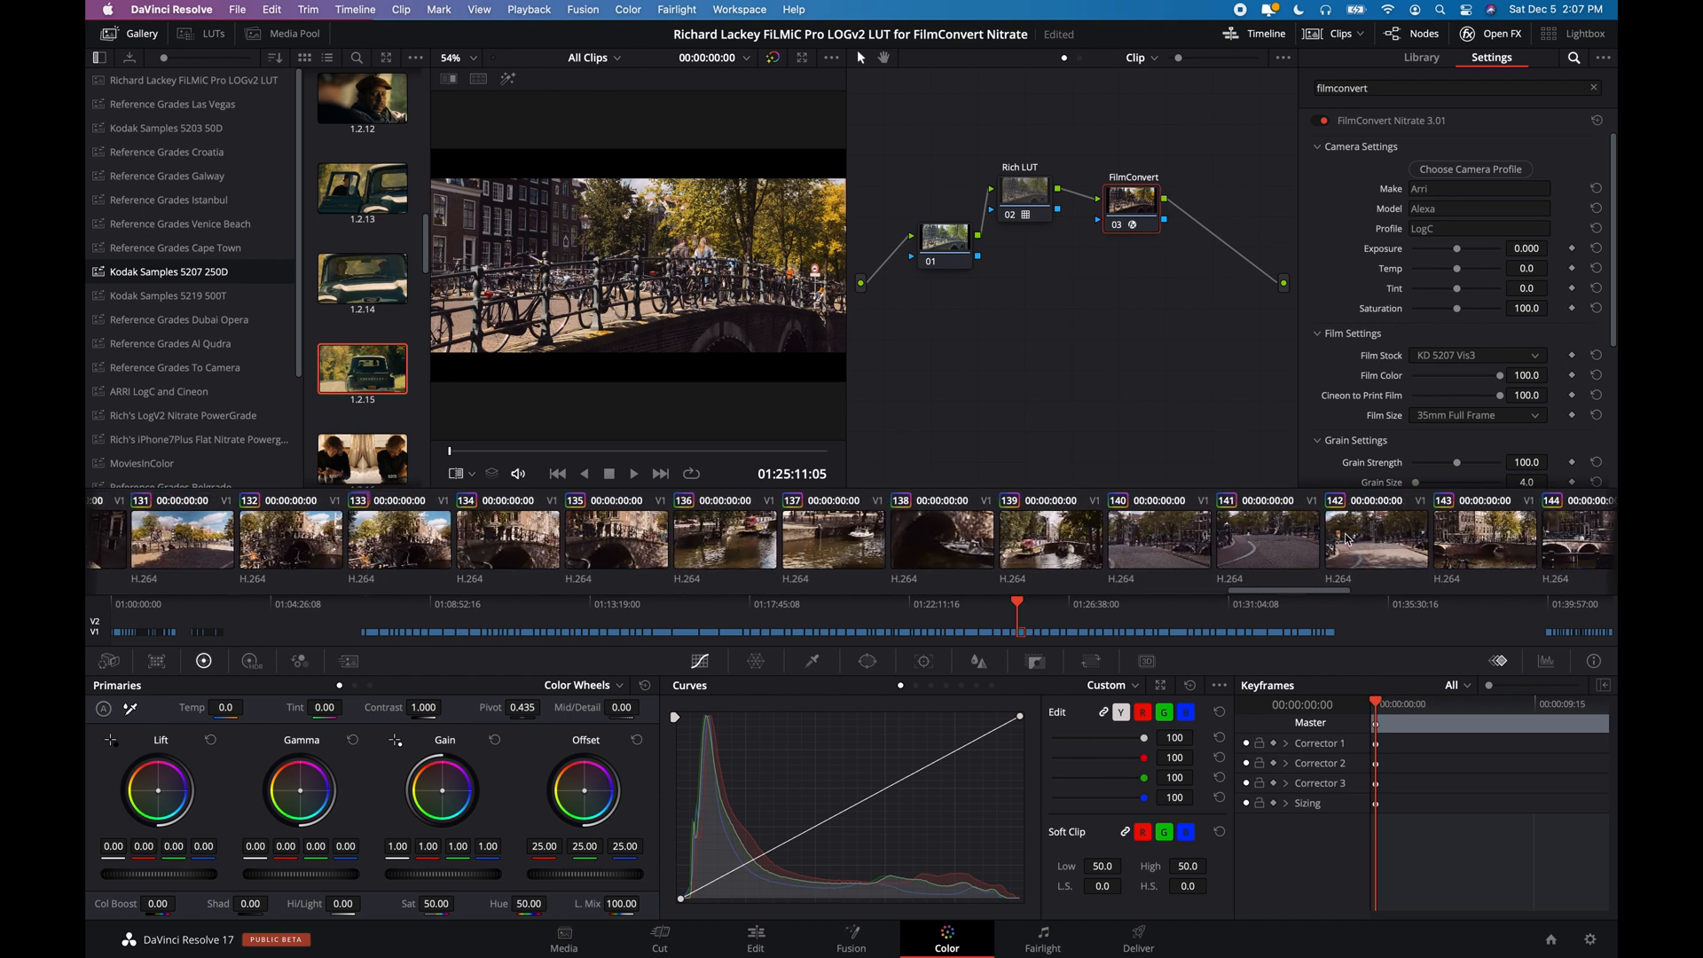
Step: Wipe-compare canal bridge clip 143 against Kodak still 1.2.23, then turn the wipe off
left_click(1484, 537)
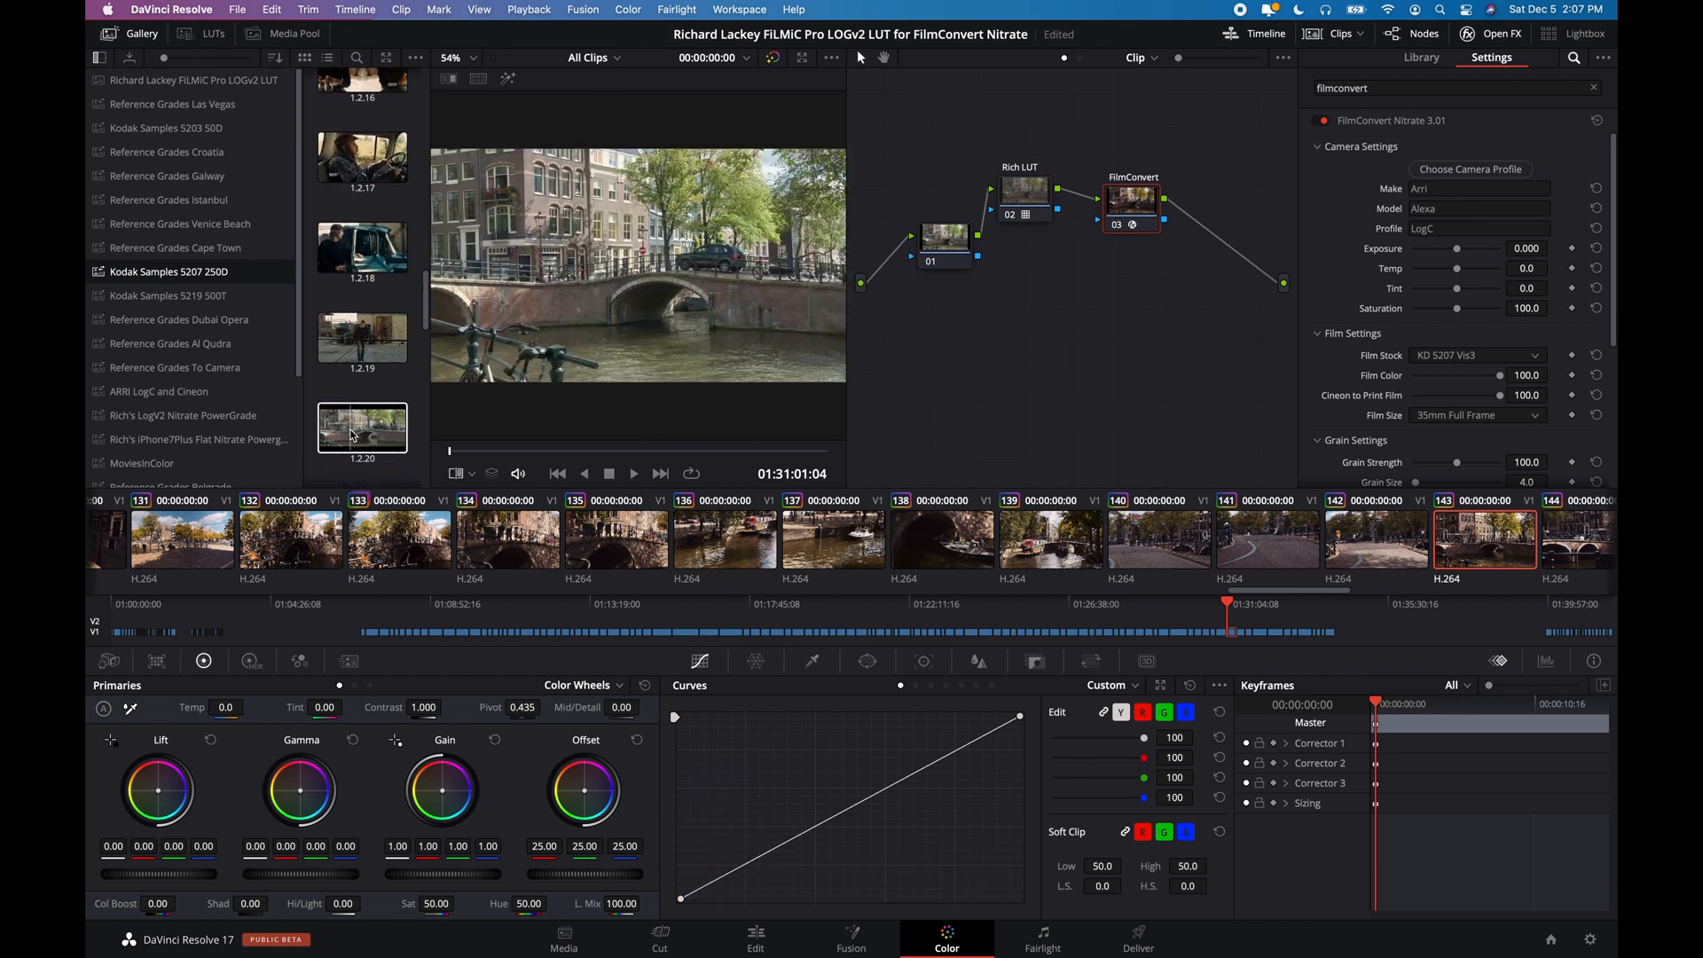
scroll("down", 3)
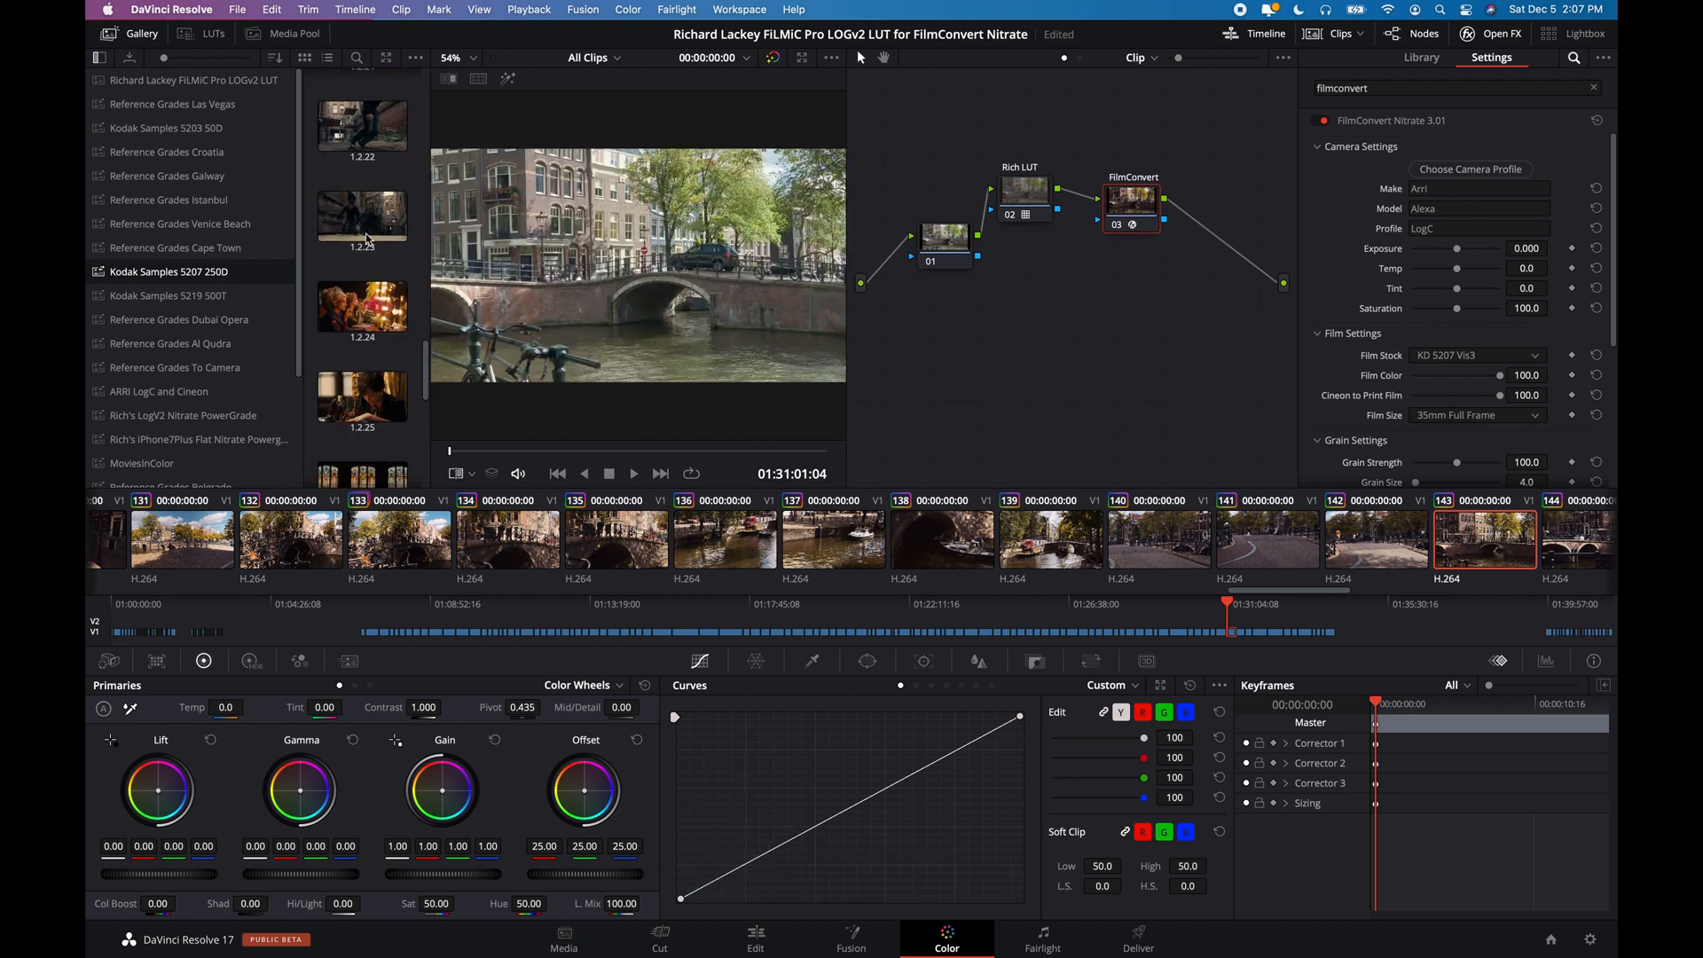
left_click(362, 212)
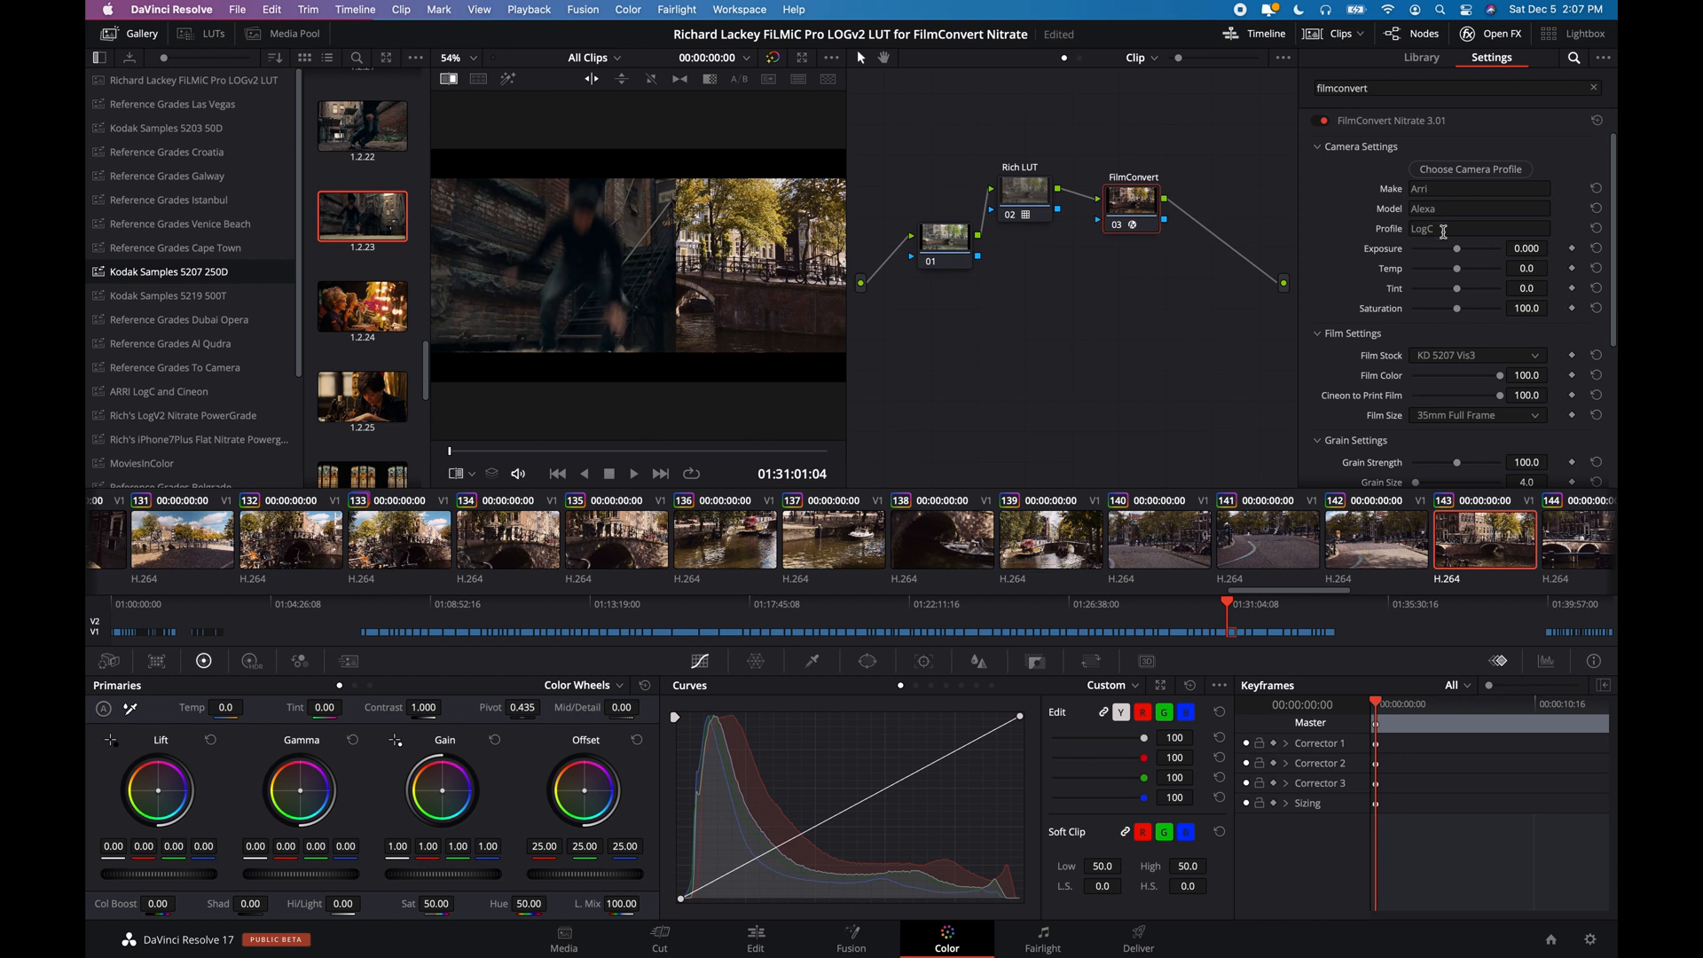
mouse_move(674, 282)
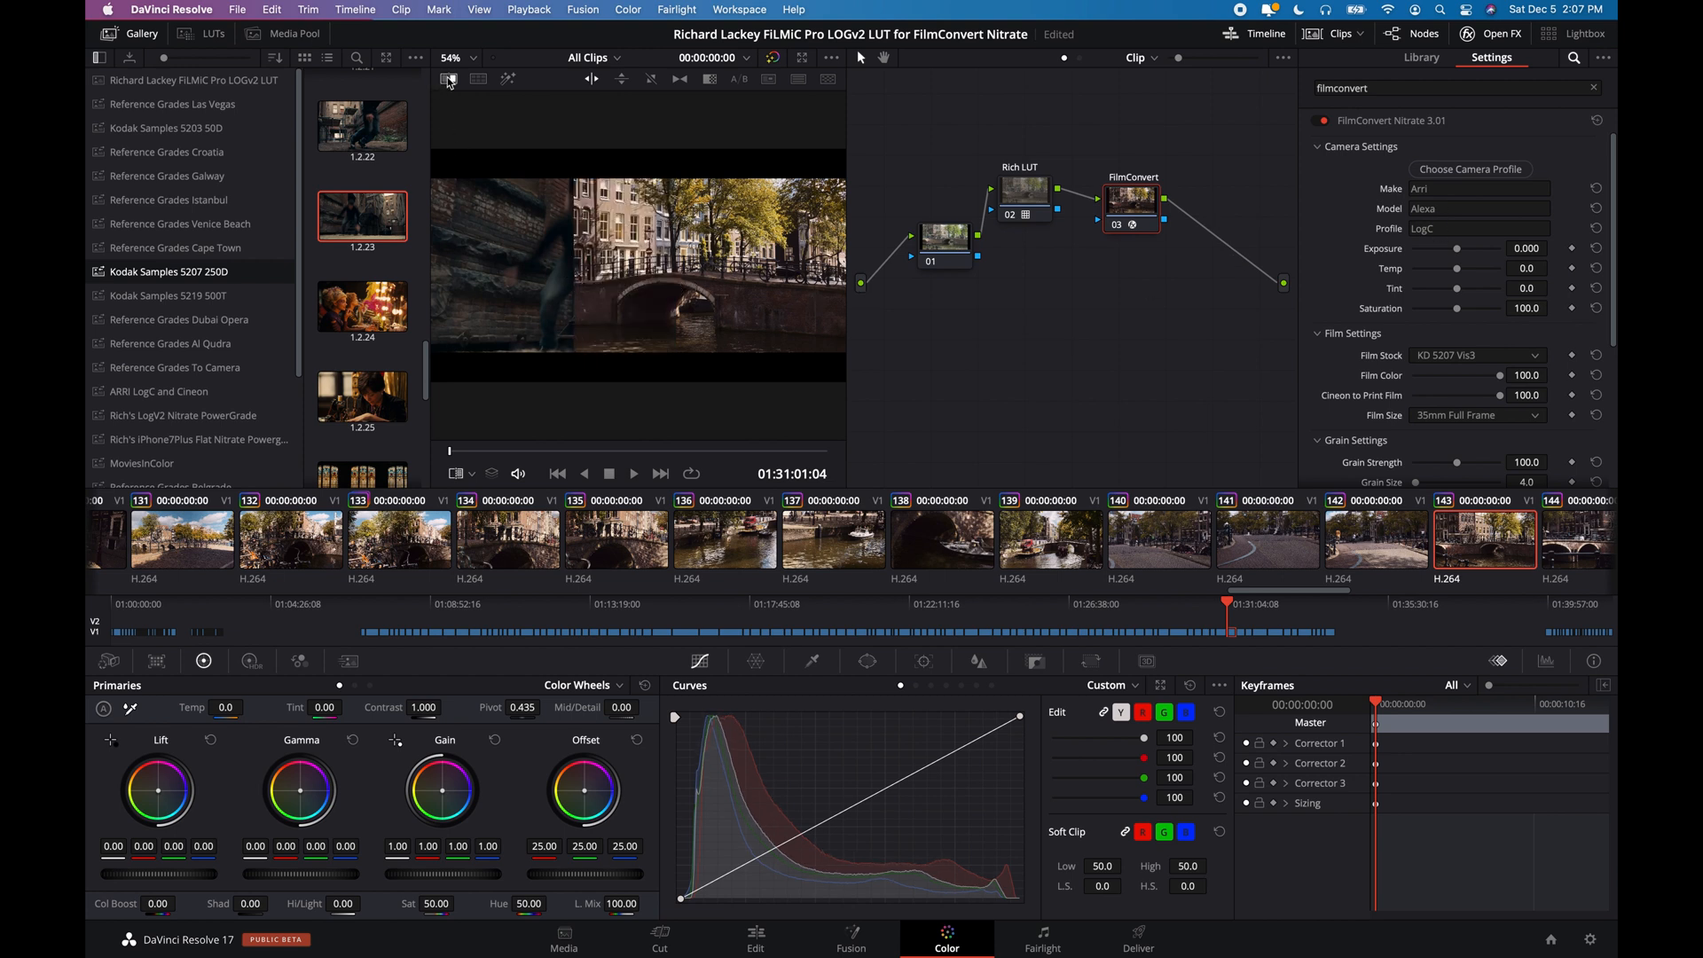
left_click(447, 78)
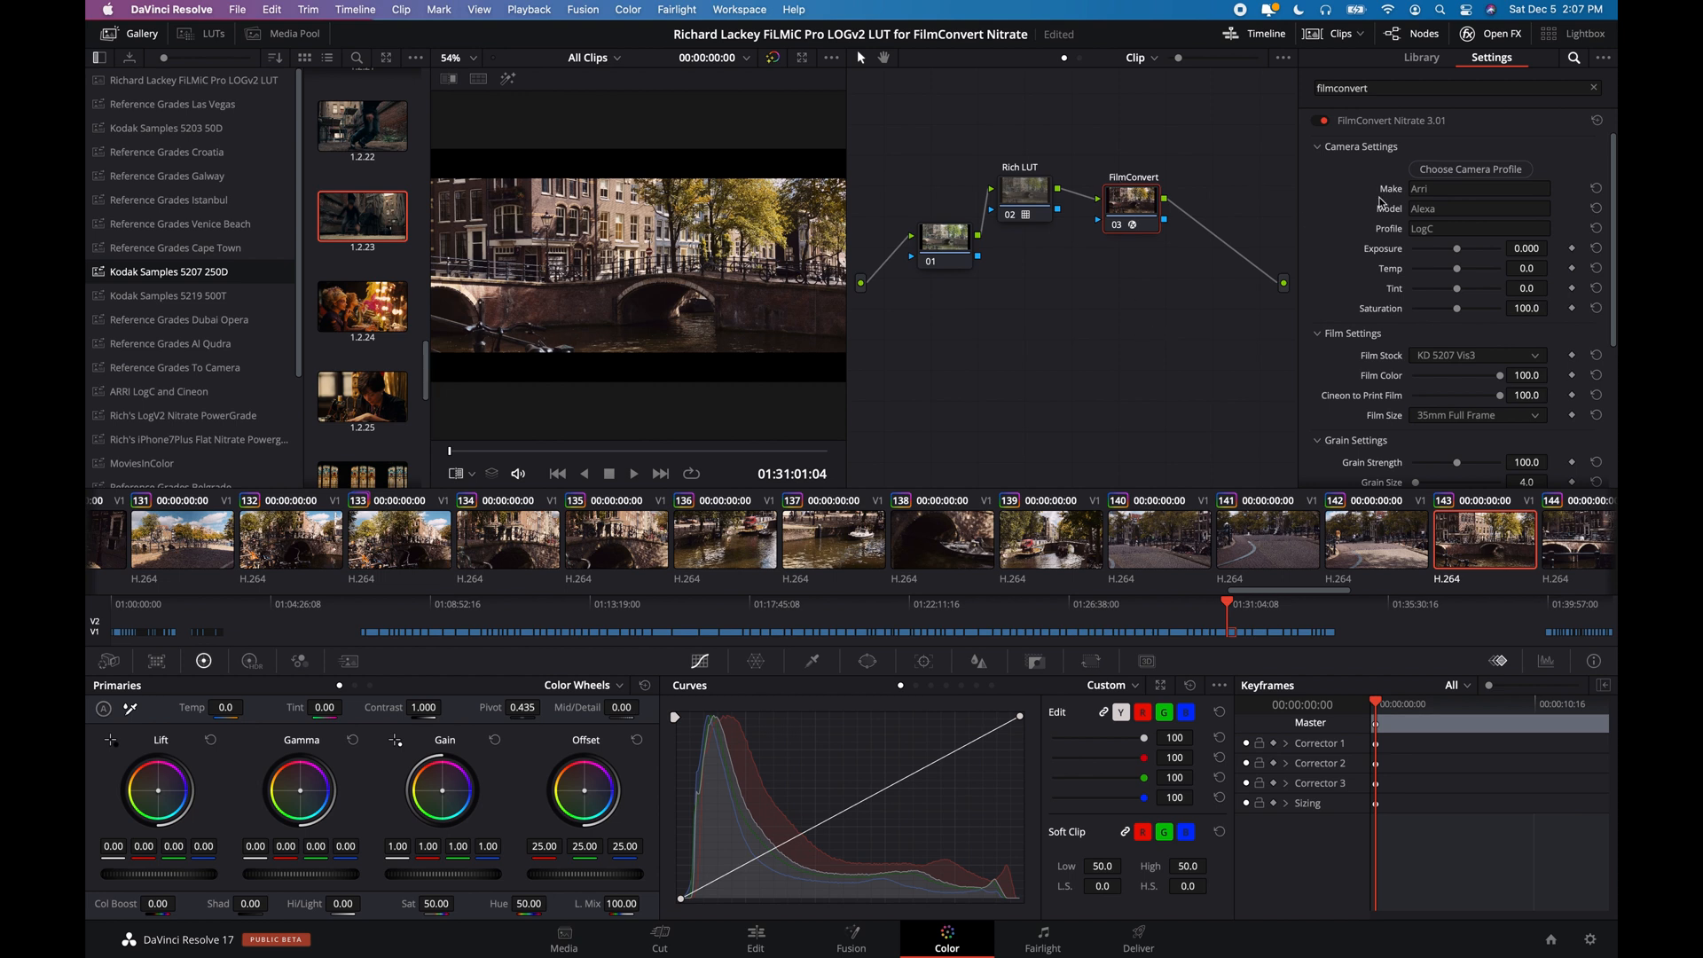
mouse_move(1129, 361)
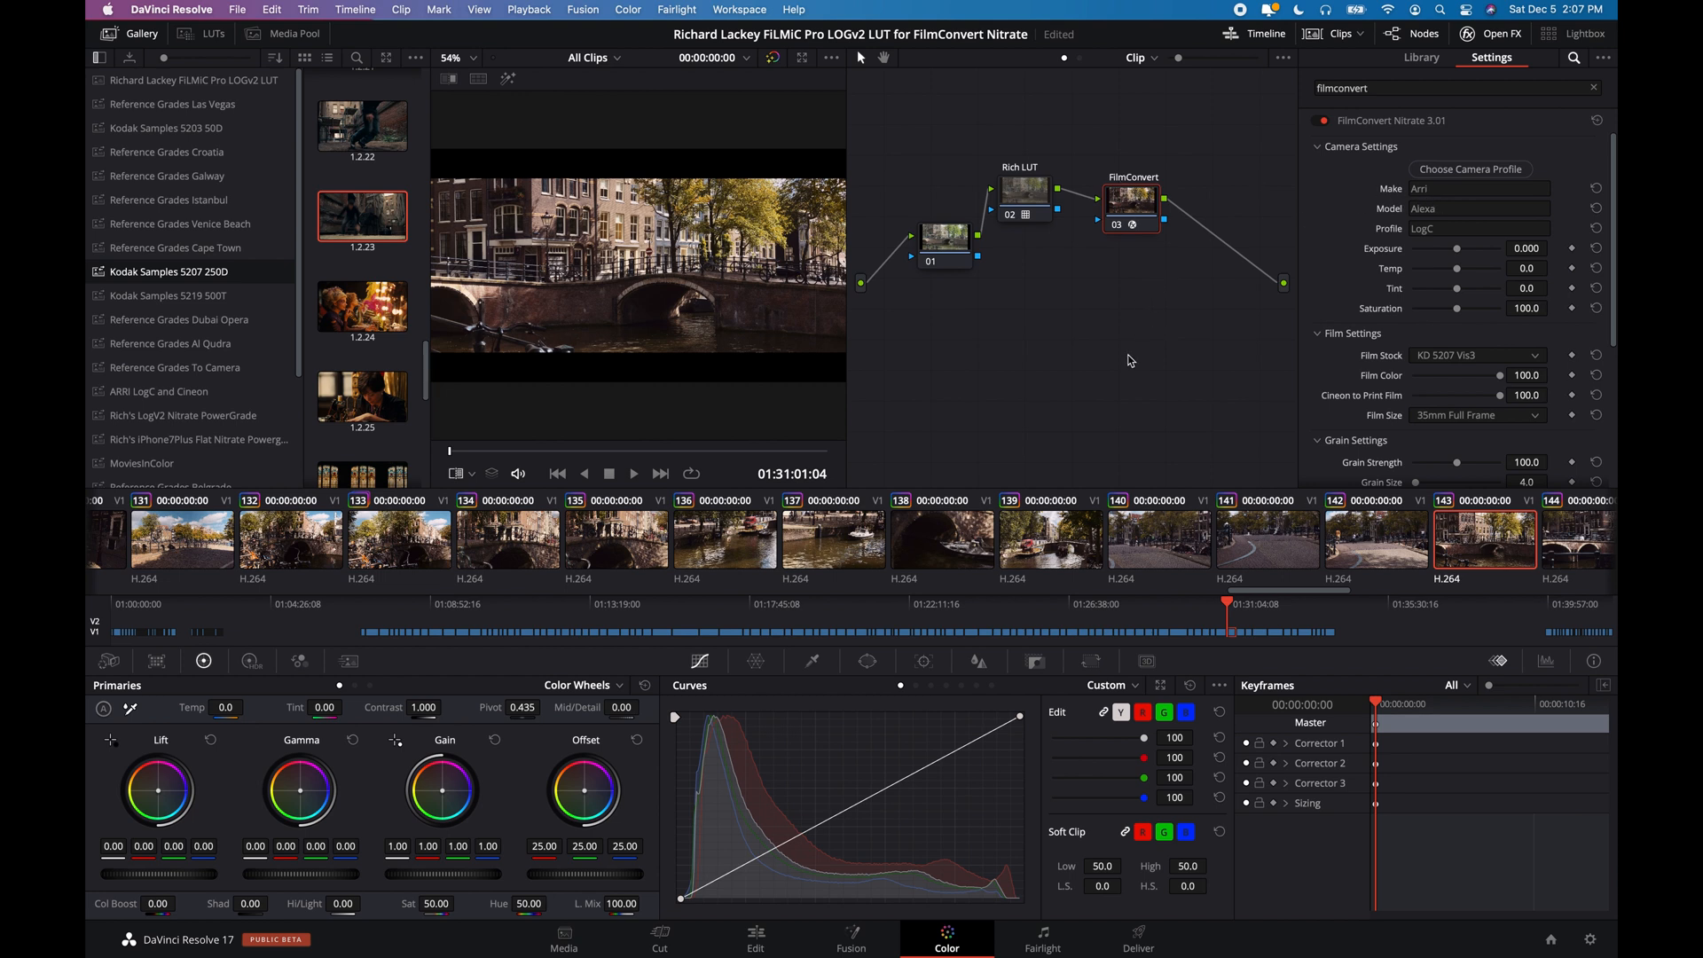
mouse_move(1182, 423)
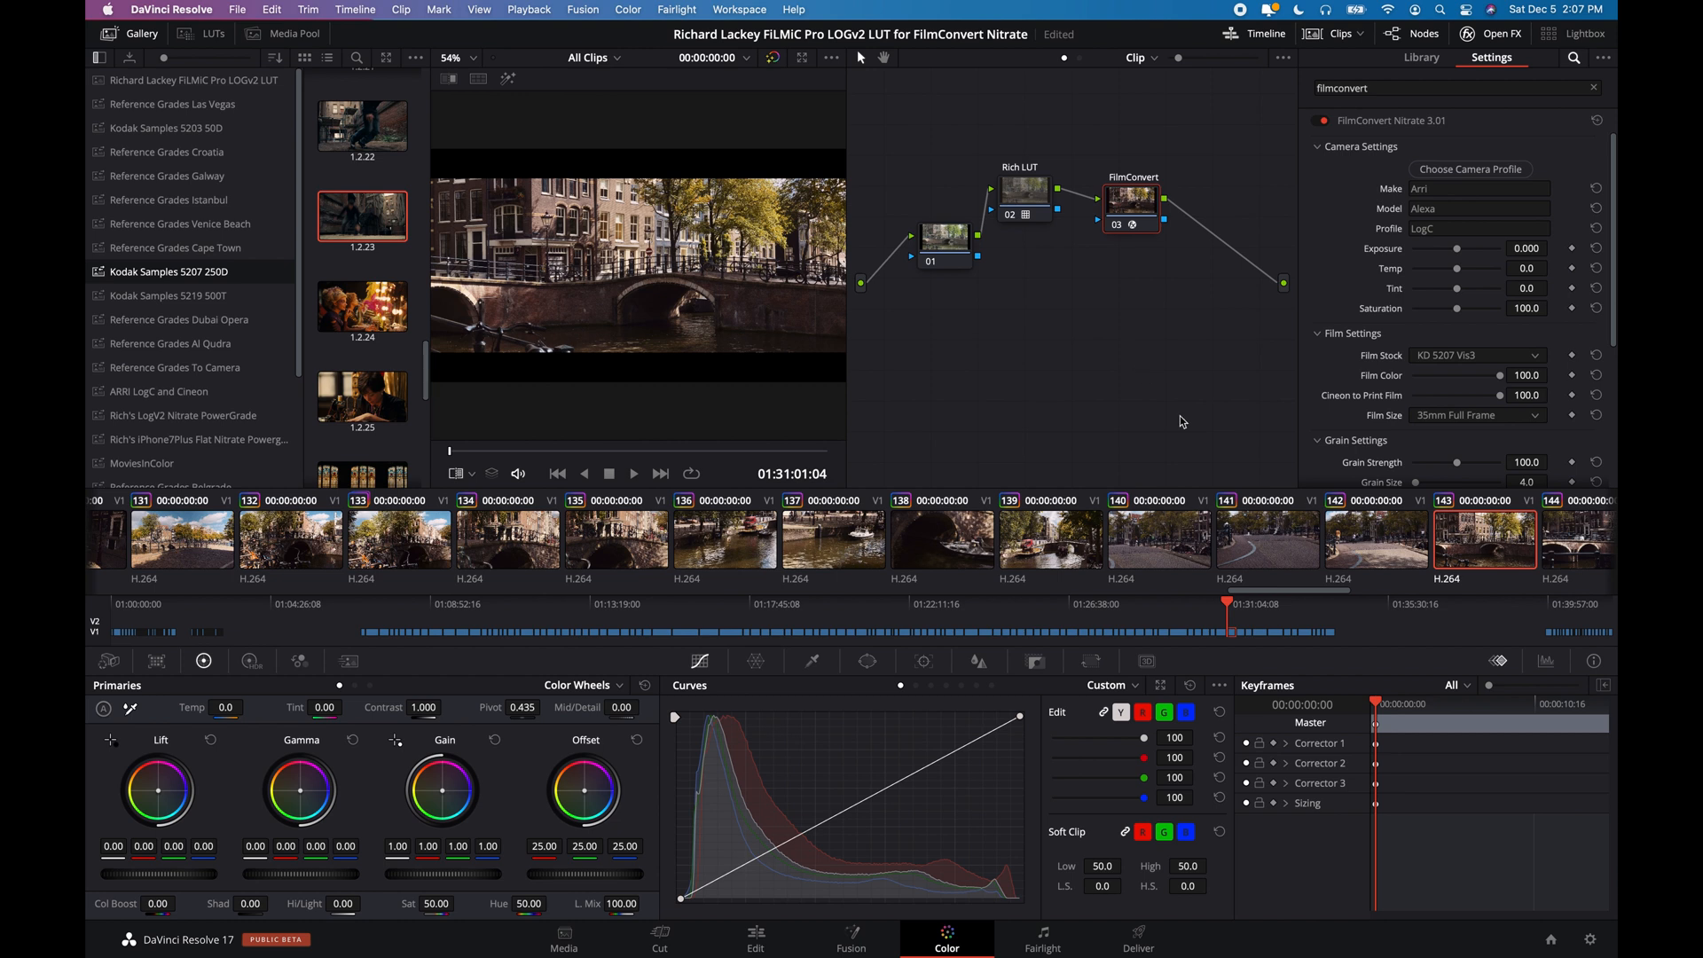
scroll("left", 3)
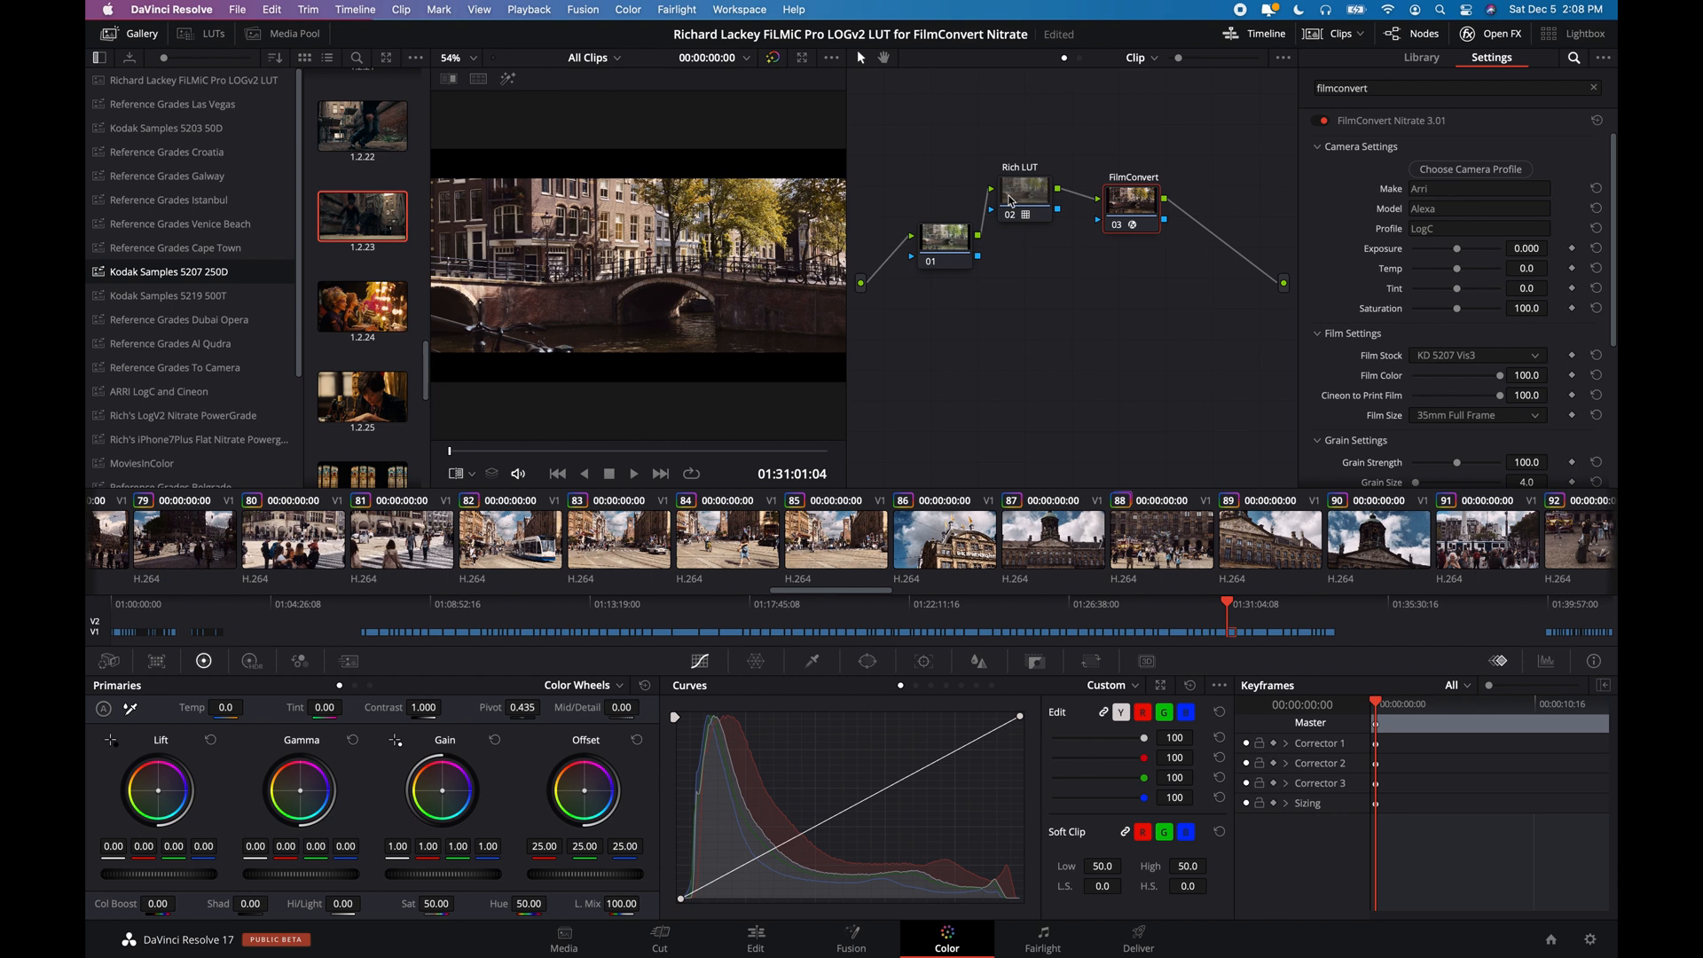
left_click(1043, 185)
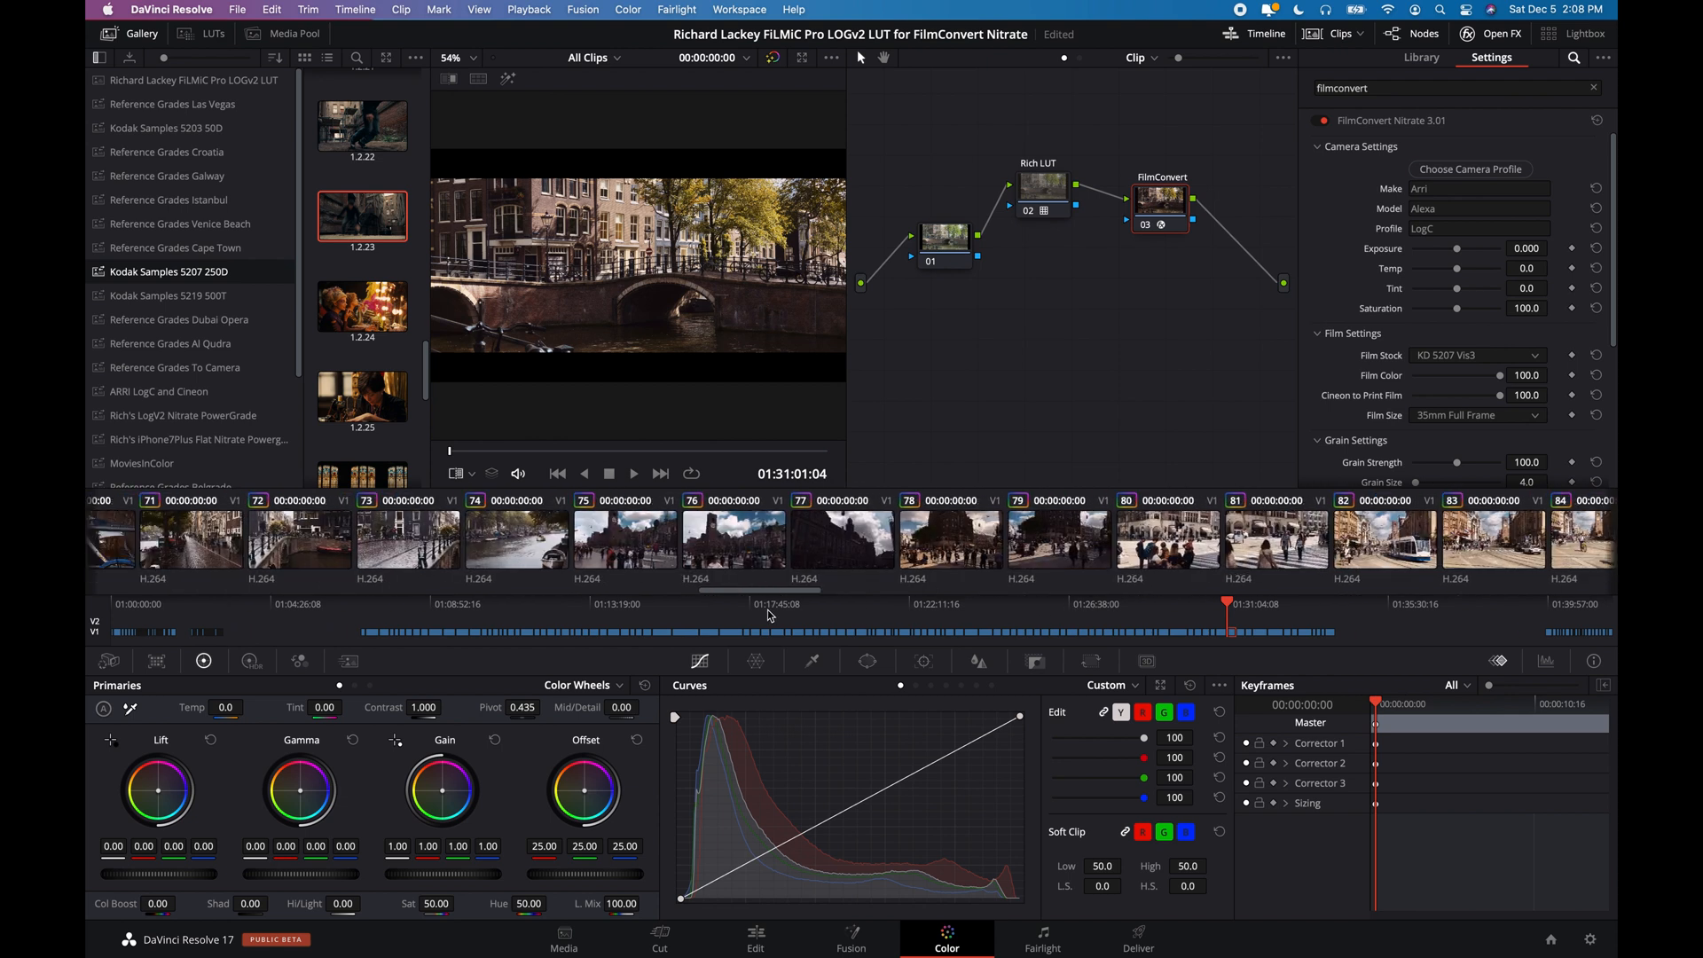
scroll("left", 3)
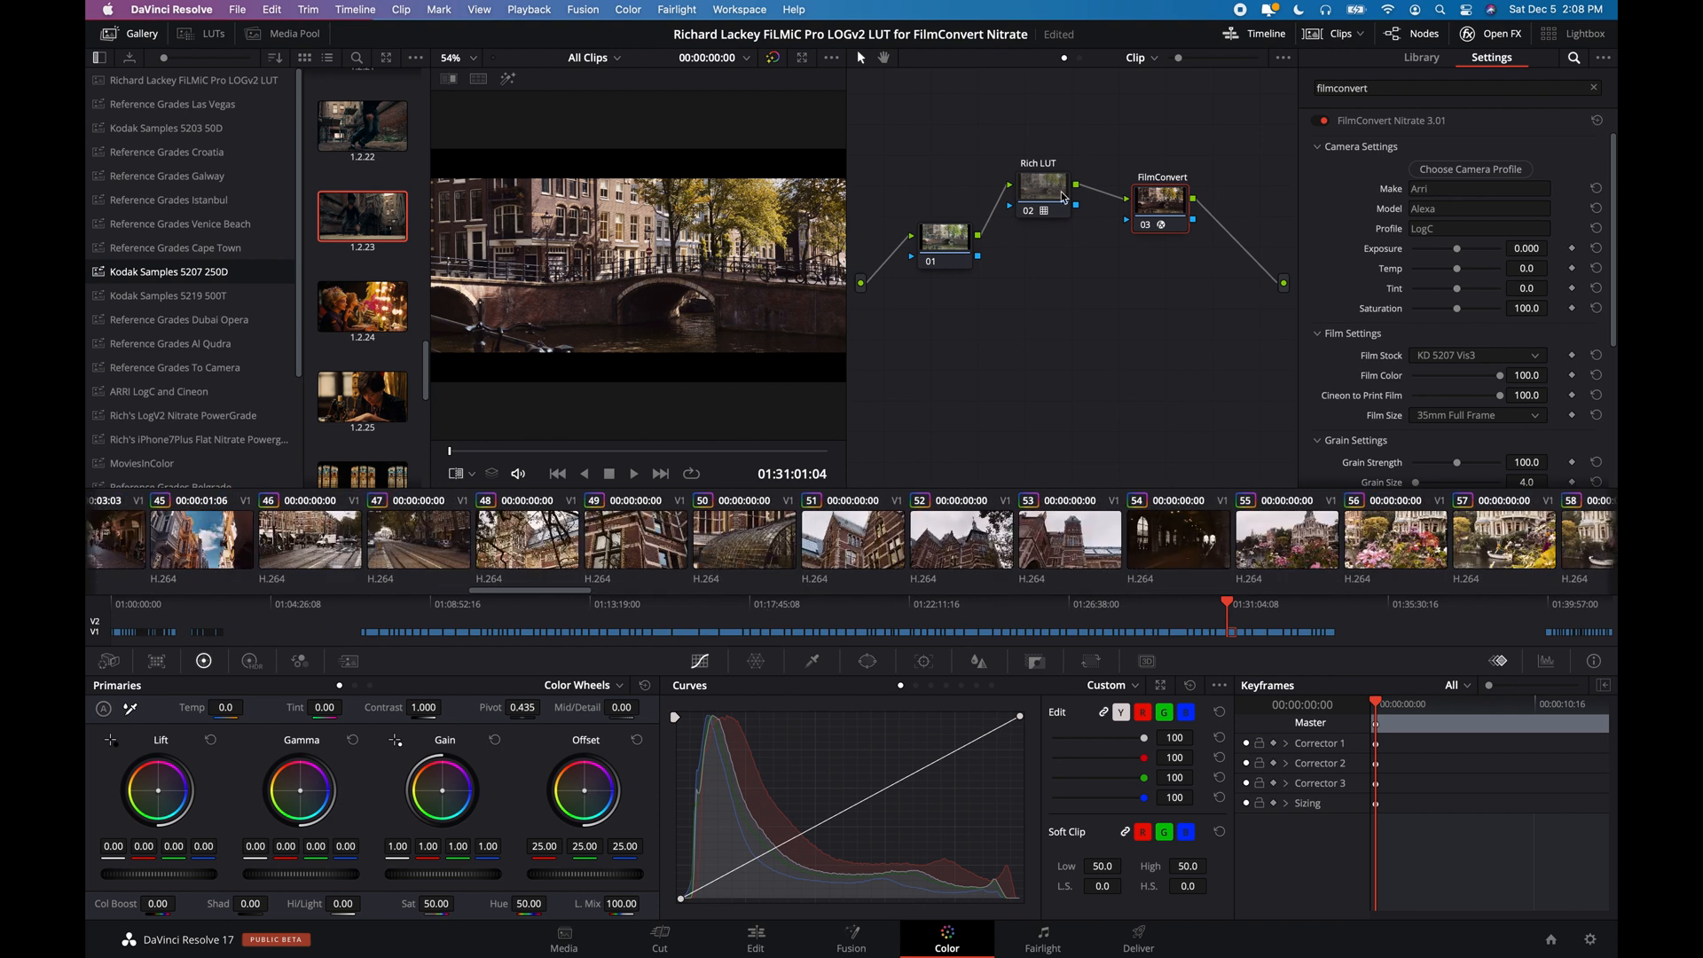
mouse_move(1161, 237)
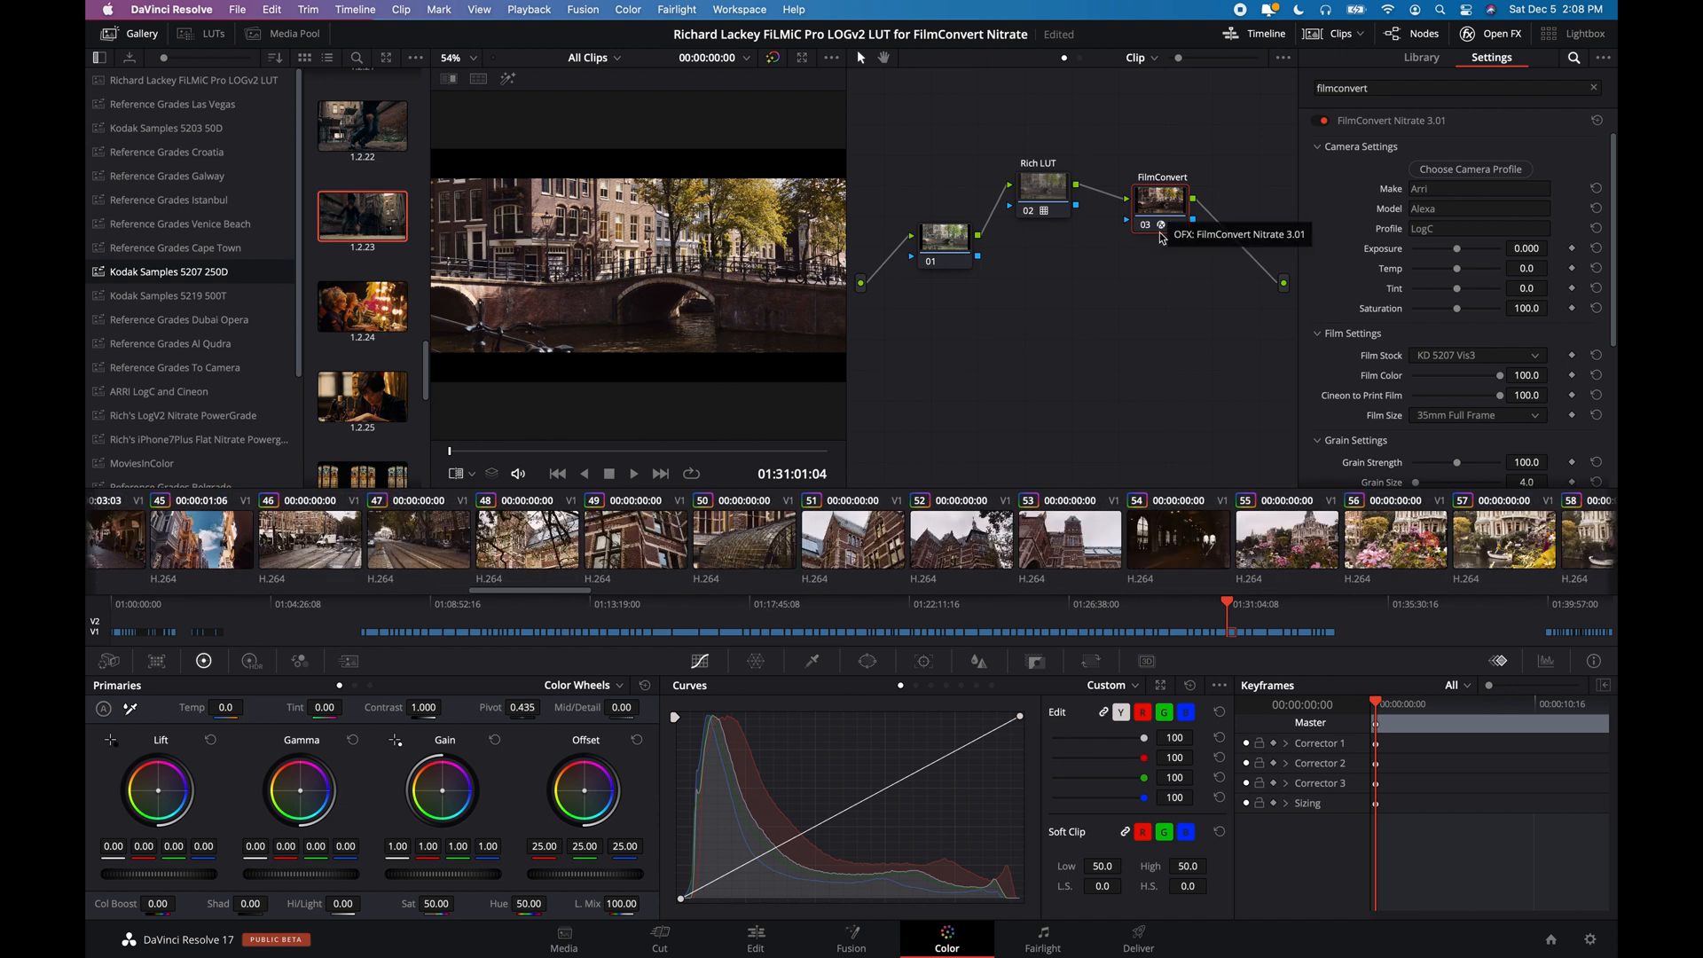
mouse_move(1156, 276)
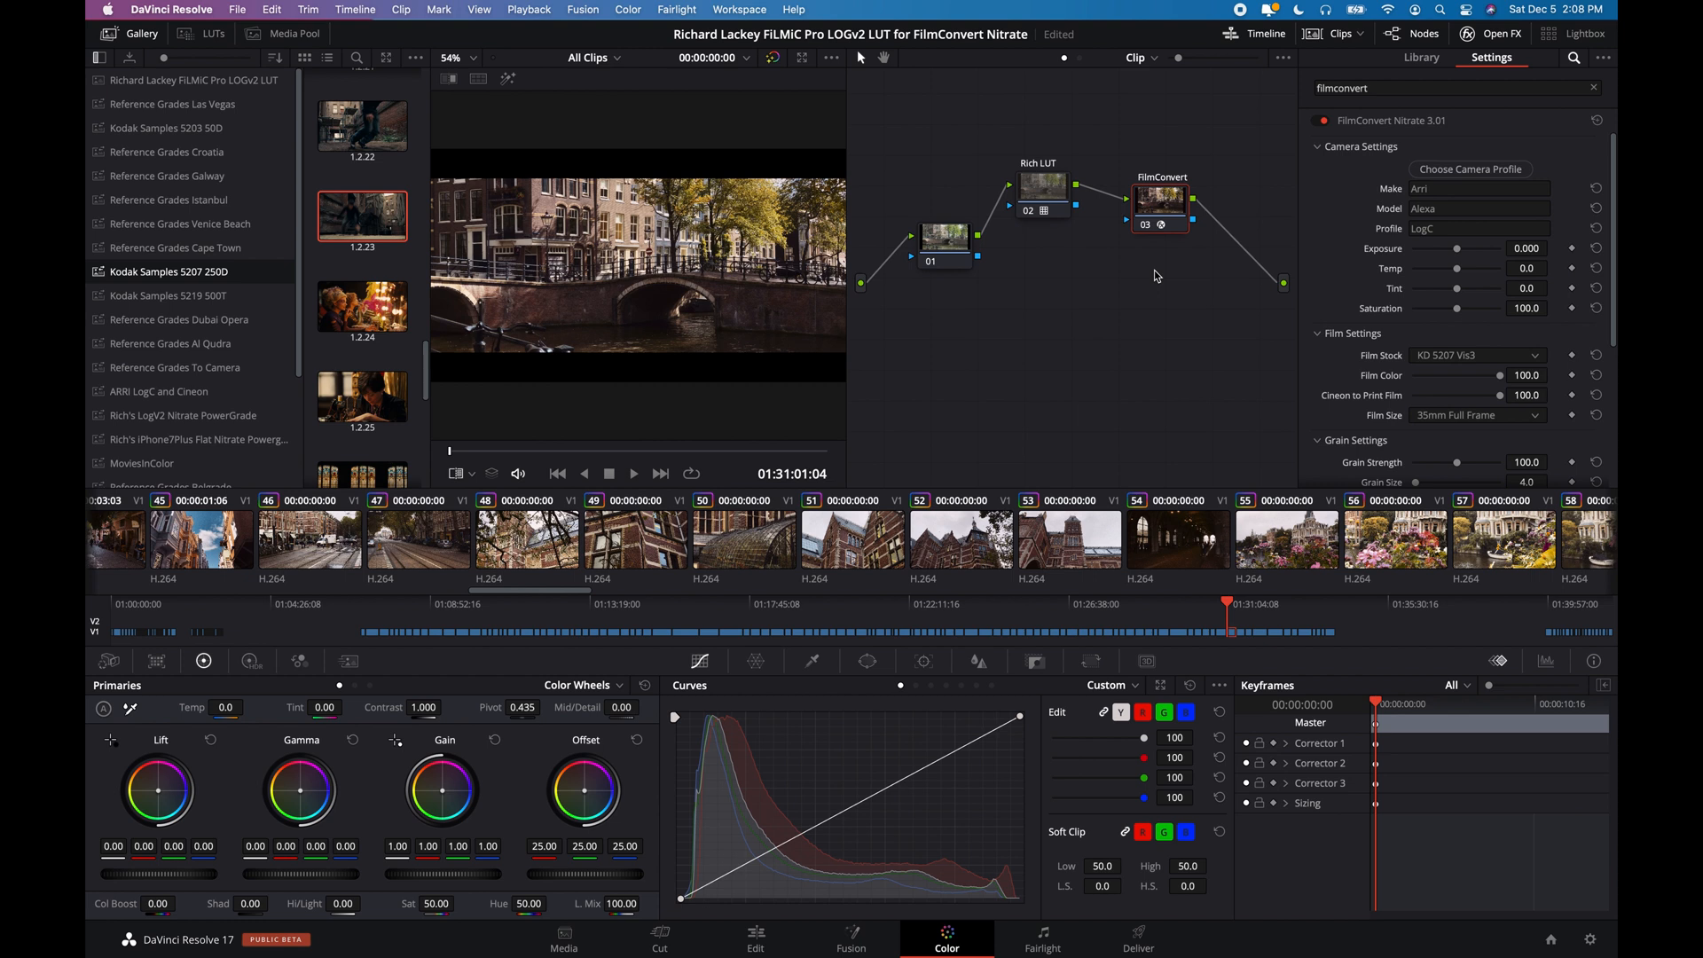
mouse_move(1456, 256)
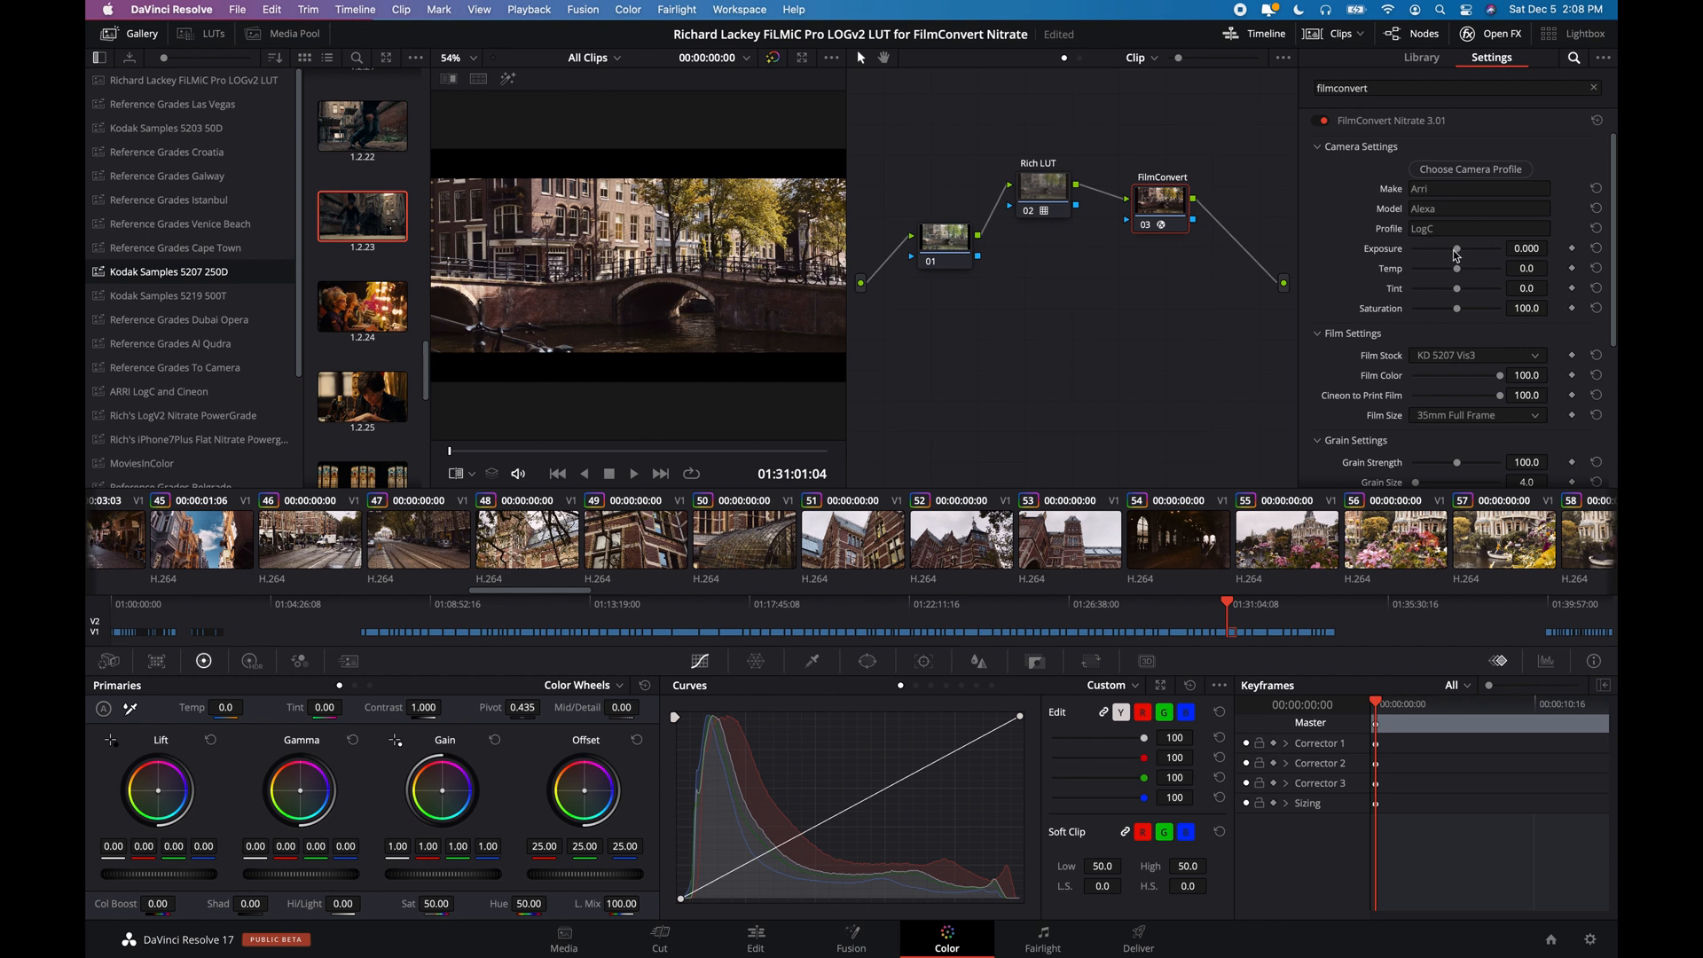
mouse_move(1460, 277)
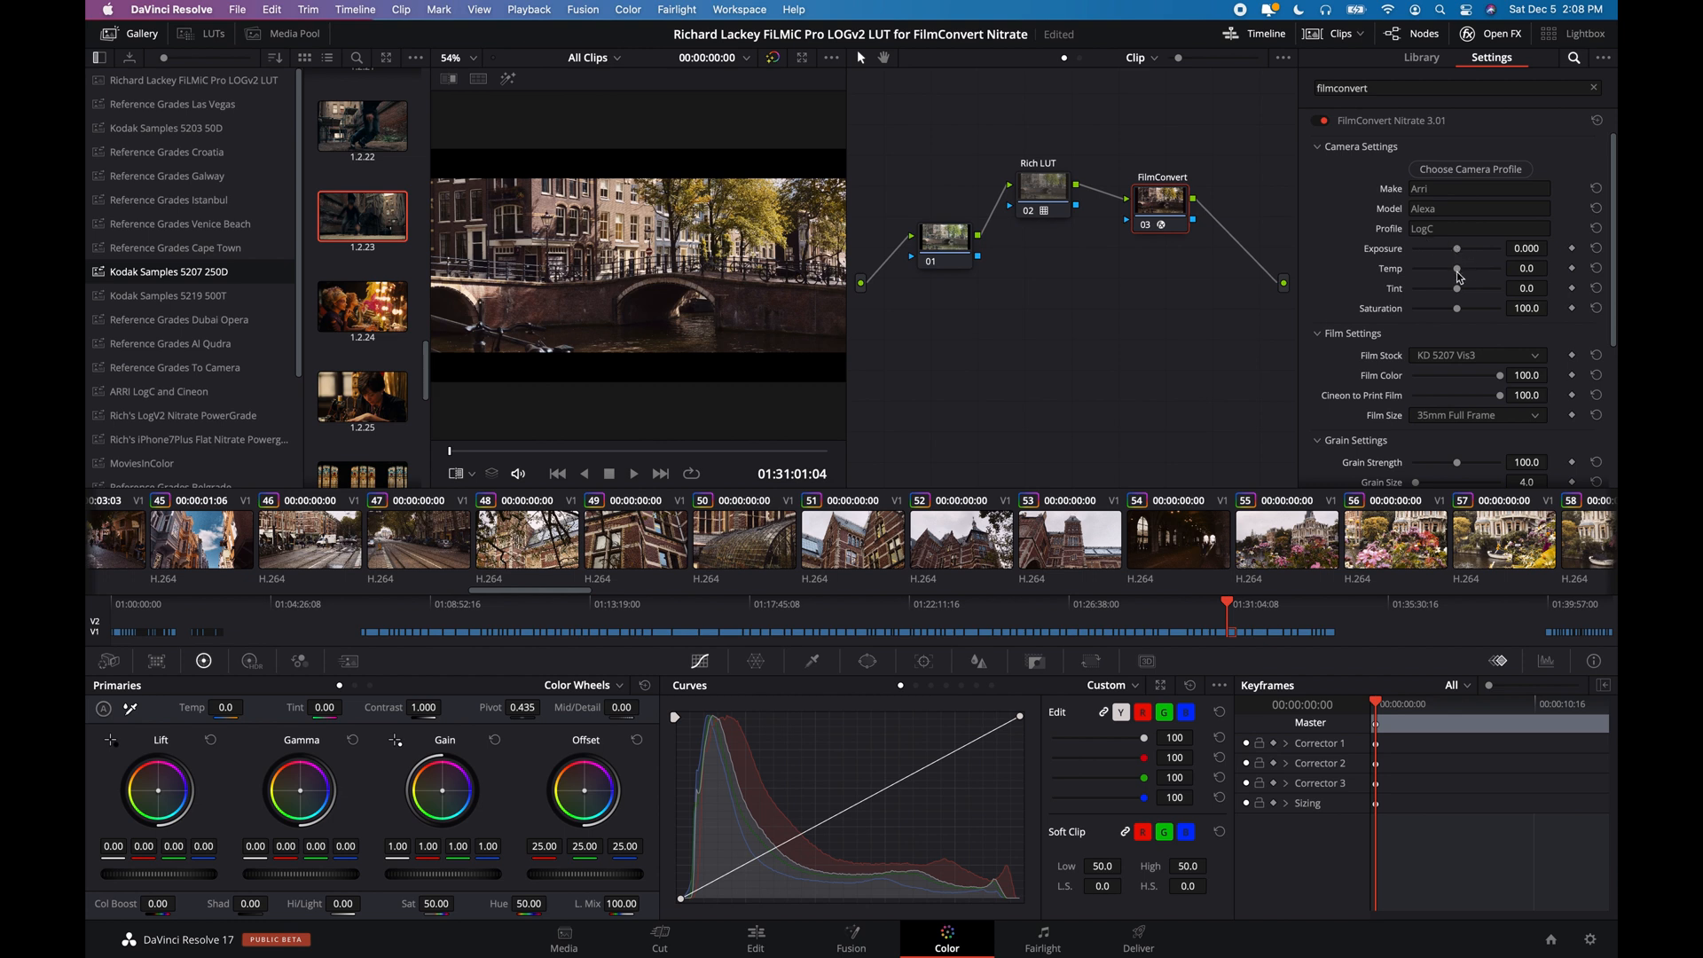
mouse_move(1459, 314)
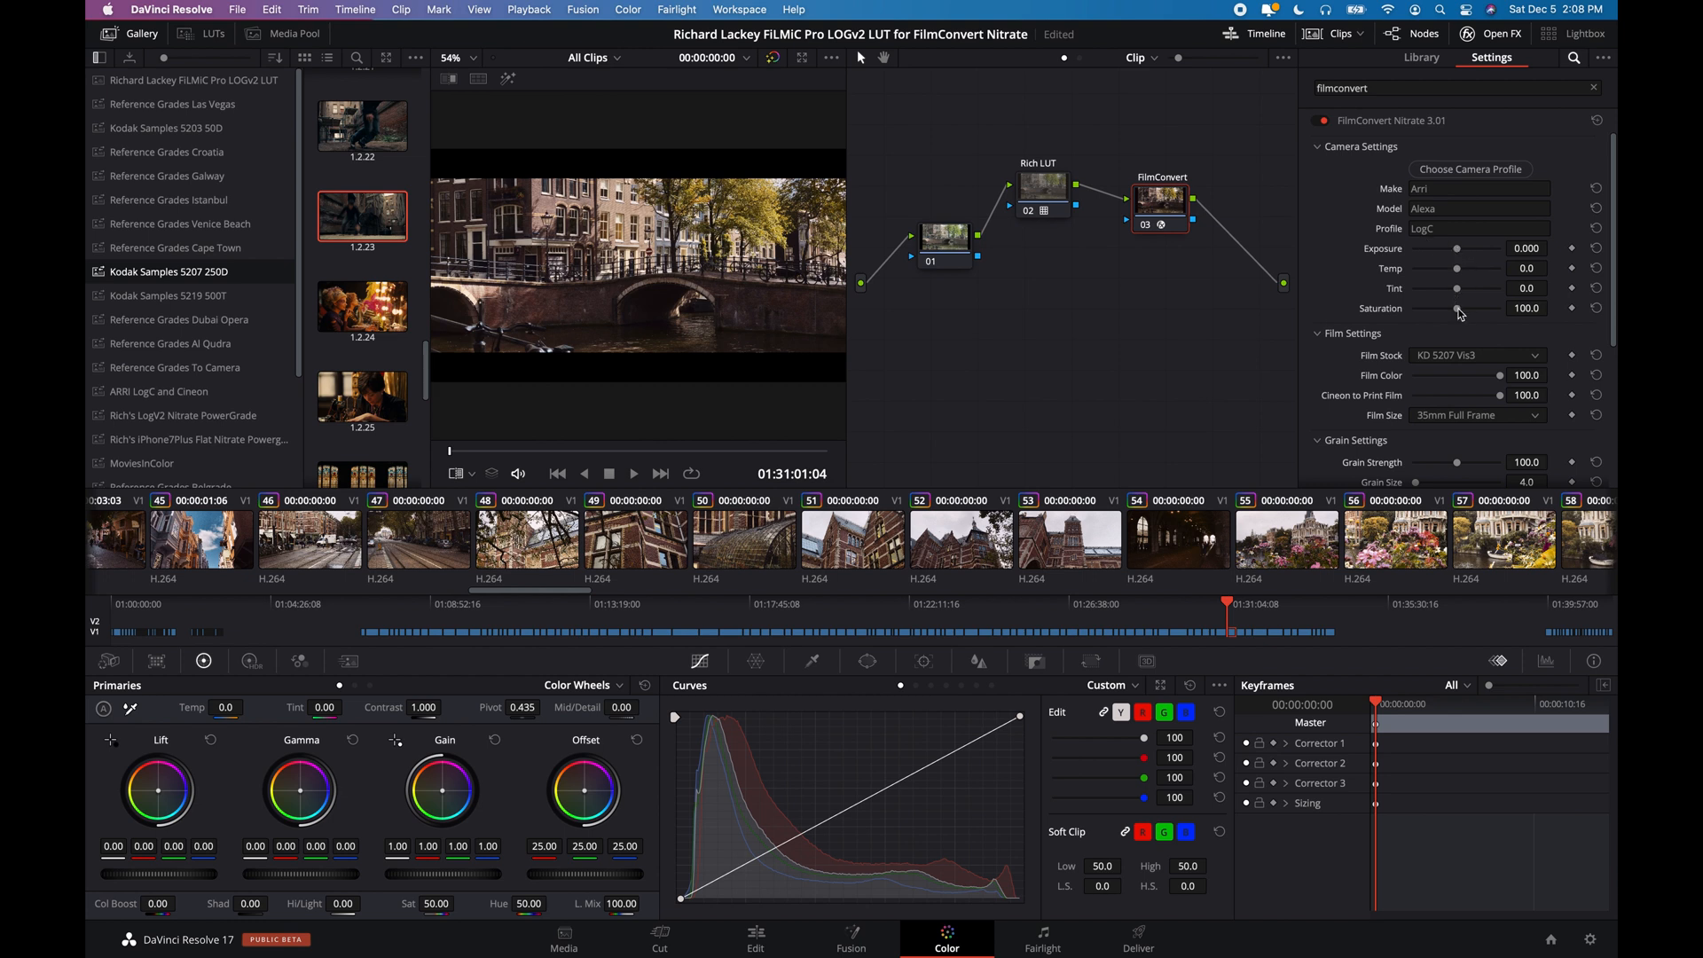
left_click(1474, 355)
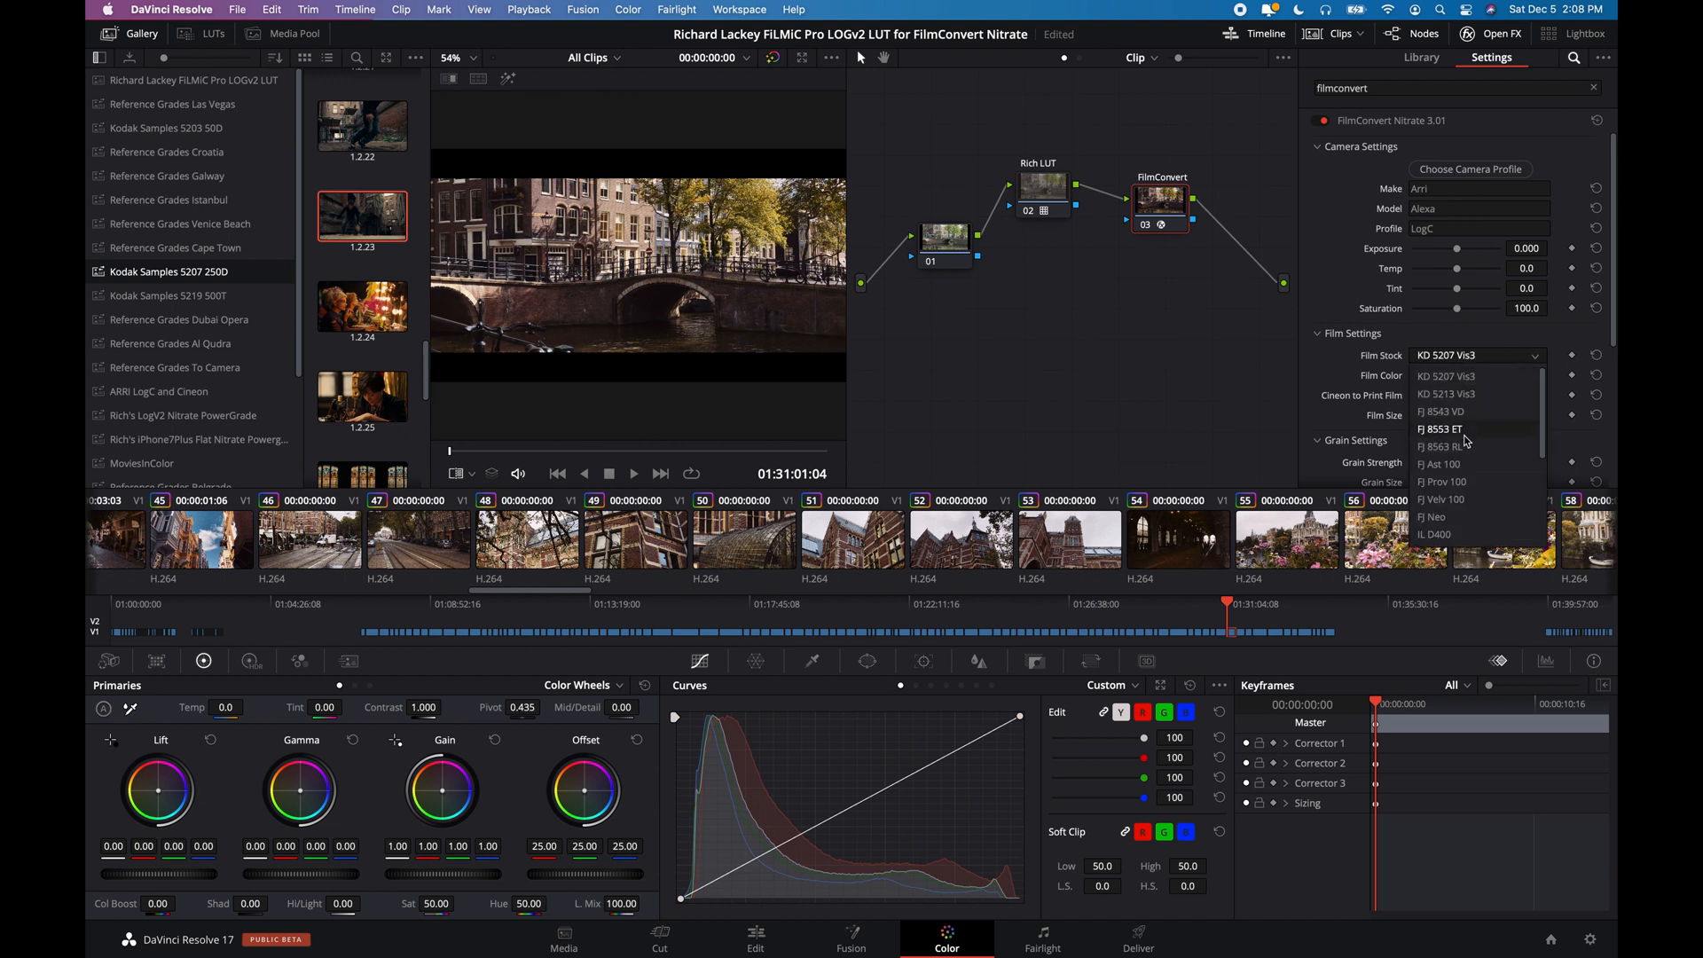
left_click(1440, 498)
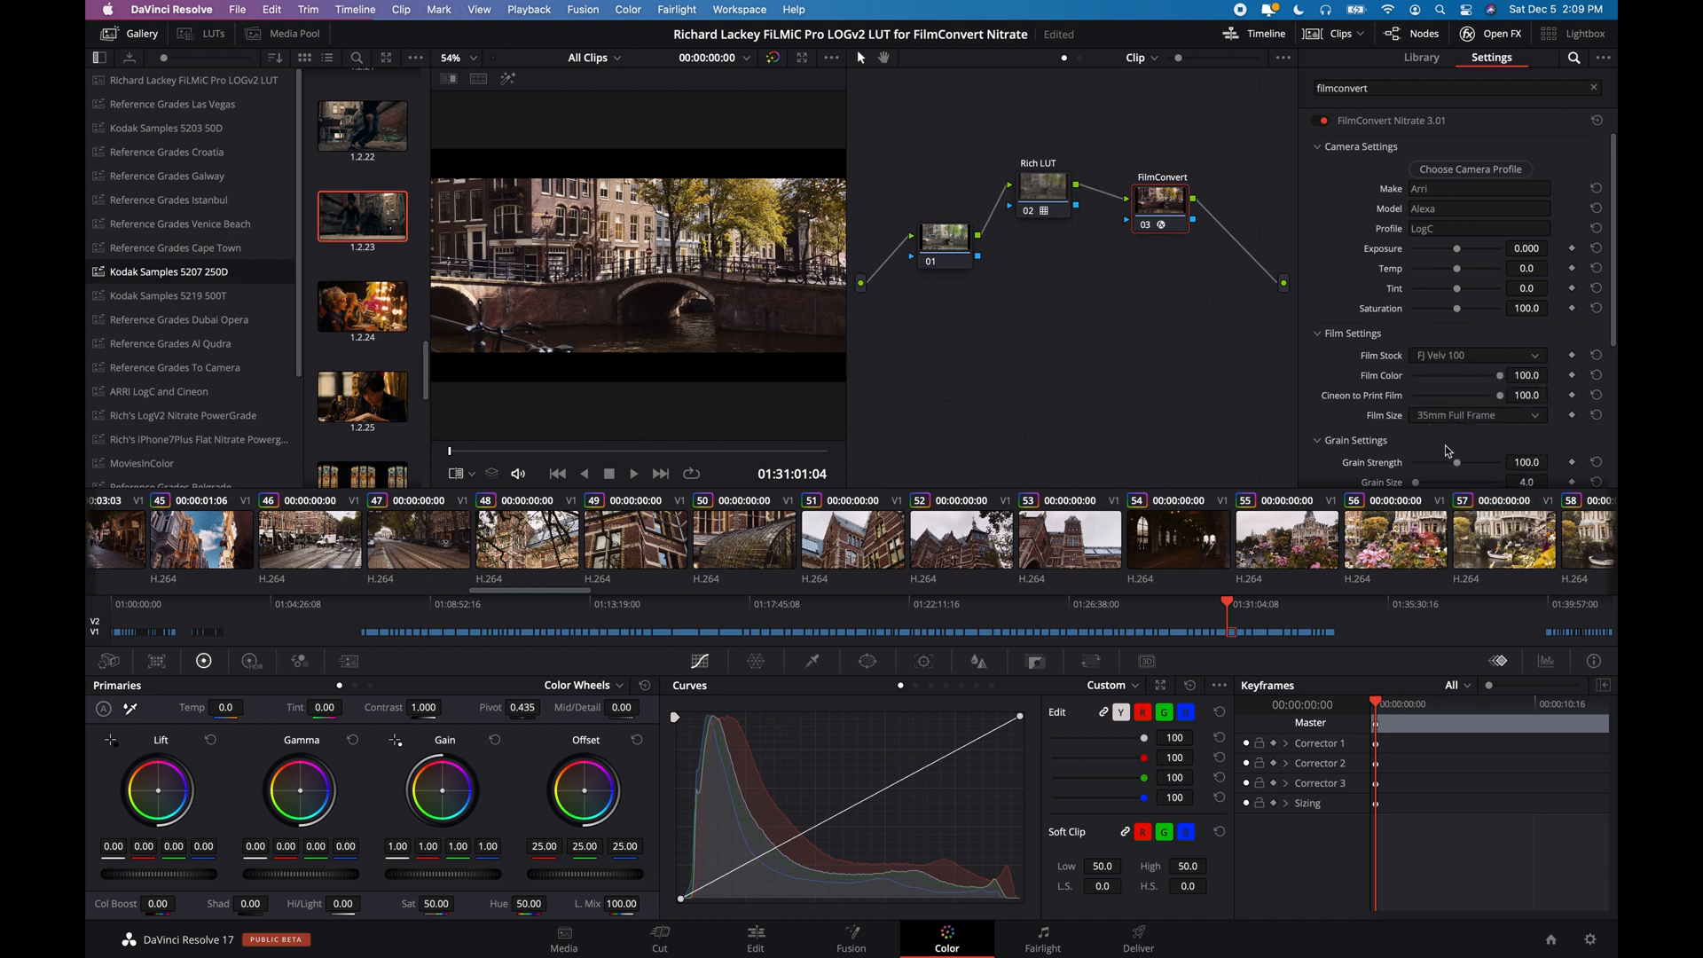
left_click(1475, 354)
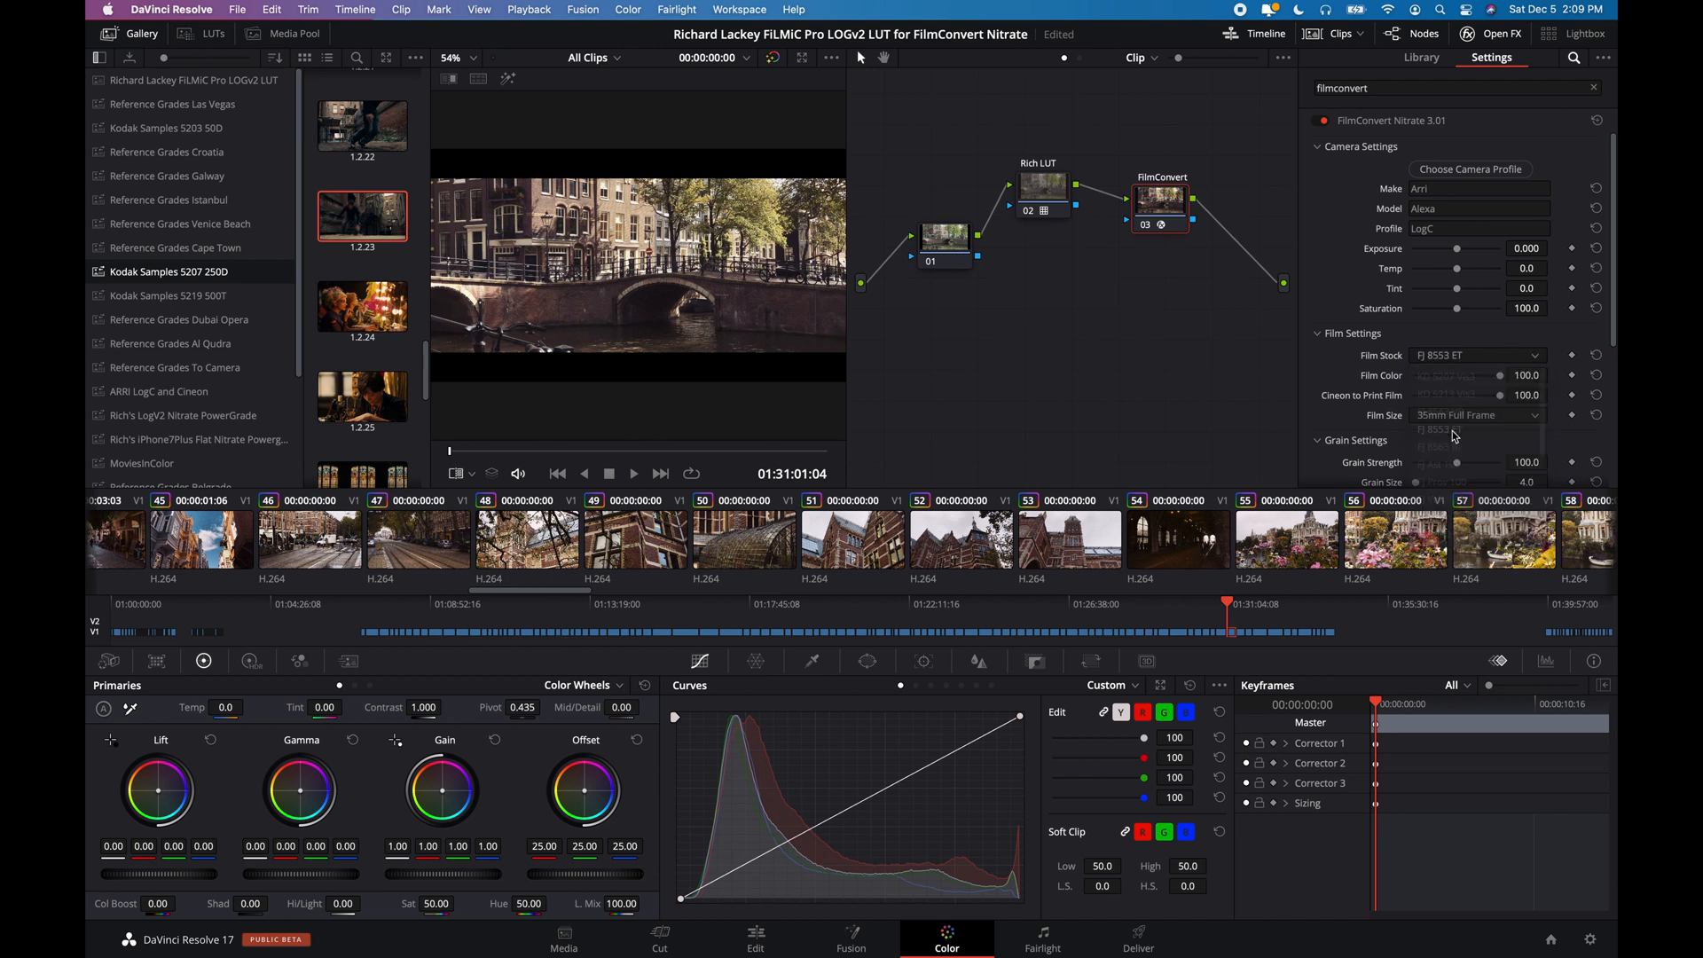
left_click(1475, 355)
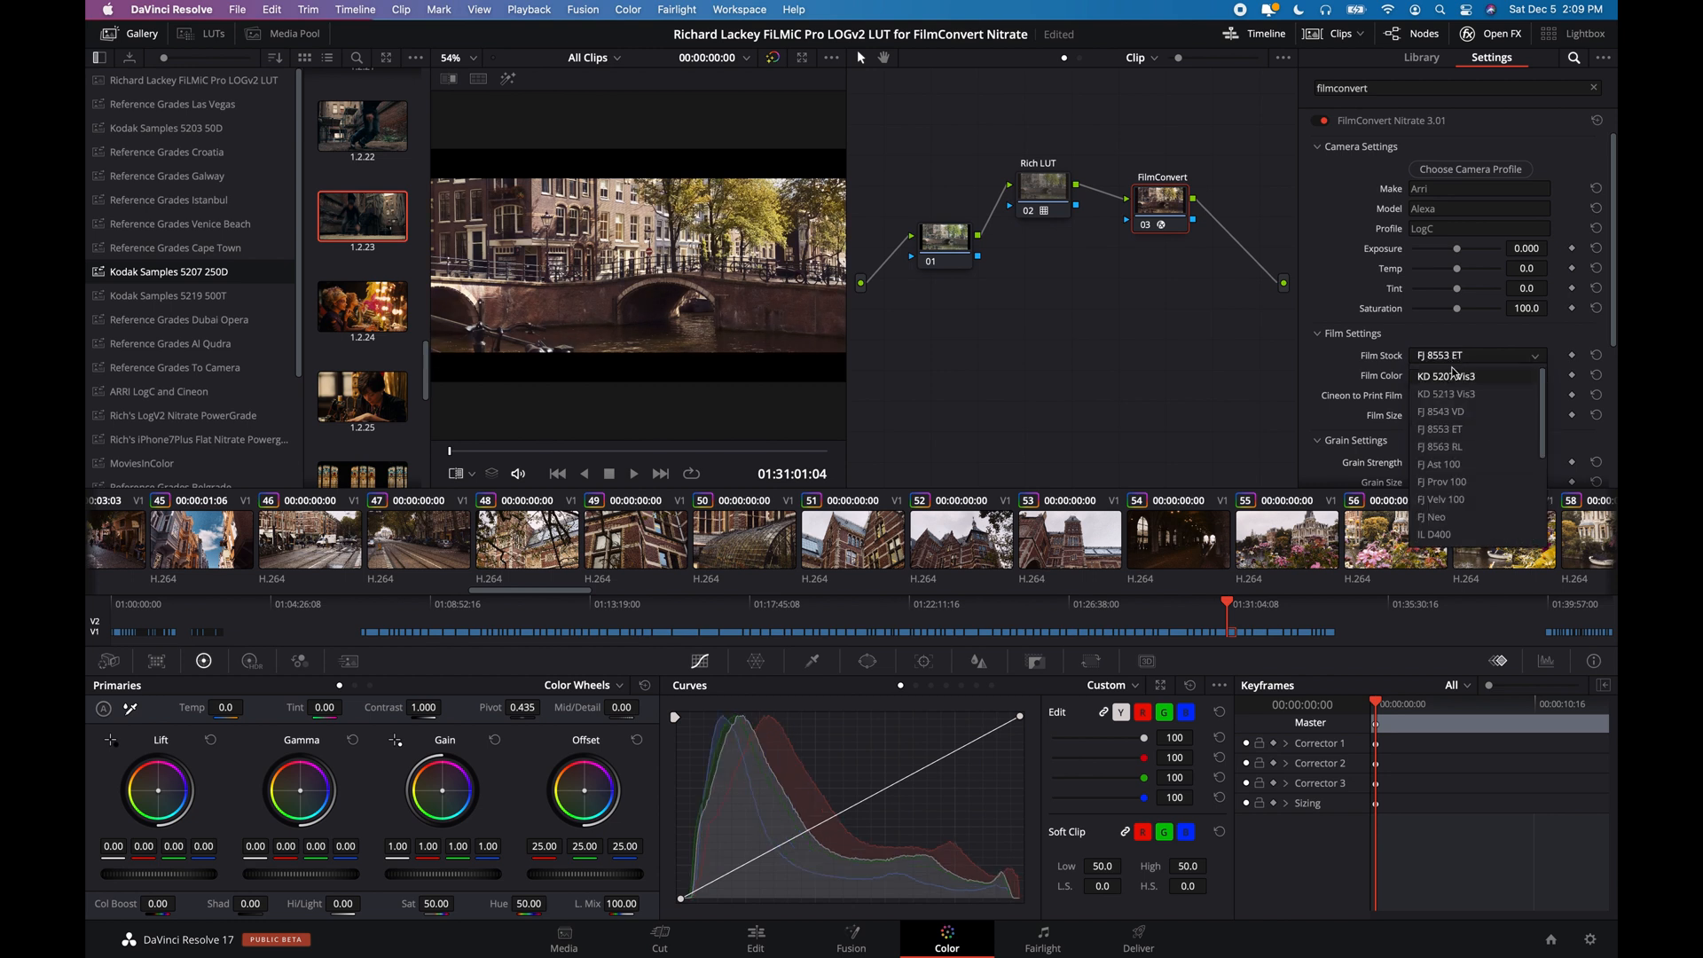
left_click(1445, 374)
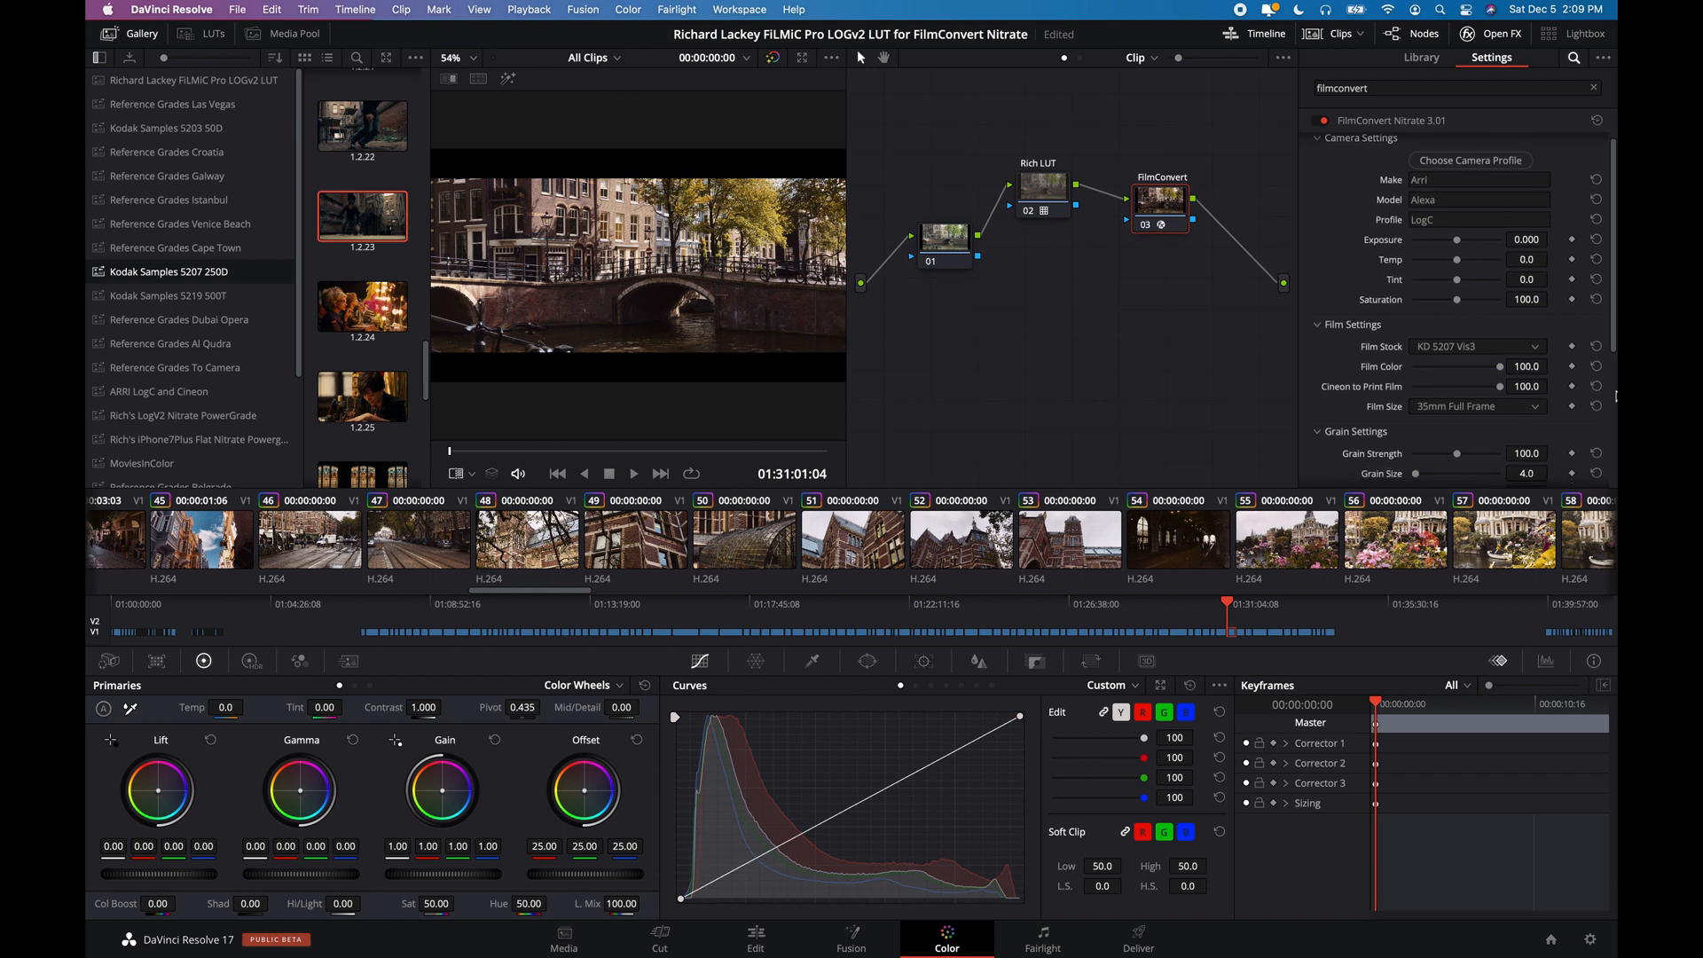
Step: Set FilmConvert's film size to Super 35
left_click(1319, 137)
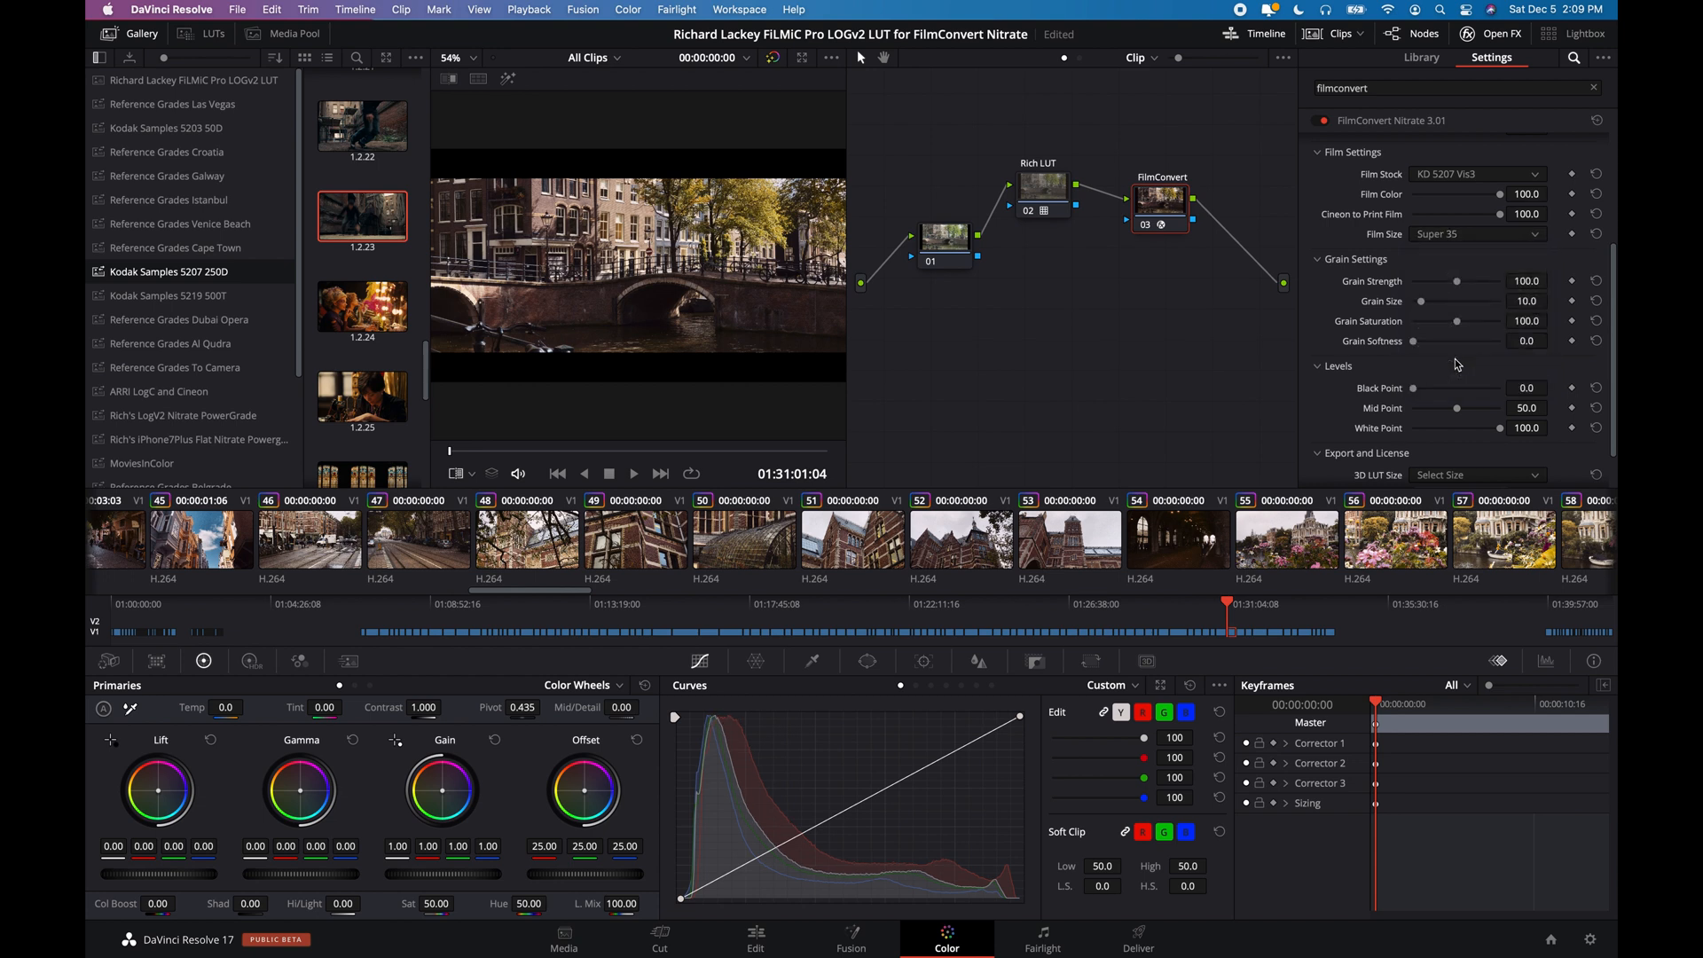
mouse_move(1441, 333)
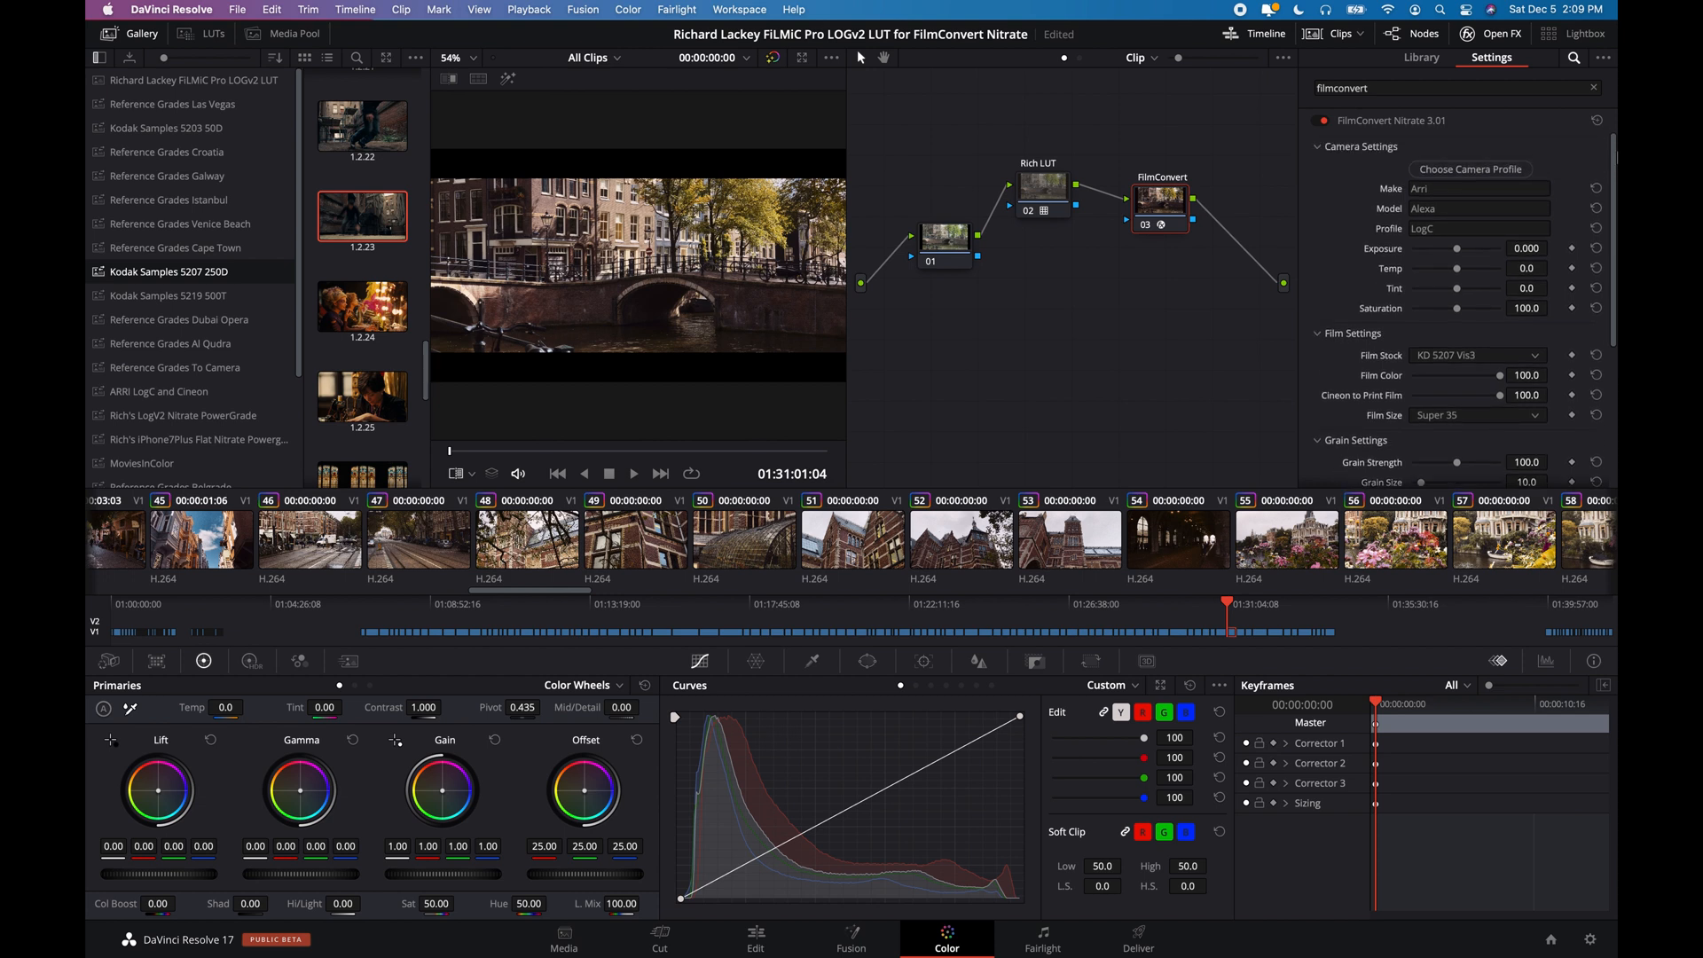
mouse_move(1068, 391)
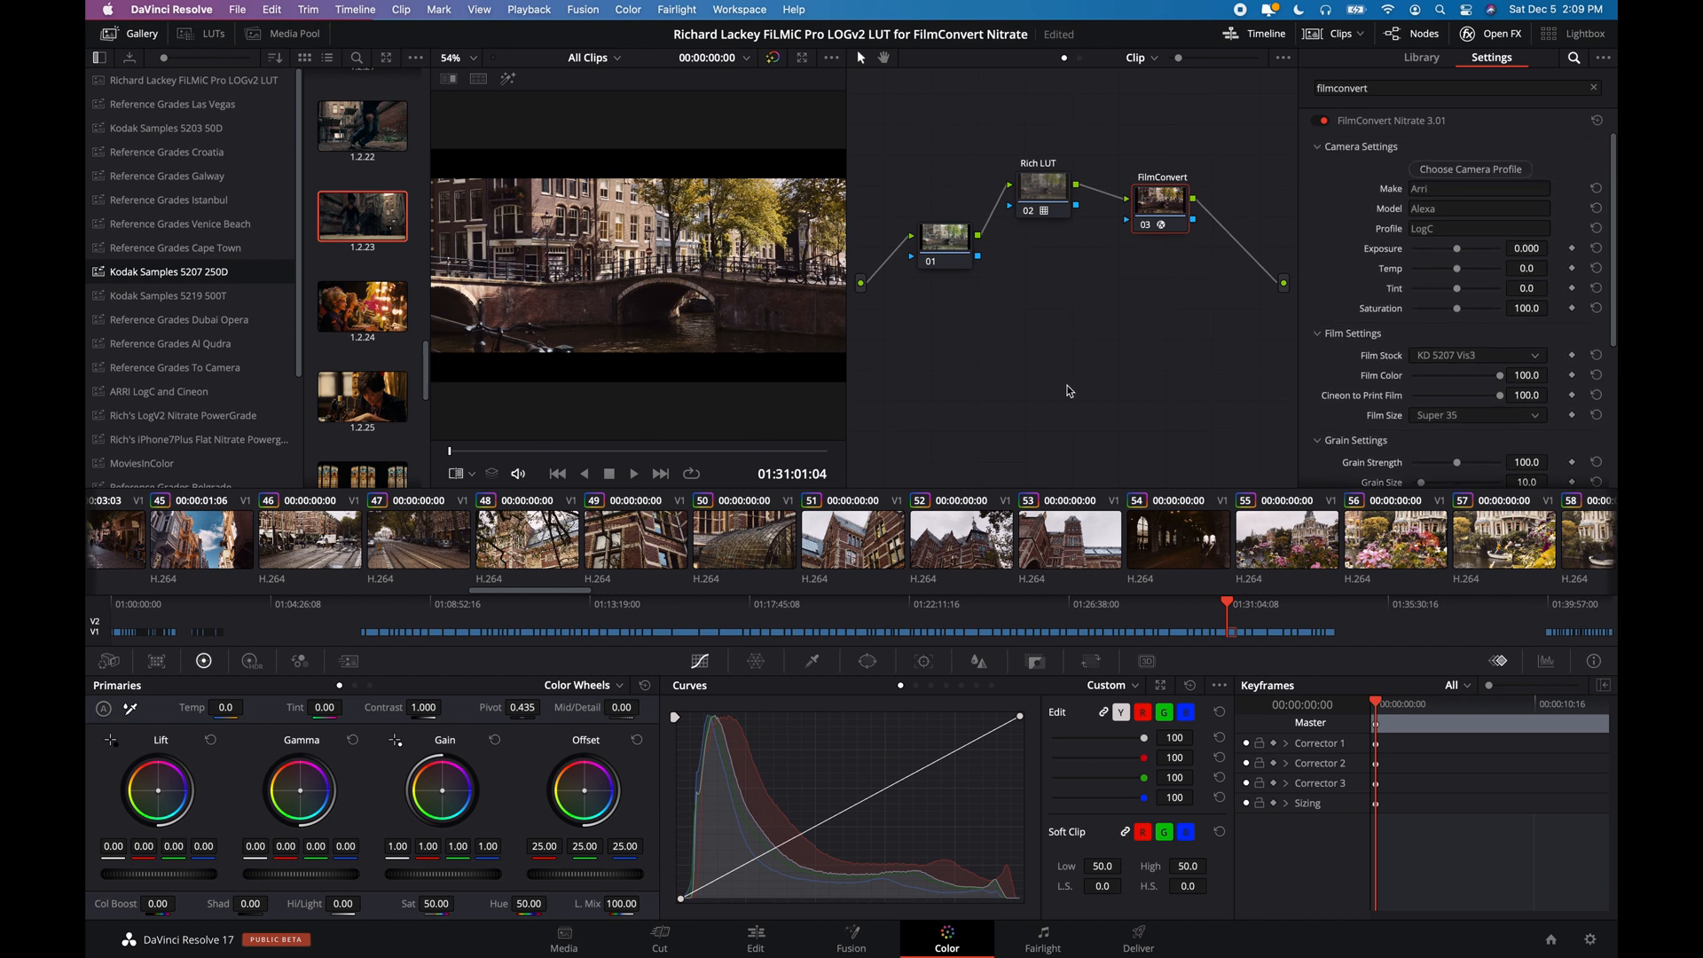